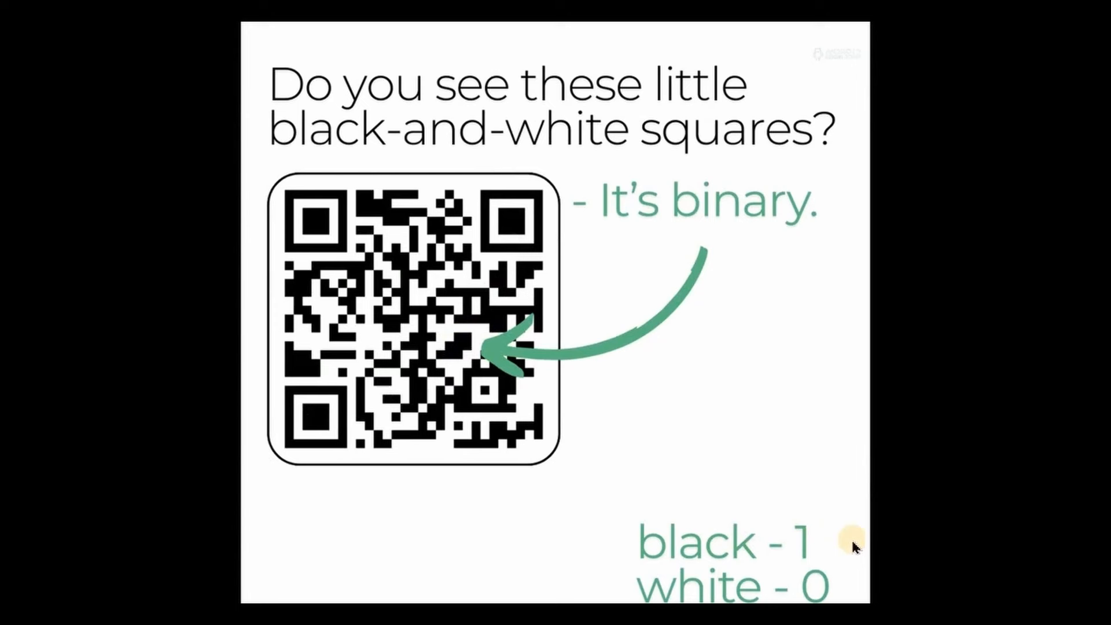
mouse_move(835, 592)
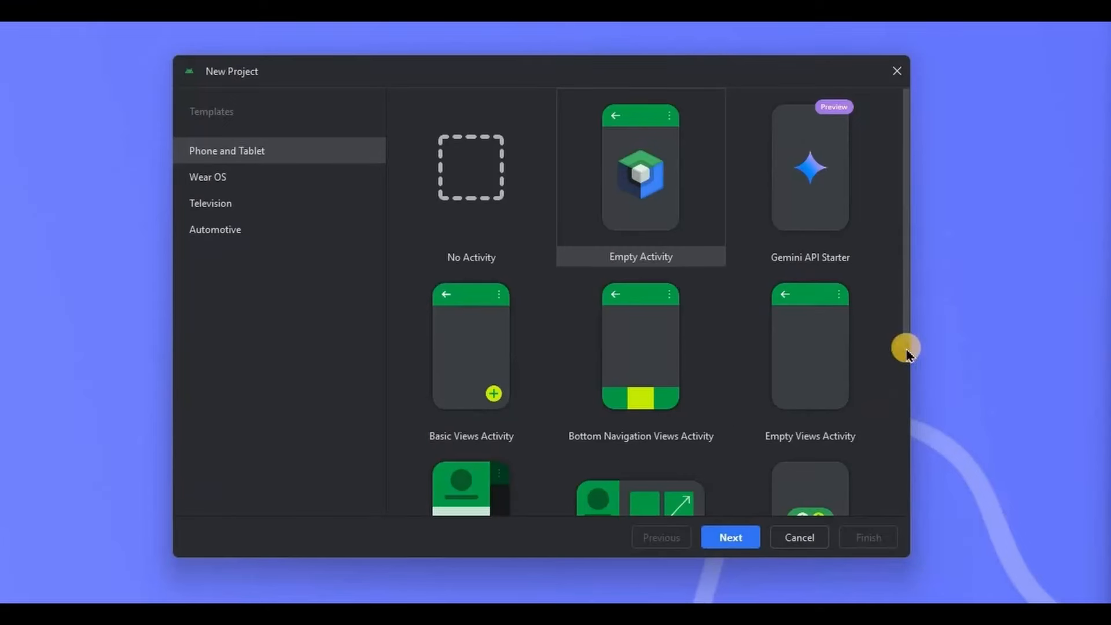
Step: Create an Empty Views Activity project named TheQRCodeScannerApp and finish the wizard
click(810, 354)
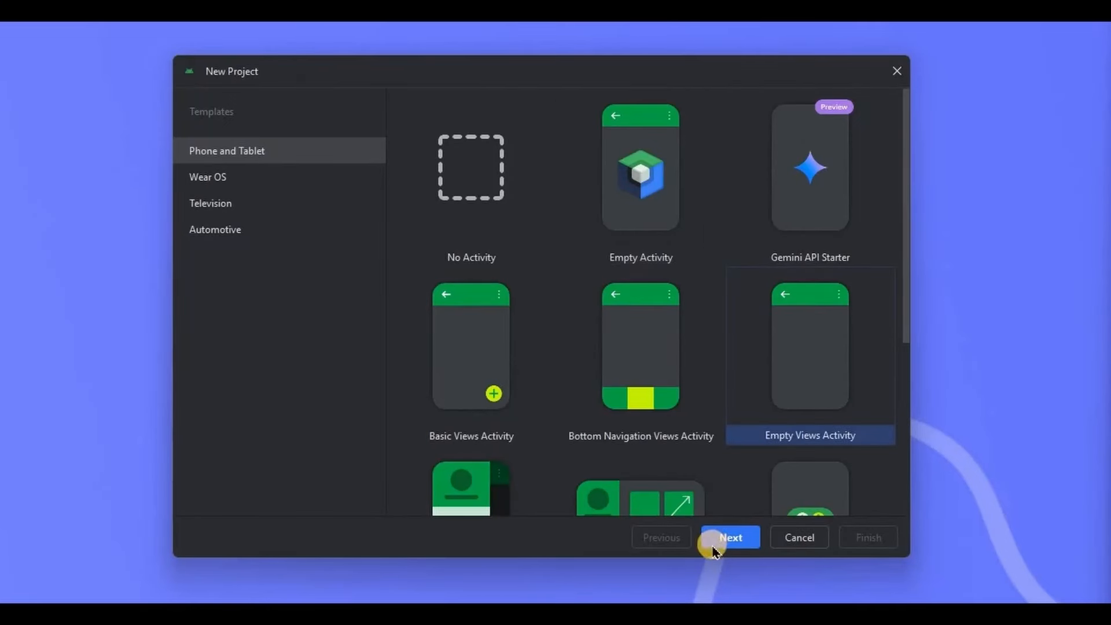
click(731, 538)
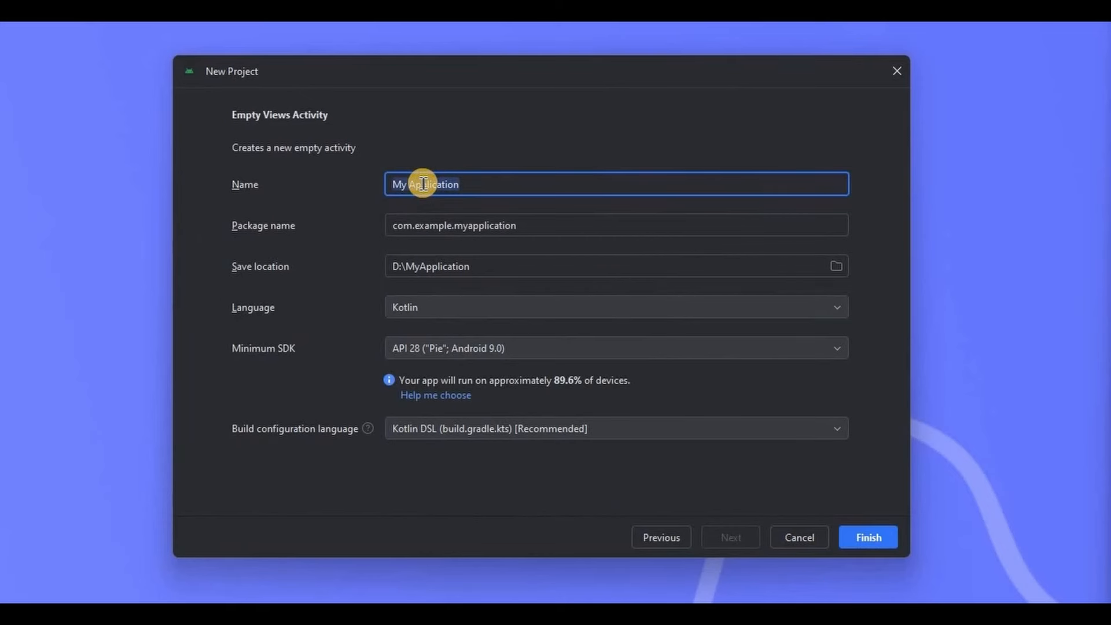
text(TheQR)
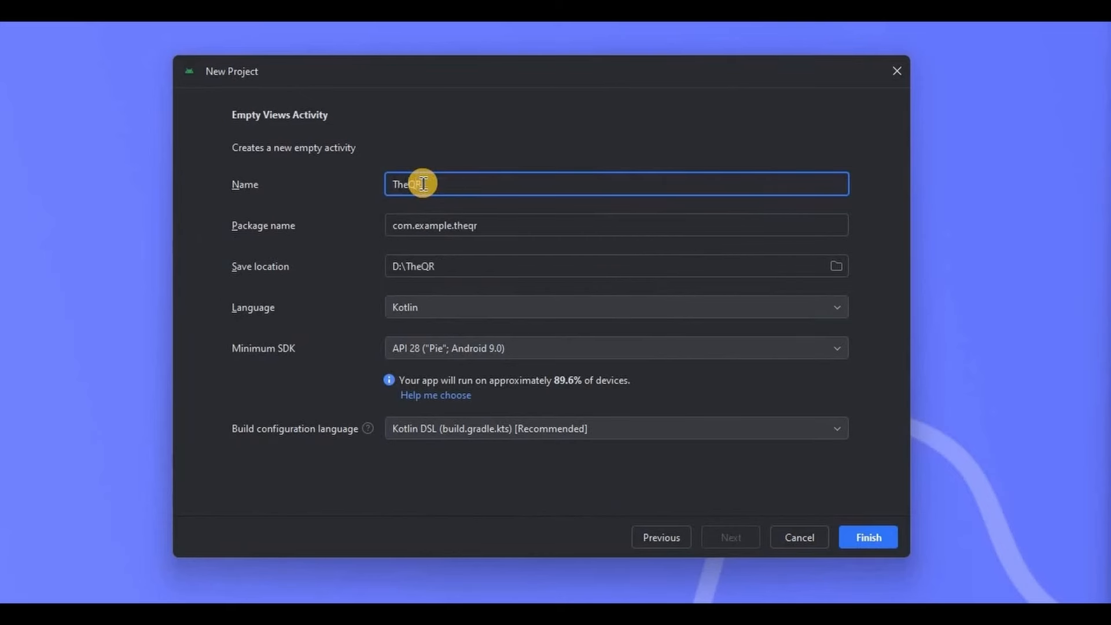
text(CodeScanner)
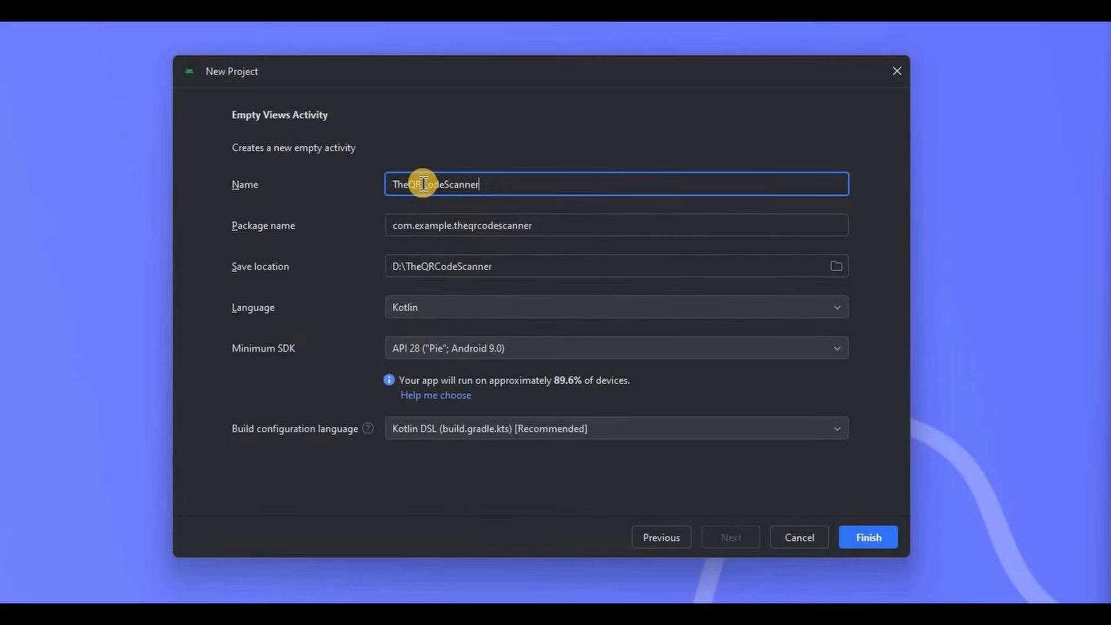
text(App)
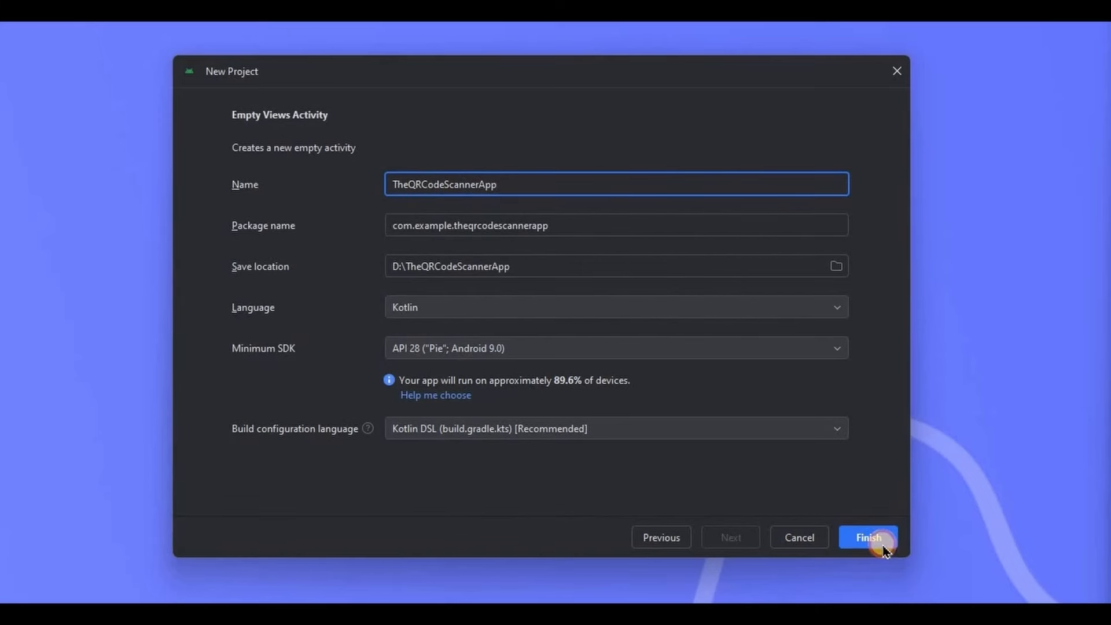
click(867, 537)
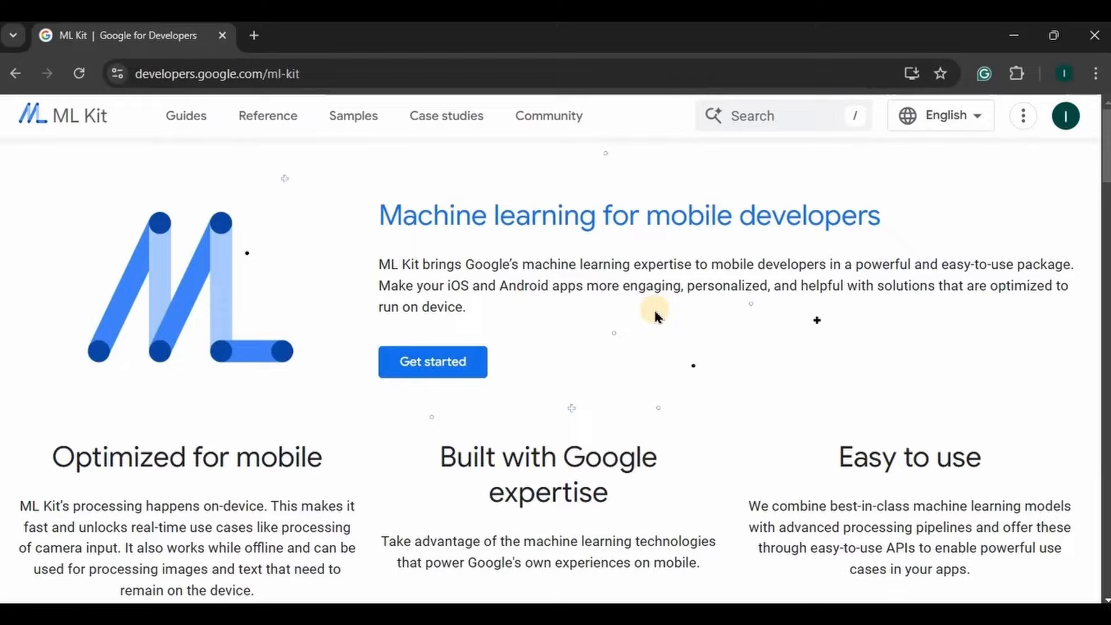
Step: Open ML Kit's Barcode scanning guide and scroll to its WiFi QR example results
scroll(down, 3)
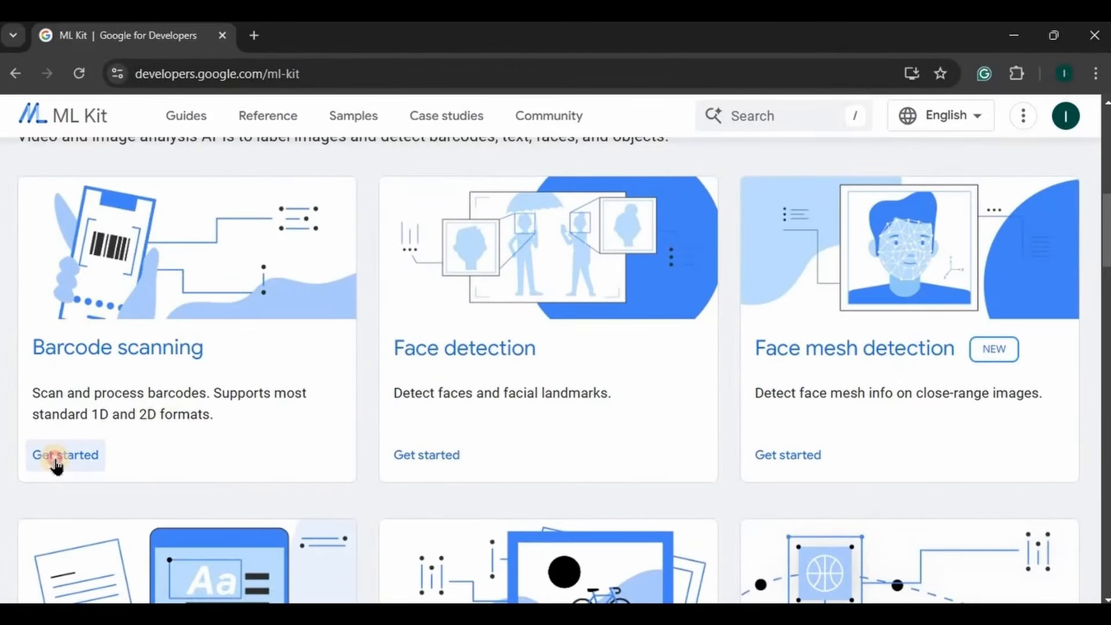
click(65, 455)
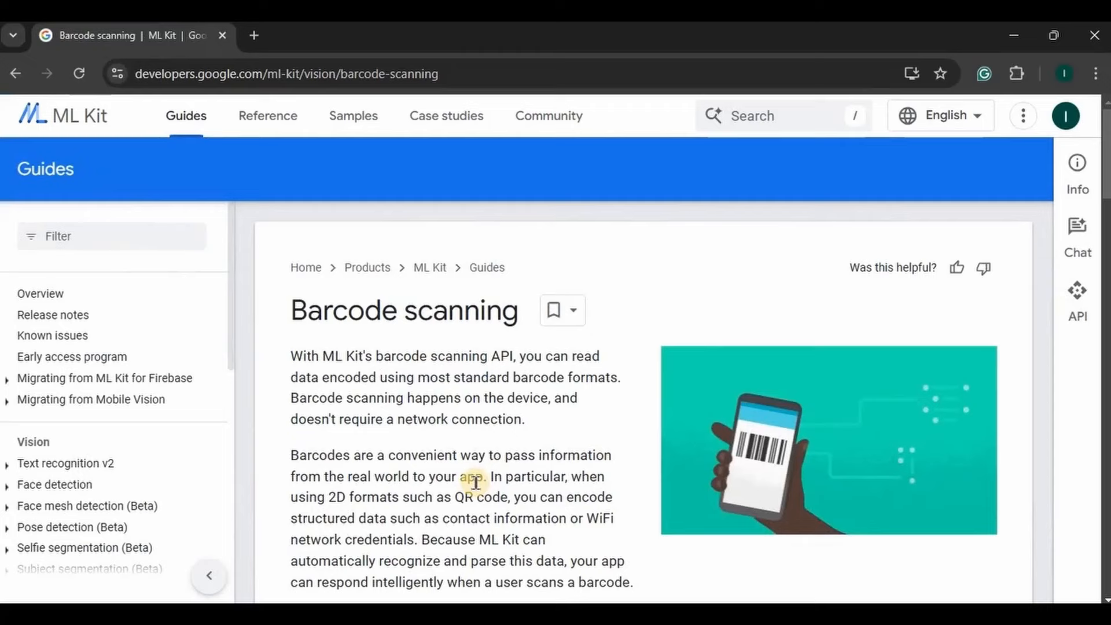
scroll(down, 3)
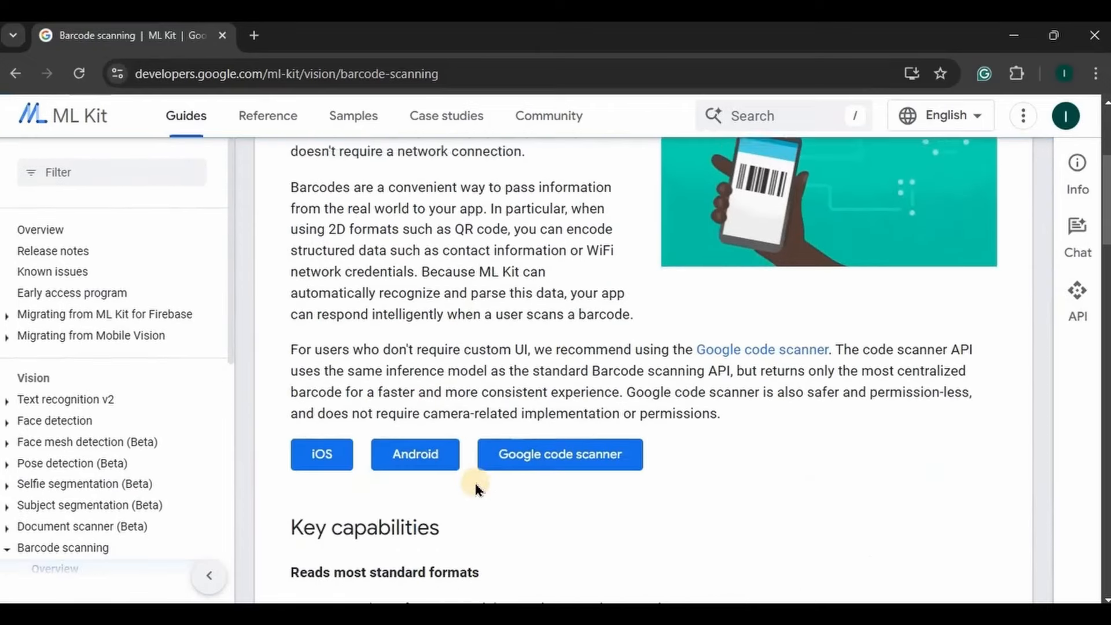
scroll(down, 3)
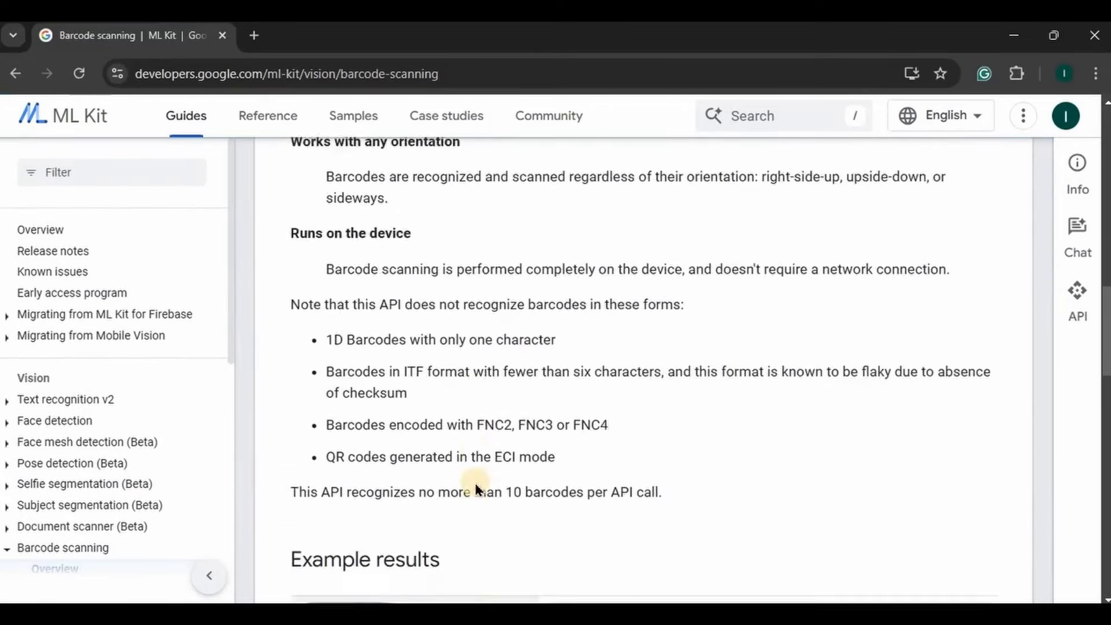
scroll(down, 3)
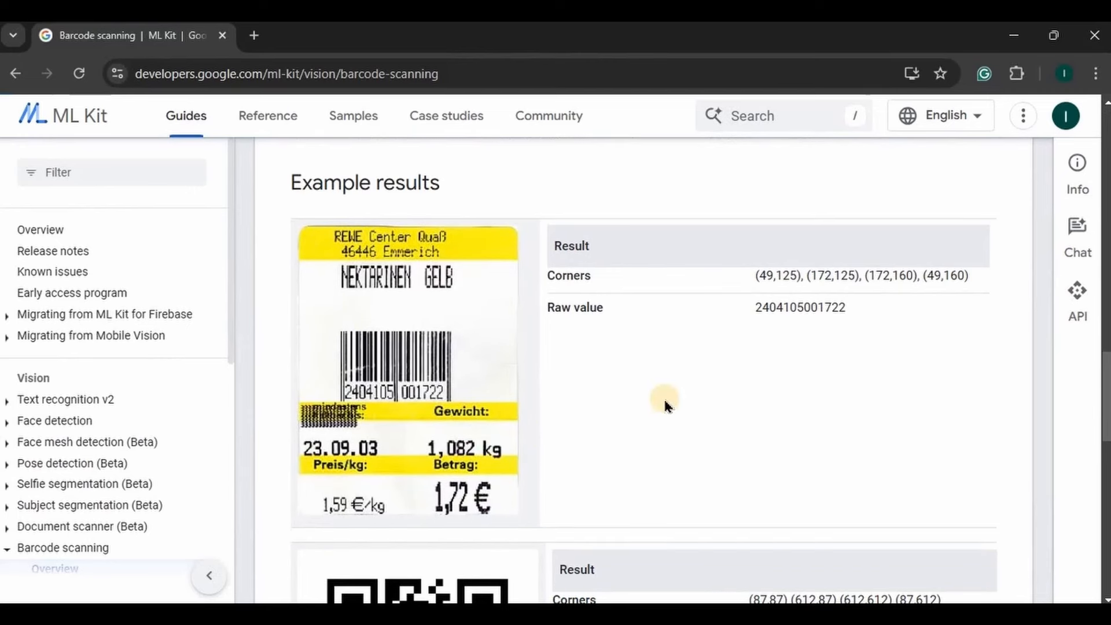
scroll(down, 3)
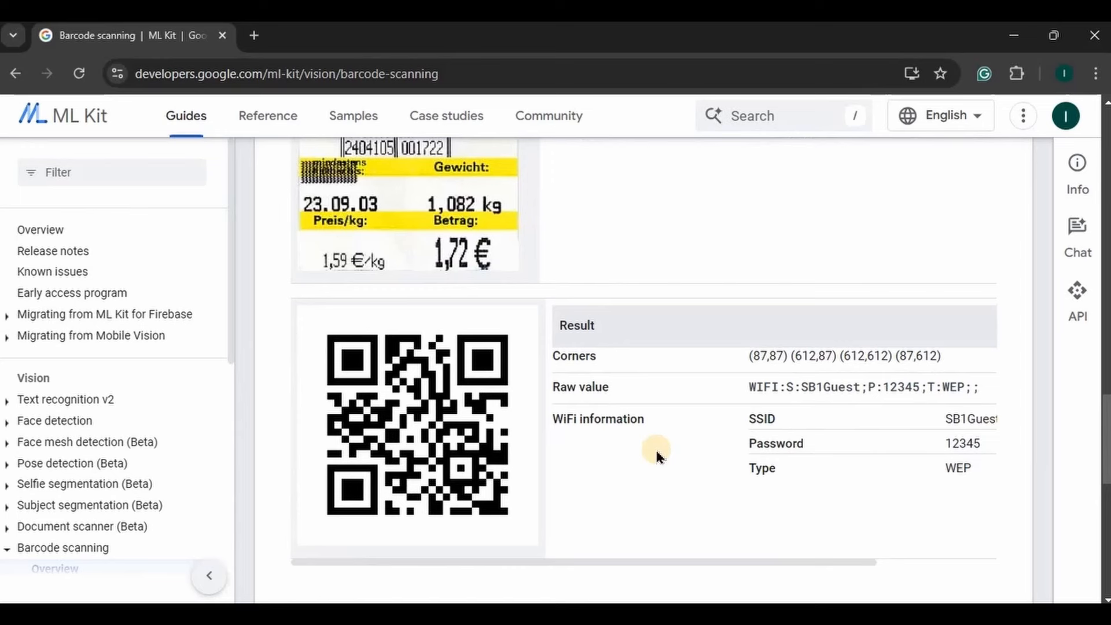
mouse_move(514, 397)
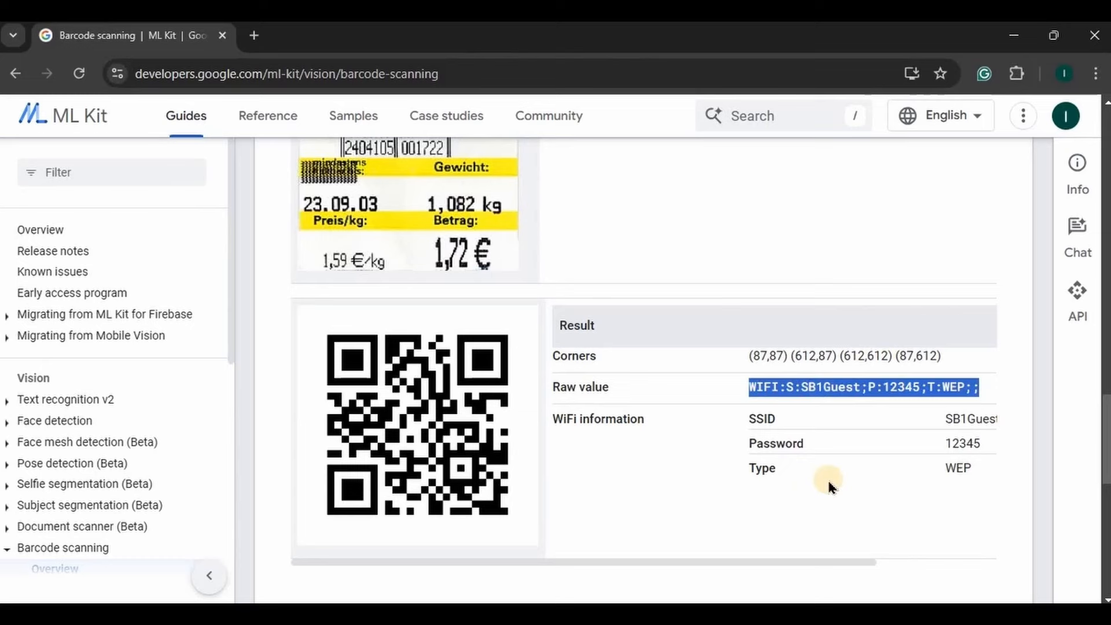
Step: Switch to the Android version of the barcode guide and browse its setup section
click(414, 395)
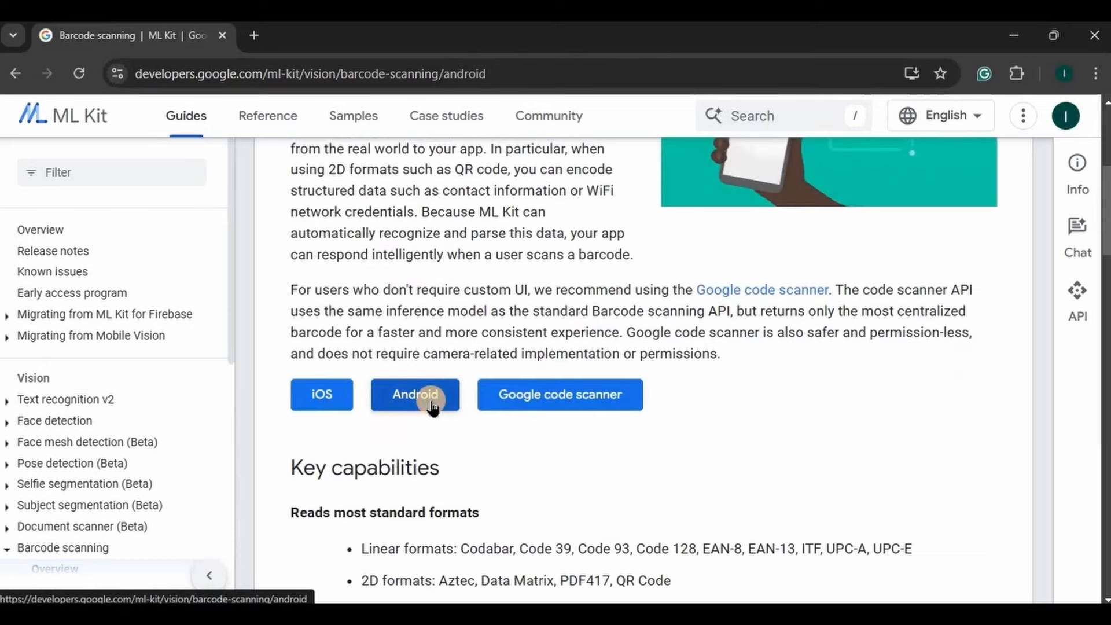
click(415, 395)
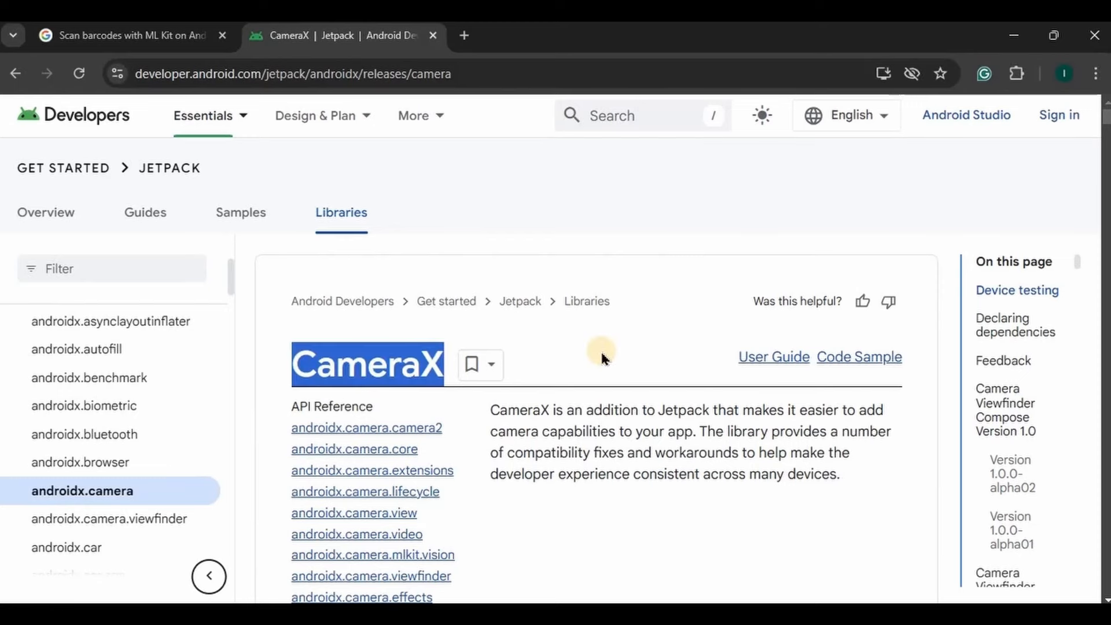
scroll(down, 3)
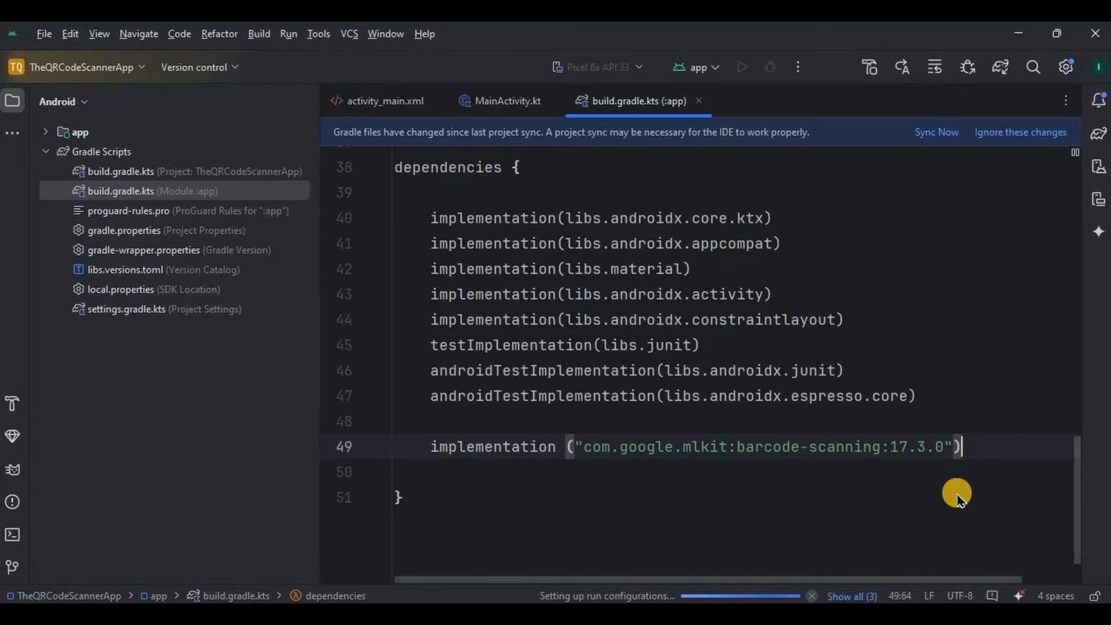
Step: Add the CameraX dependency lines, sync Gradle, and return to AndroidManifest.xml in the project tree
key(enter)
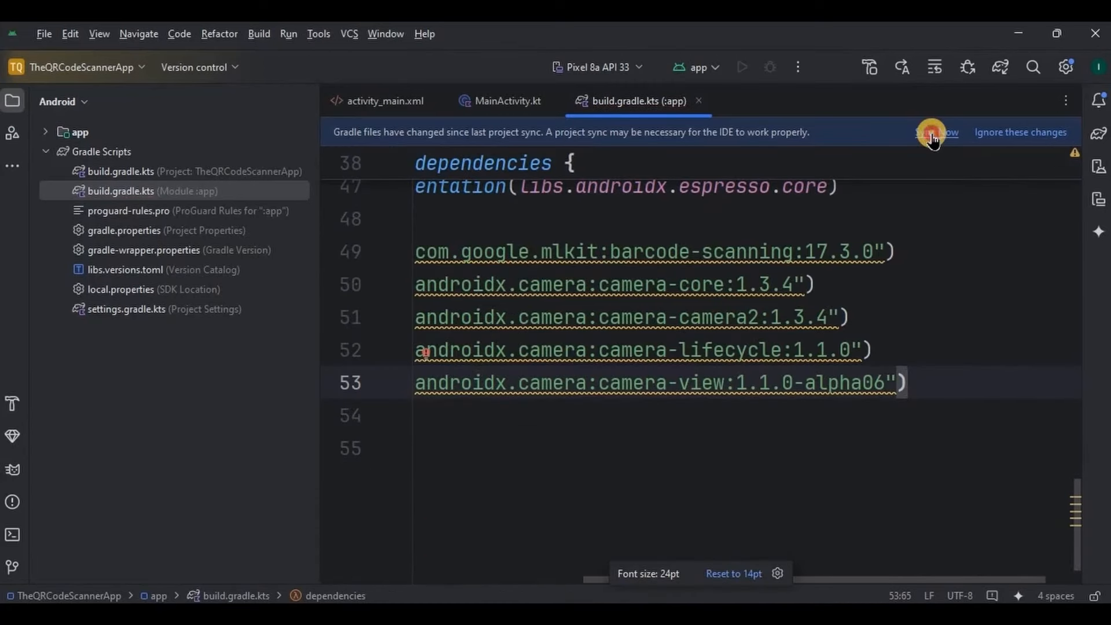
click(935, 132)
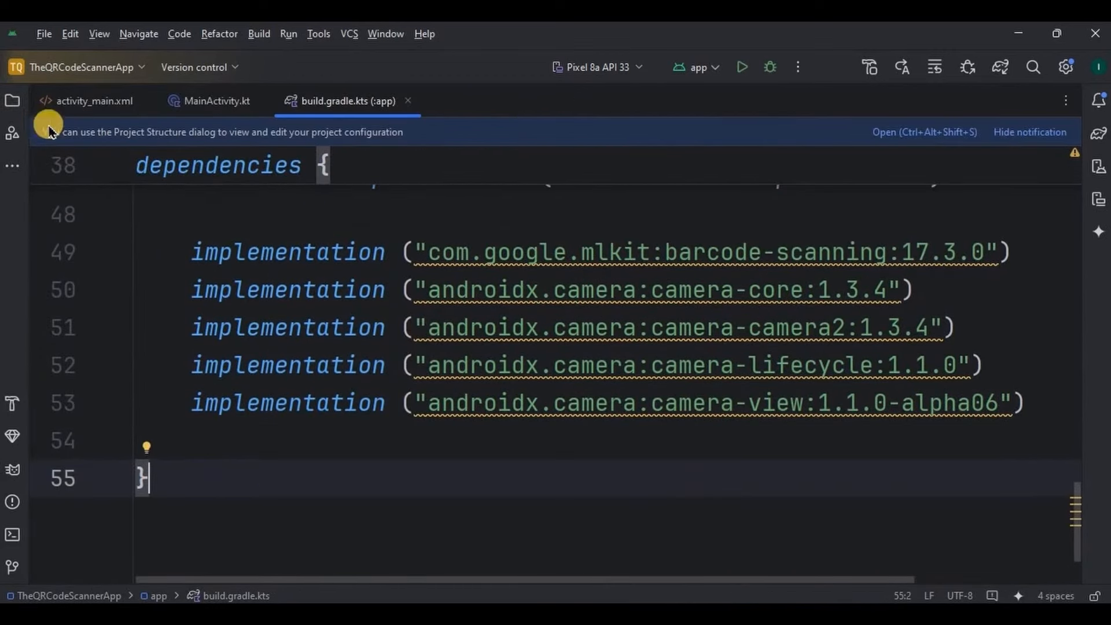
click(12, 100)
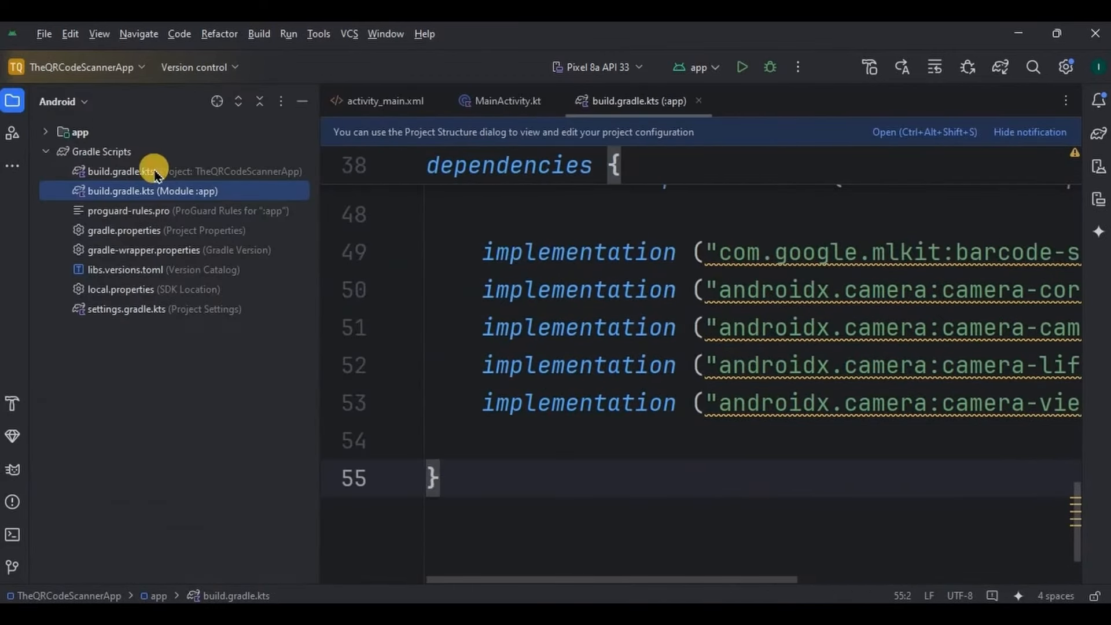
click(45, 132)
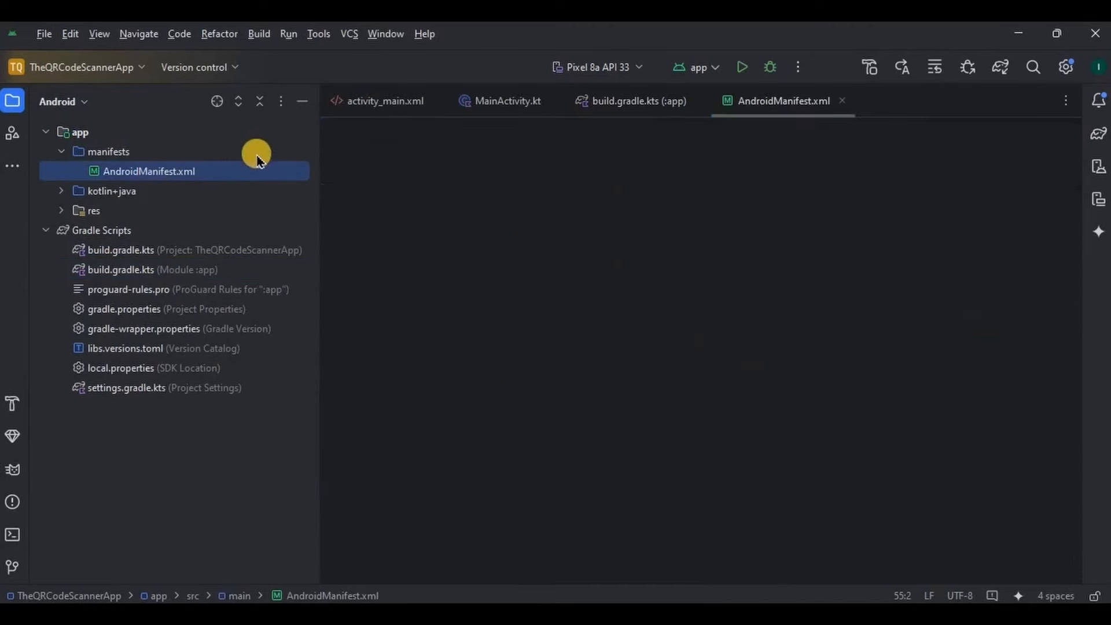
Step: Add the optional android.hardware.camera feature and CAMERA permission tags to the manifest
text(<use)
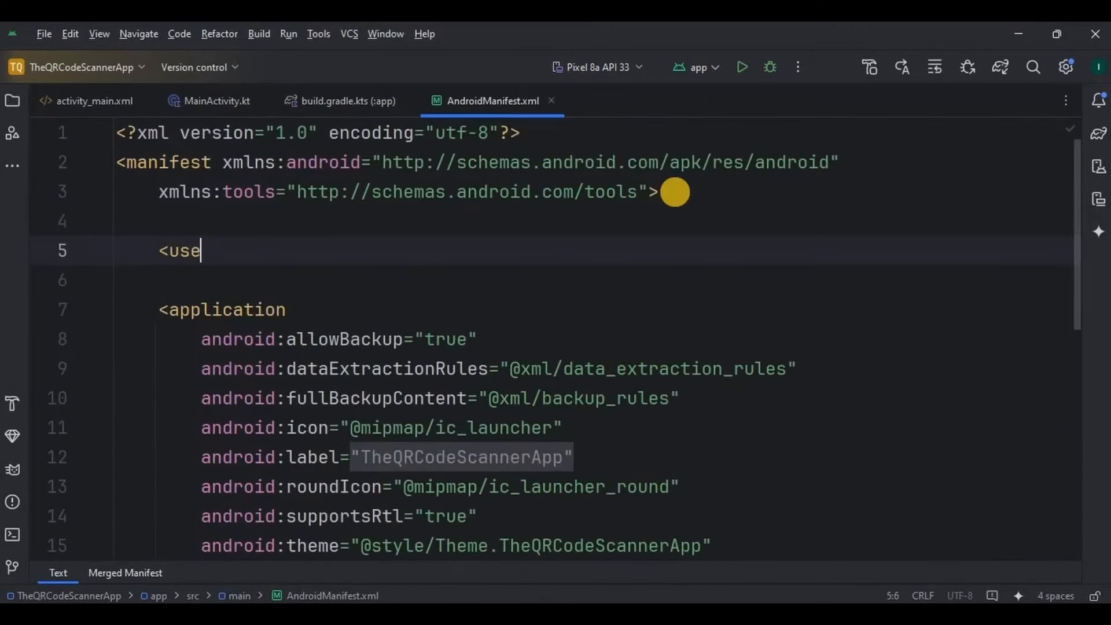
text(s-feature)
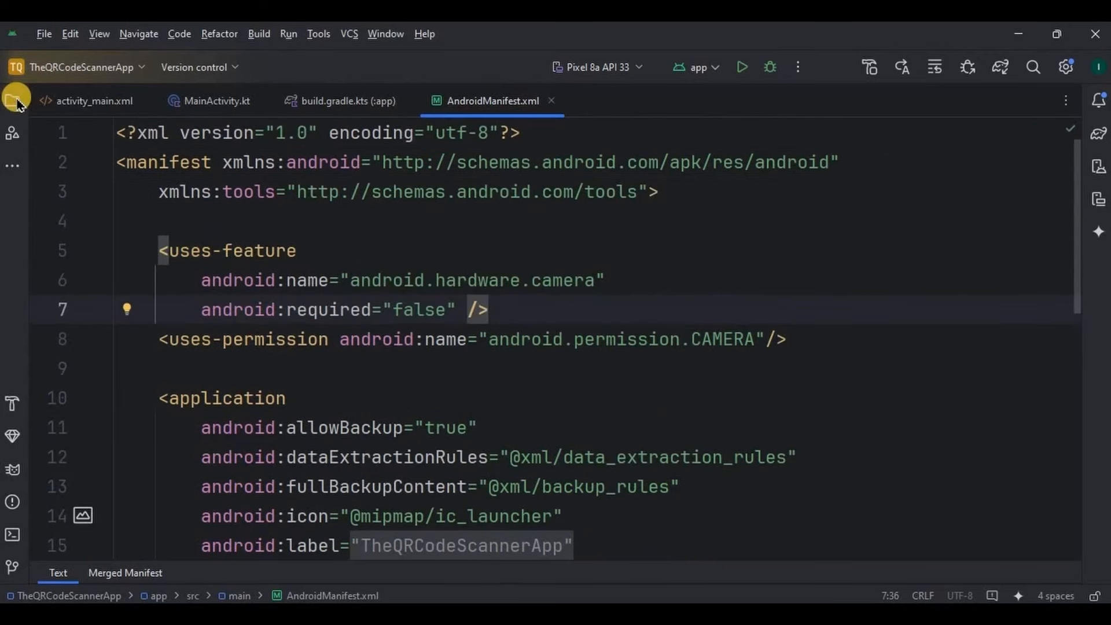
click(15, 97)
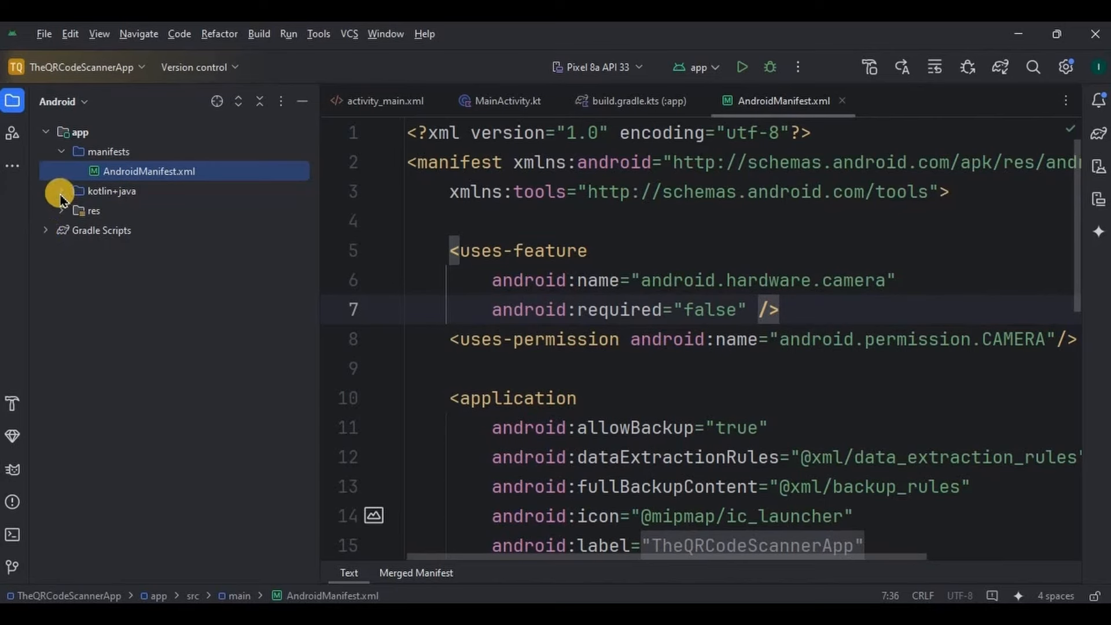
Step: Start a new Empty Views Activity from the app's main package in the project tree
click(61, 191)
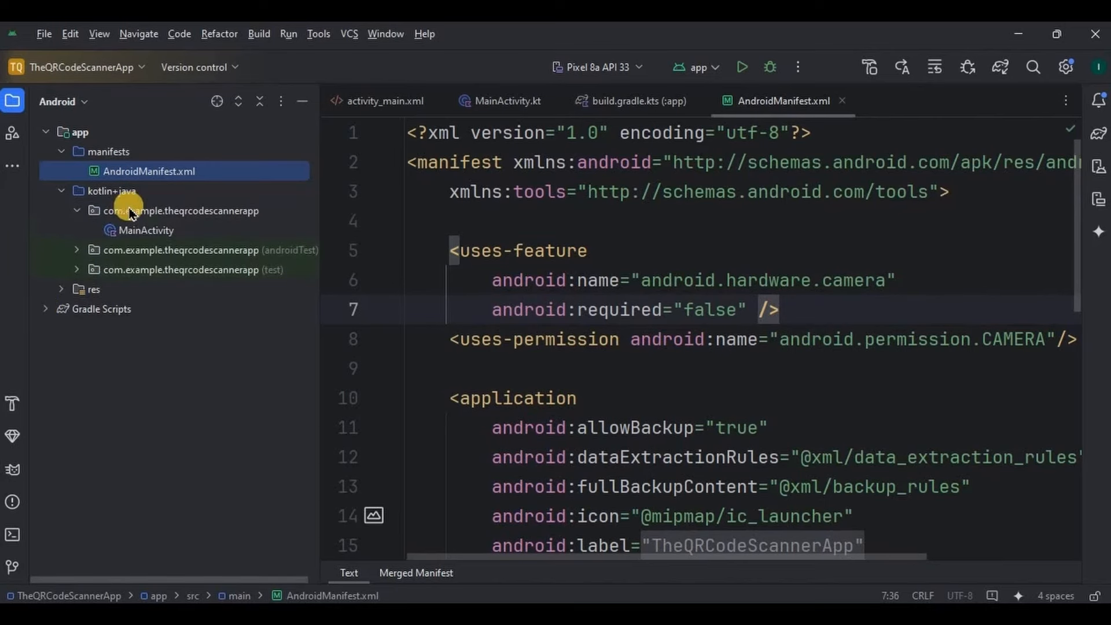
click(180, 211)
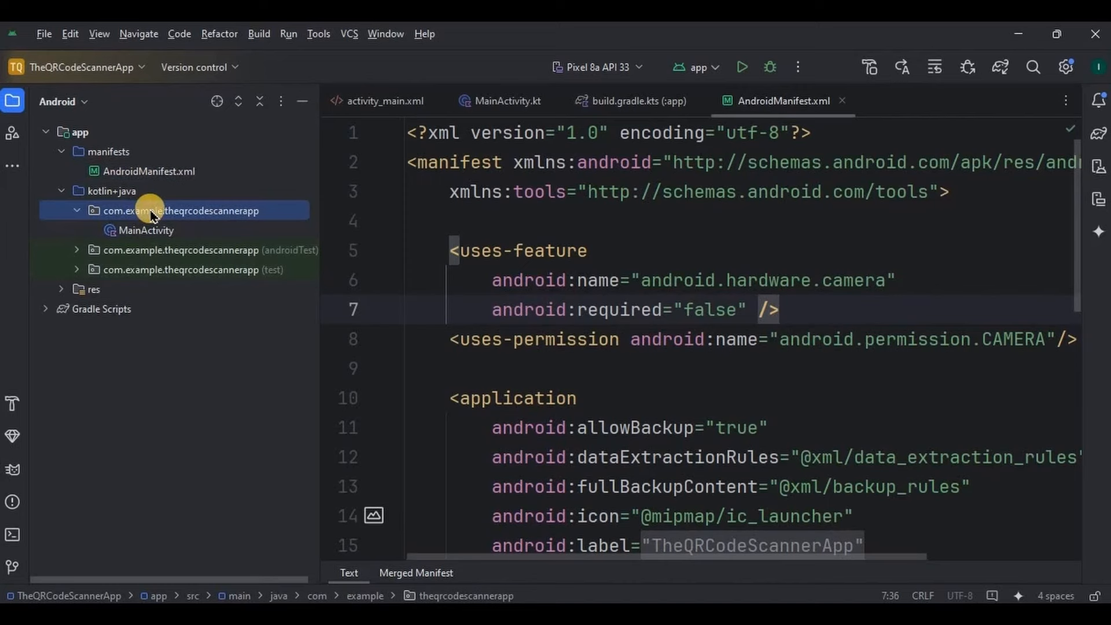
right_click(150, 211)
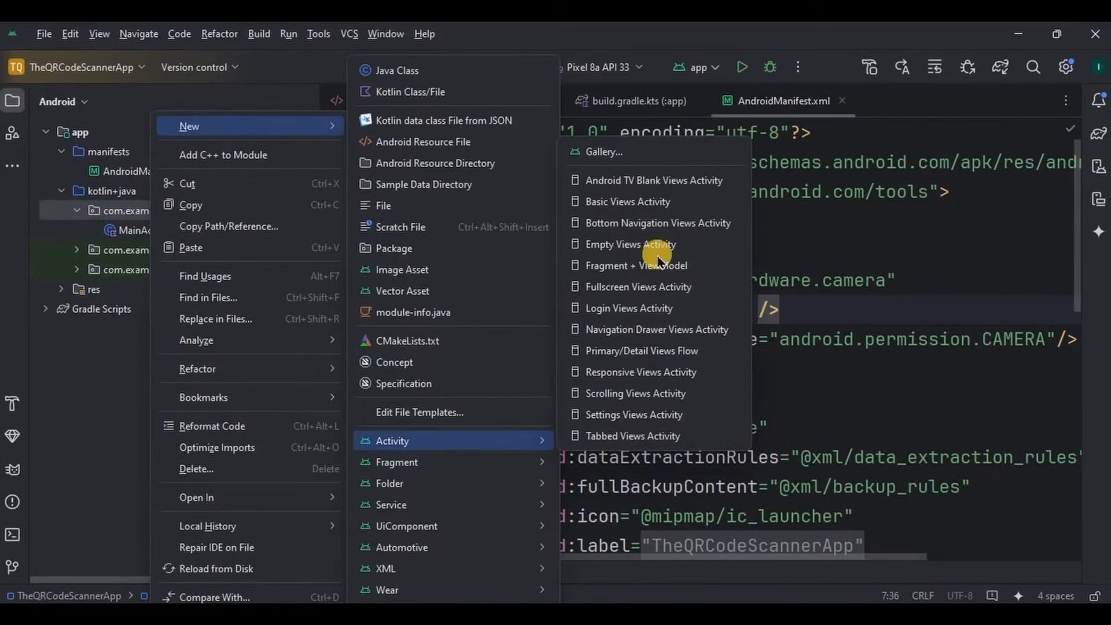
click(629, 244)
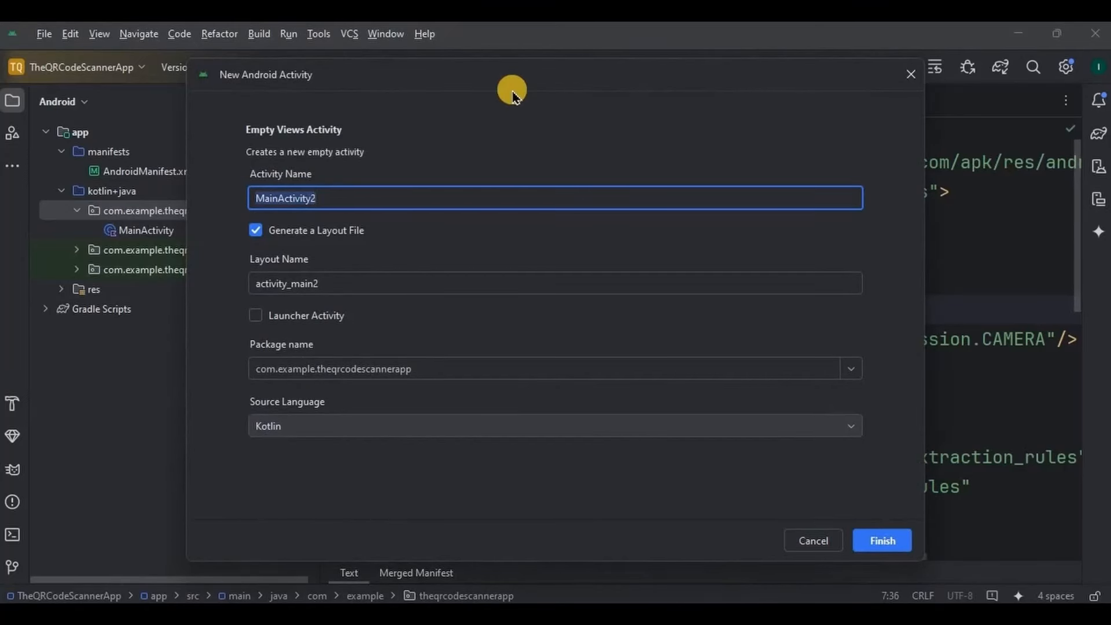
Step: Name the activity WebViewActivity with a generated layout and finish creating it
text(WebView)
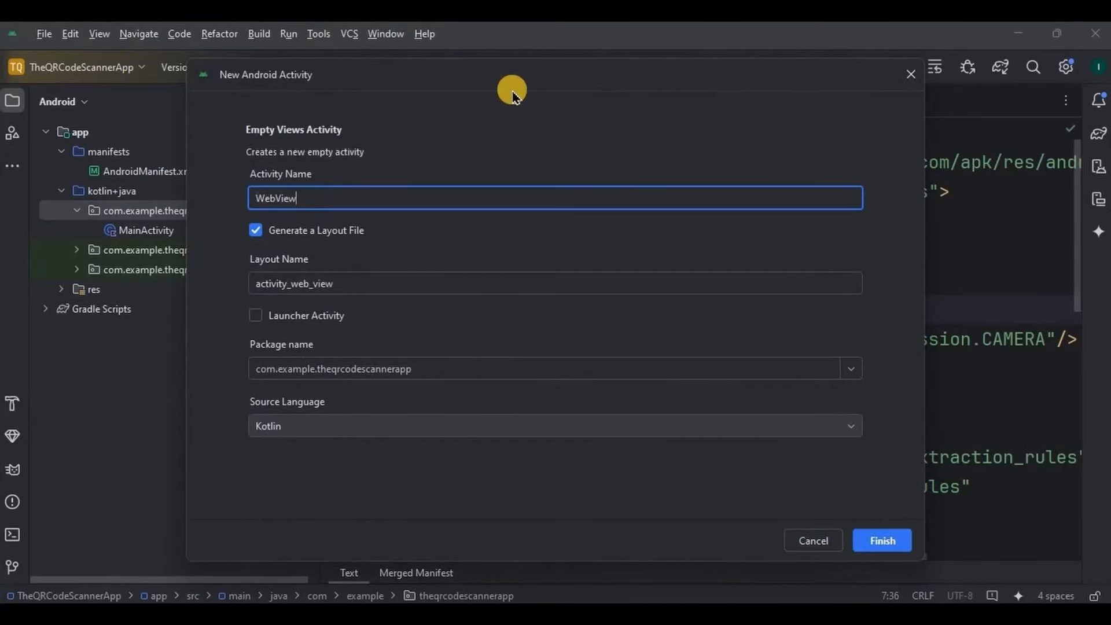
text(Activity)
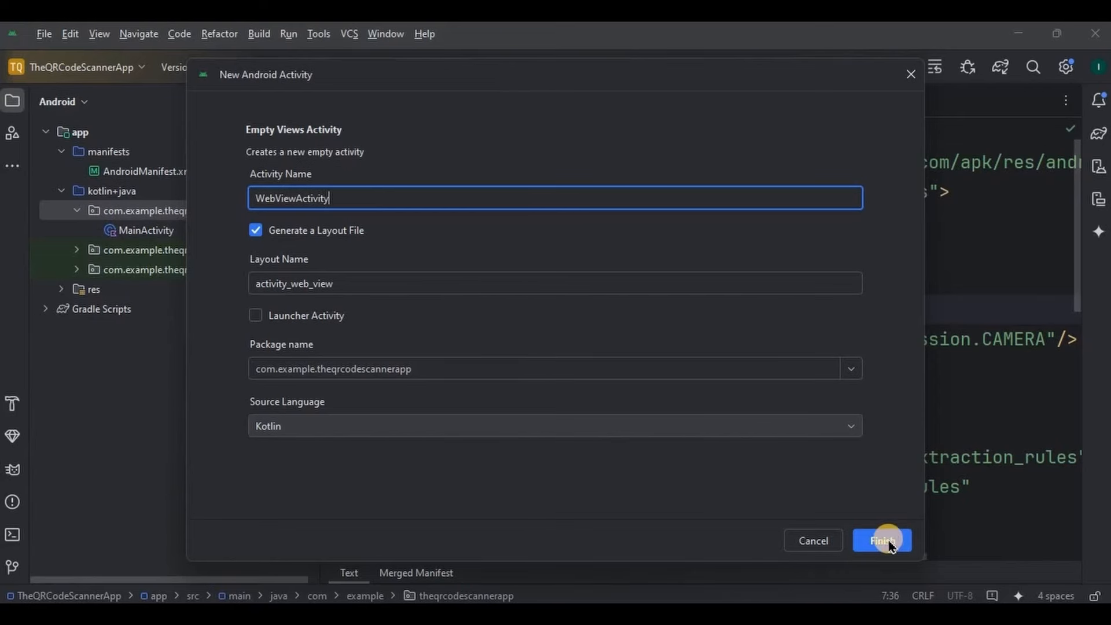
click(881, 541)
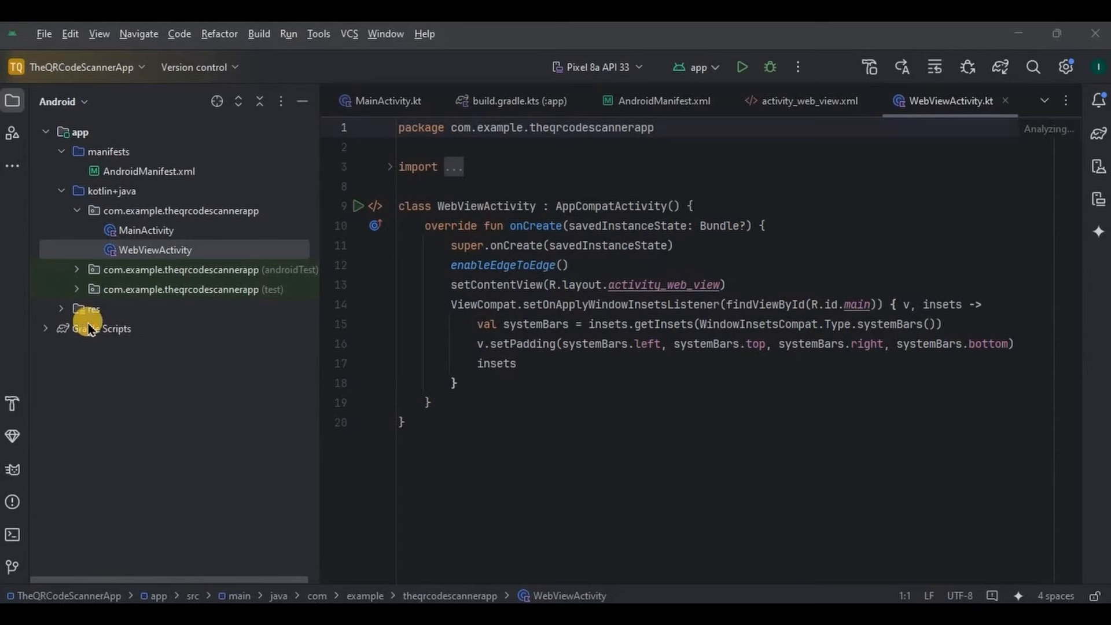
Step: In activity_main.xml, add an androidx.camera PreviewView sized 0dp with id previewView
double_click(156, 368)
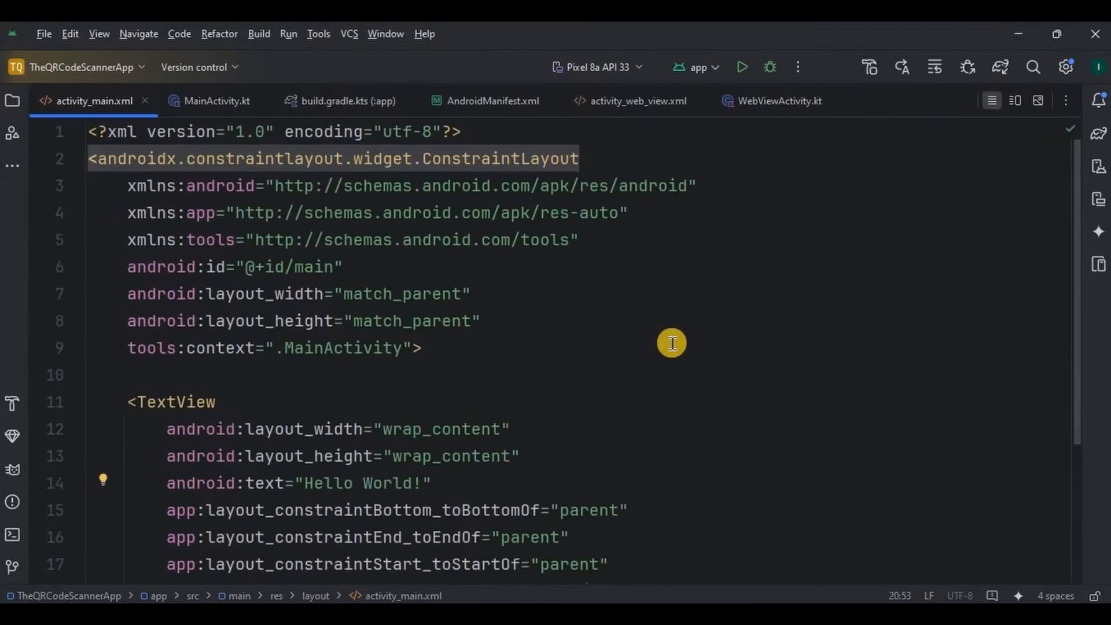
mouse_move(700, 274)
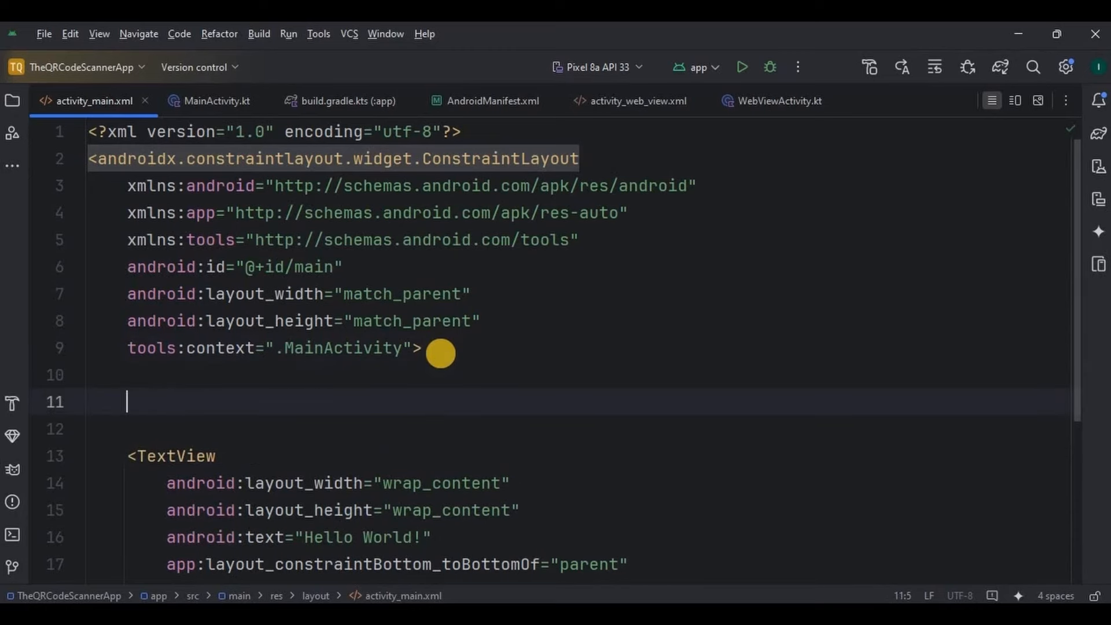
text(<Pr)
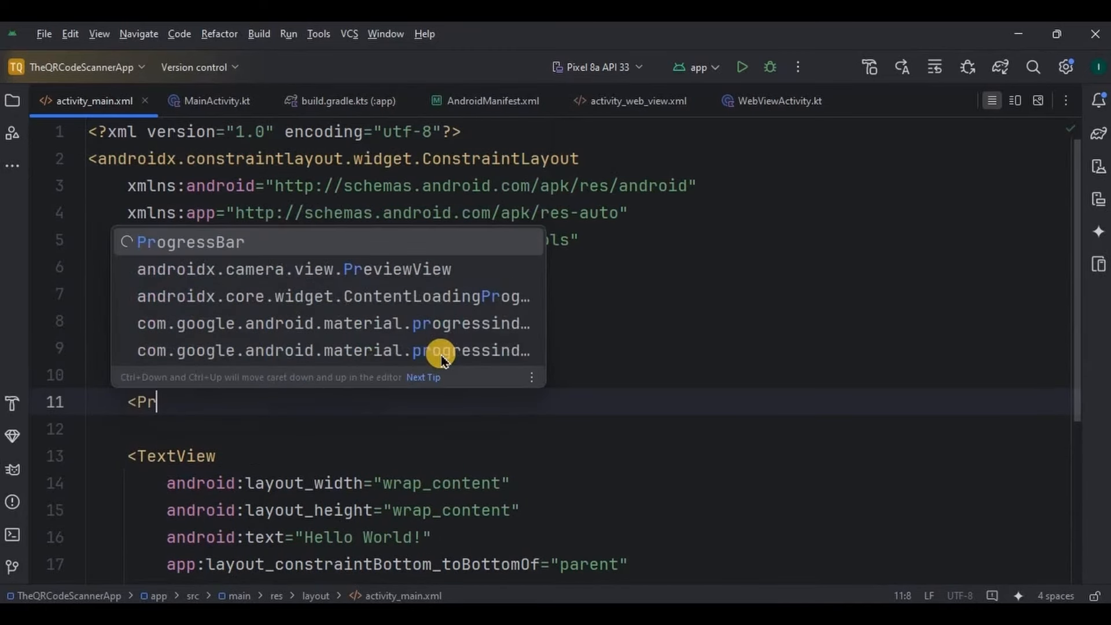
click(295, 268)
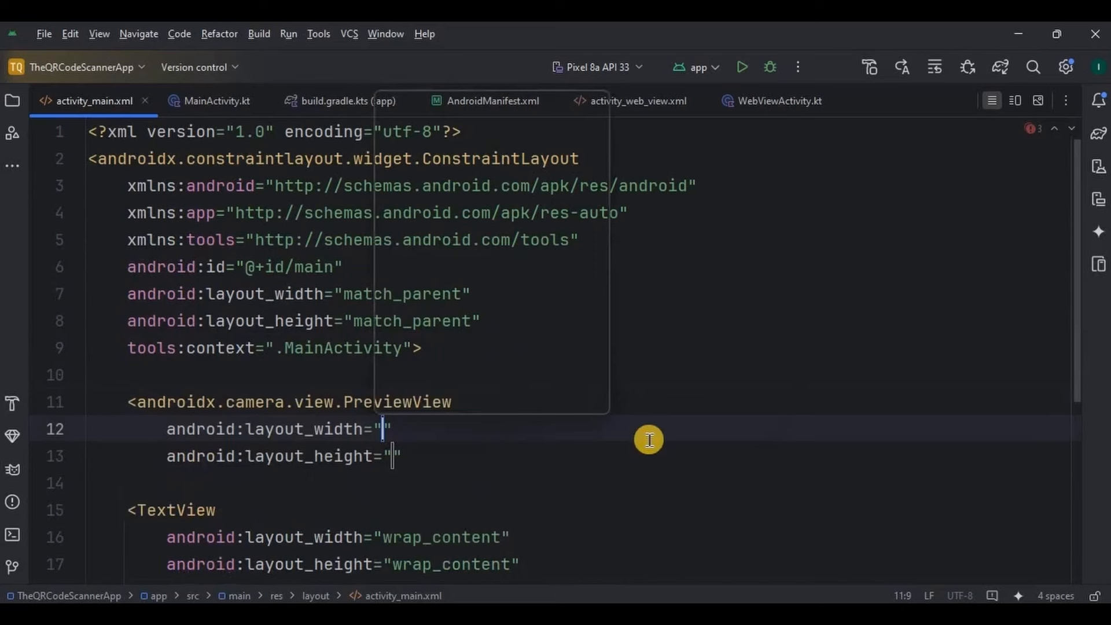
text(0dp)
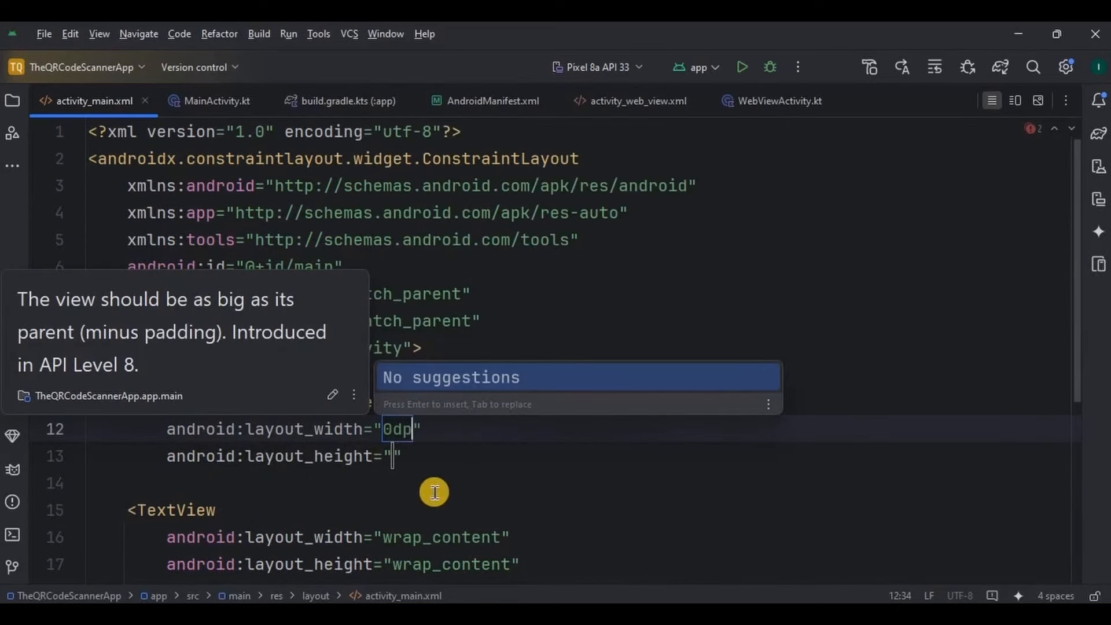
text(0)
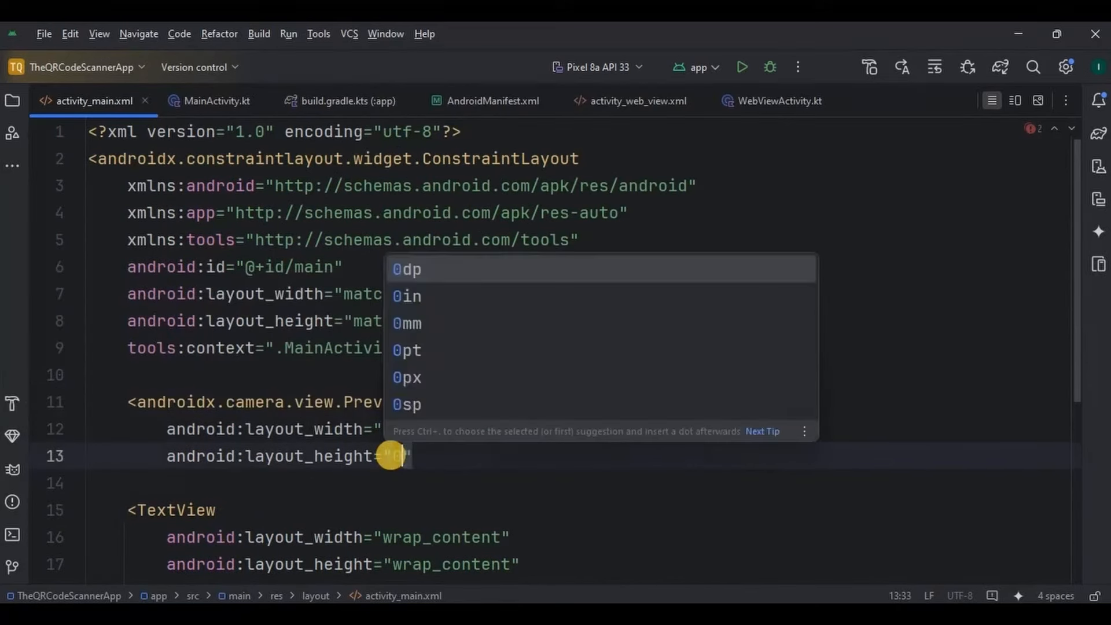
text(id)
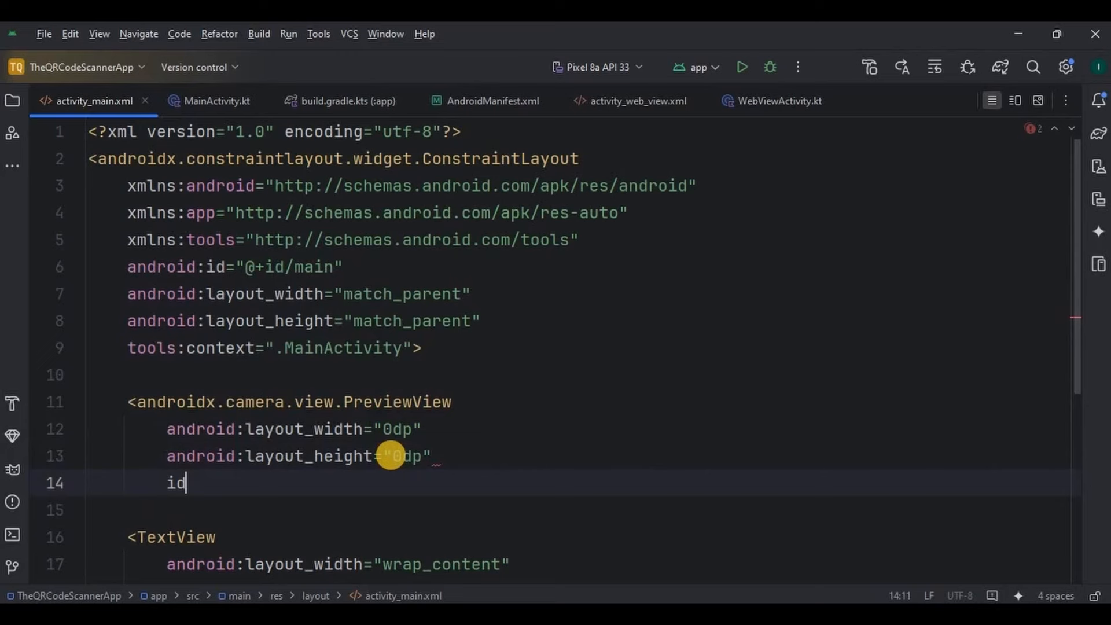
text(android:id=")
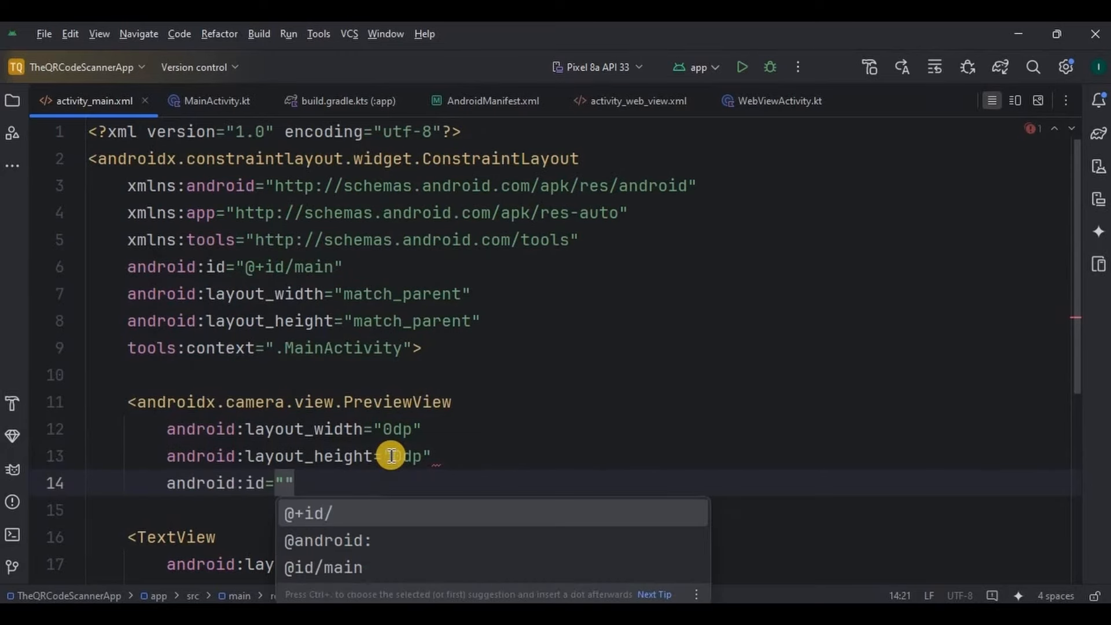
click(308, 513)
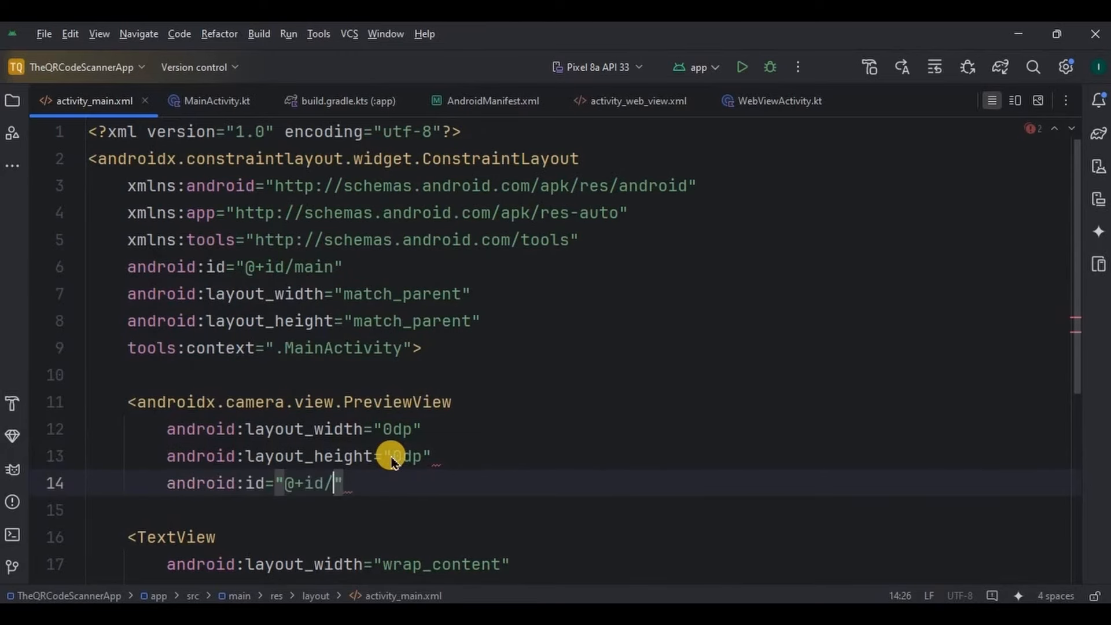
text(previewView)
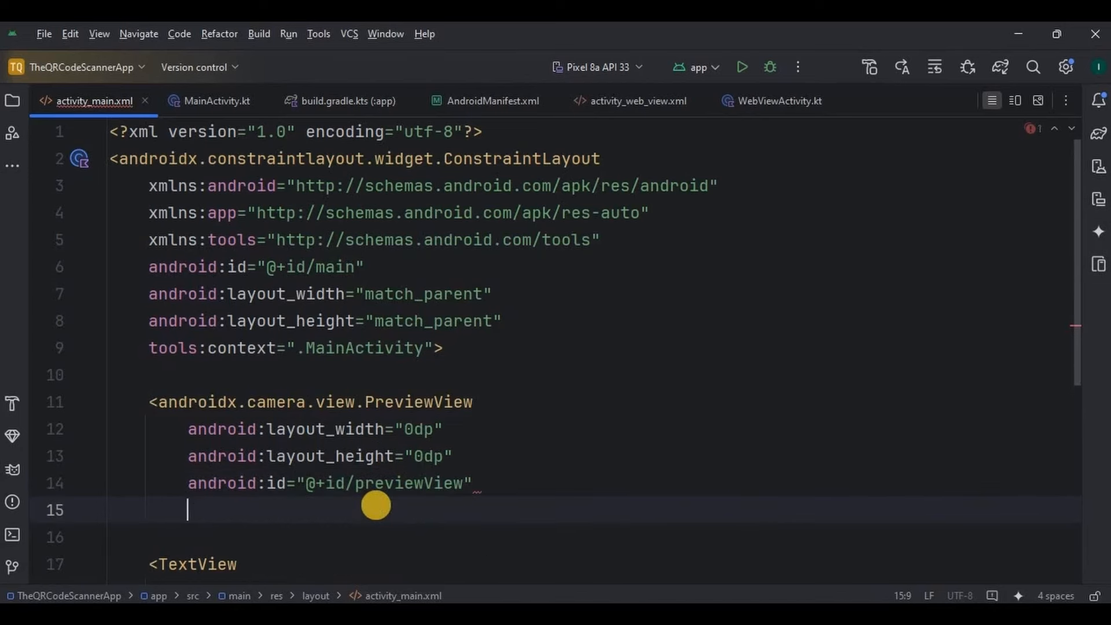
Step: Constrain previewView top to parent and bottom to the top of resultTextView
text(topto)
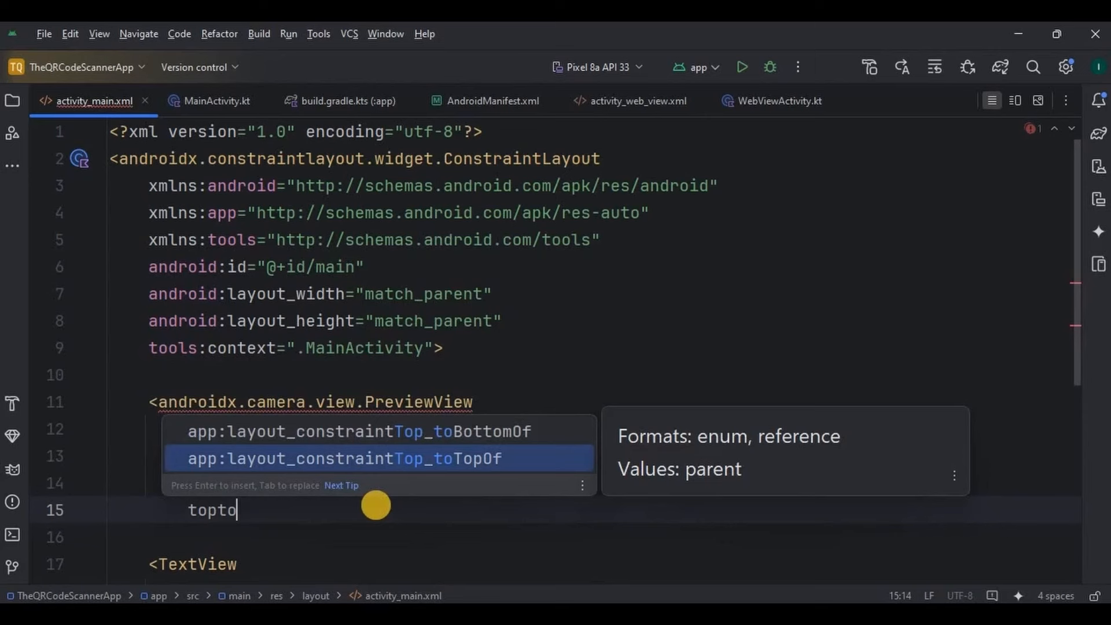
key(Enter)
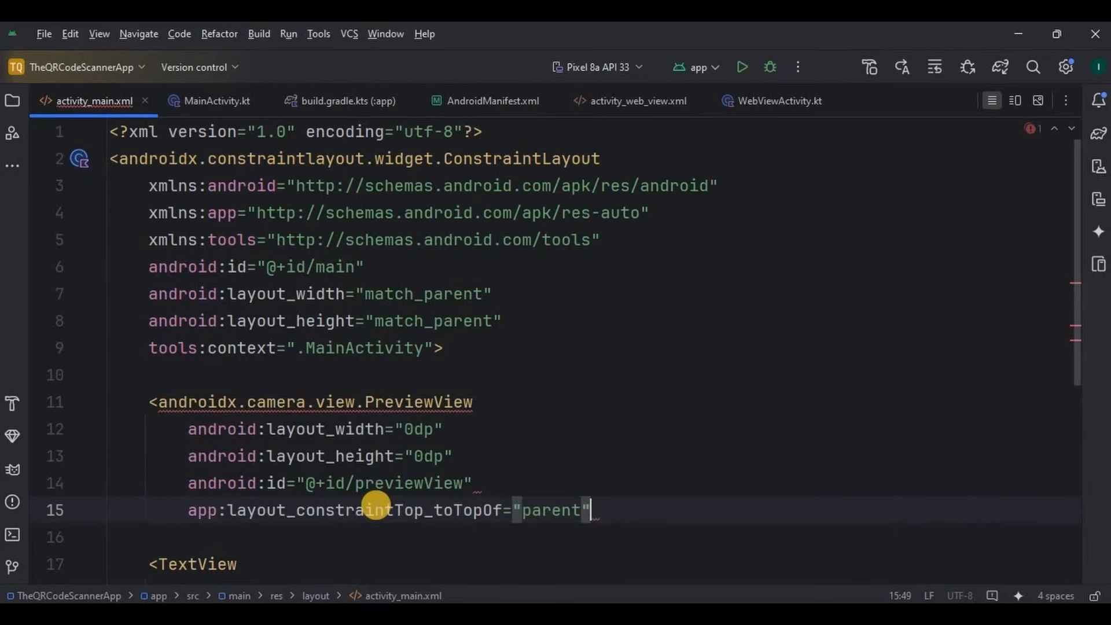
text(bo)
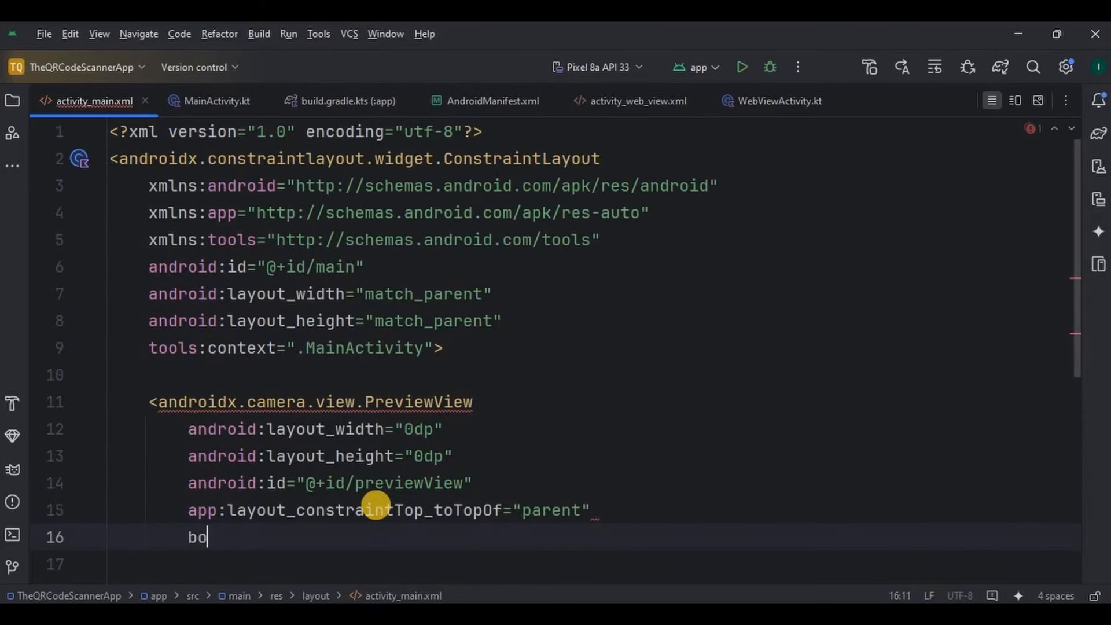
text(ttom_toTopOf=")
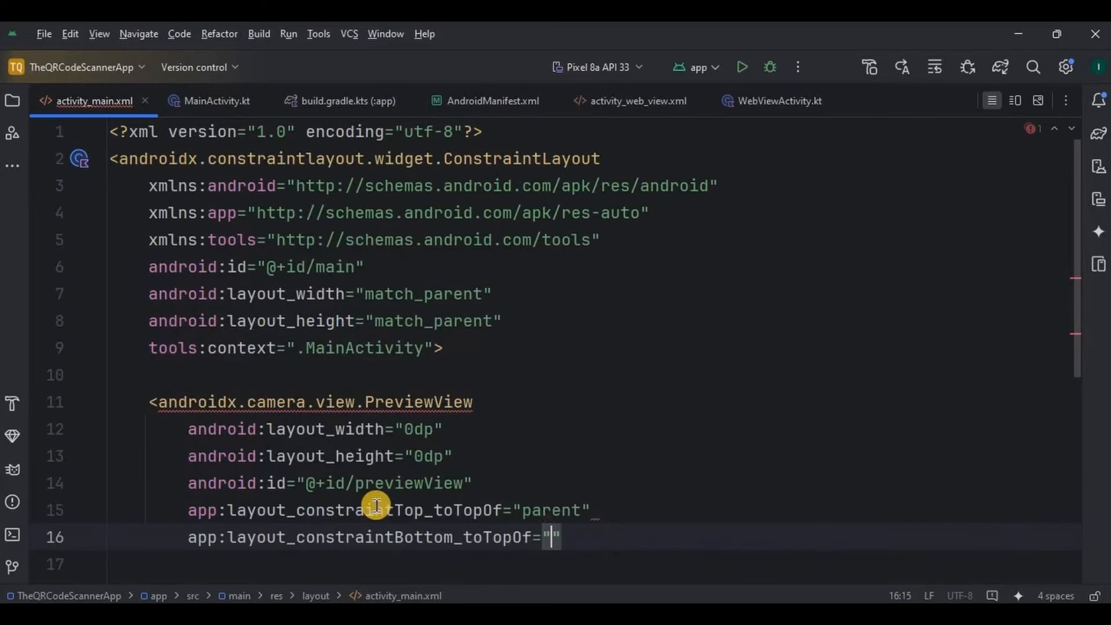
text(@id)
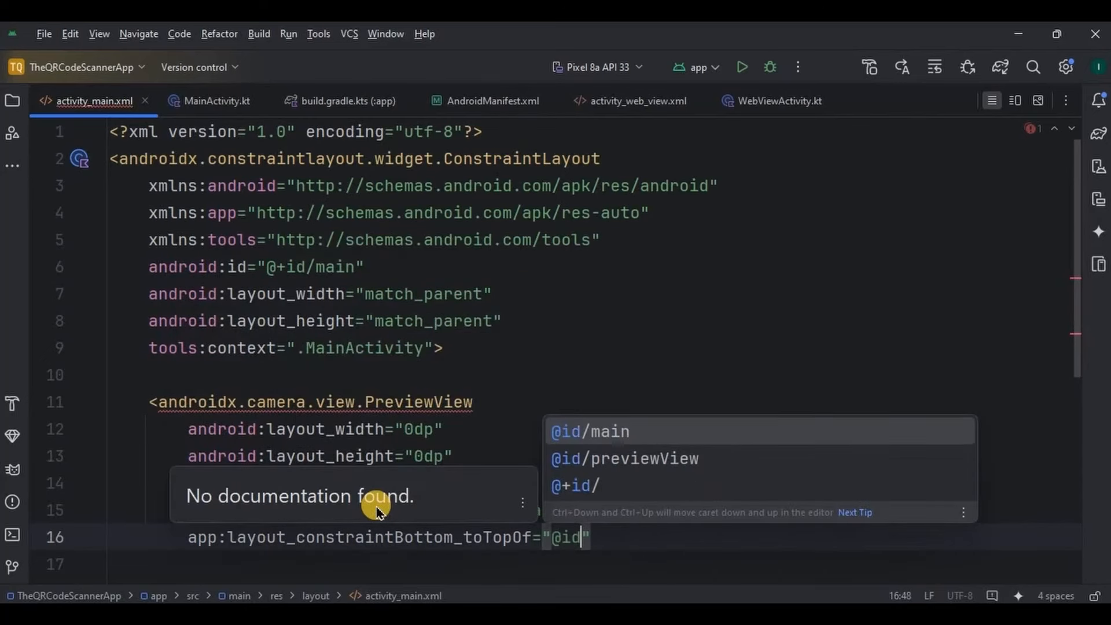
text(/resultT)
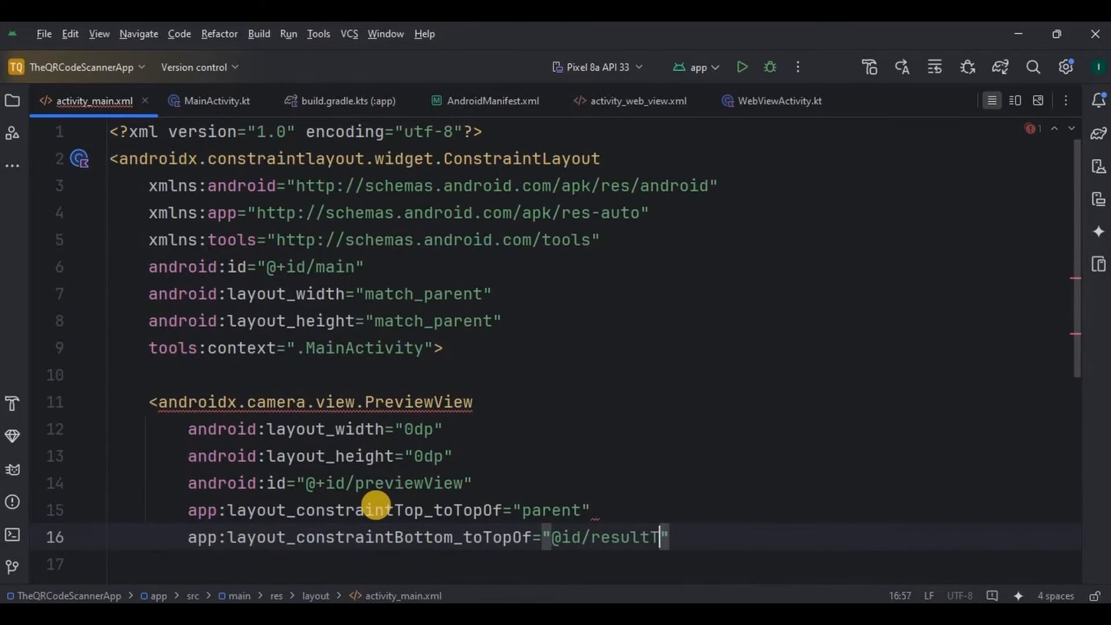
text(extView)
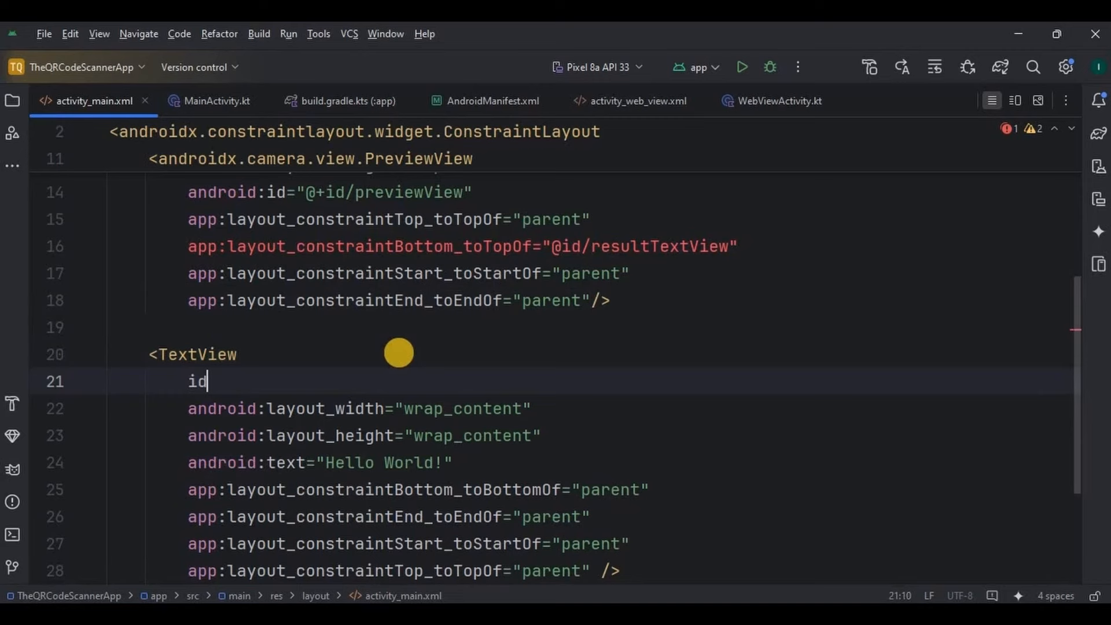
Step: Give the TextView id resultTextView, width 0dp, height 100dp, padding, center gravity and 18sp text
text(android:id="")
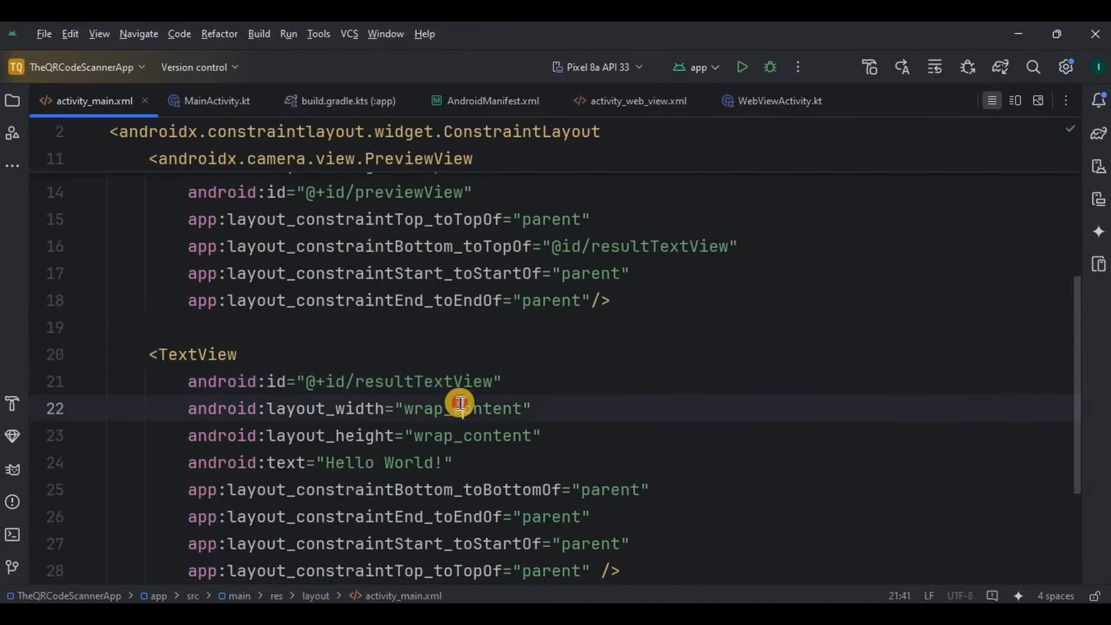
text(0dp)
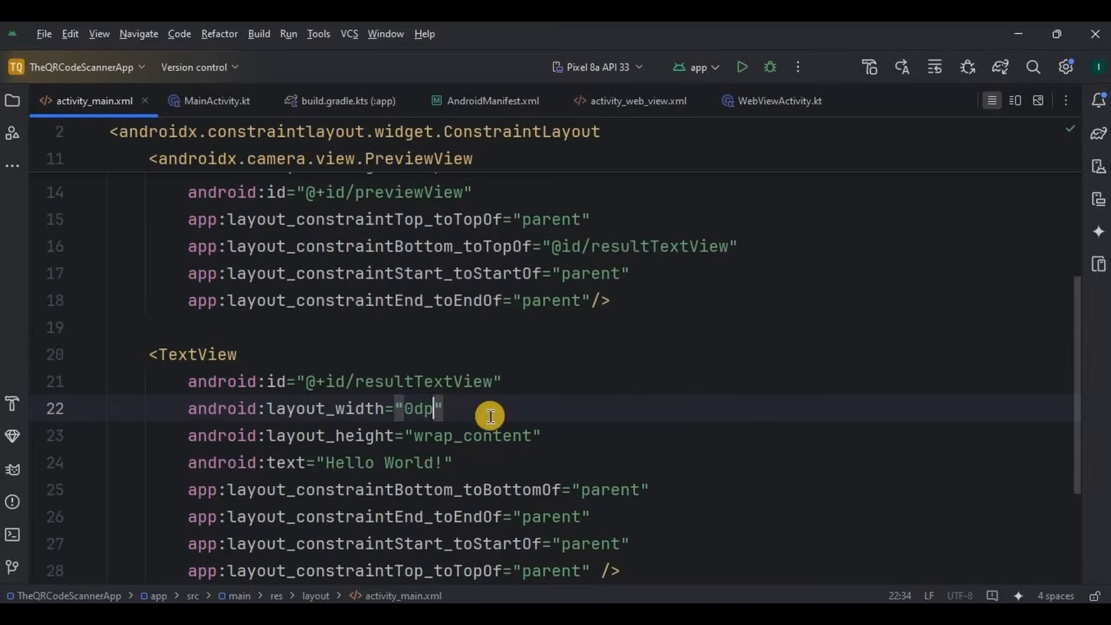
text(1)
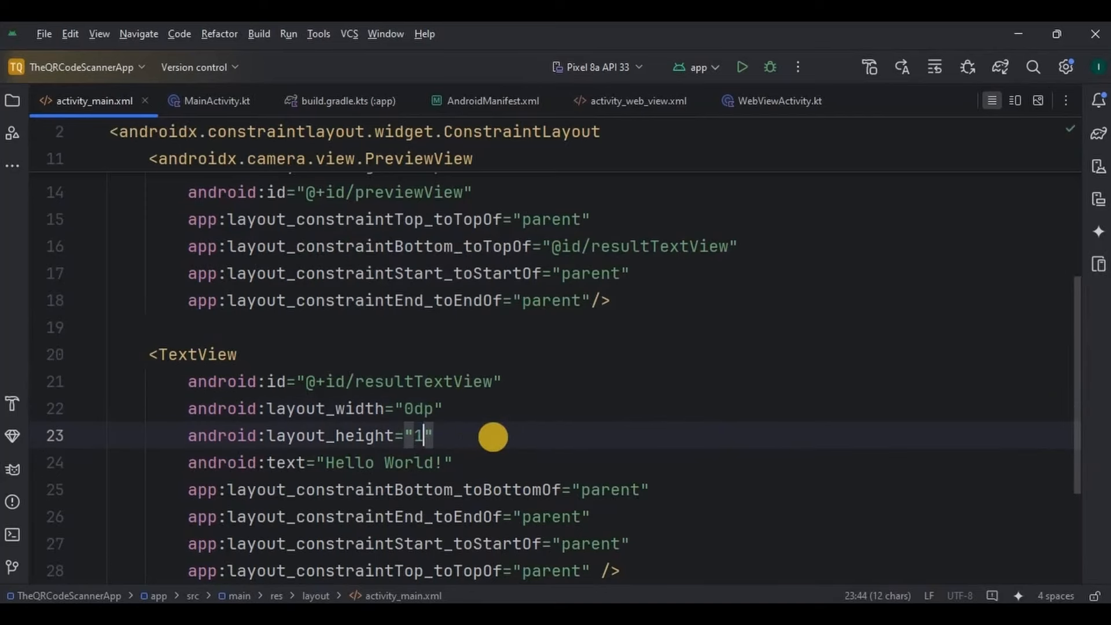
text(padding="16dp)
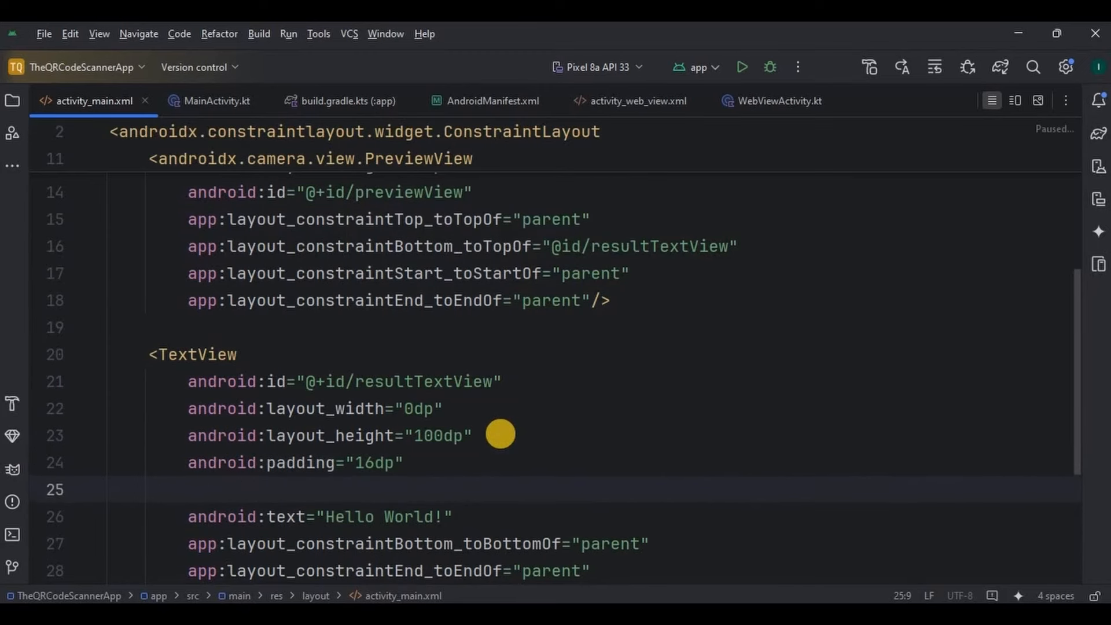
text(android:gravity=")
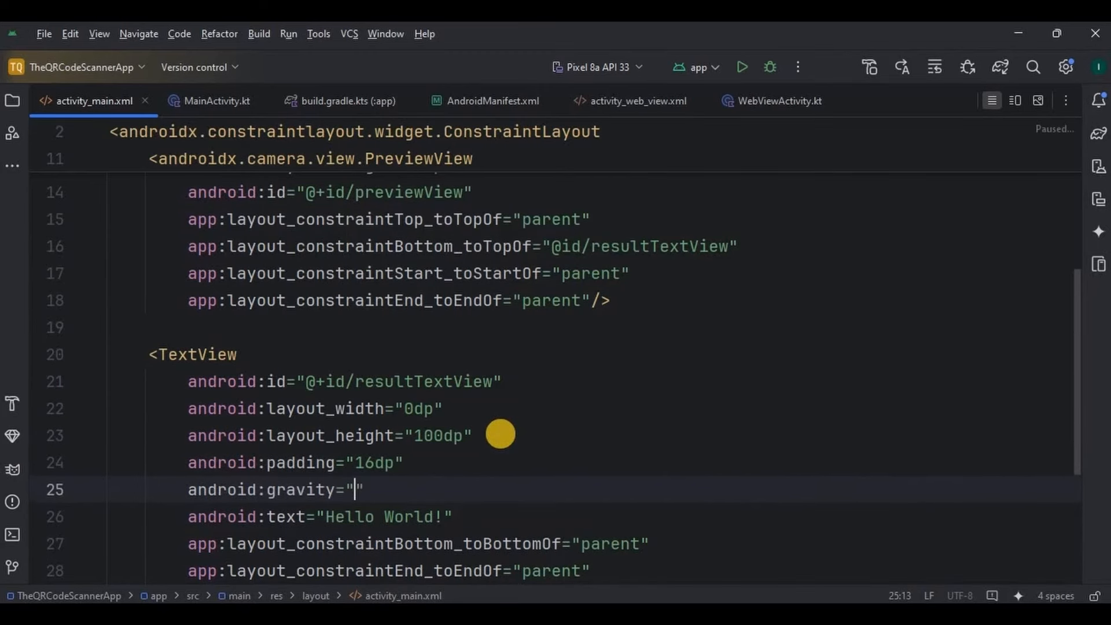
text(center)
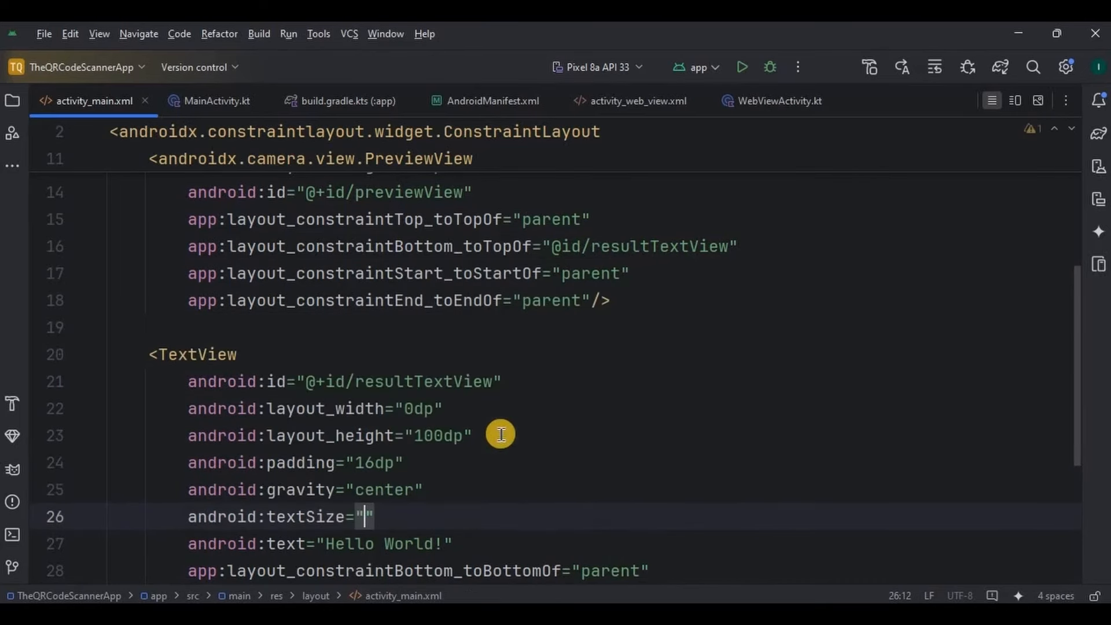
text(18sp)
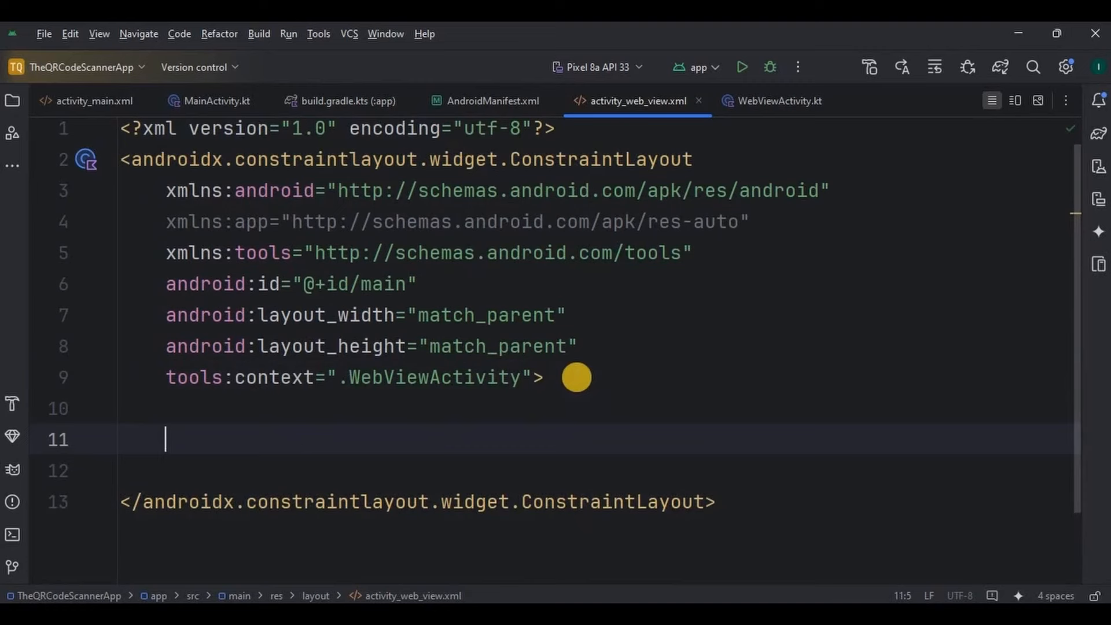
Step: Add a match_parent WebView with id @+id/webView to activity_web_view.xml
text(<WebView)
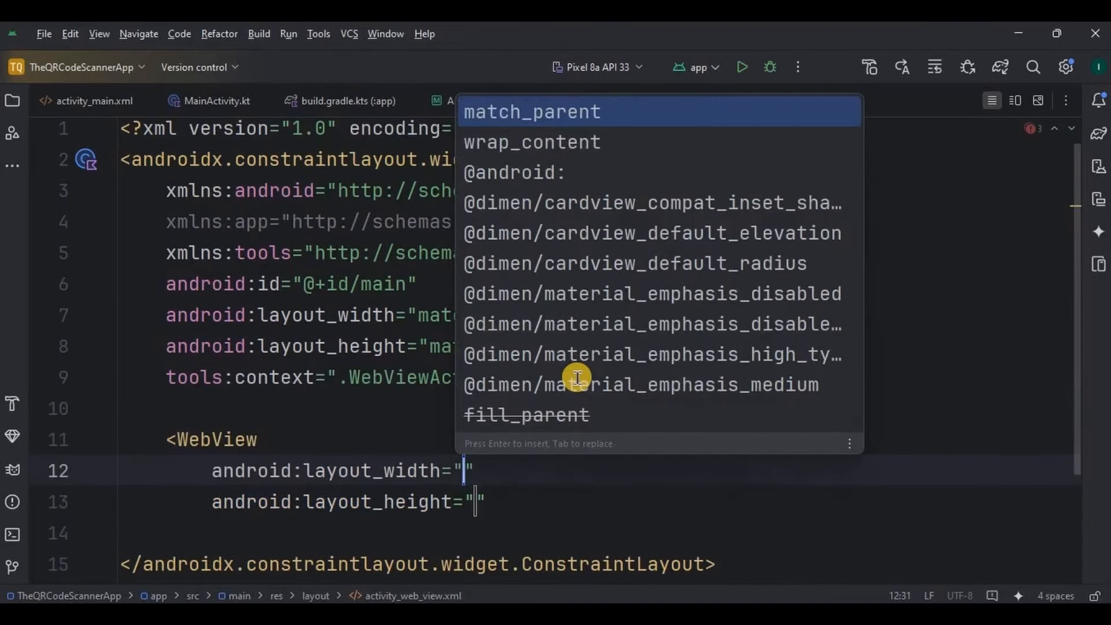
key(Enter)
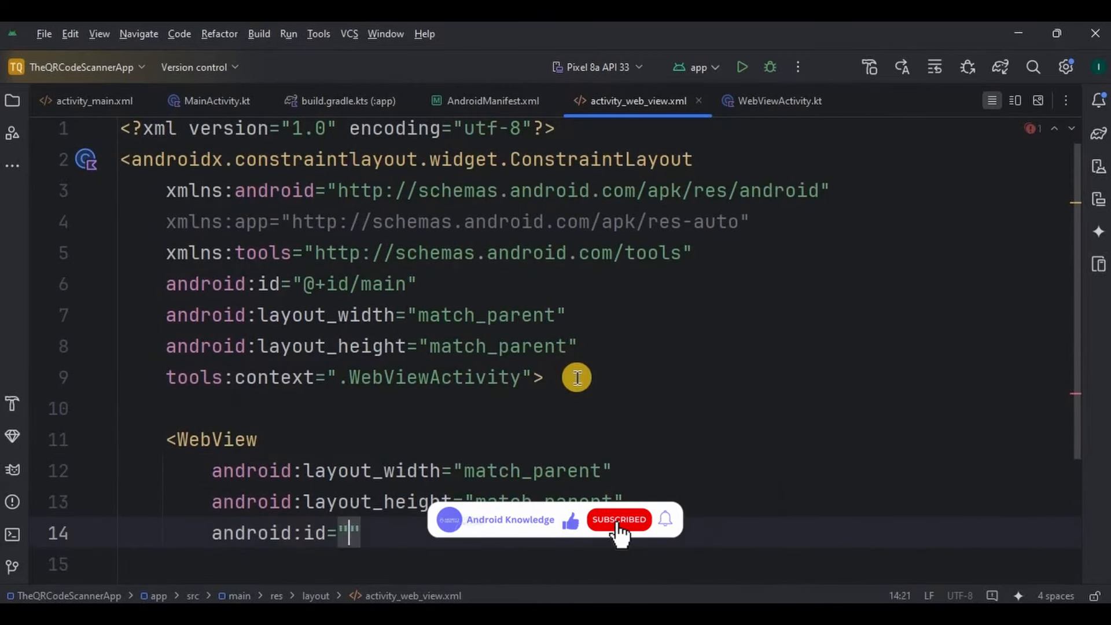
text(@+id/)
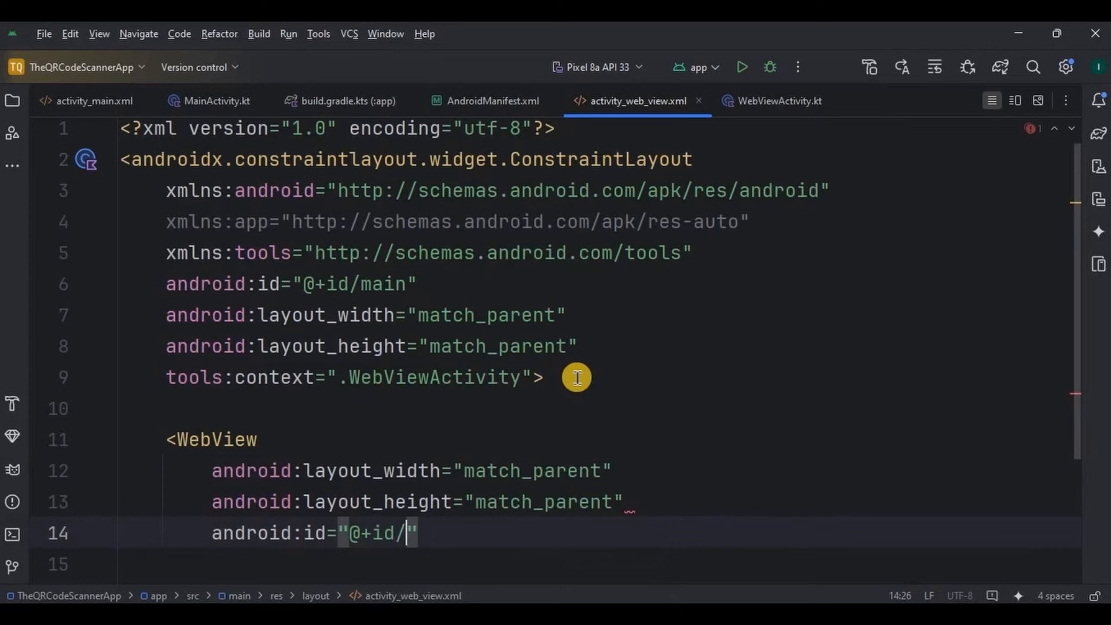
text(webView")
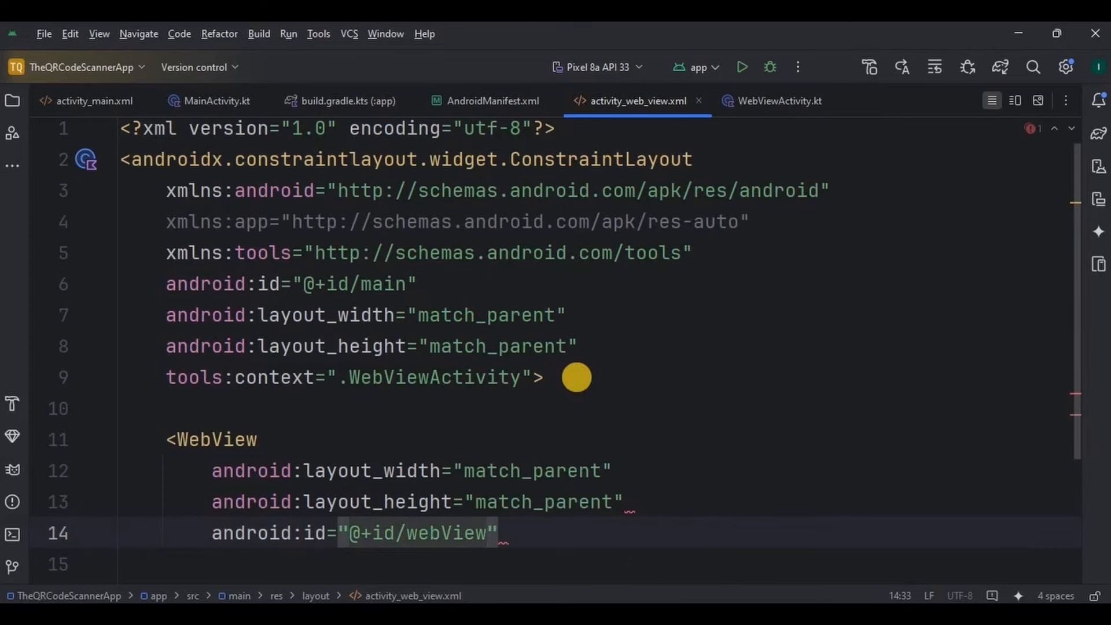
text(/>)
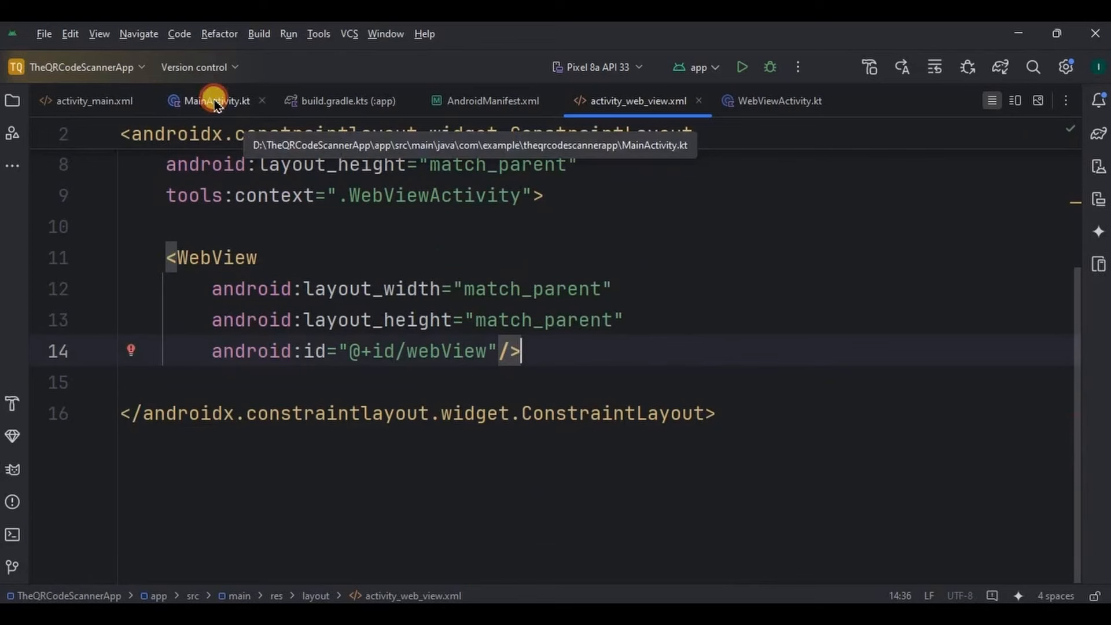
Step: In MainActivity.kt, declare lateinit vars previewView: PreviewView and resultTextView: TextView
click(215, 101)
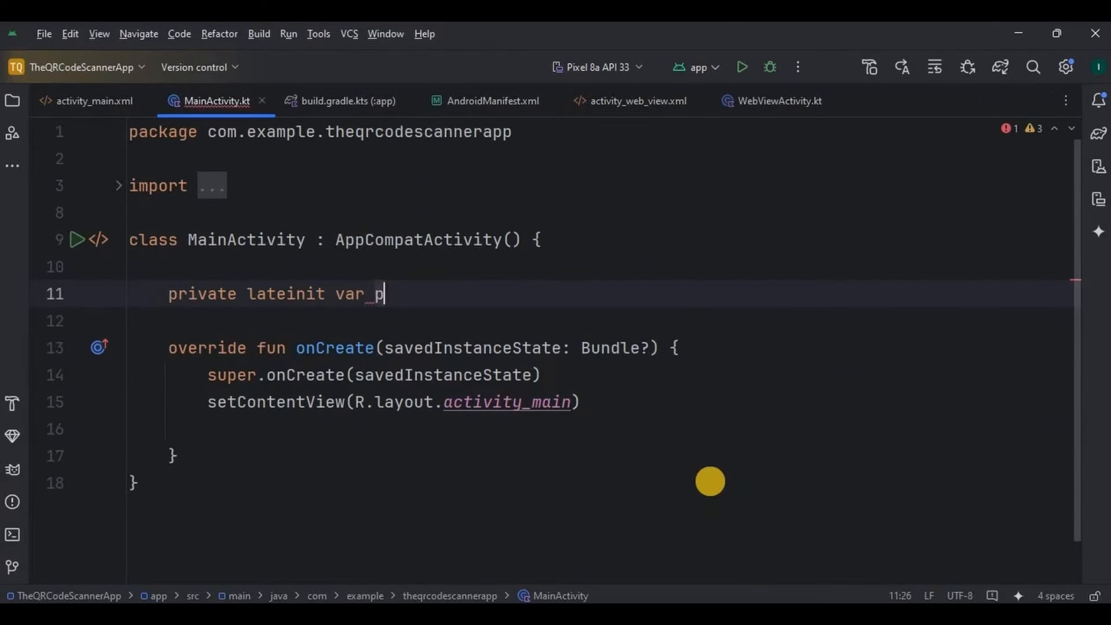
text(reviewVie)
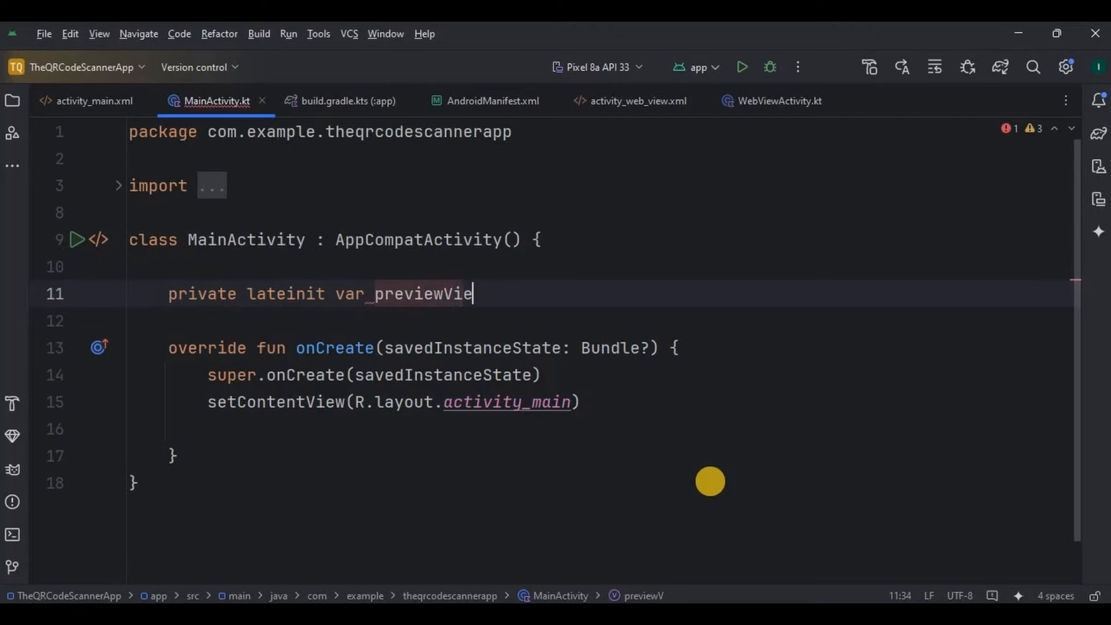
text(w: Pre)
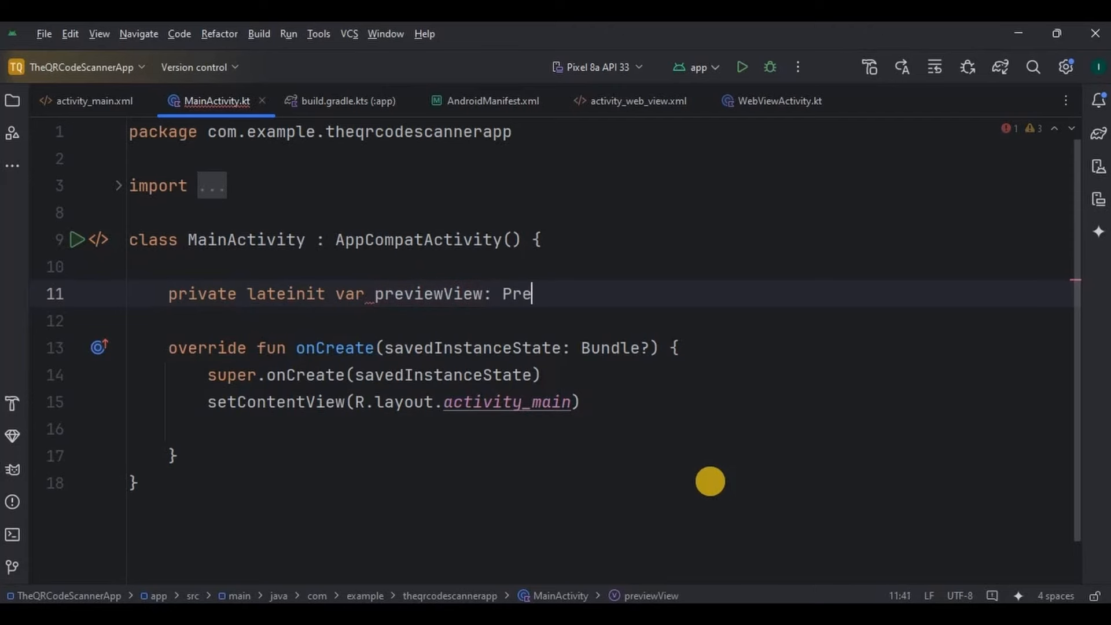
text(viewView)
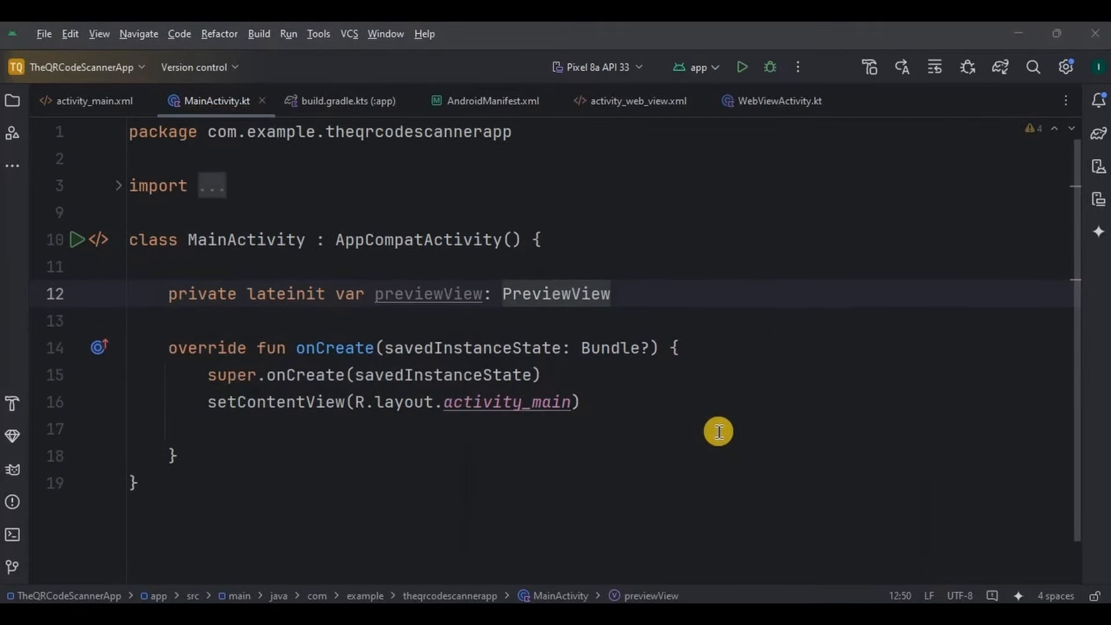
text(private lateinit var res)
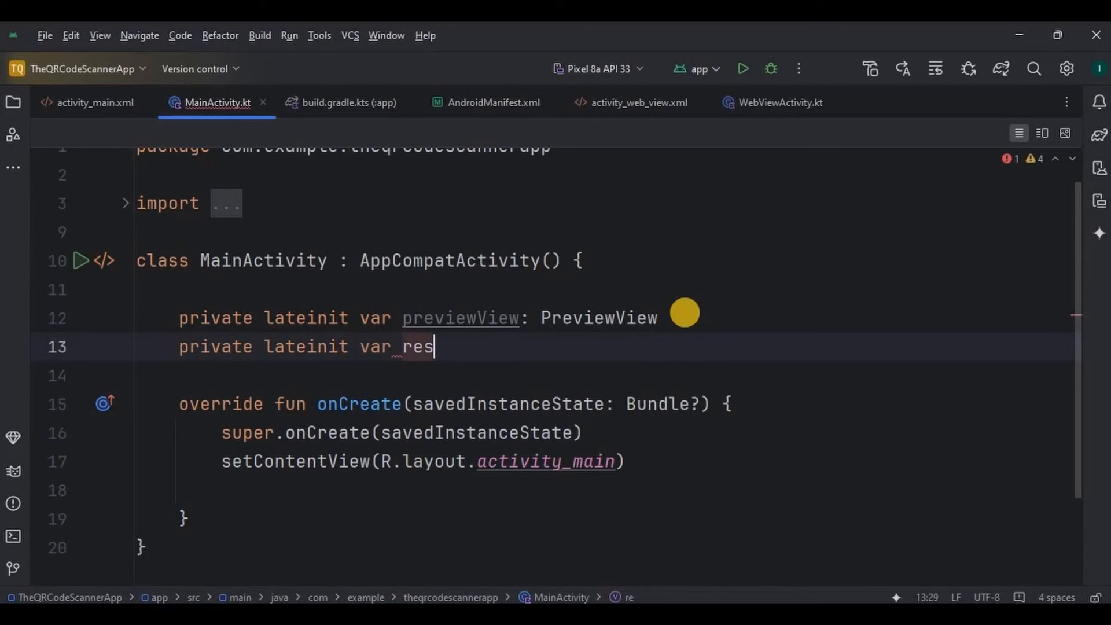
text(ultTextV)
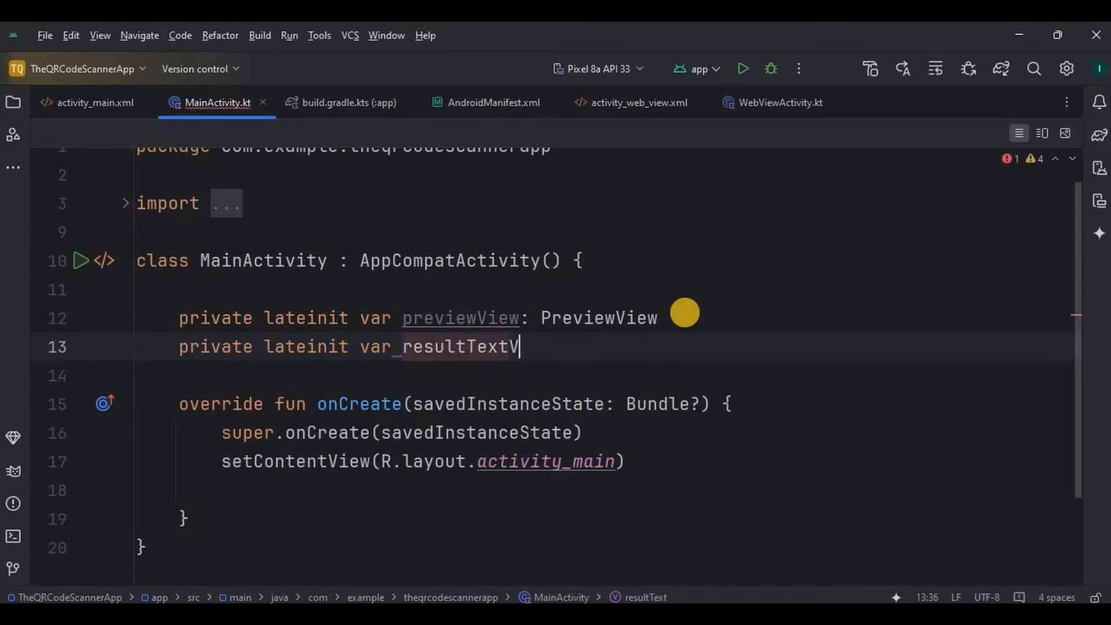
text(iew:)
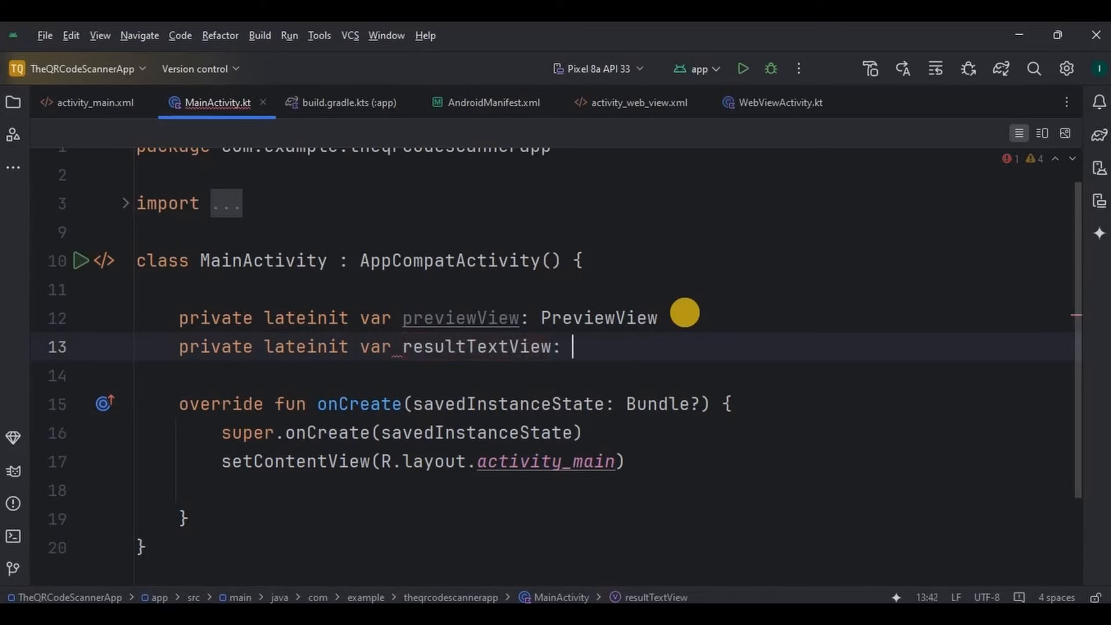
text(TextView)
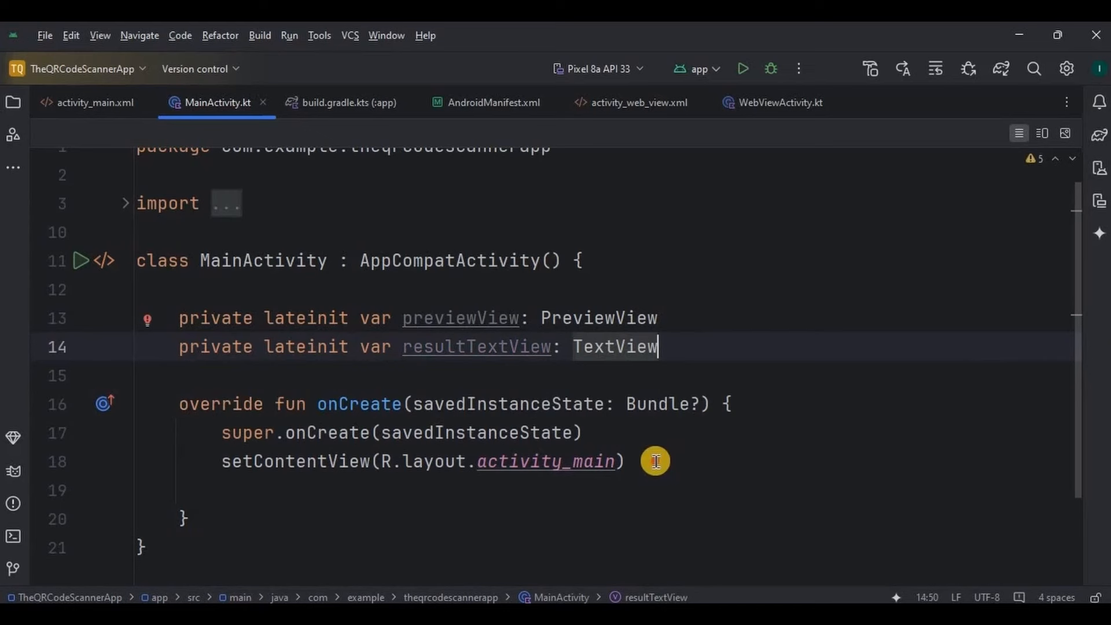
Step: Assign previewView and resultTextView via findViewById in onCreate
text(p)
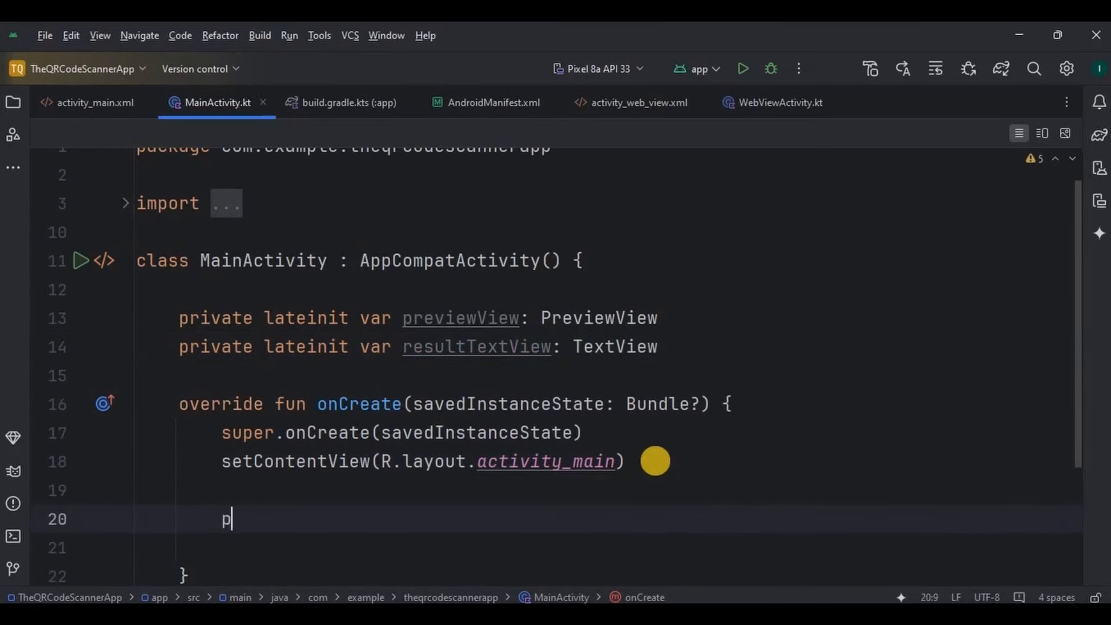
text(previewView)
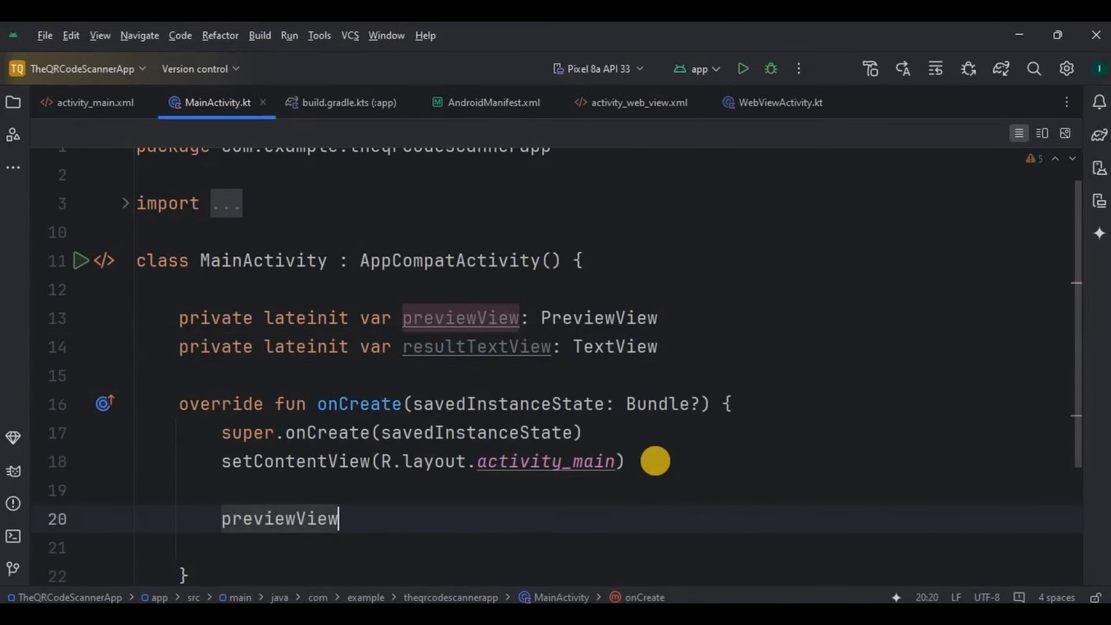
text(= find)
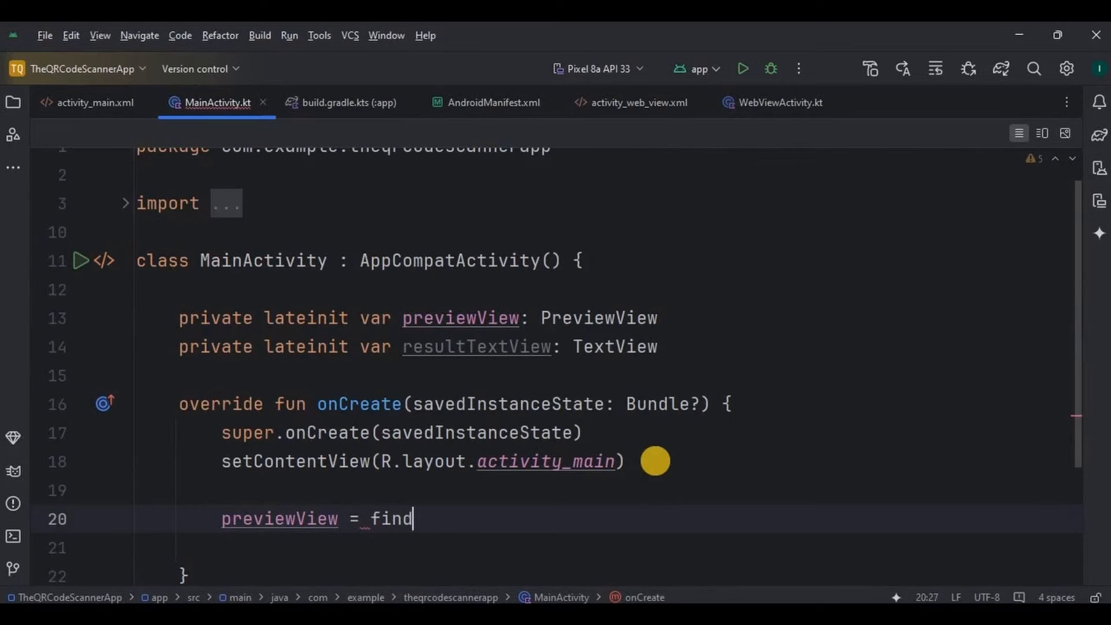
text(ViewById(R.)
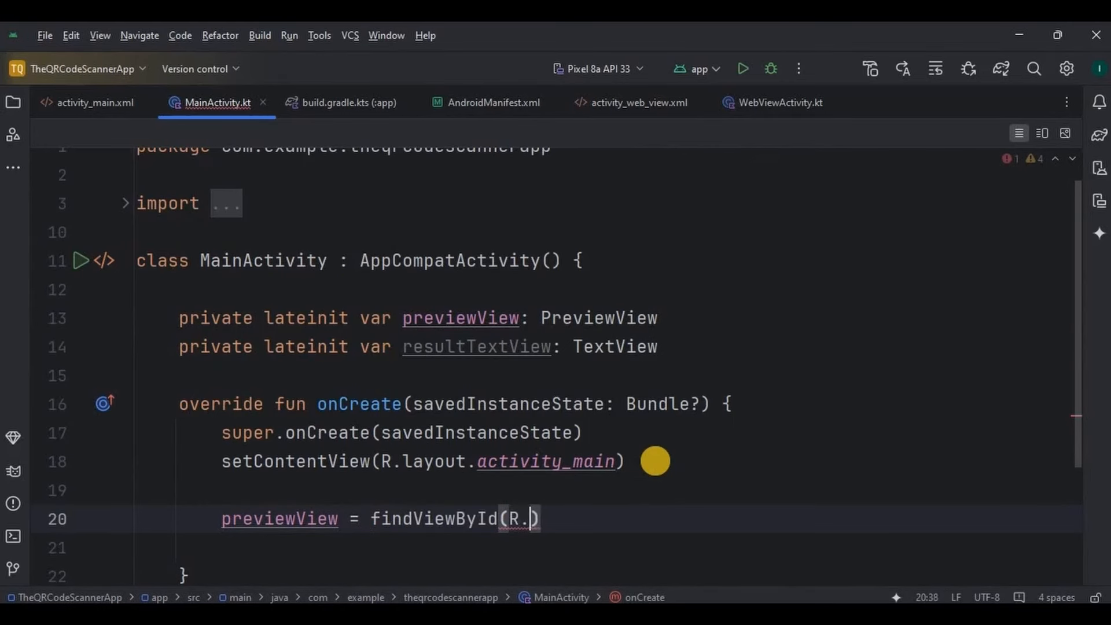
text(id.previewView)
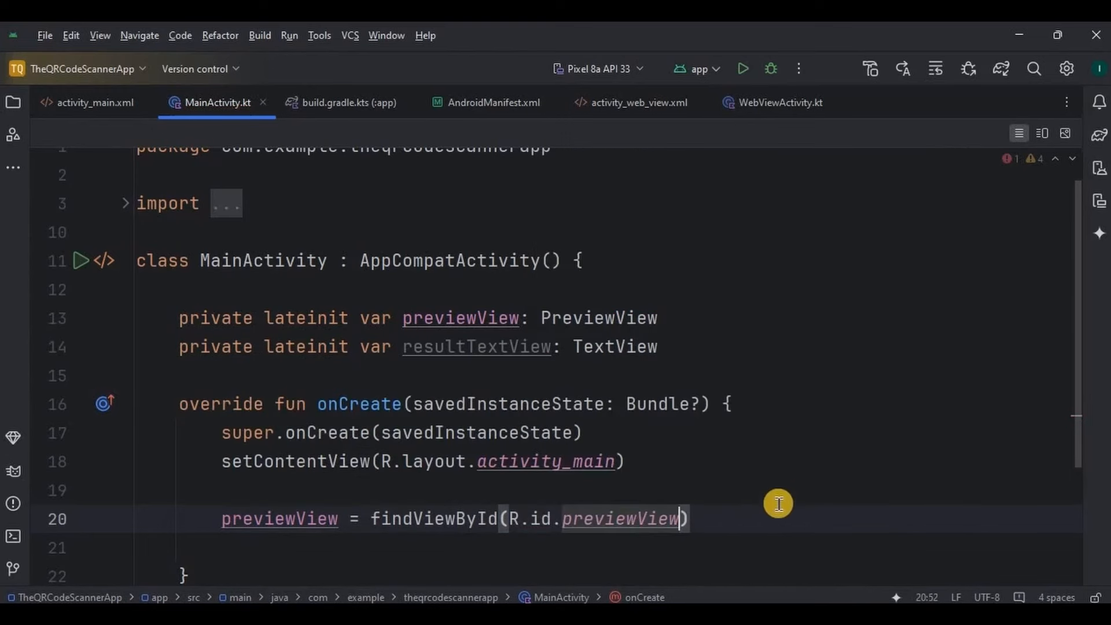
key(Enter)
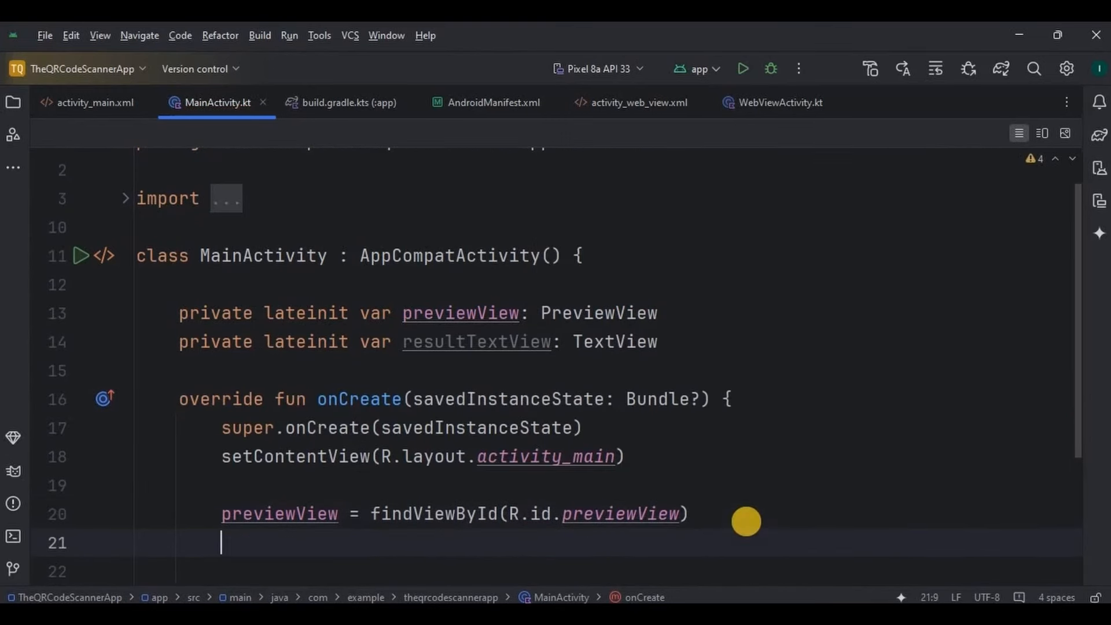
text(resultTextView = findViewById(R.id.)
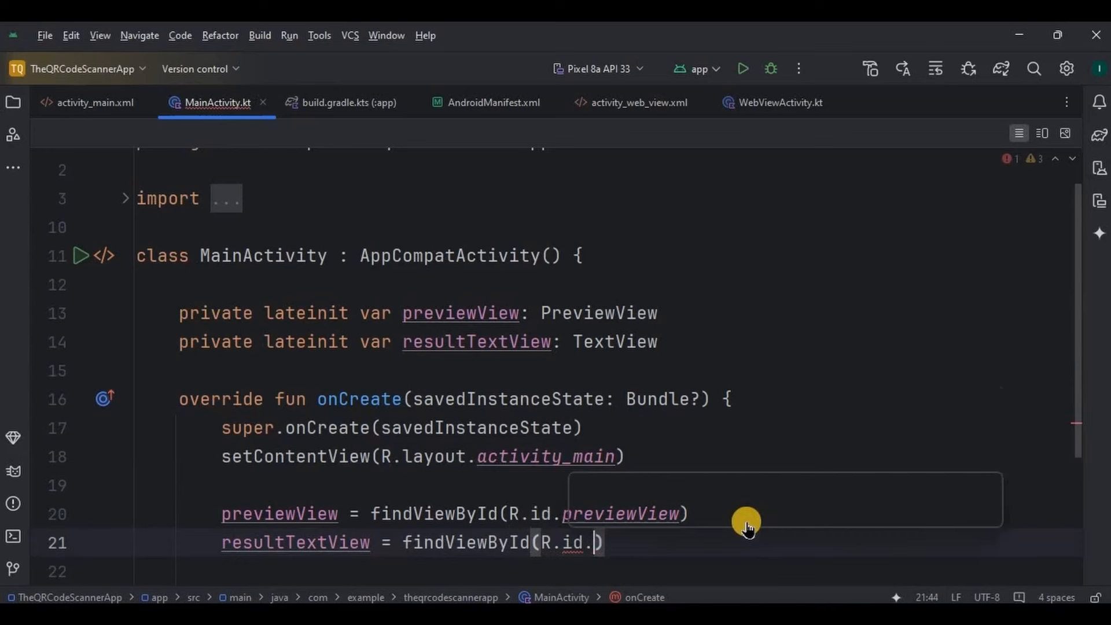
text(resultTextView)
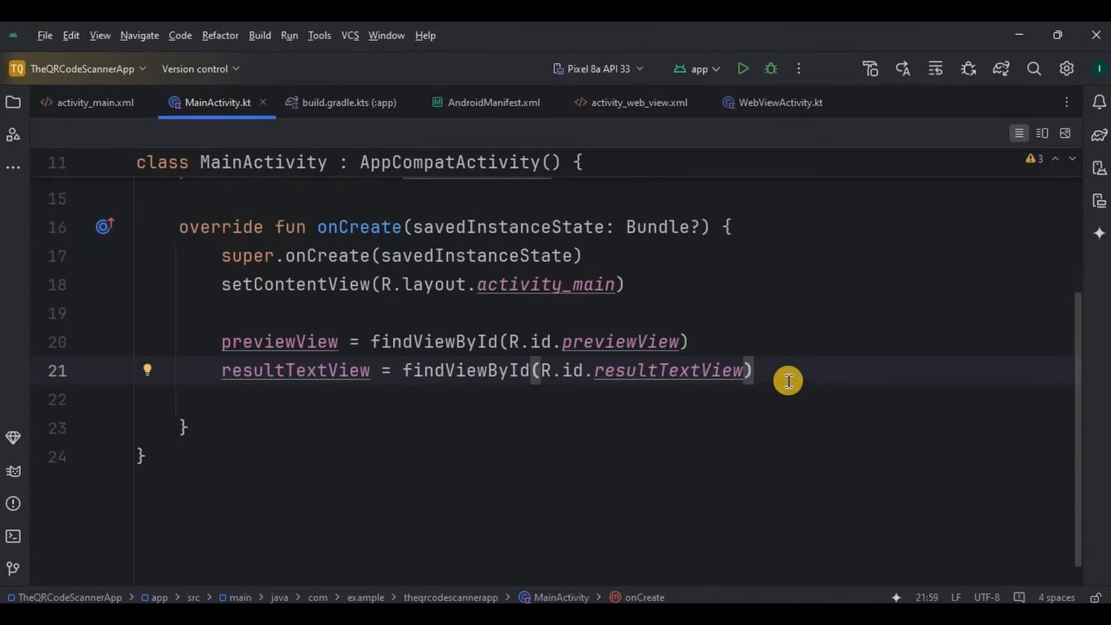
Step: Declare requestPermissionLauncher via registerForActivityResult with an isGranted: Boolean callback
key(enter)
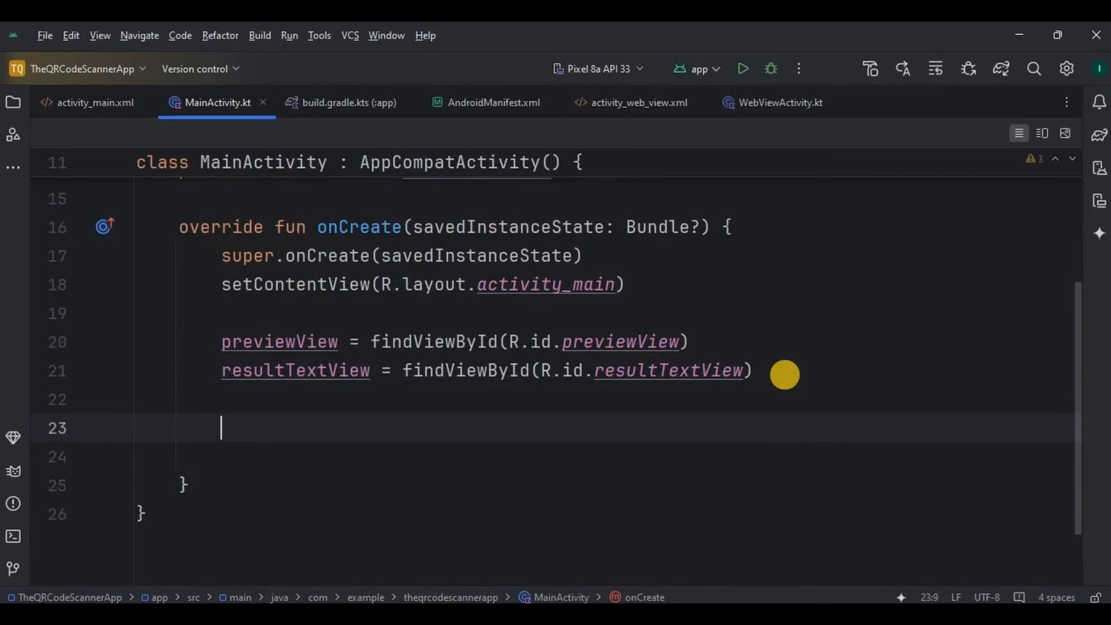
text(val)
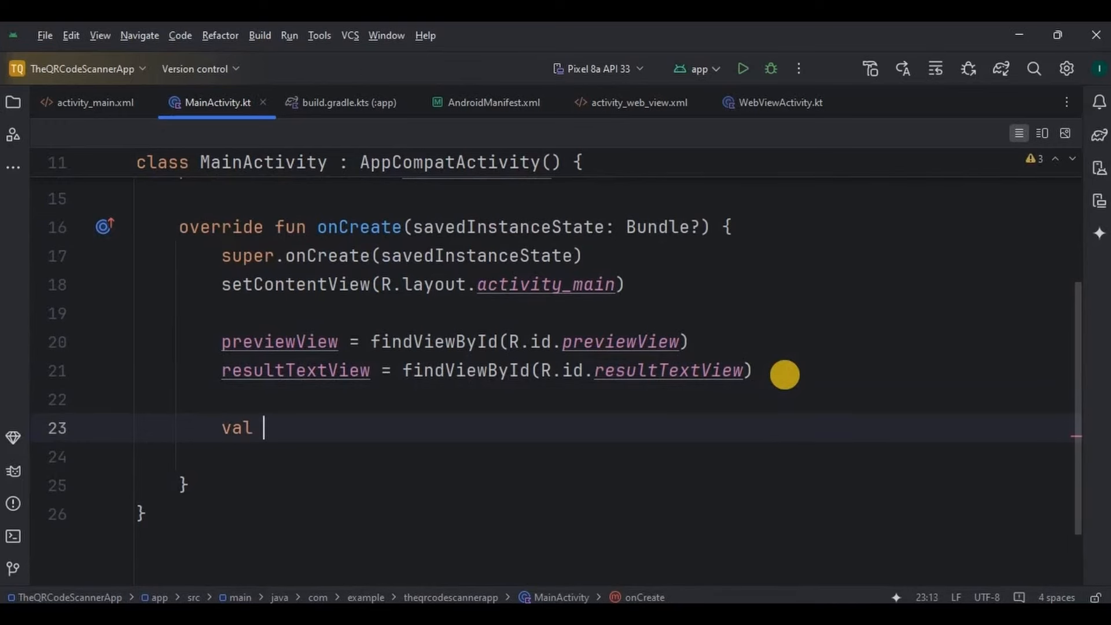
text(request)
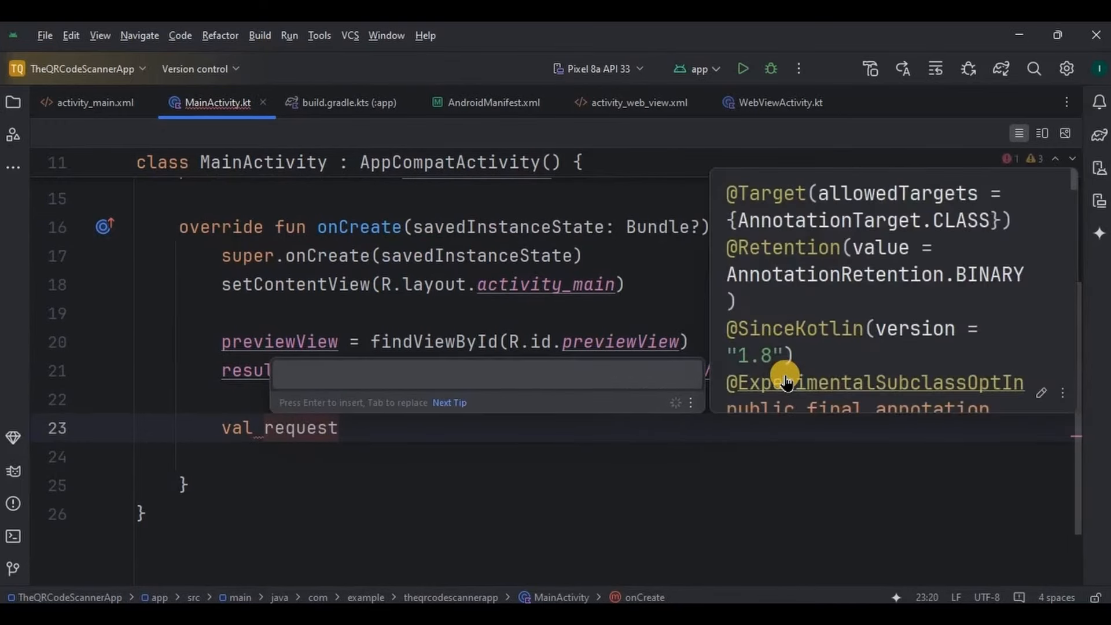
text(Permissio)
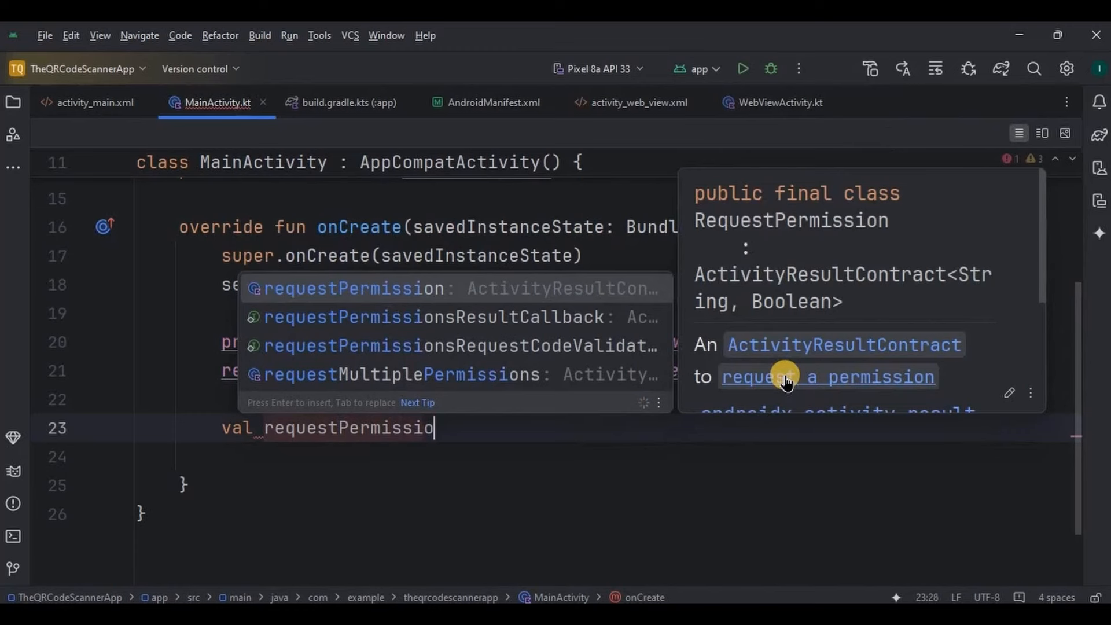
text(Launcher = registerFor)
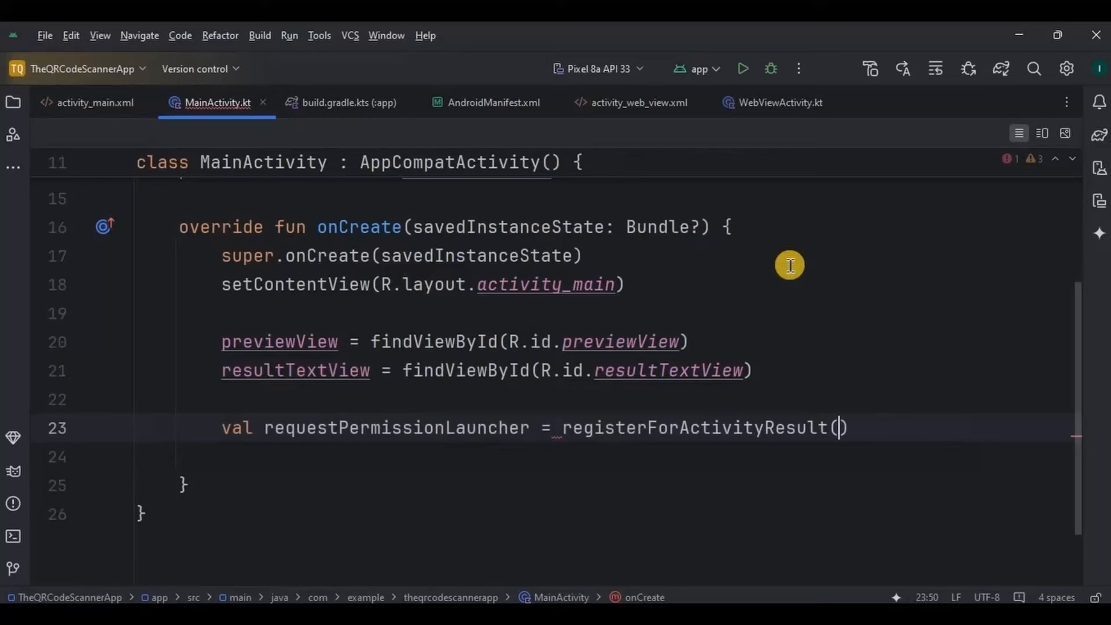
text(Act)
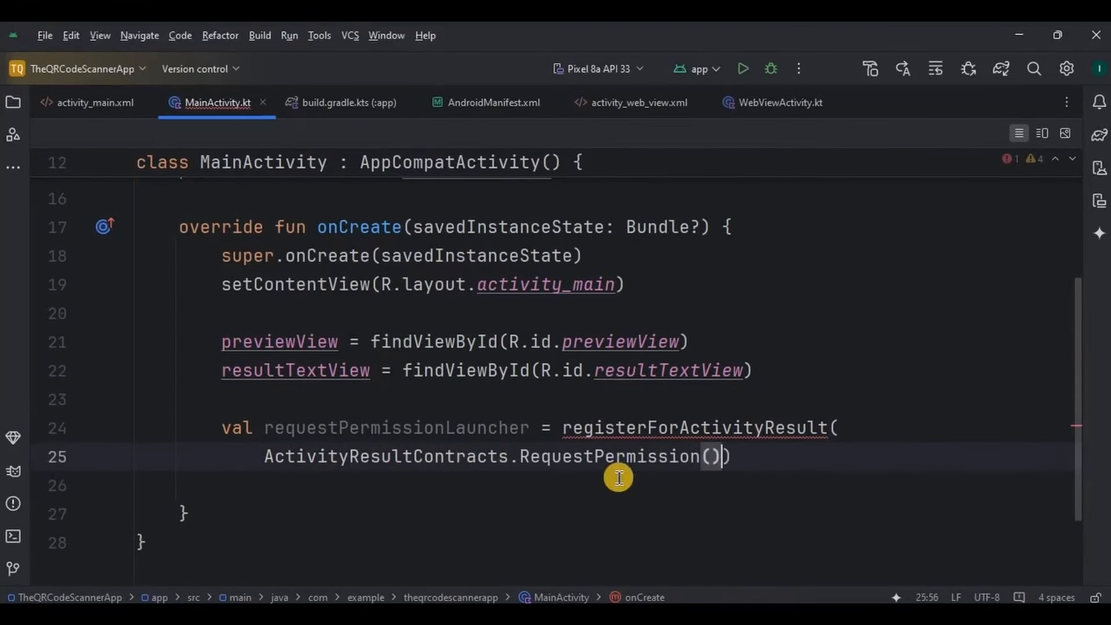
key(enter)
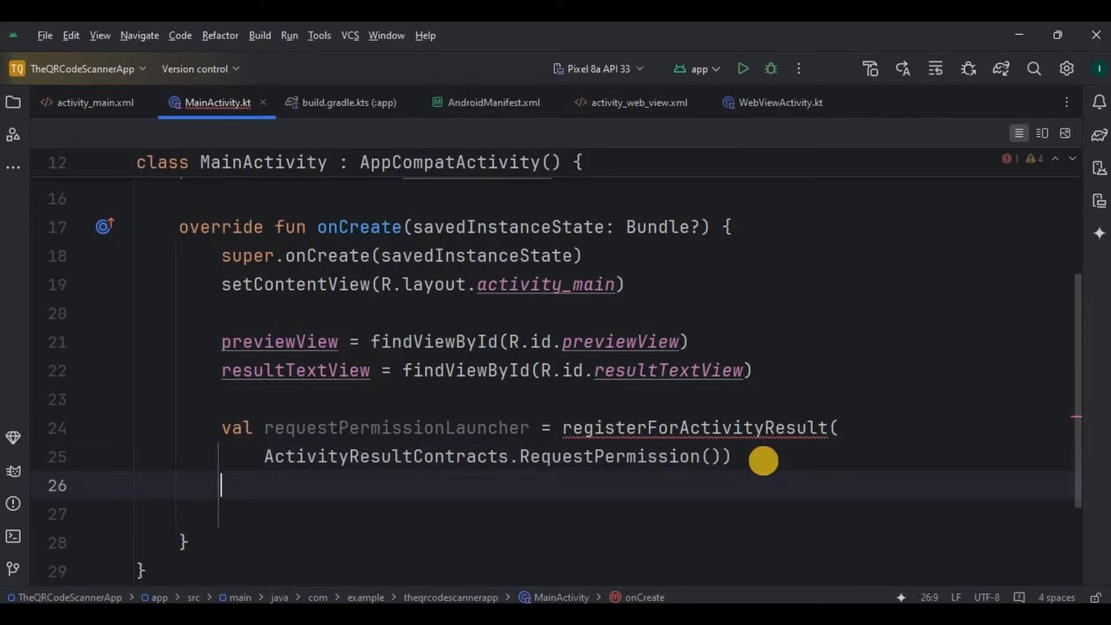
text({ isGra)
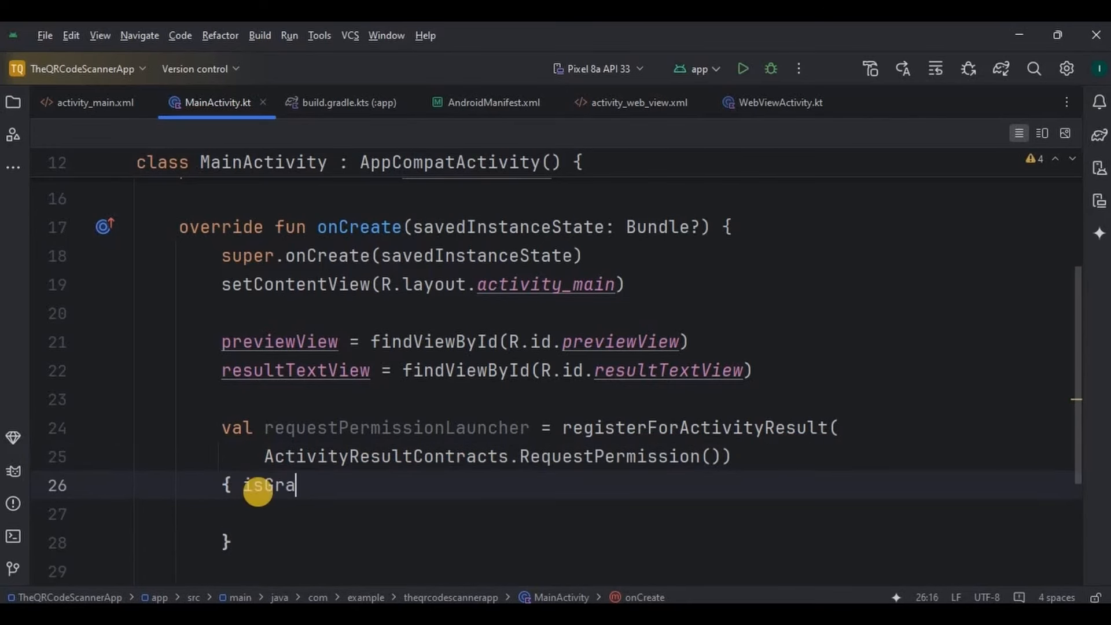
text(nted)
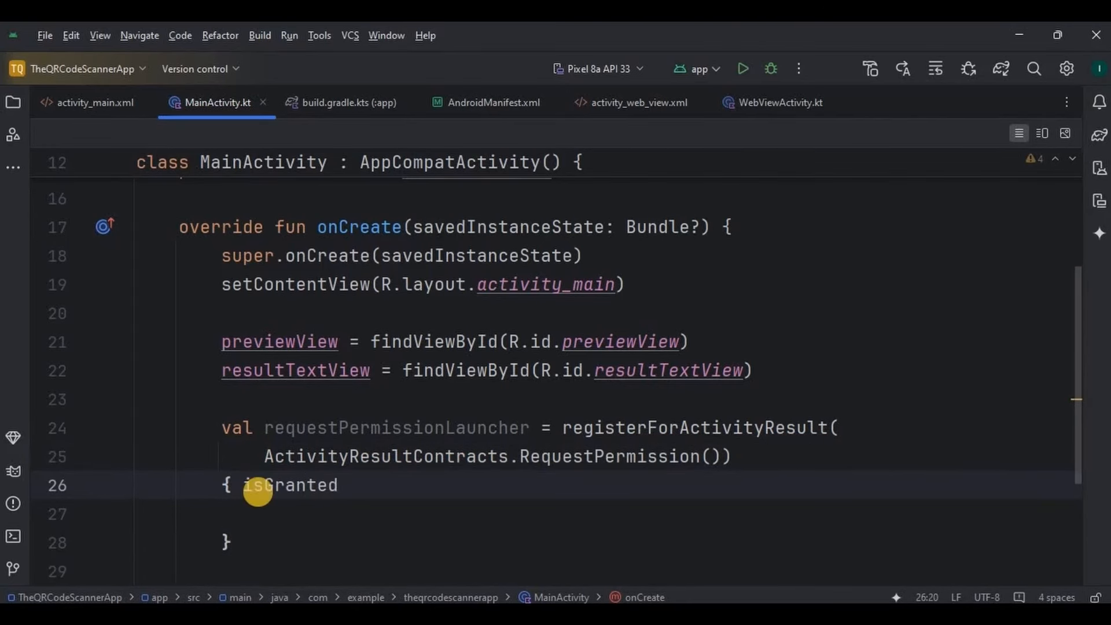
text(: Boo)
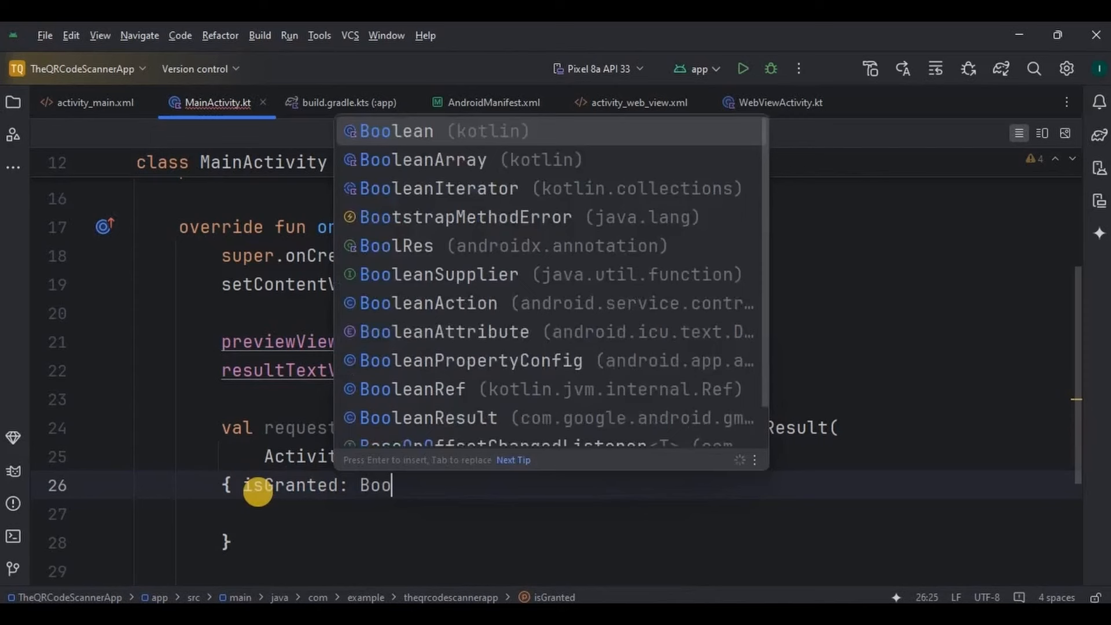
key(Enter)
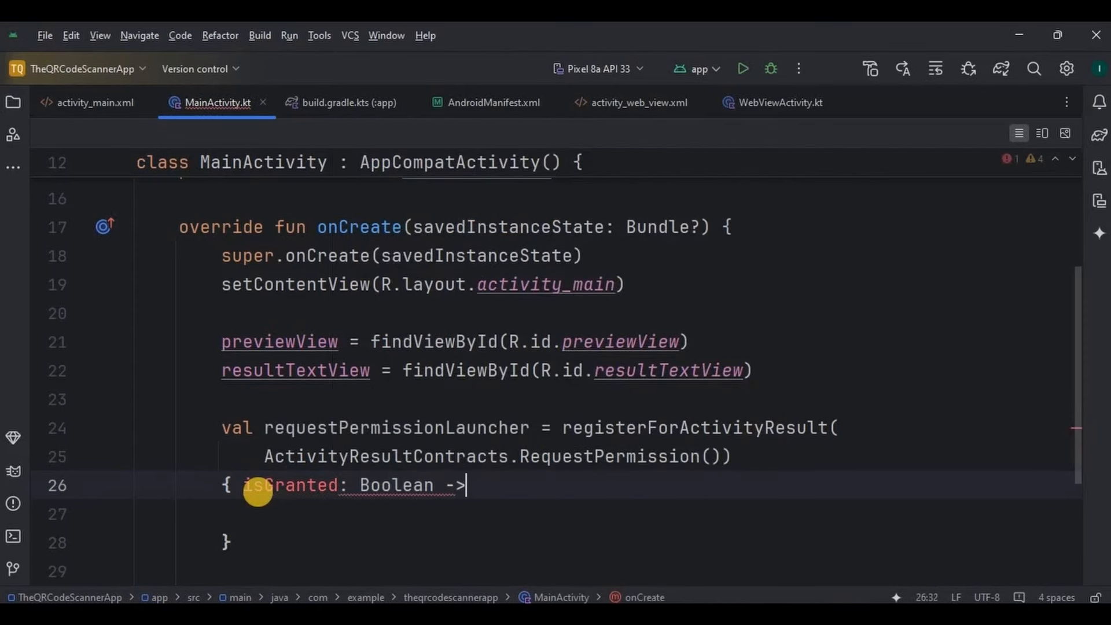
Step: In the callback, call startCamera() if granted, else show "Camera permission is required" in resultTextView
text(if ()
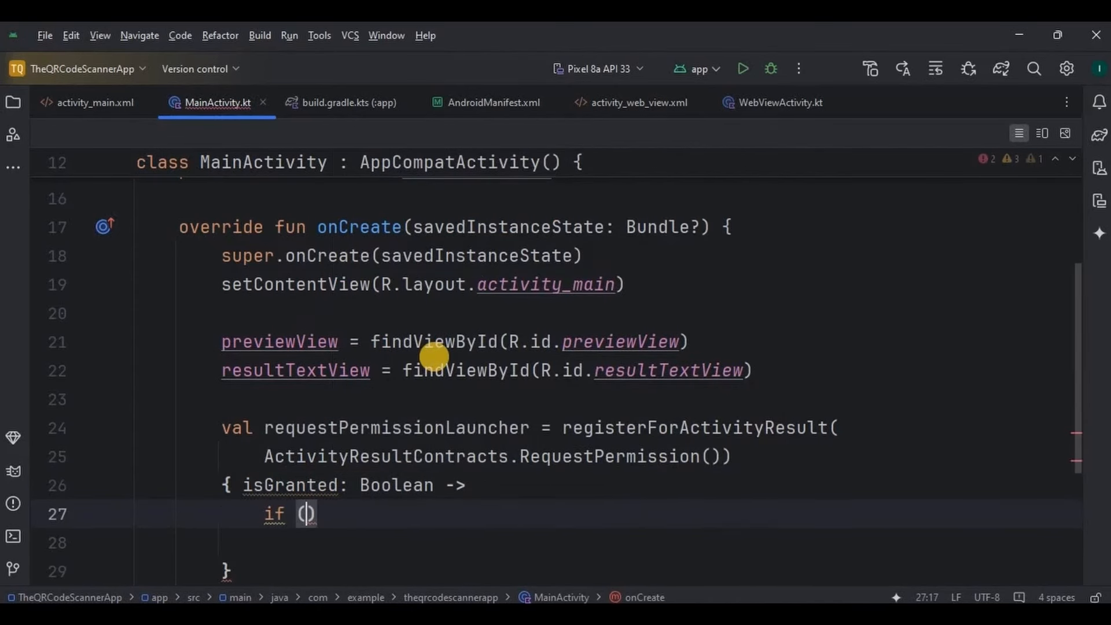
text(isGranted)
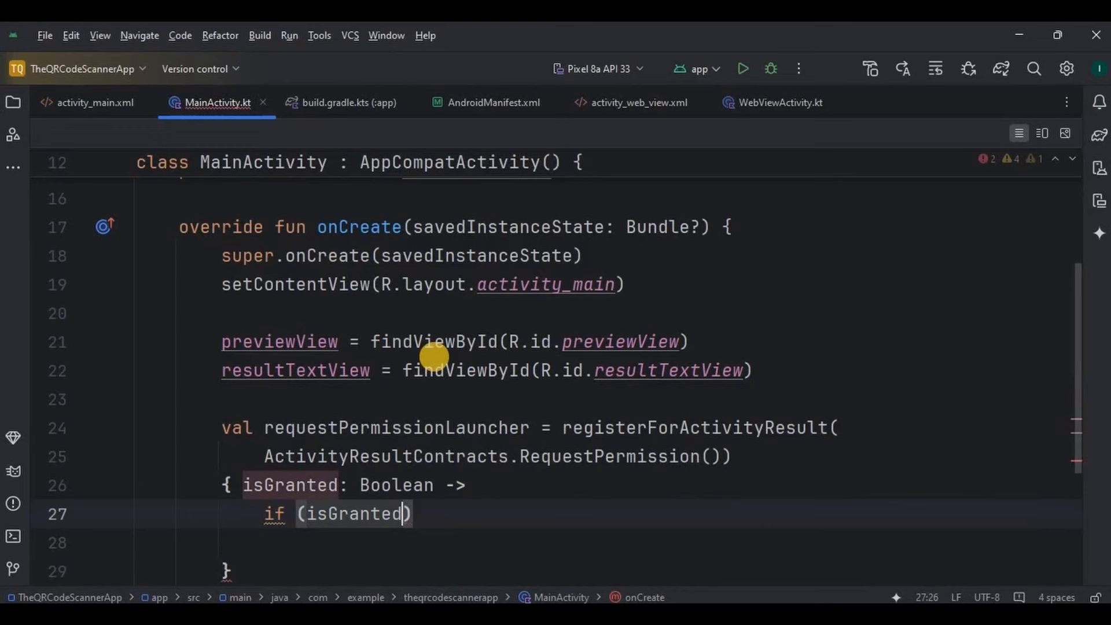
text({})
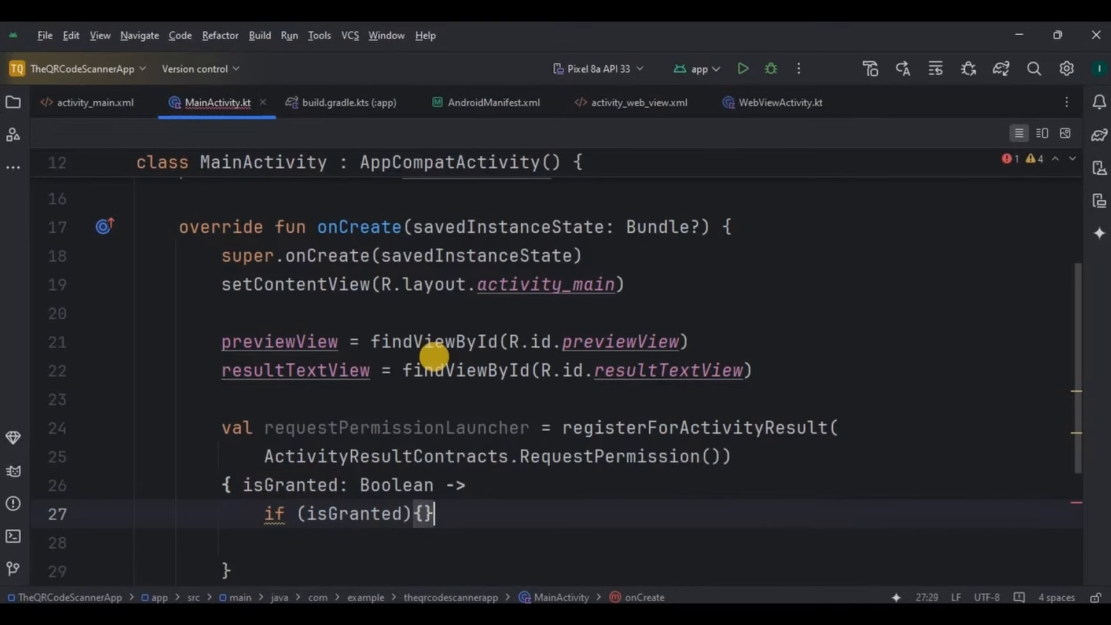
text(startCamera())
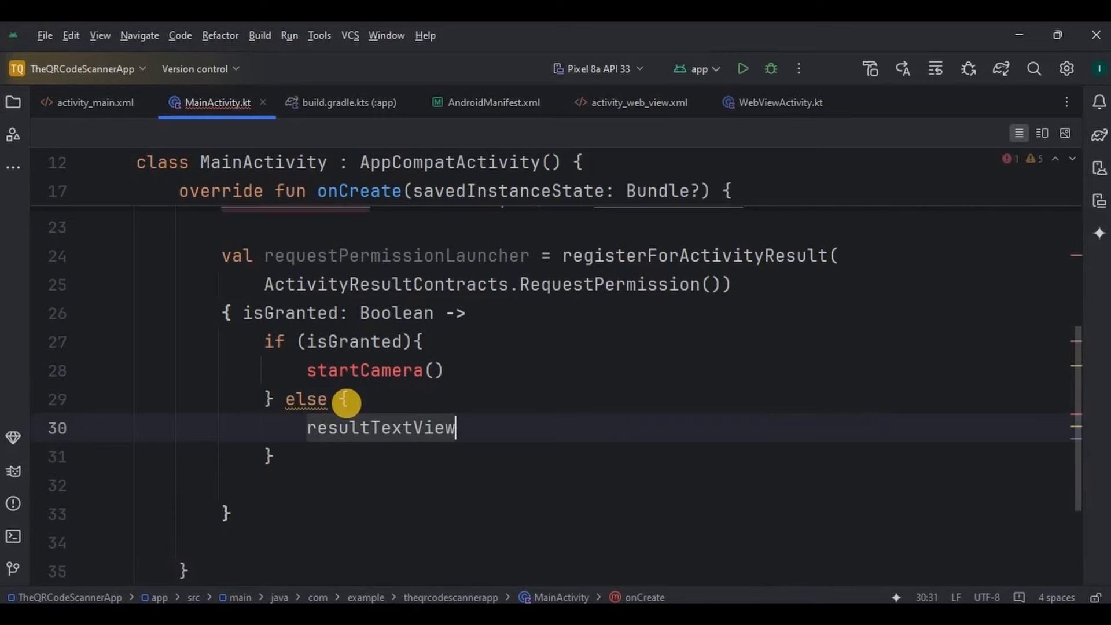
text(.text =)
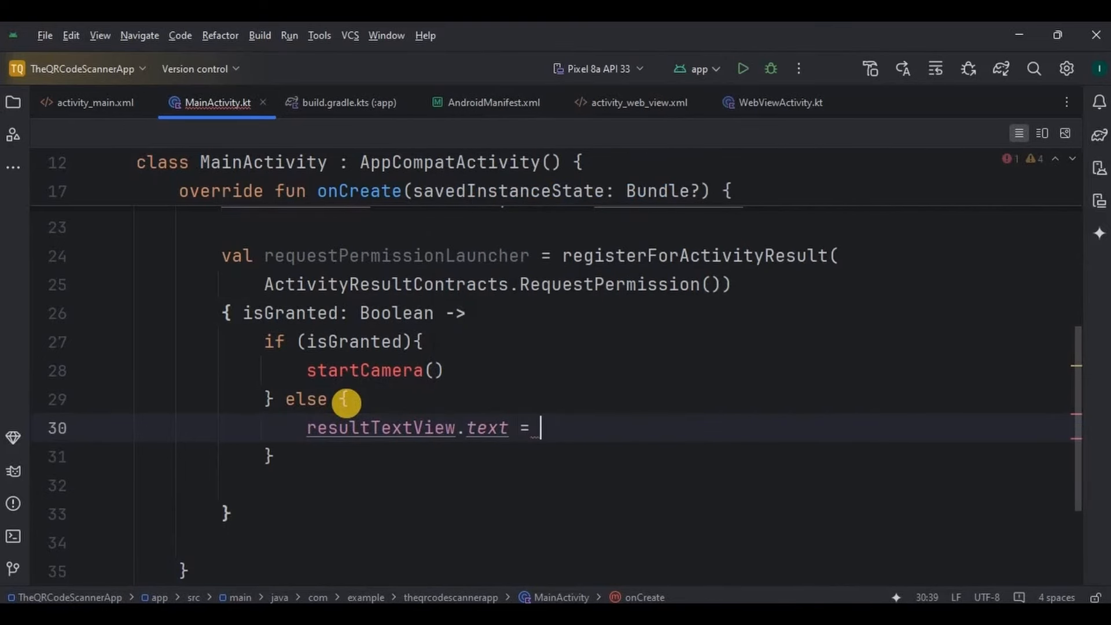
text("Cam)
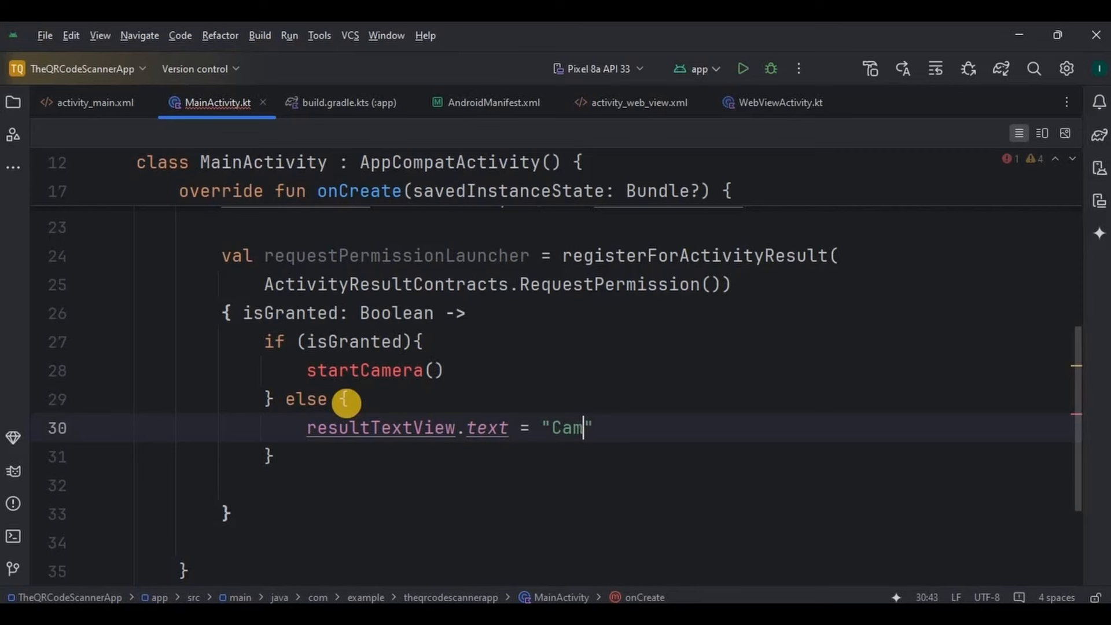
text(era permiss)
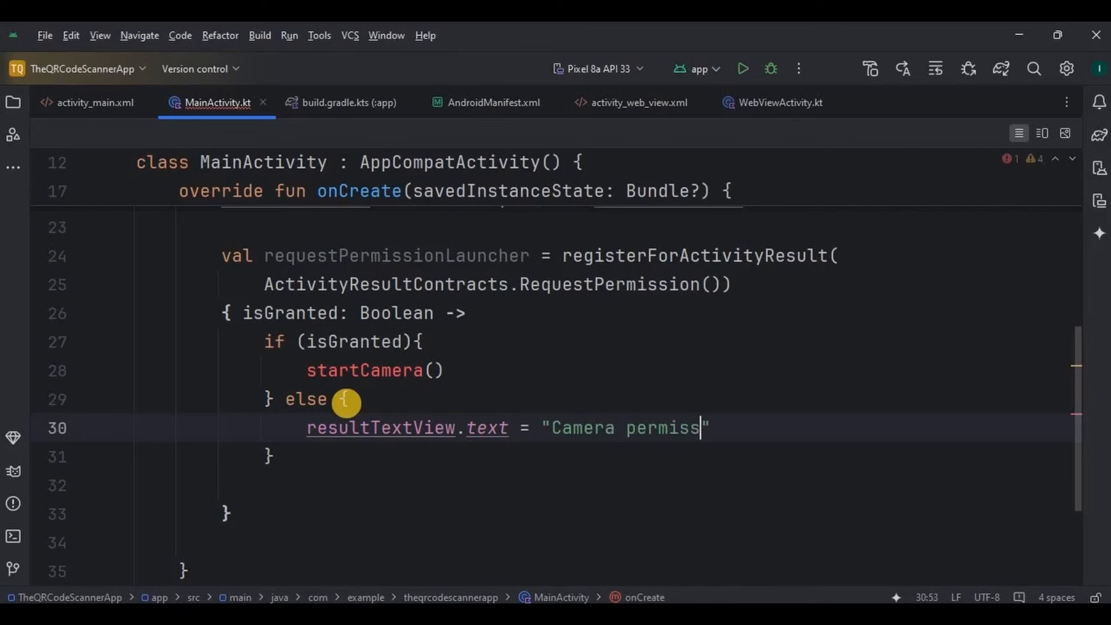
text(ion is required)
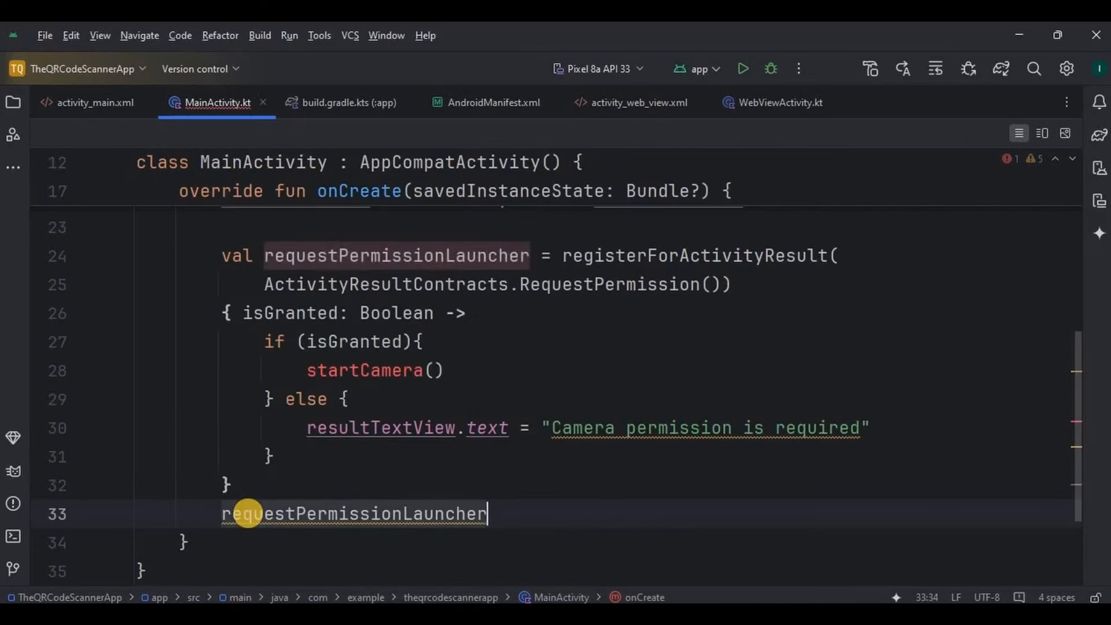
Step: Launch the request with Manifest.permission.CAMERA at the end of onCreate
text(.launch())
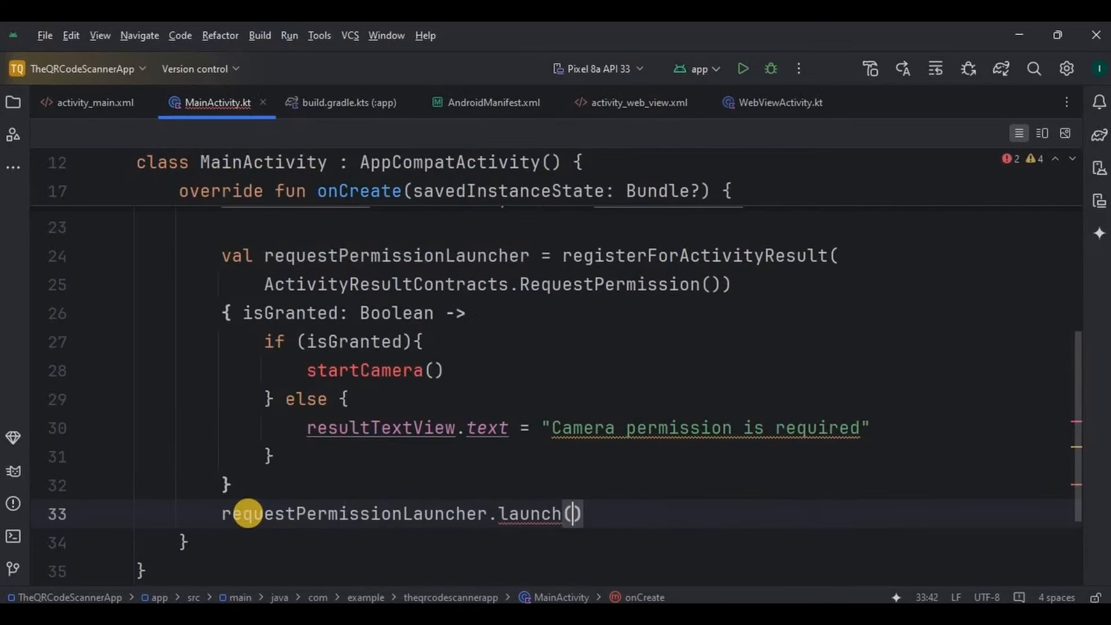
text(Mar)
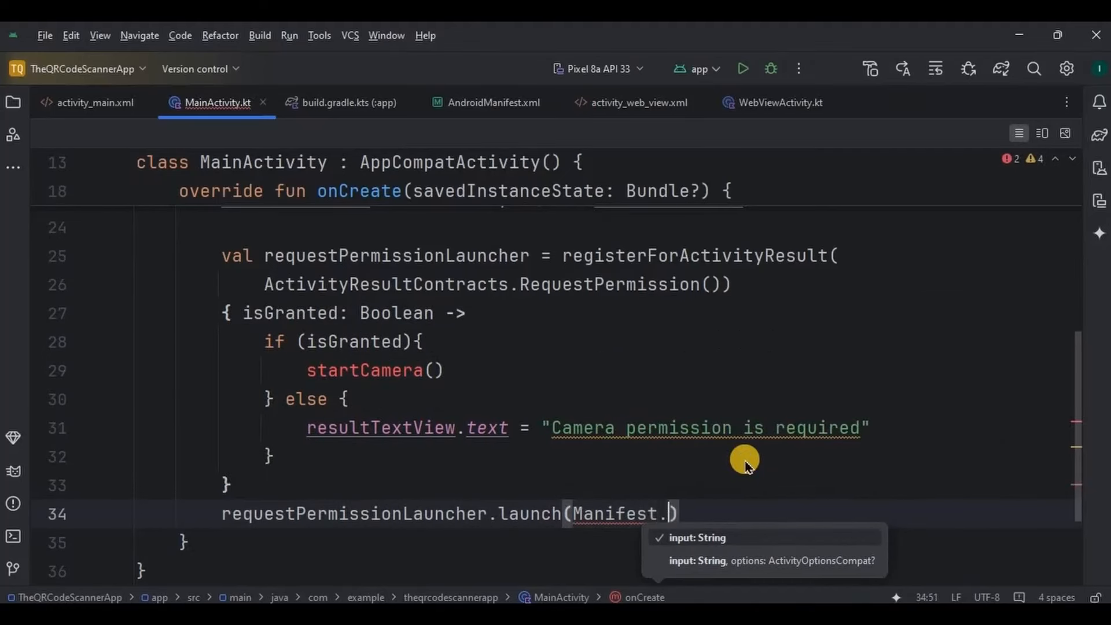
text(permission.CAMERA)
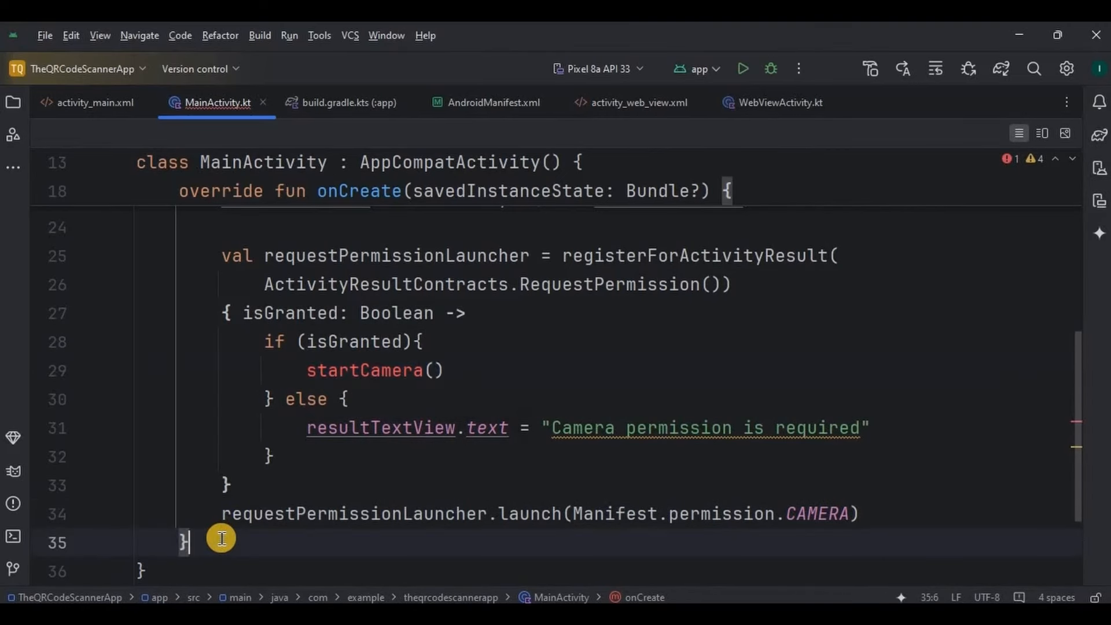
key(Enter)
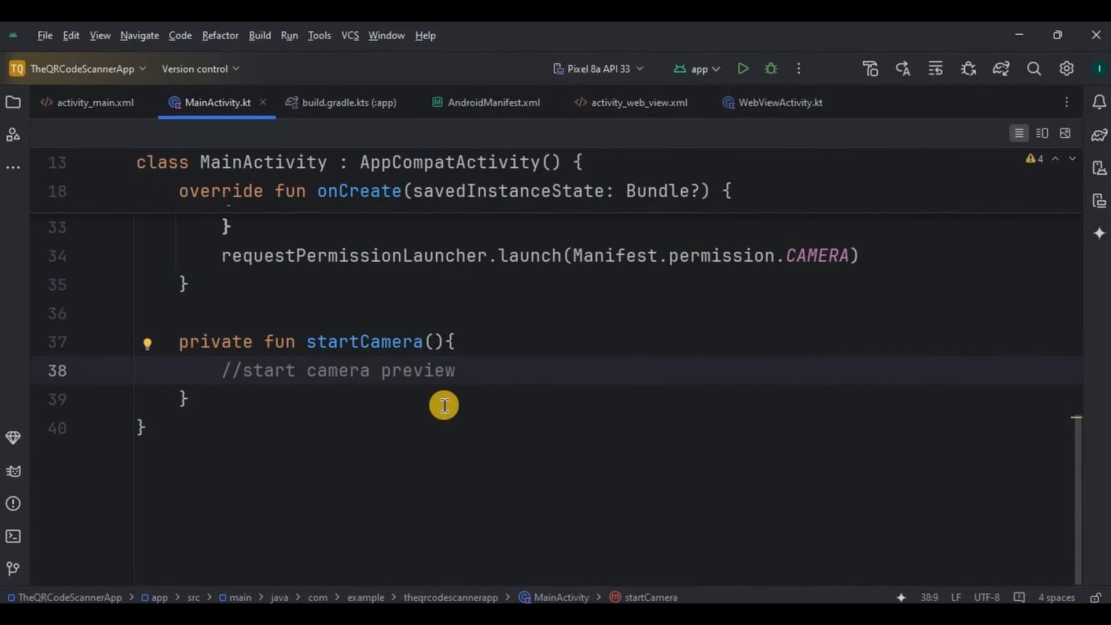
Step: Declare cameraProviderFuture as ProcessCameraProvider.getInstance(this) in startCamera
text(val camera)
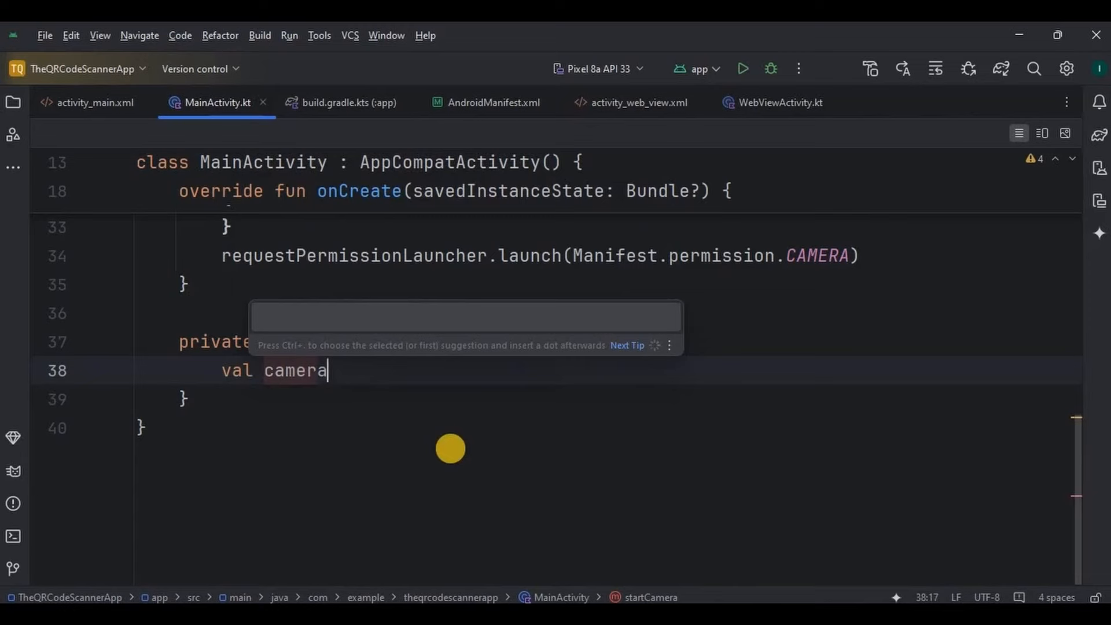
text(ProviderFuture =)
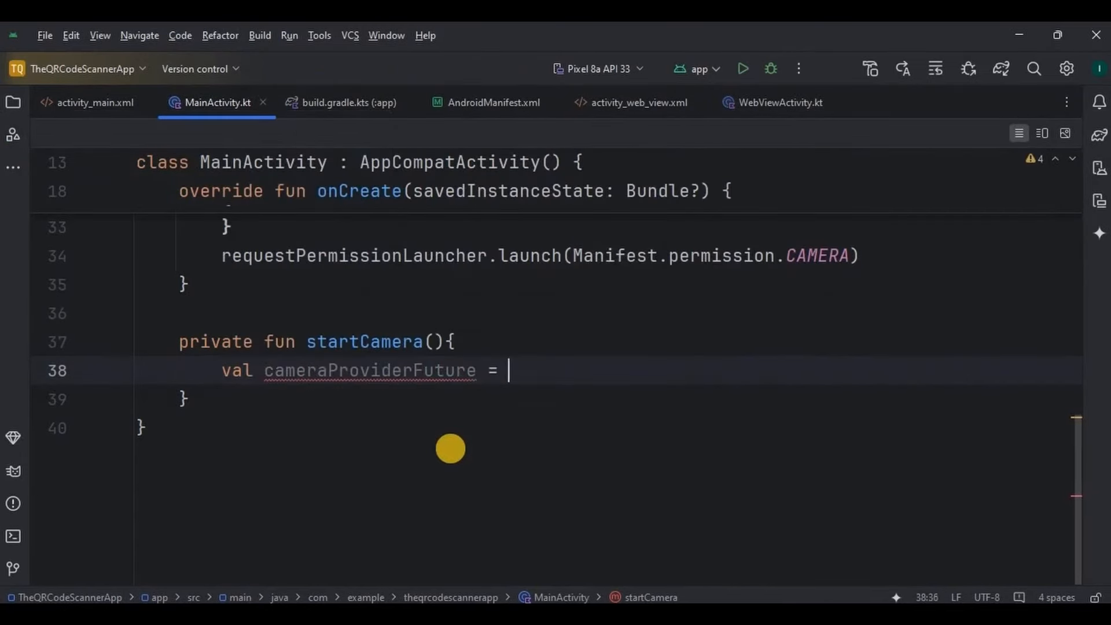
text(ProcessCameraProvider)
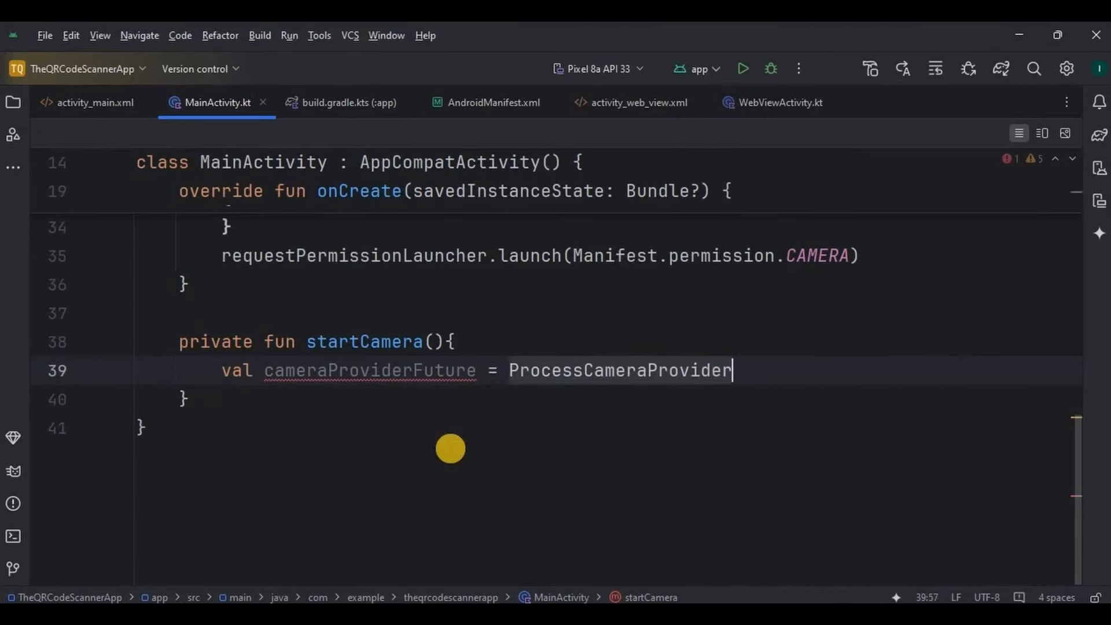
text(.getInstance())
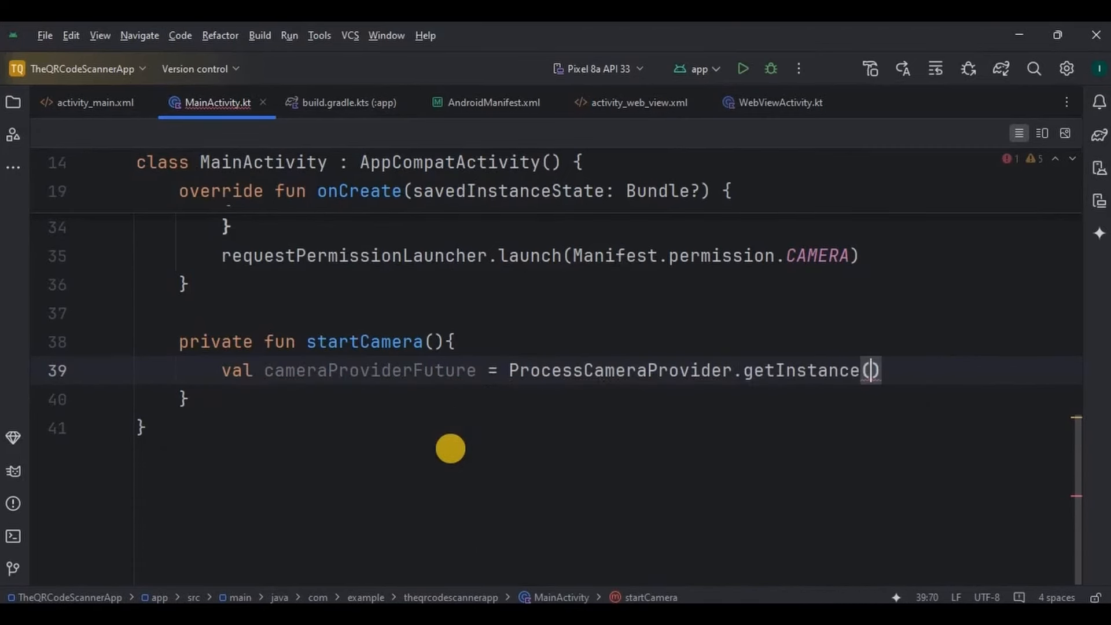
text(this)
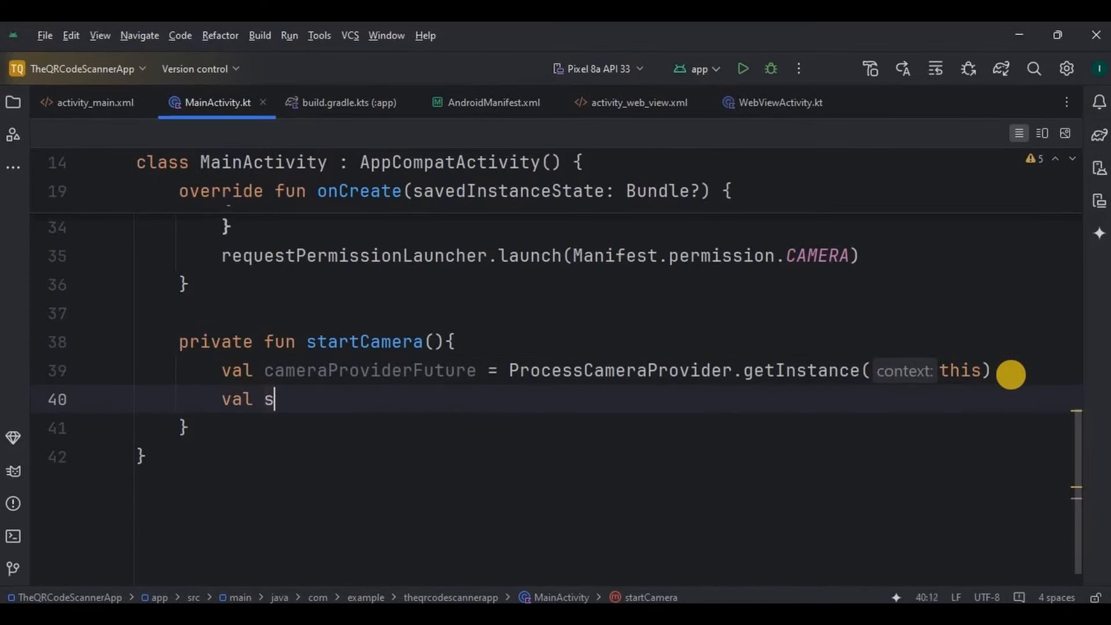
Step: Declare screenSize as Size(1280, 720)
text(creenSize)
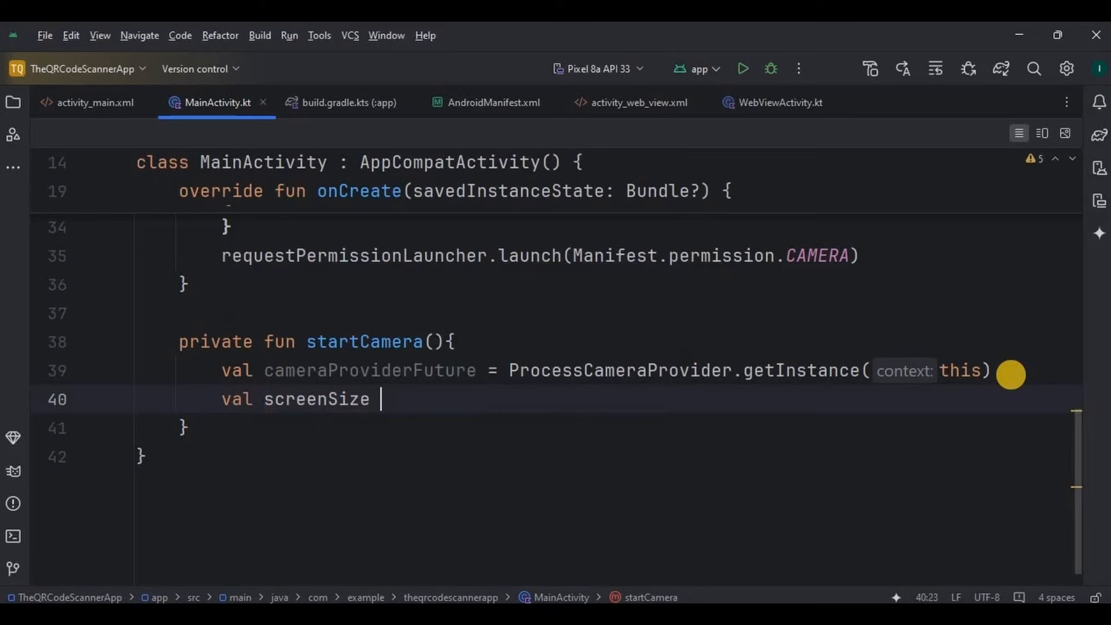
text(= Size)
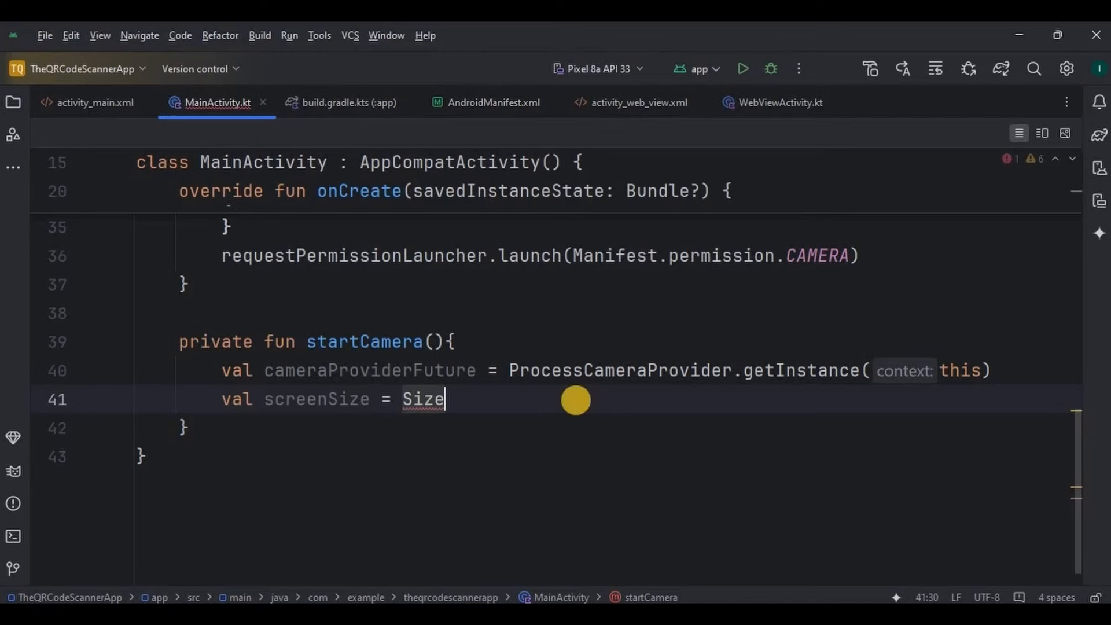
text((1280, 720)
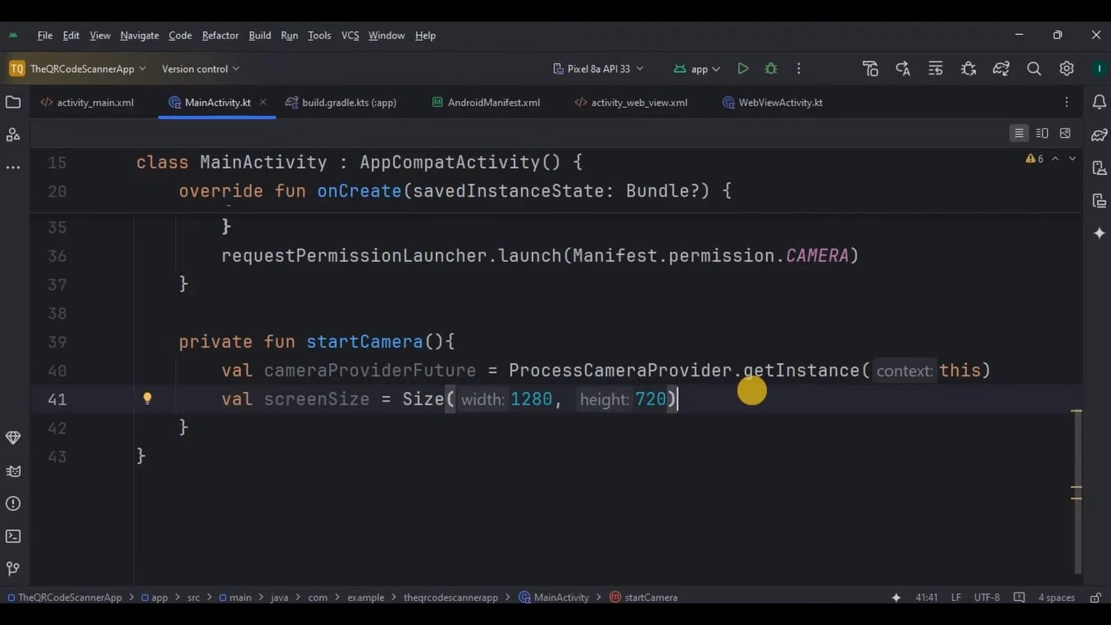
Step: Build resolutionSelector with a ResolutionStrategy of screenSize and no fallback rule
text(val res)
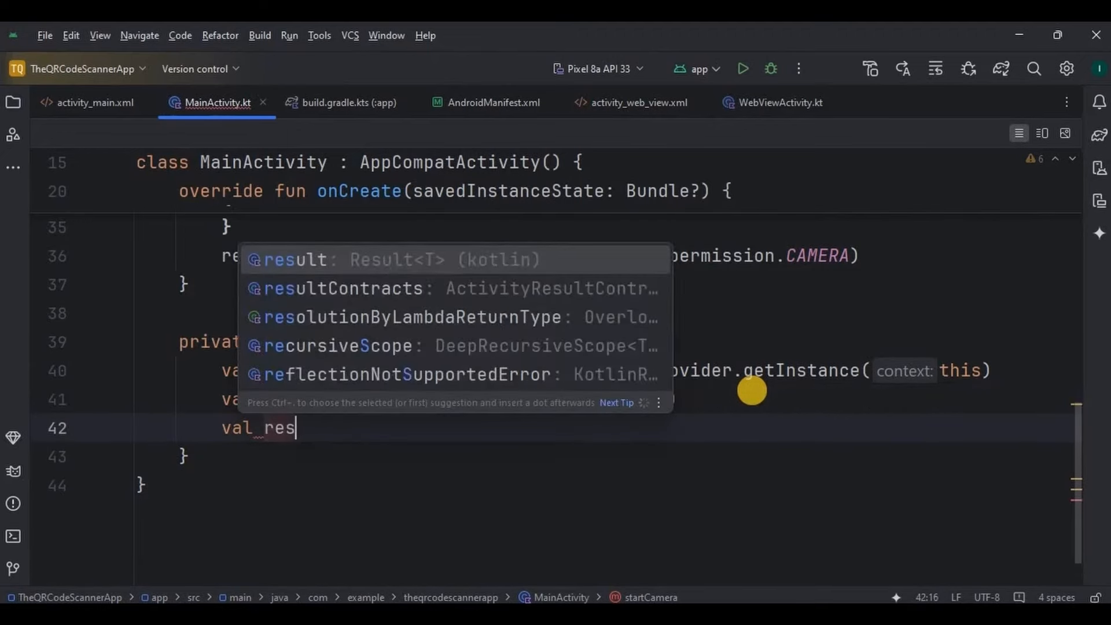
text(olution)
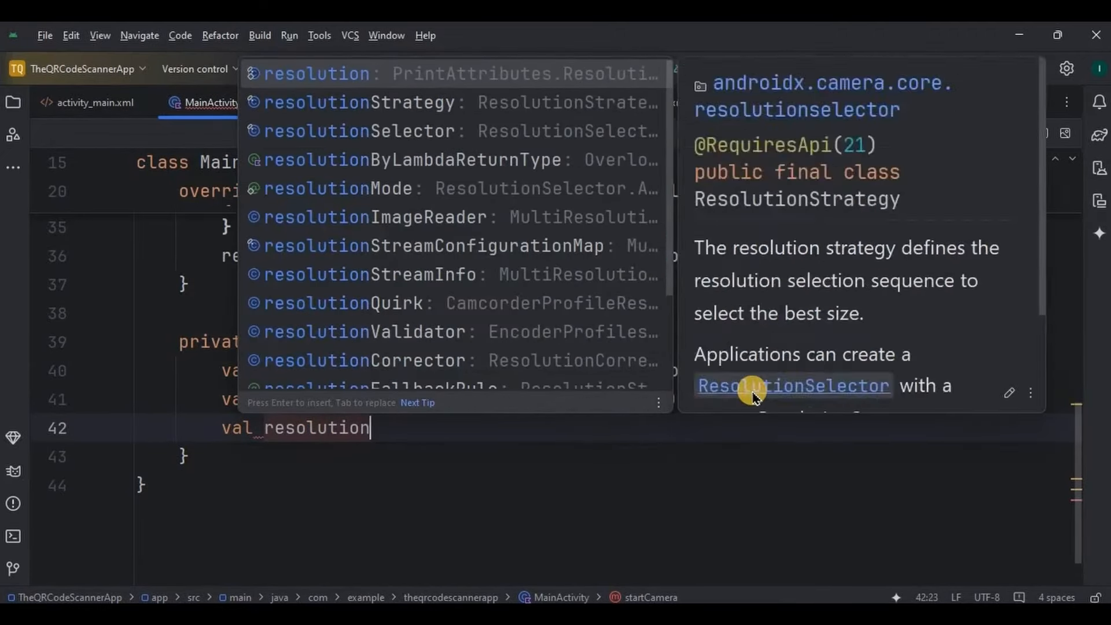
text(Selector = Res)
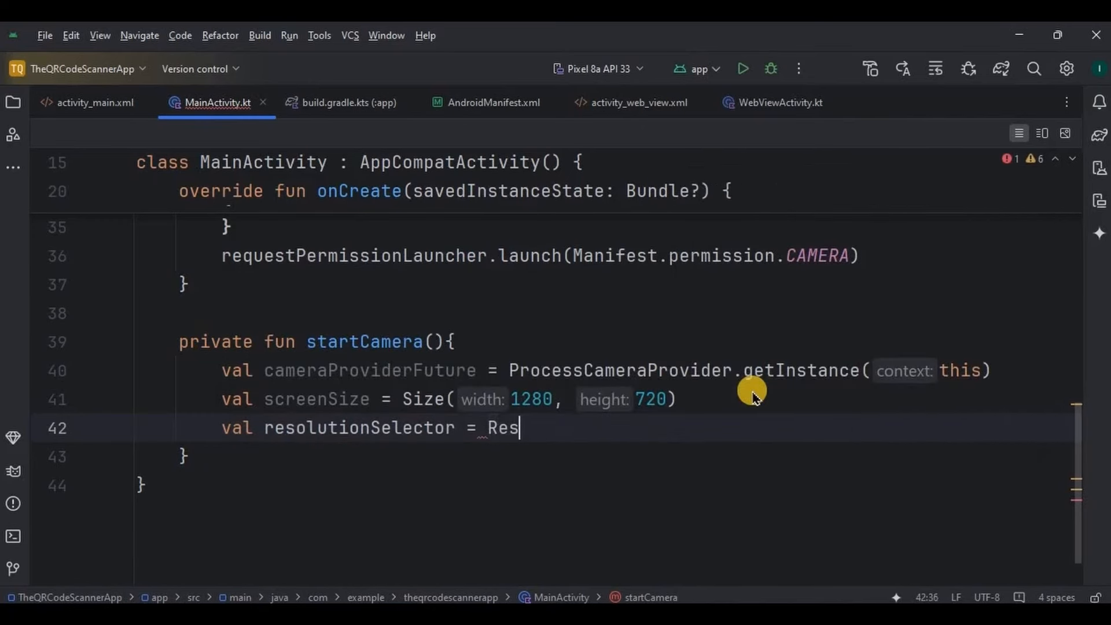
text(olutionSelector.Bu)
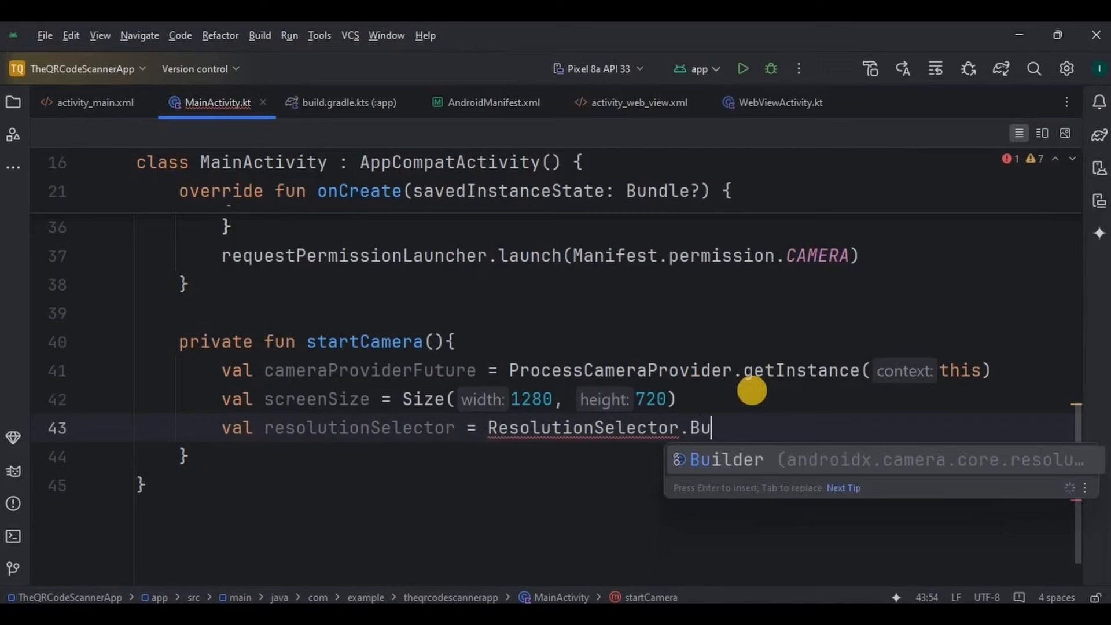
text(ilder().set)
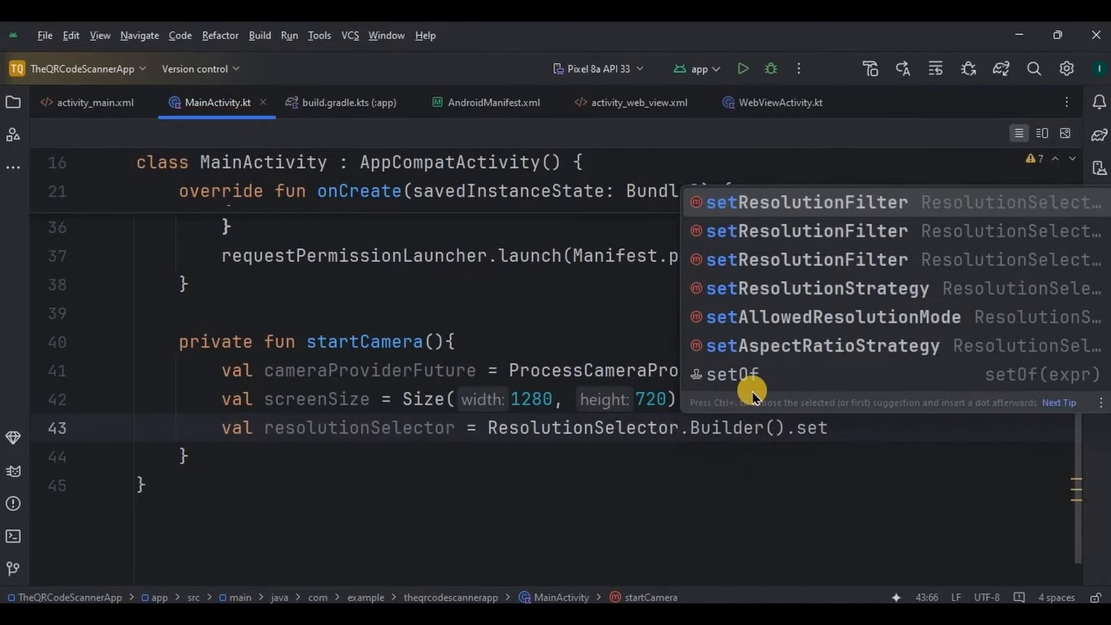
click(817, 288)
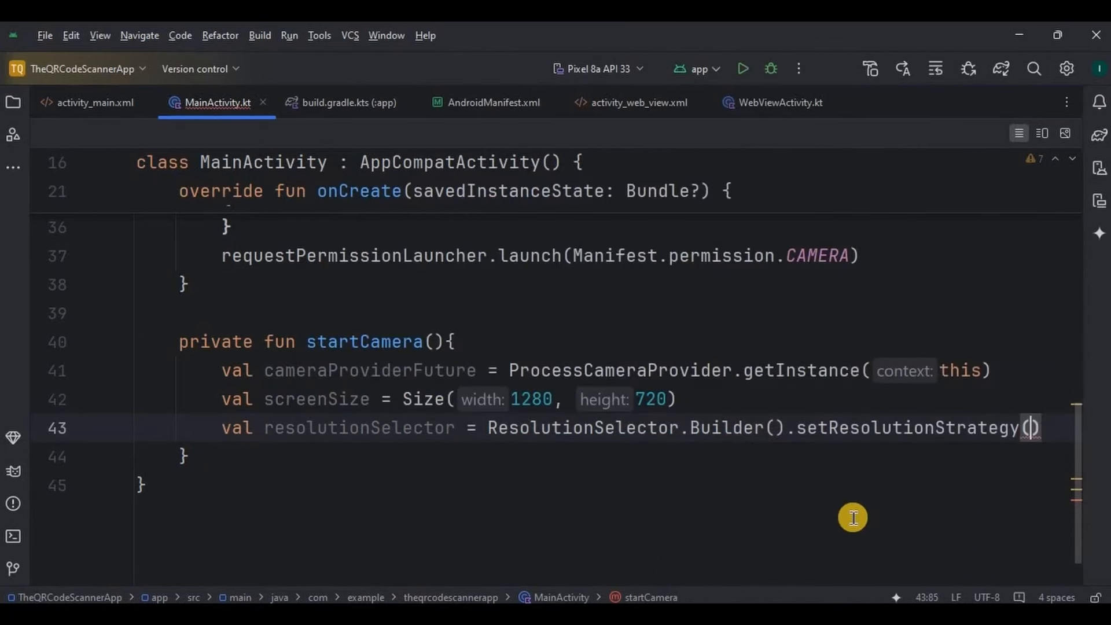
text(ResolutionStrategy(s)
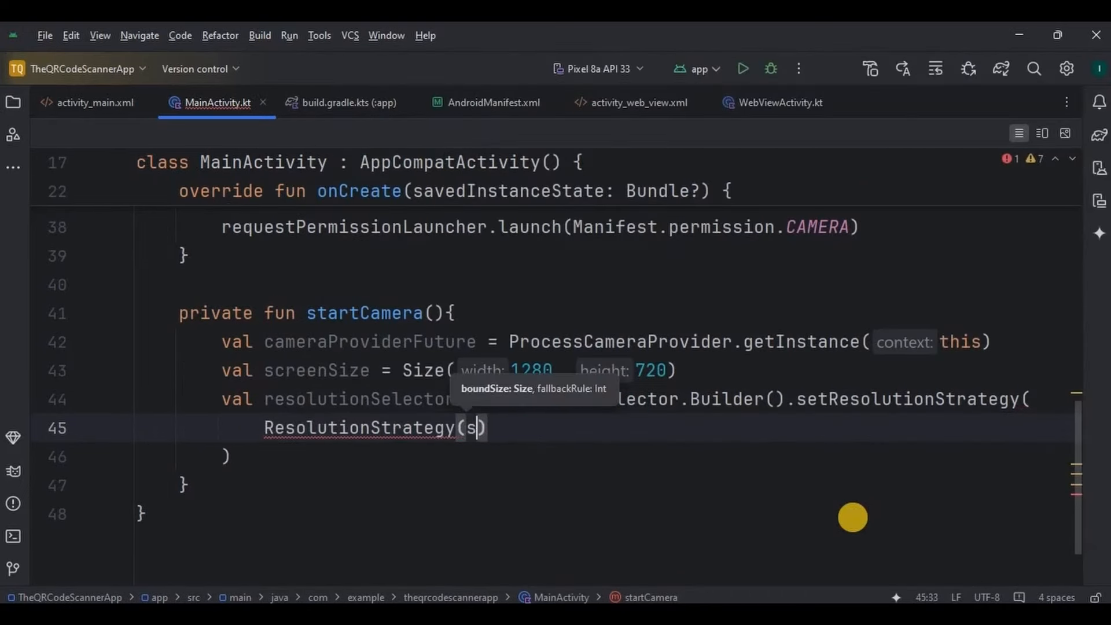
text(creenSize)
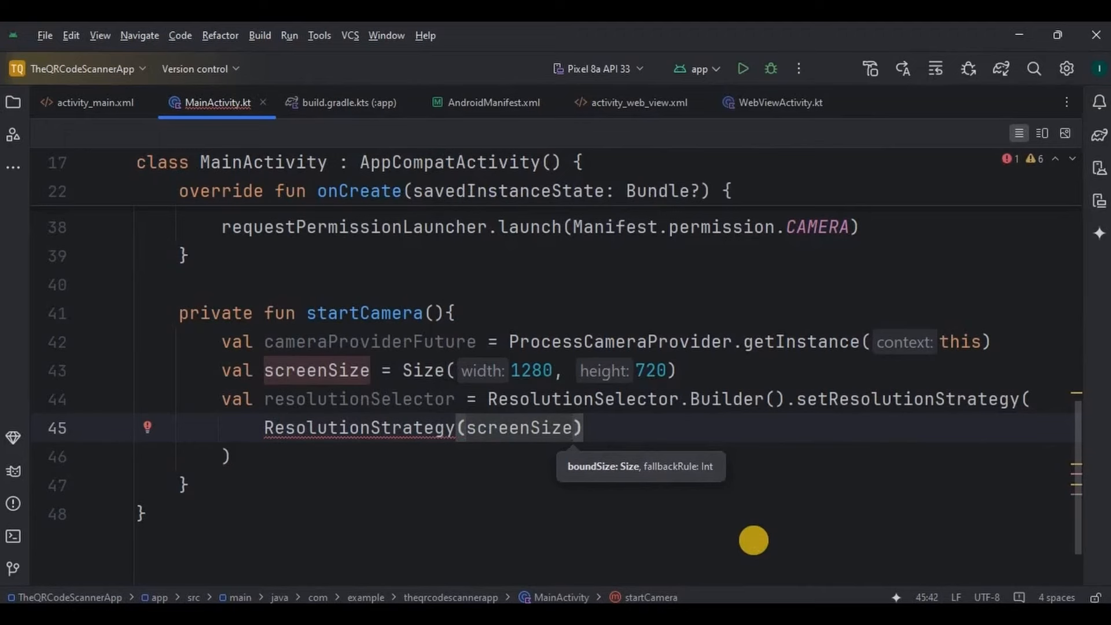
text(, ResolutionStrategy)
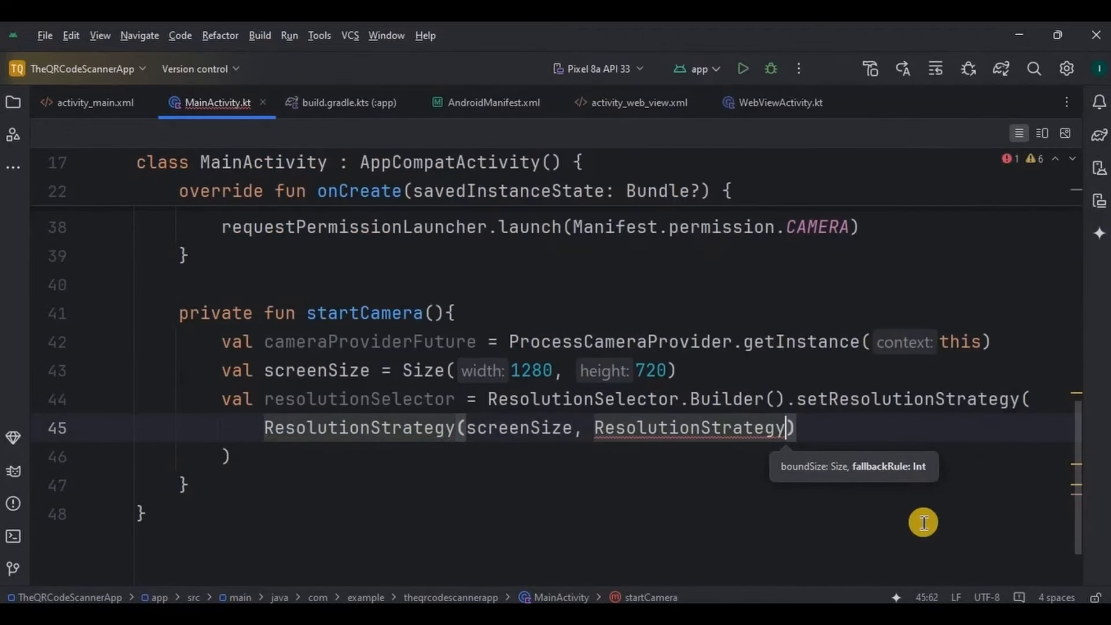
text(.FALLBACK_RULE_NONE)
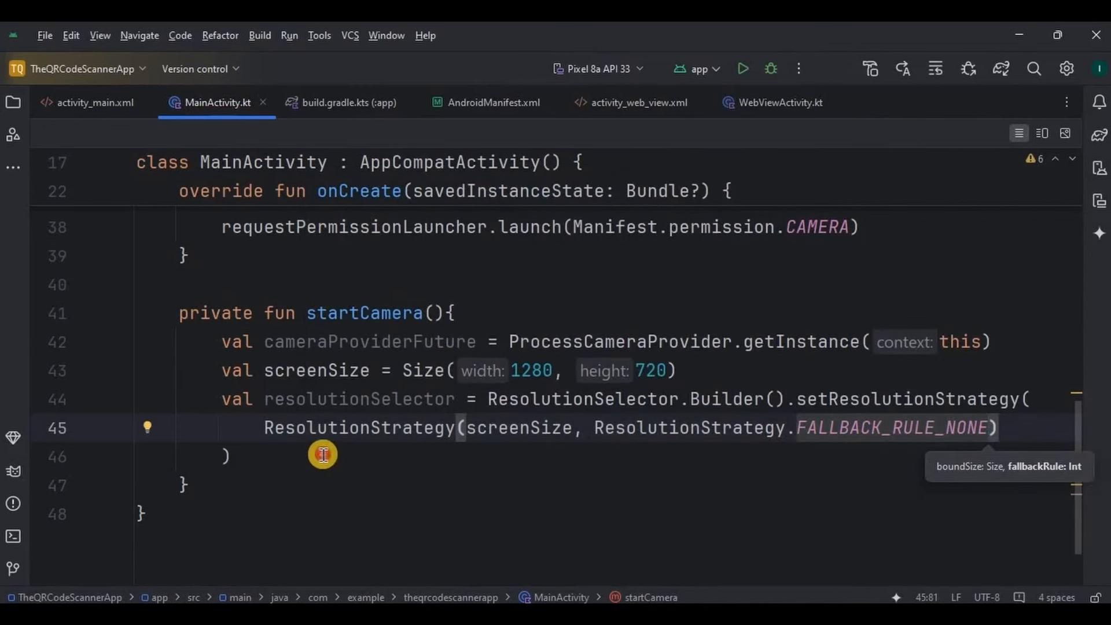
text(.build())
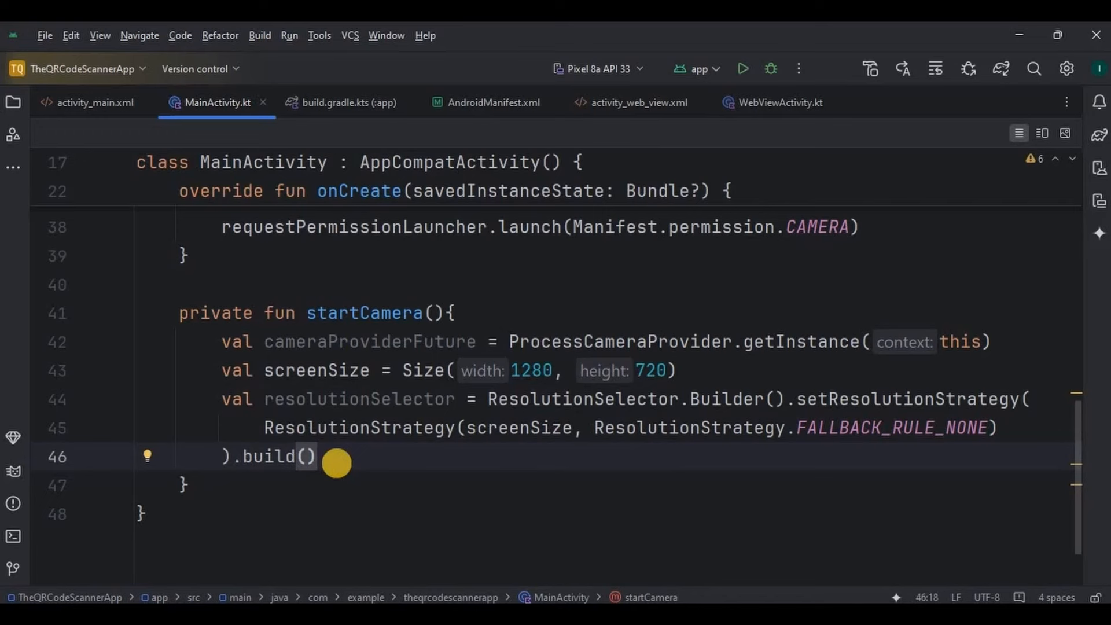
Step: Begin adding a listener on cameraProviderFuture
text(c)
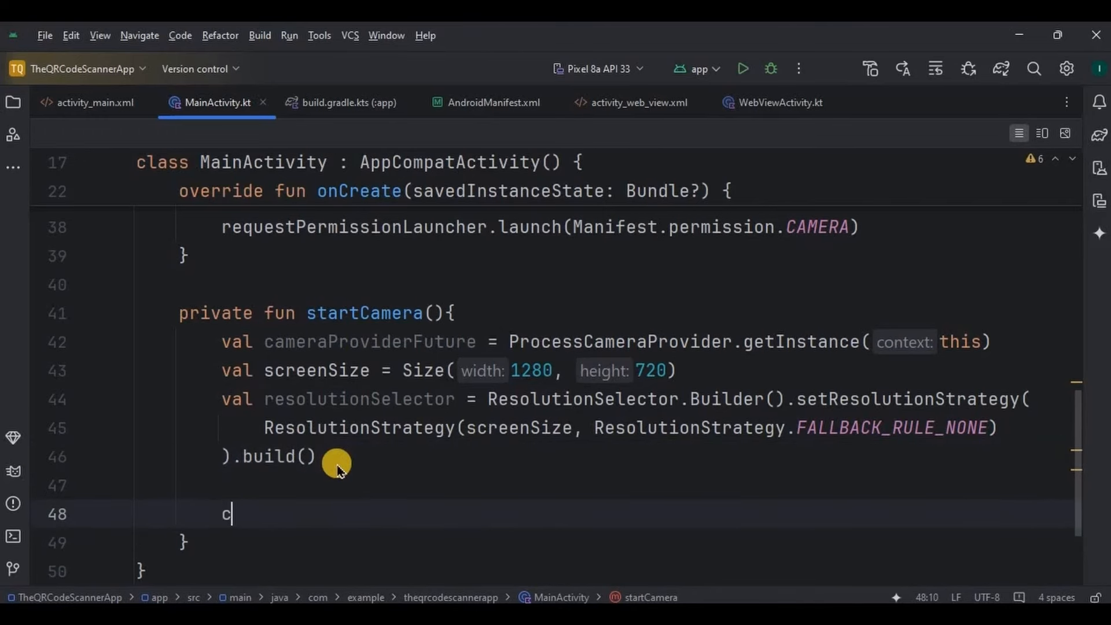
text(cameraProviderFuture.addListener()
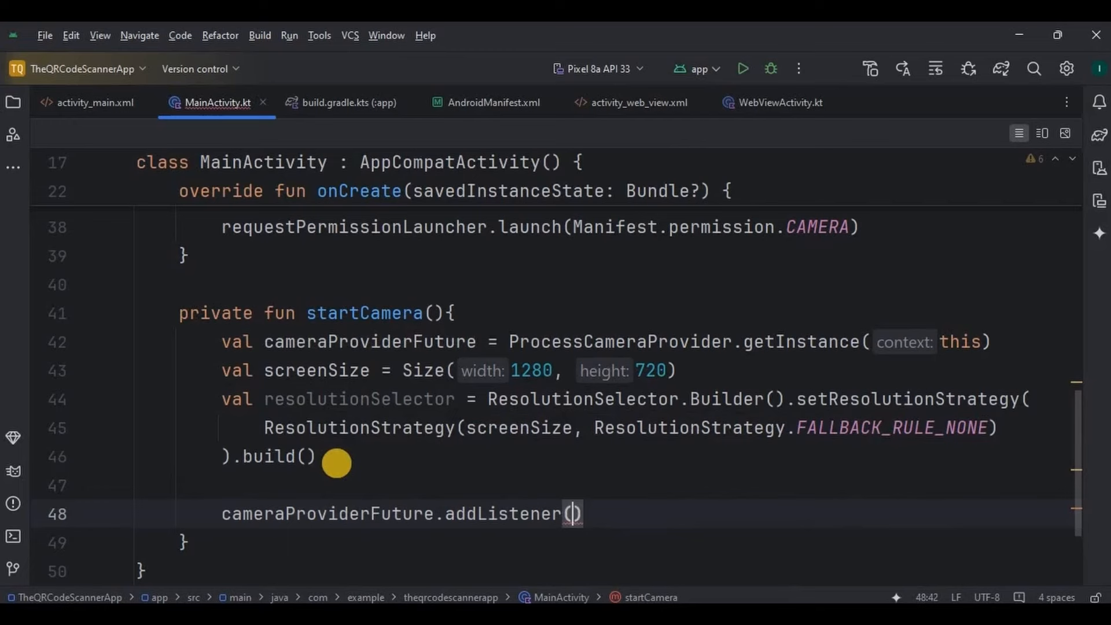
Step: Inside the listener, build a Preview with setResolutionSelector(resolutionSelector)
text({)
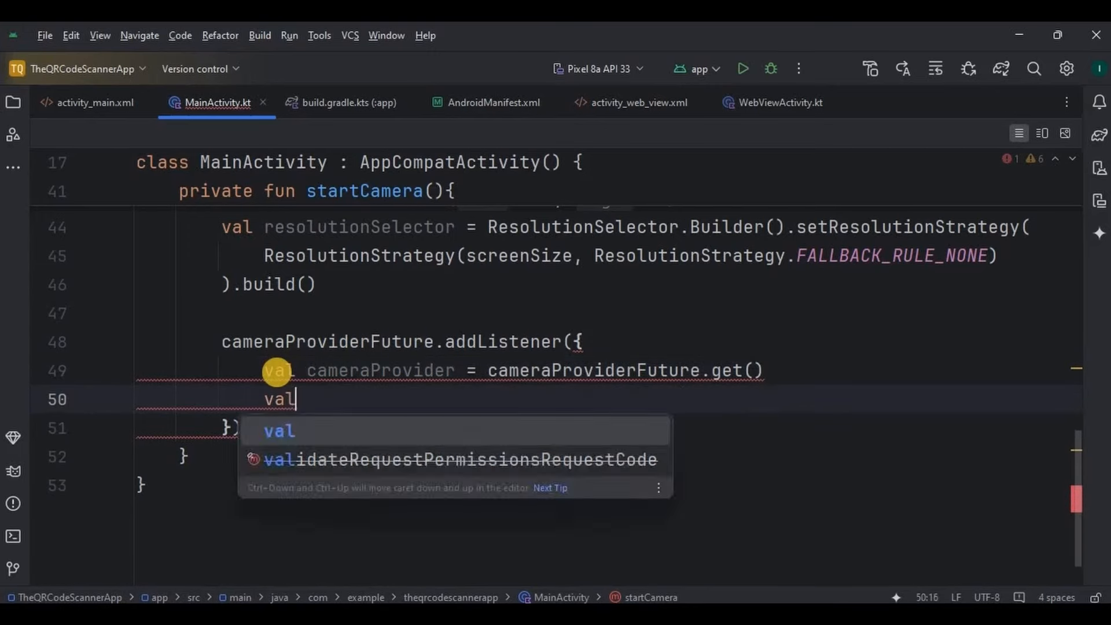
text(preview = Preview)
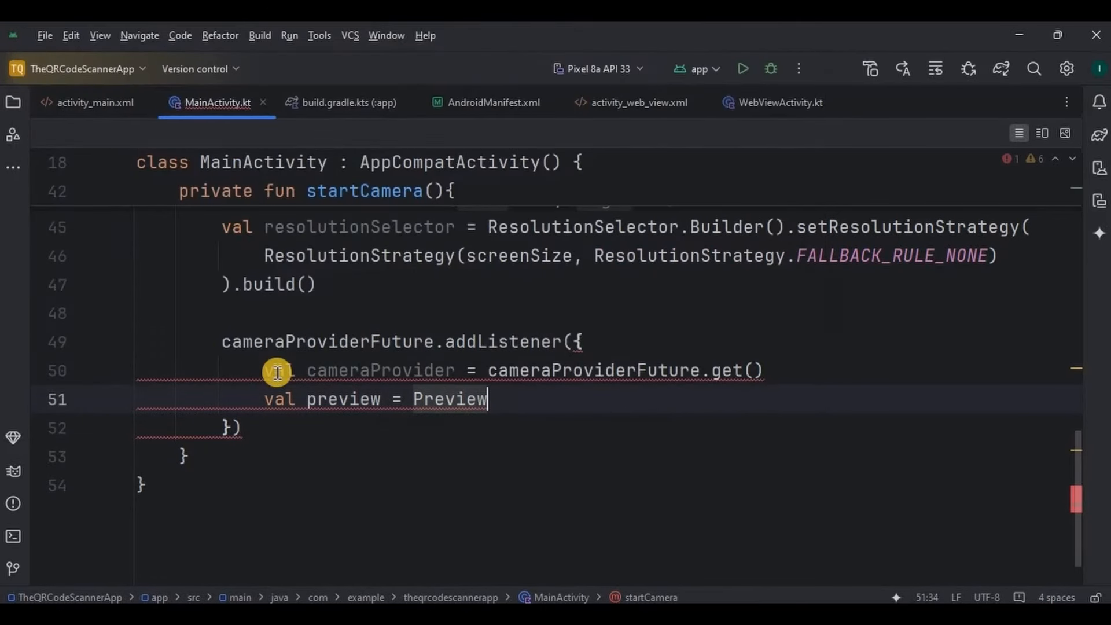
text(.Builder()
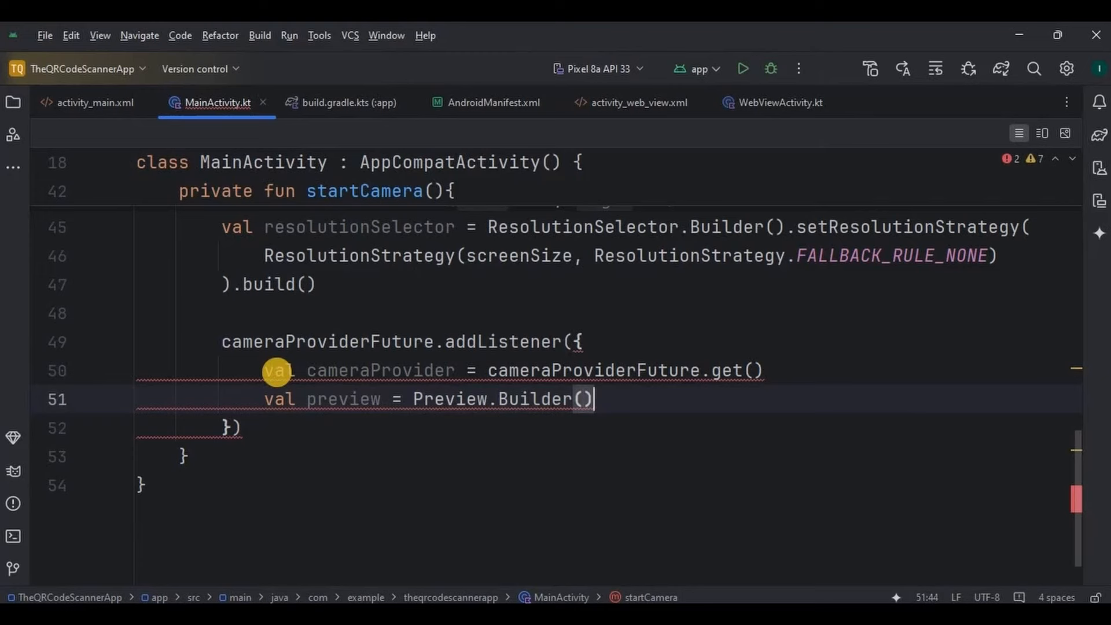
text(.setResolutionSelector()
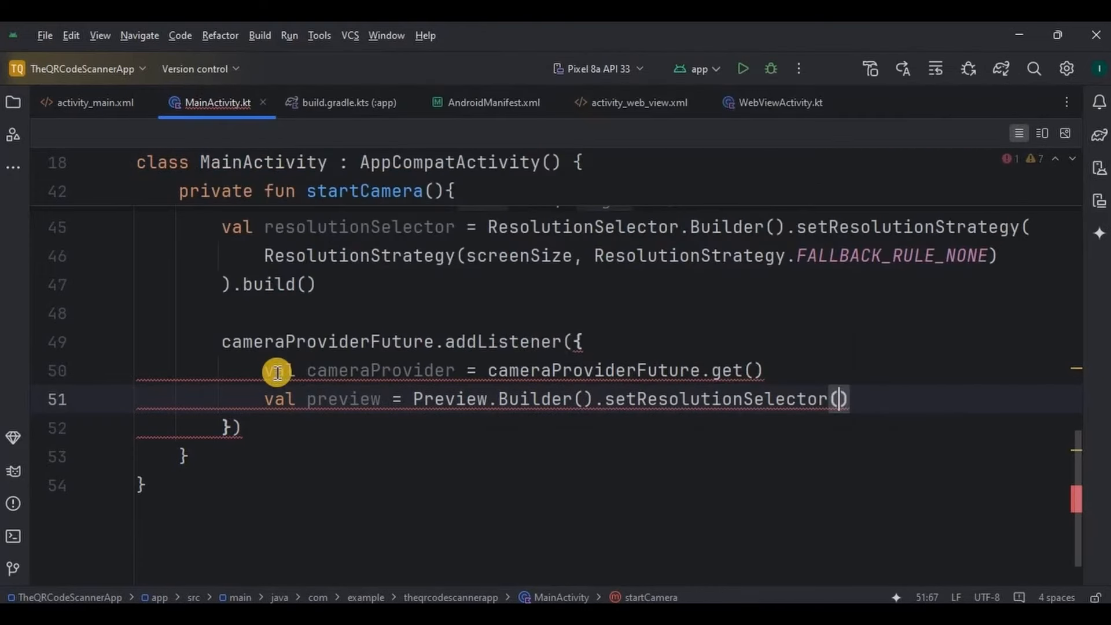
text(resol)
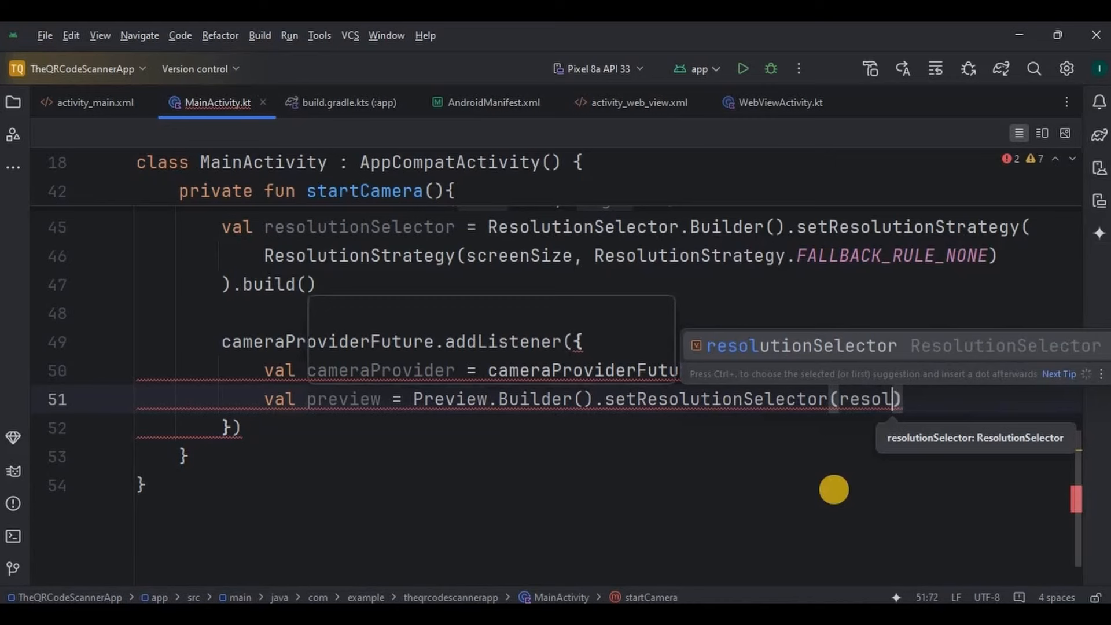
key(Enter)
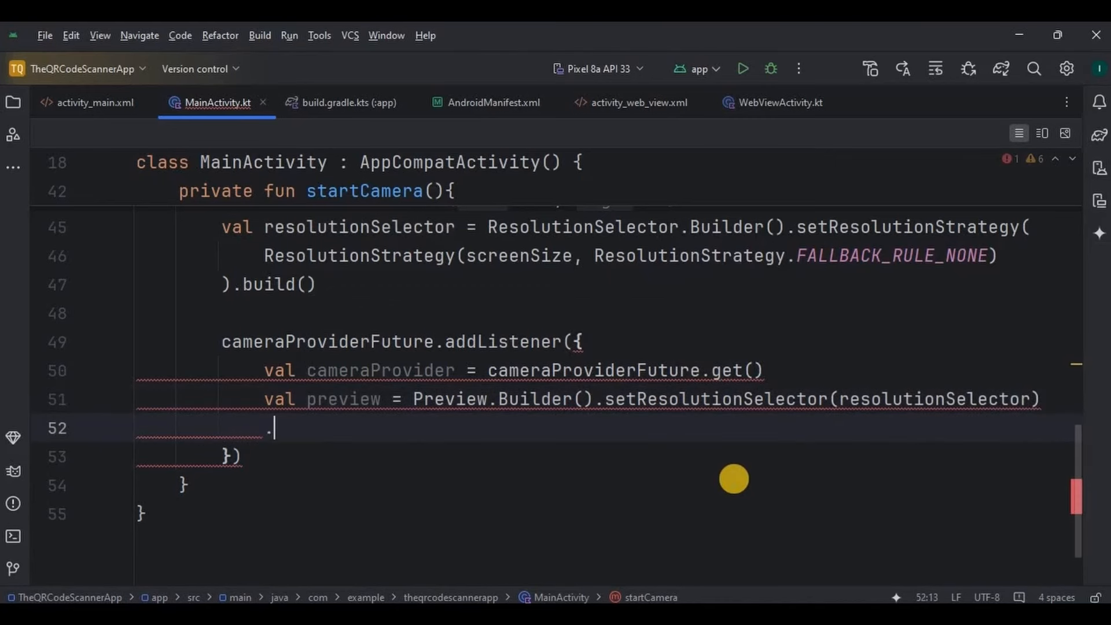
text(build())
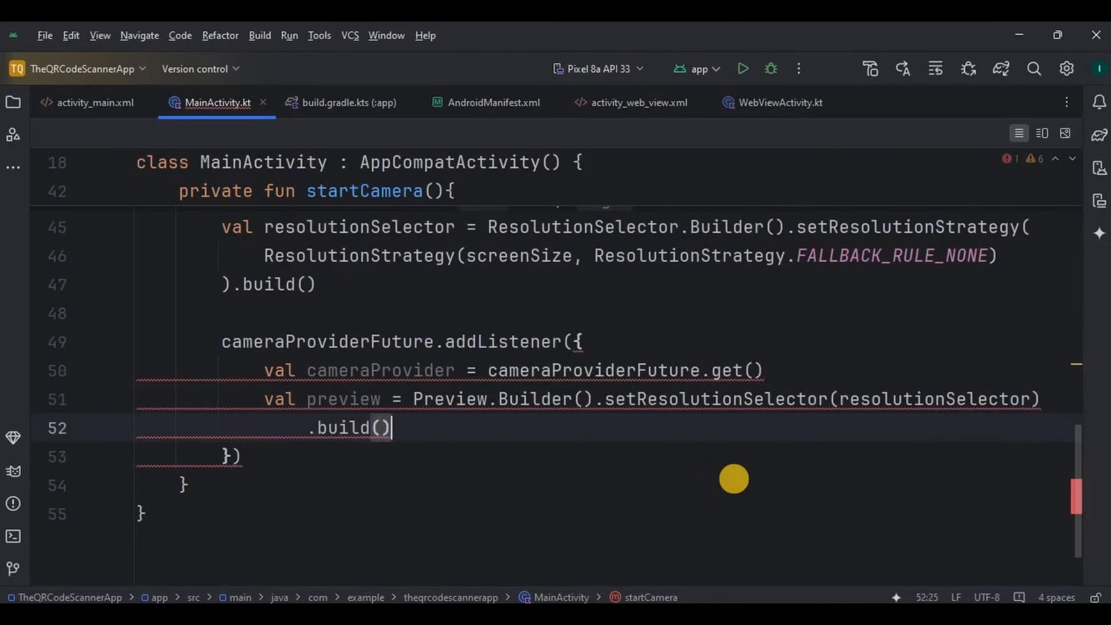
Step: Wire the preview to previewView.surfaceProvider via also, and start declaring imageAnalyzer
text(.also {)
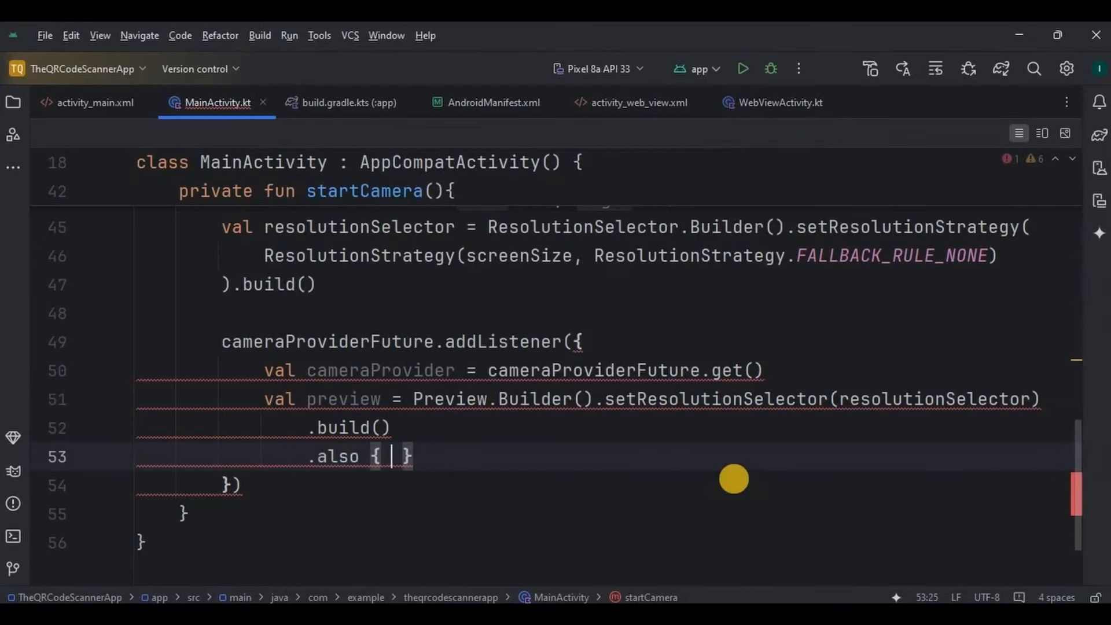
text(it.setSurfaceProvider(previewView.surfaceProvider))
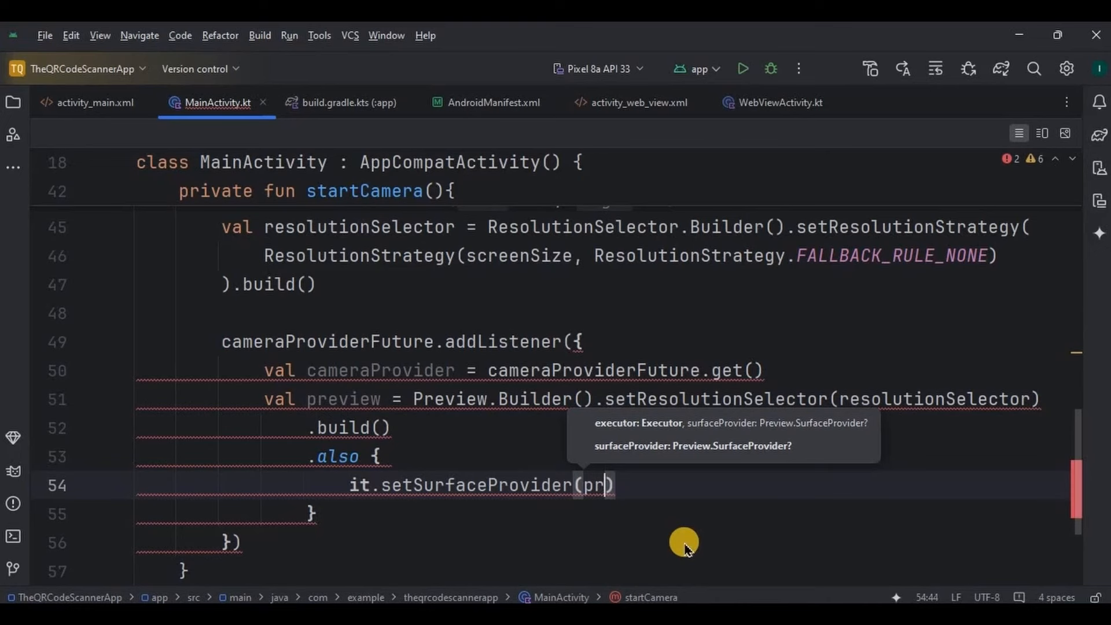
text(previewView.surfaceProvider)
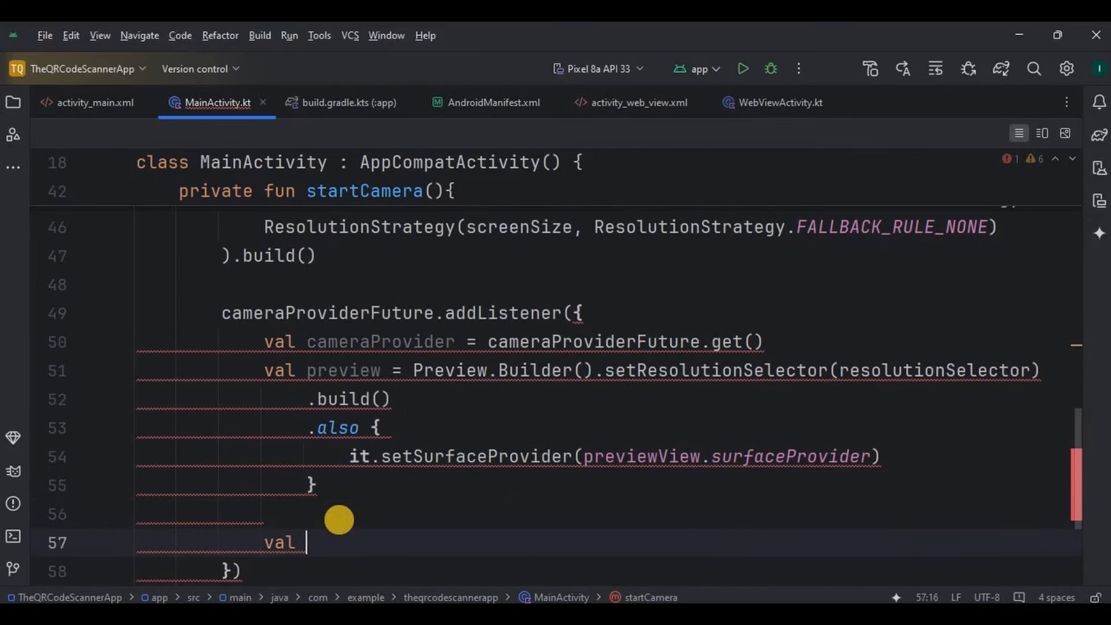
text(imageAna)
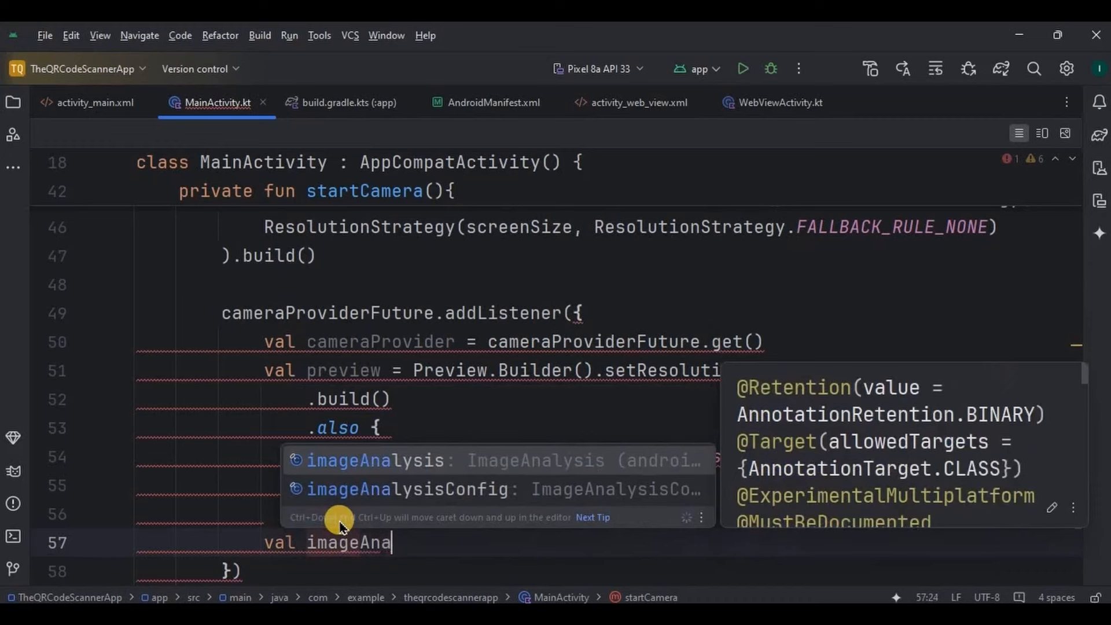
Step: Start imageAnalyzer as ImageAnalysis.Builder() with a backpressure strategy argument
text(lyzer = Image)
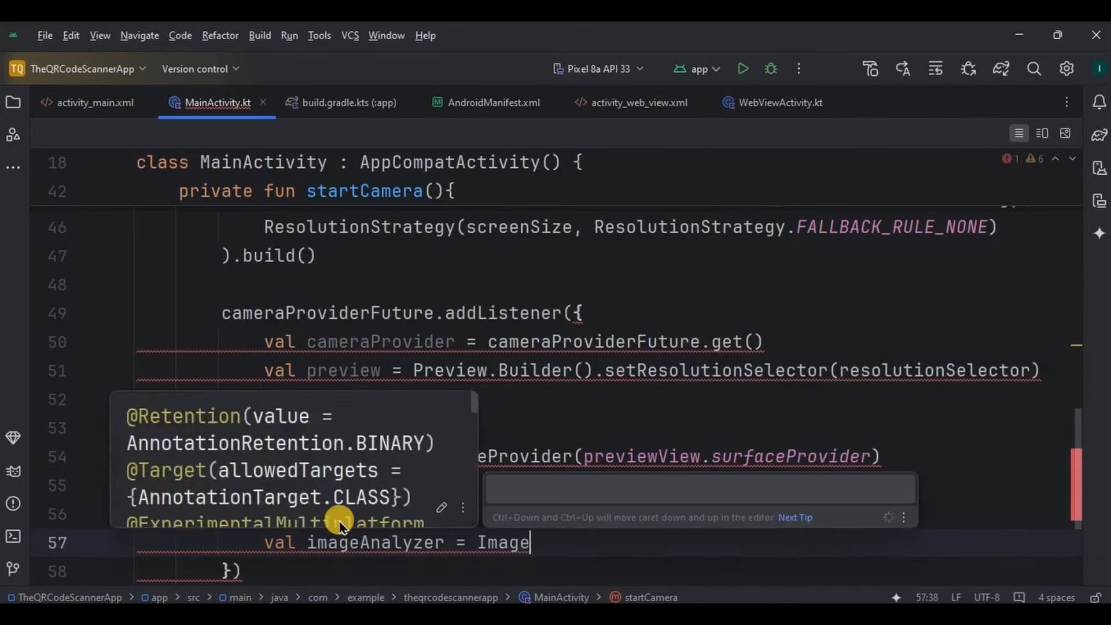
text(Analysis)
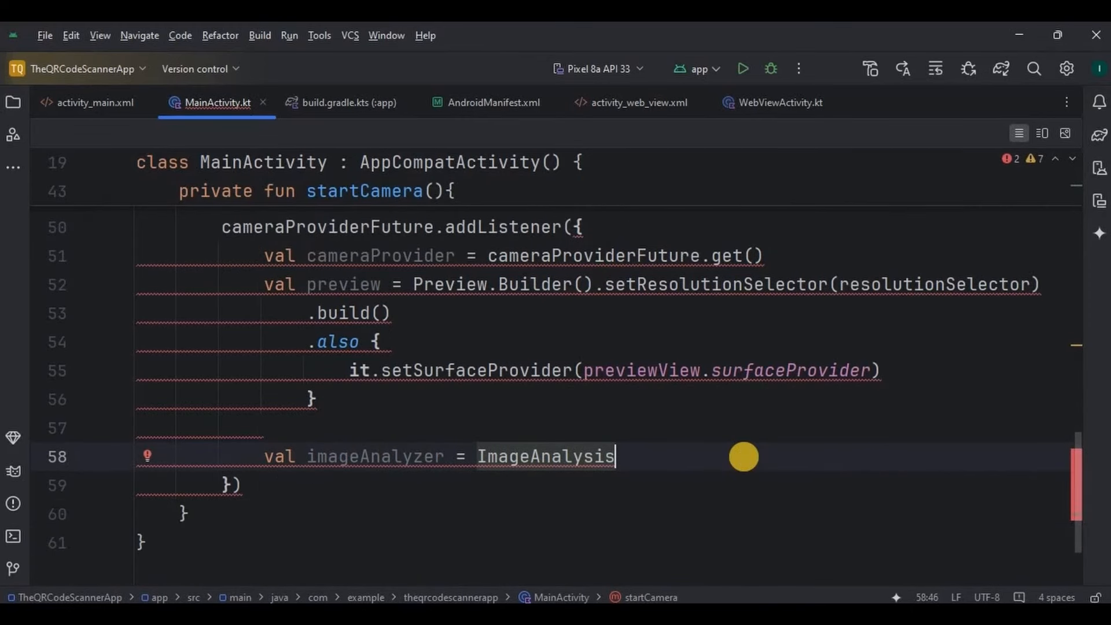
text(.Builder()
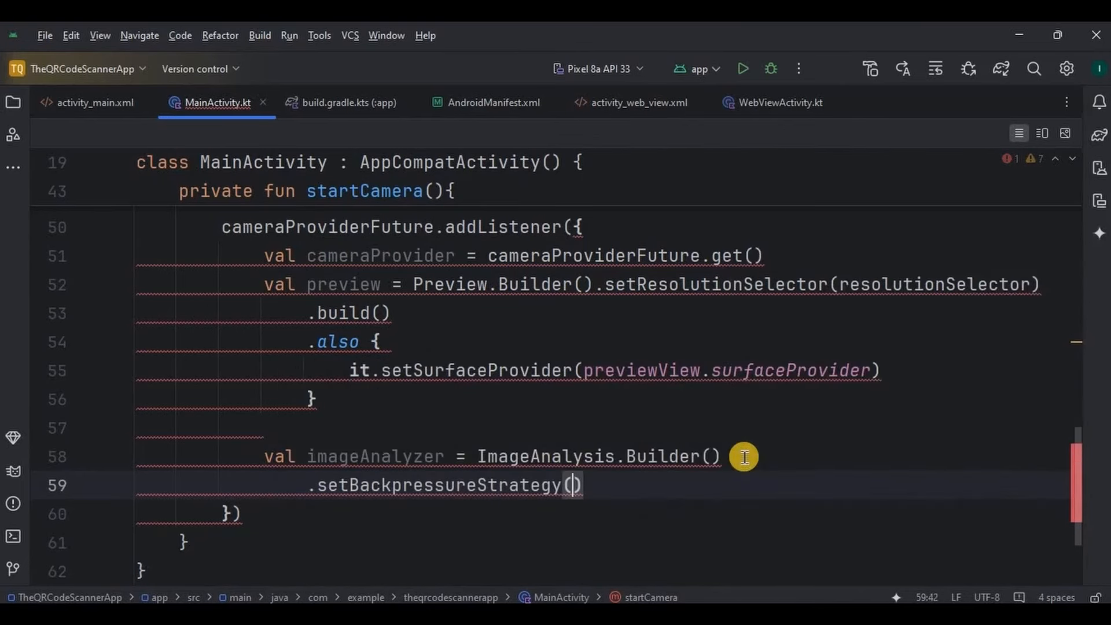
text(Image)
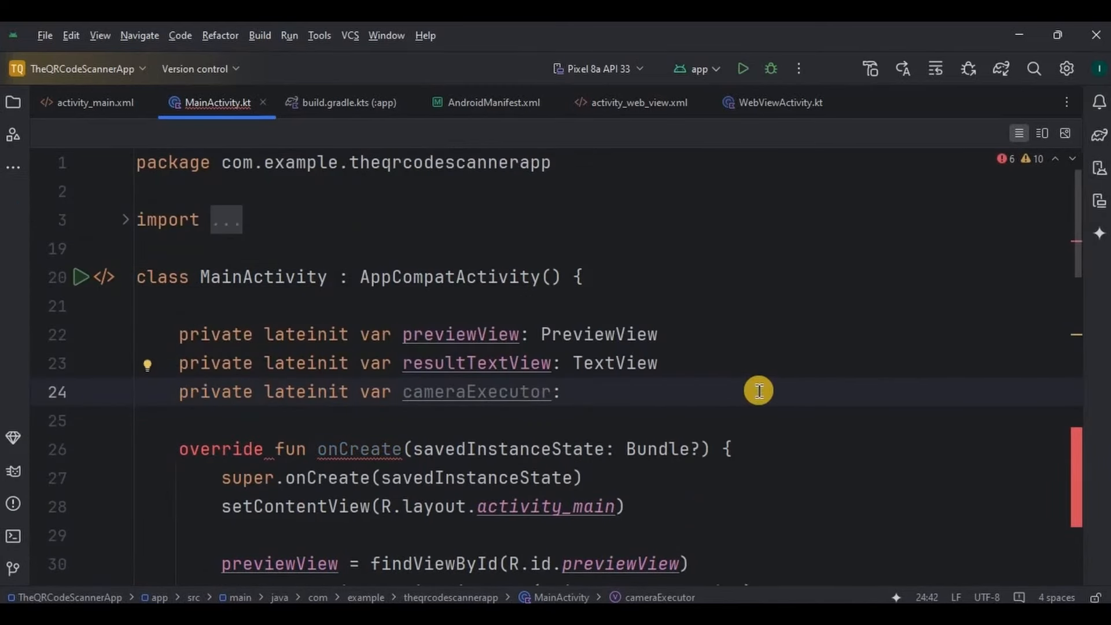
Step: Type cameraExecutor as ExecutorService and set it to Executors.newSingleThreadExecutor() in onCreate
text(ExecutorService)
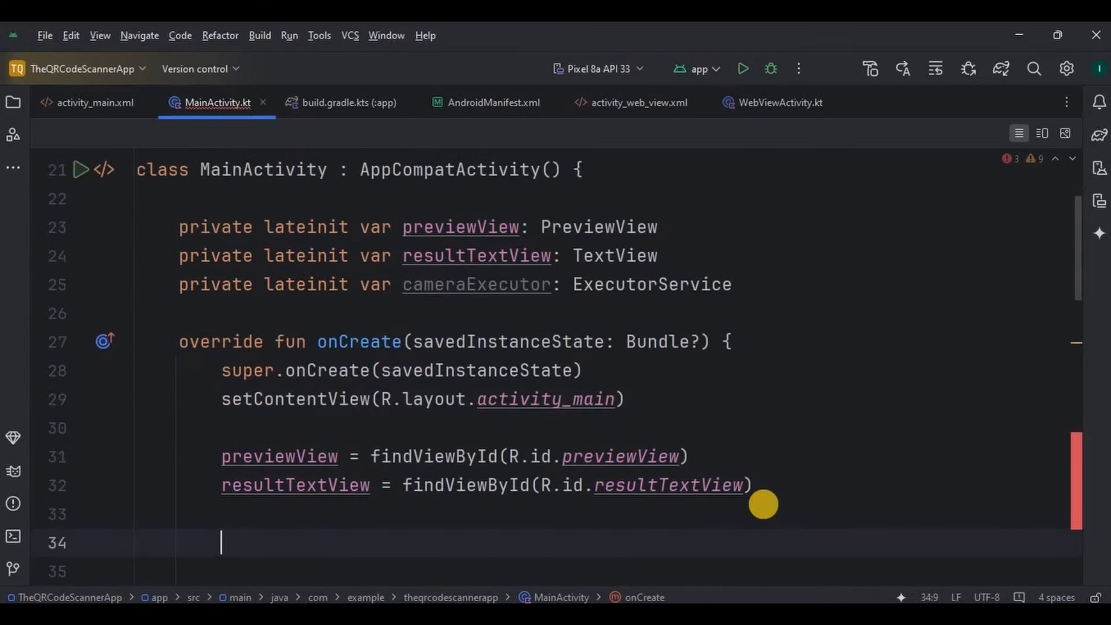
text(cameraExecutor)
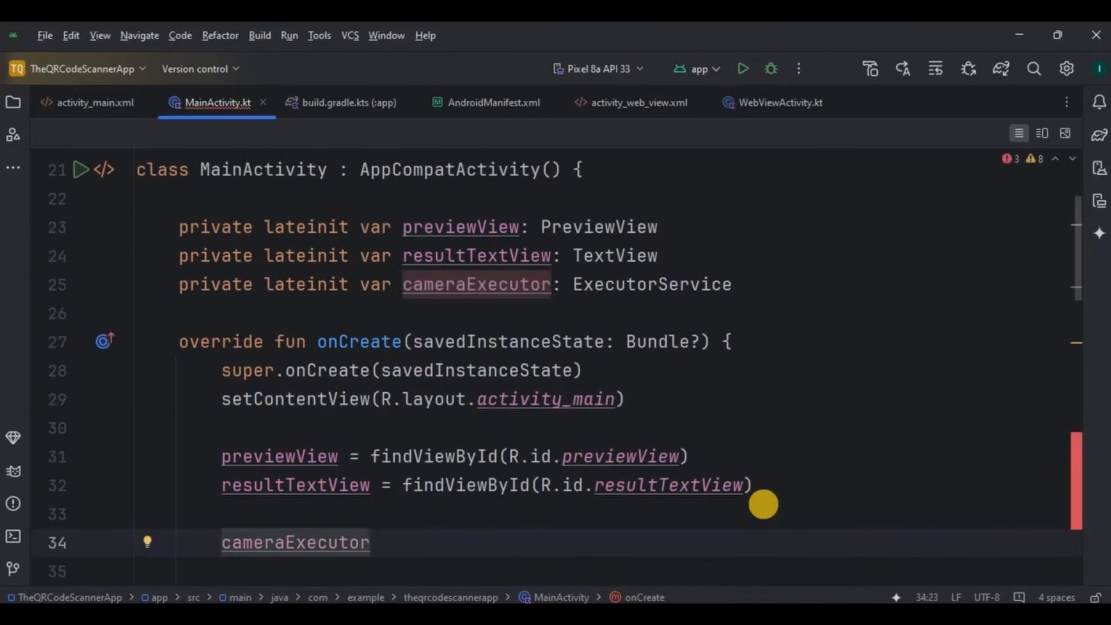
text(= Exe)
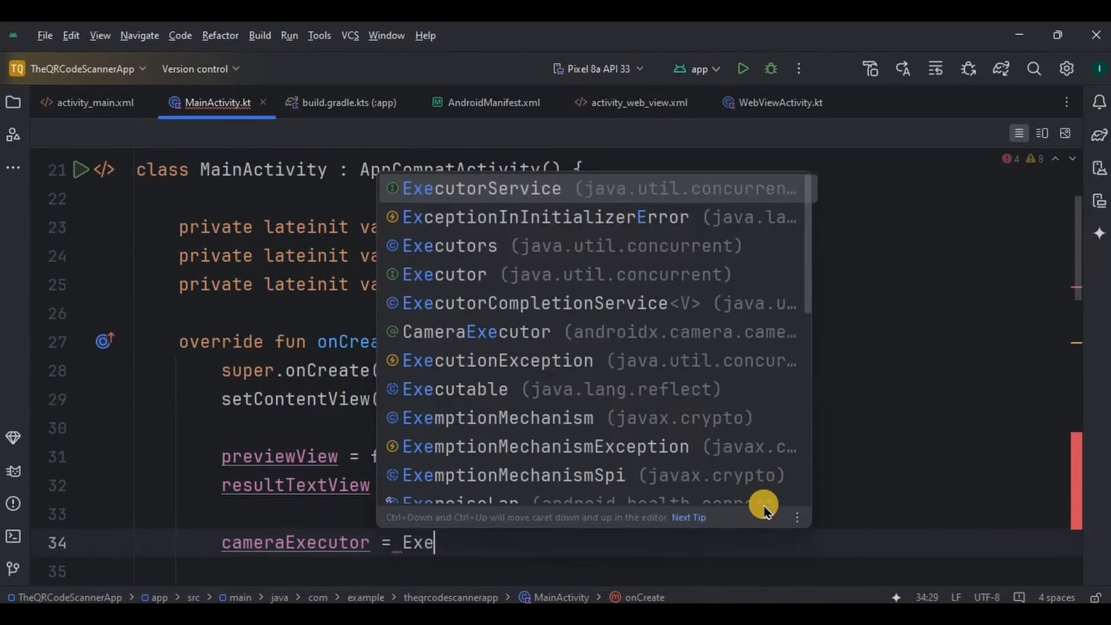
text(cutors.ne)
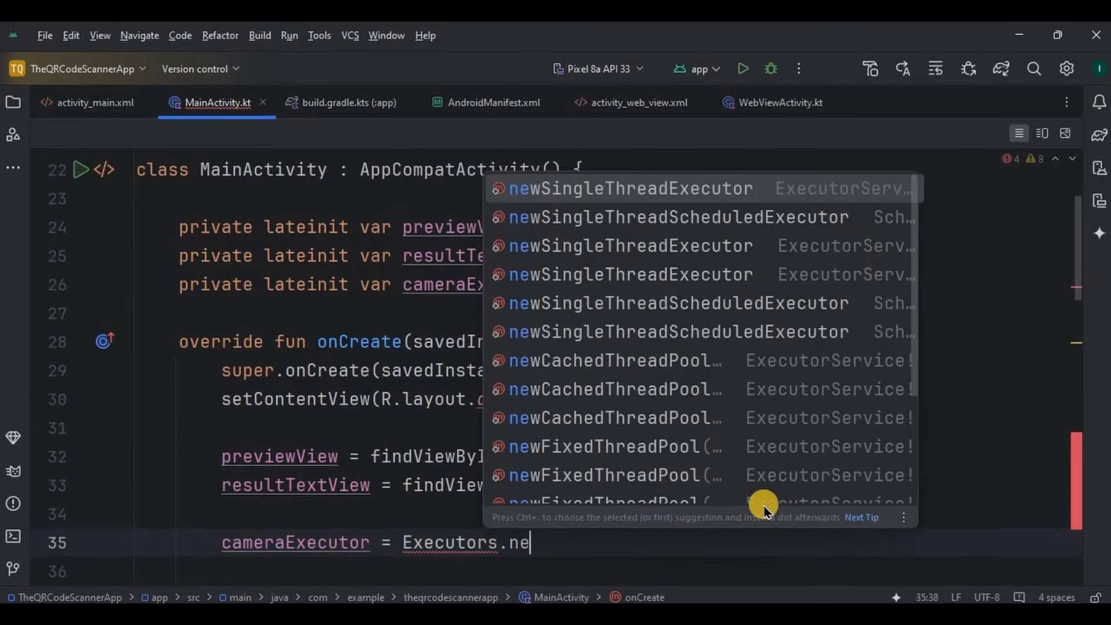
click(626, 188)
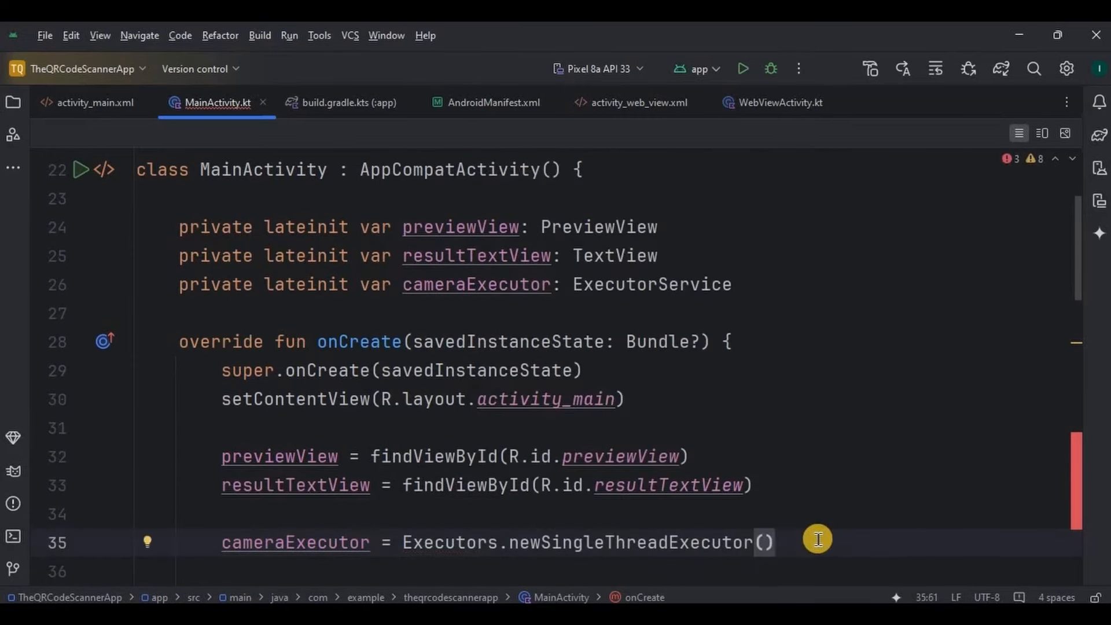
text(cameraExecutor, { imageProxy ->}))
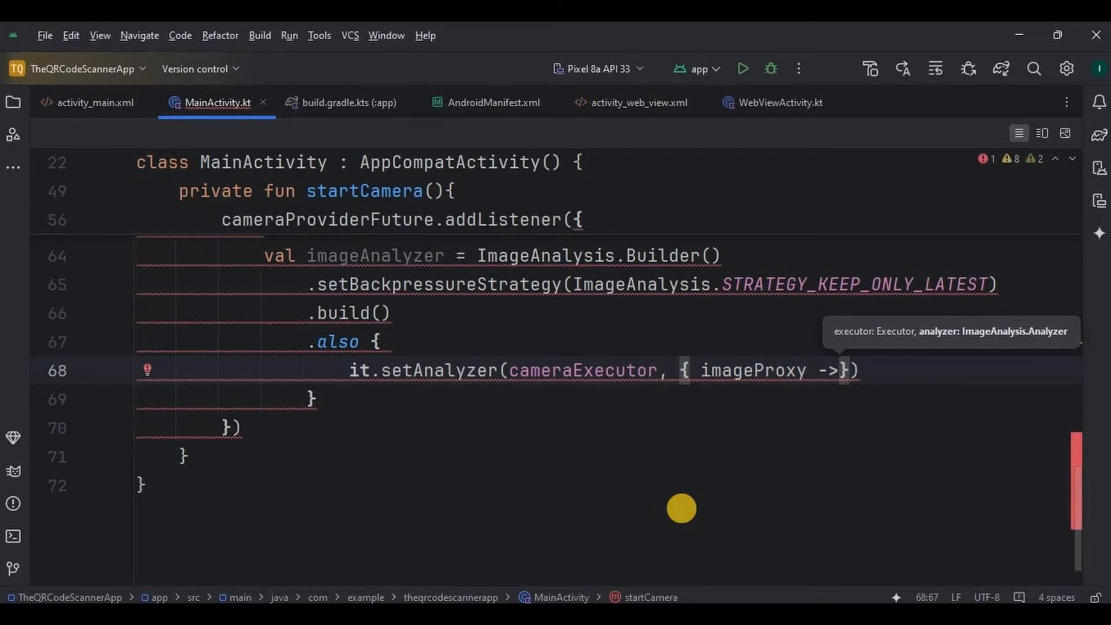
Step: Add a //processimageproxy placeholder in the analyzer and declare cameraSelector as the default back camera
key(enter)
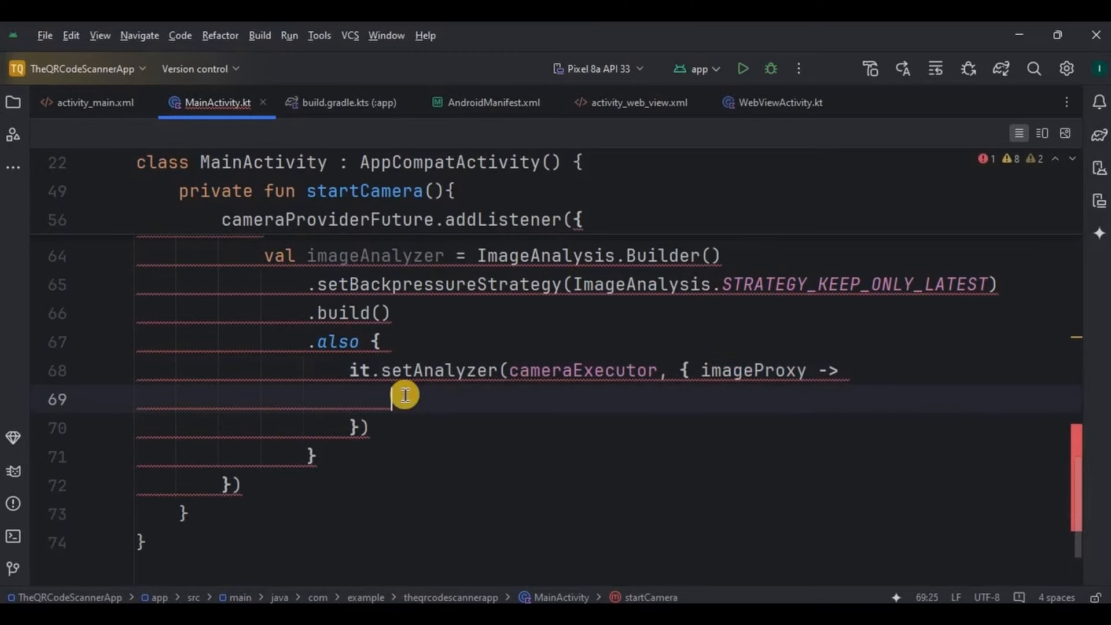
text(//processimageproxy)
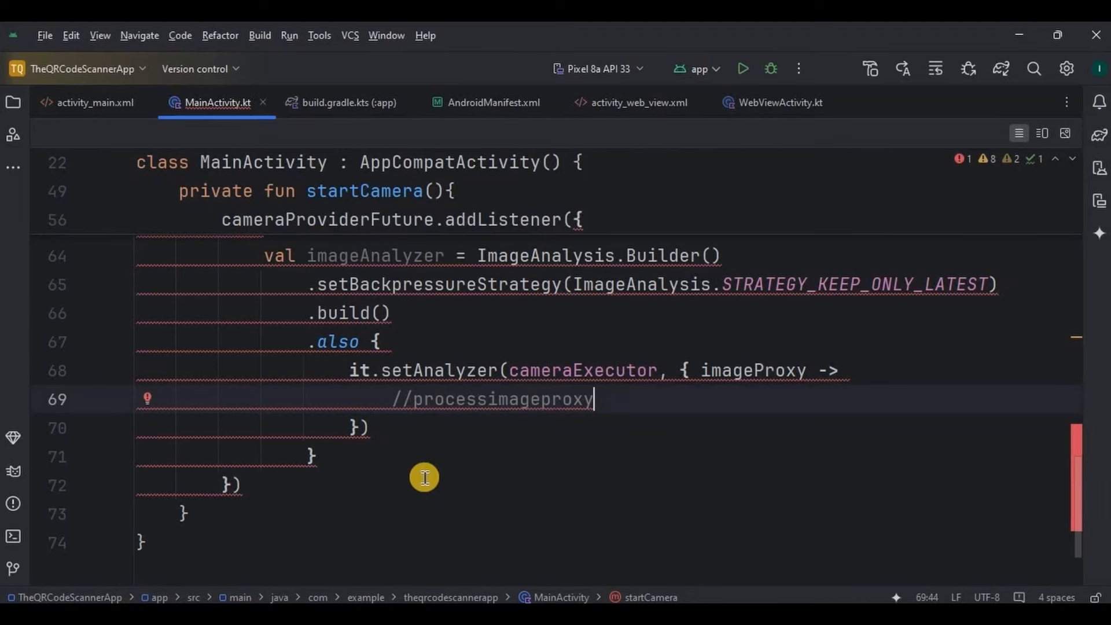
text(val camer)
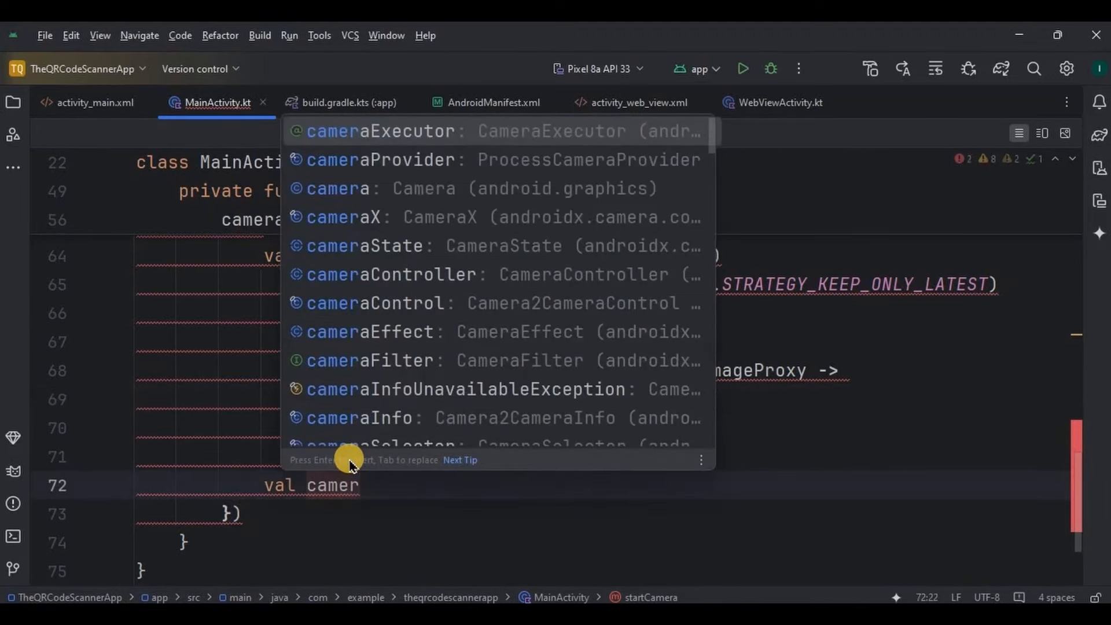
text(Selector)
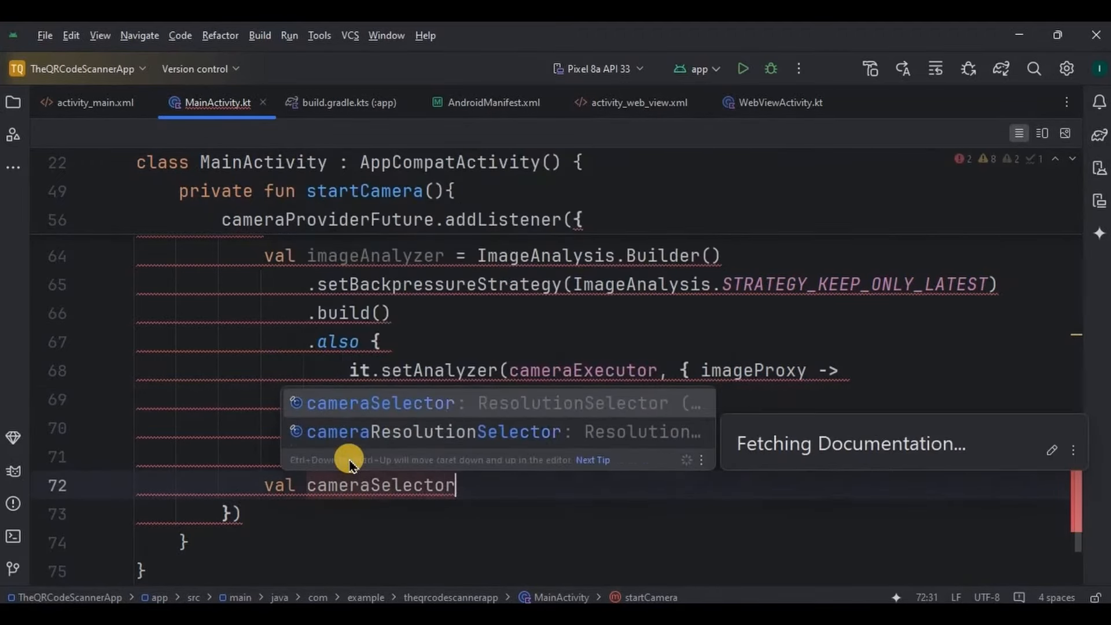
text(= Ca)
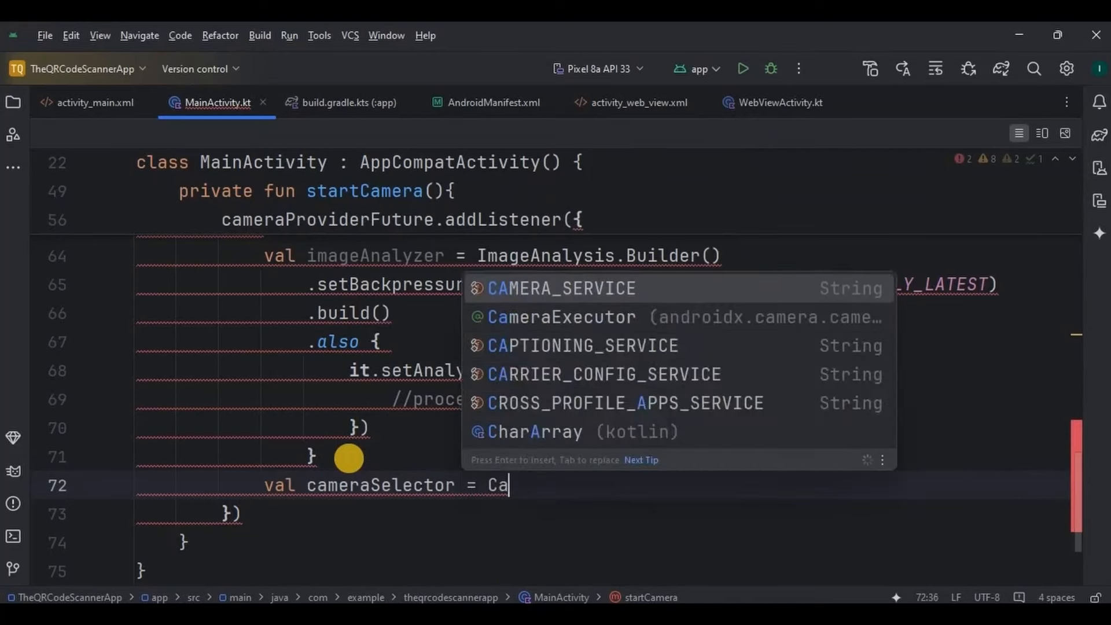
text(meraSelector.)
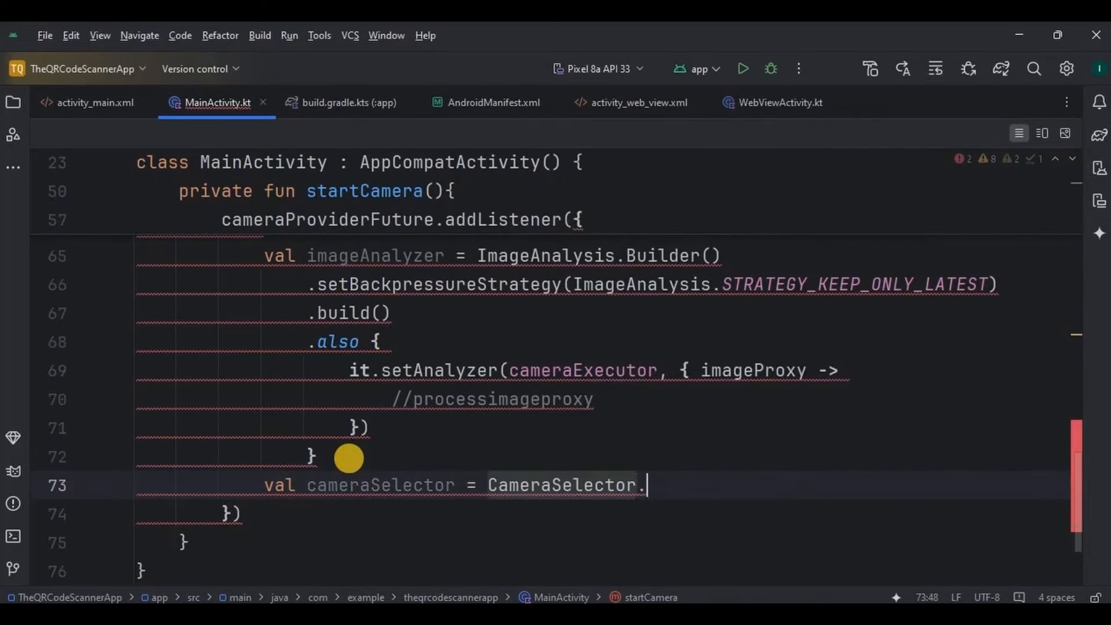
text(DEFAULT_BACK_CAMERA)
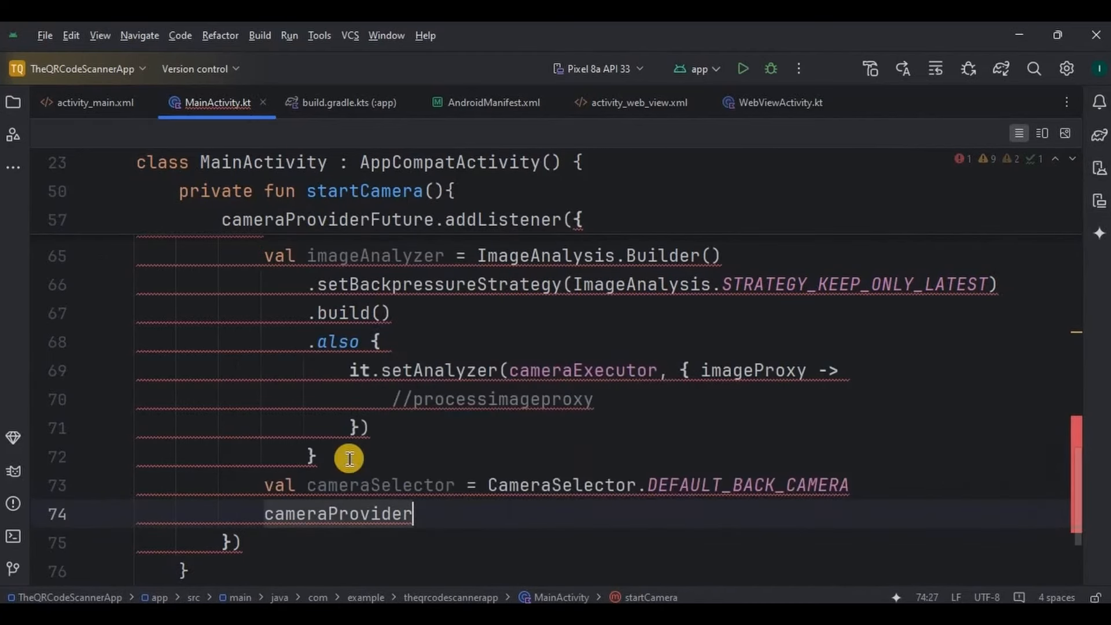
Step: Bind preview and imageAnalyzer to the lifecycle using the main executor
text(.bindToLifecycle()
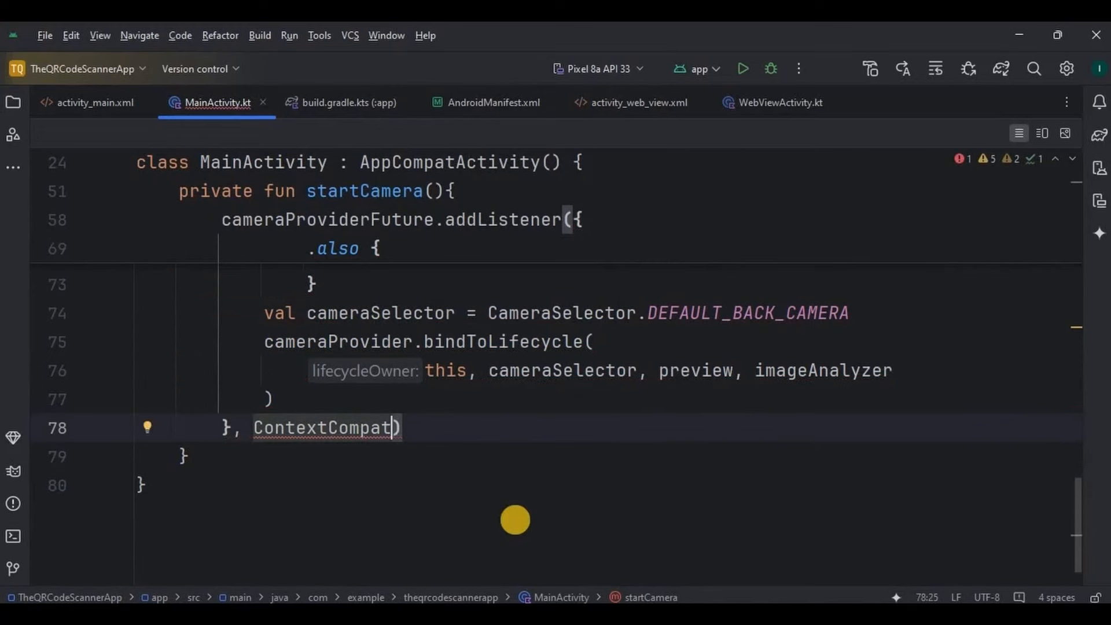
text(.getMainExecutor(this)
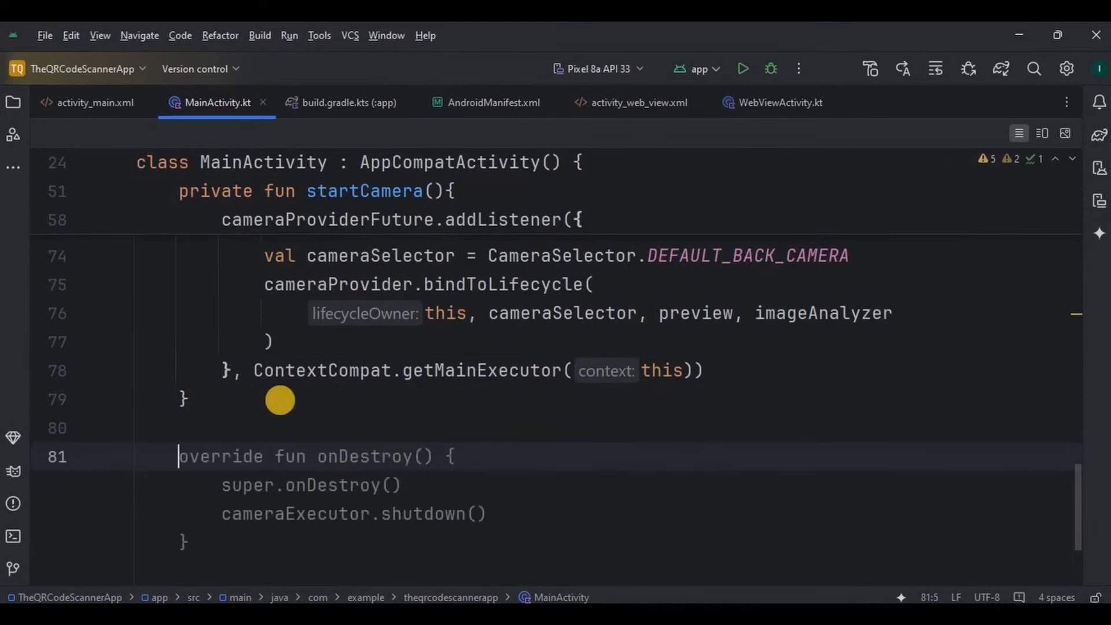
Step: Declare private fun processImageProxy taking an imageProxy parameter
text(private)
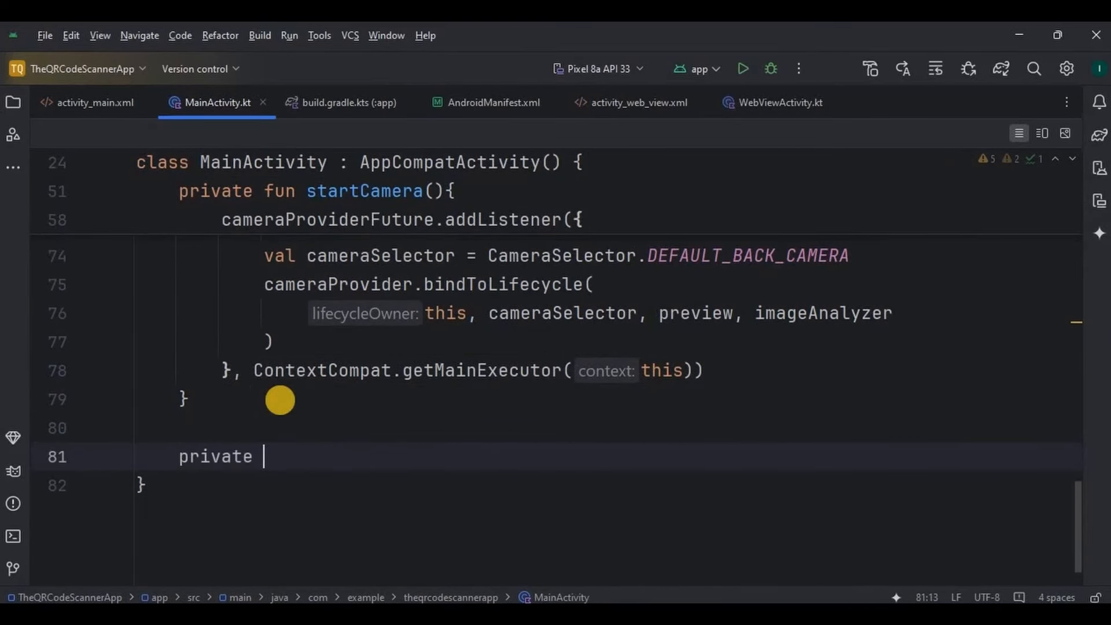
text(fun pro)
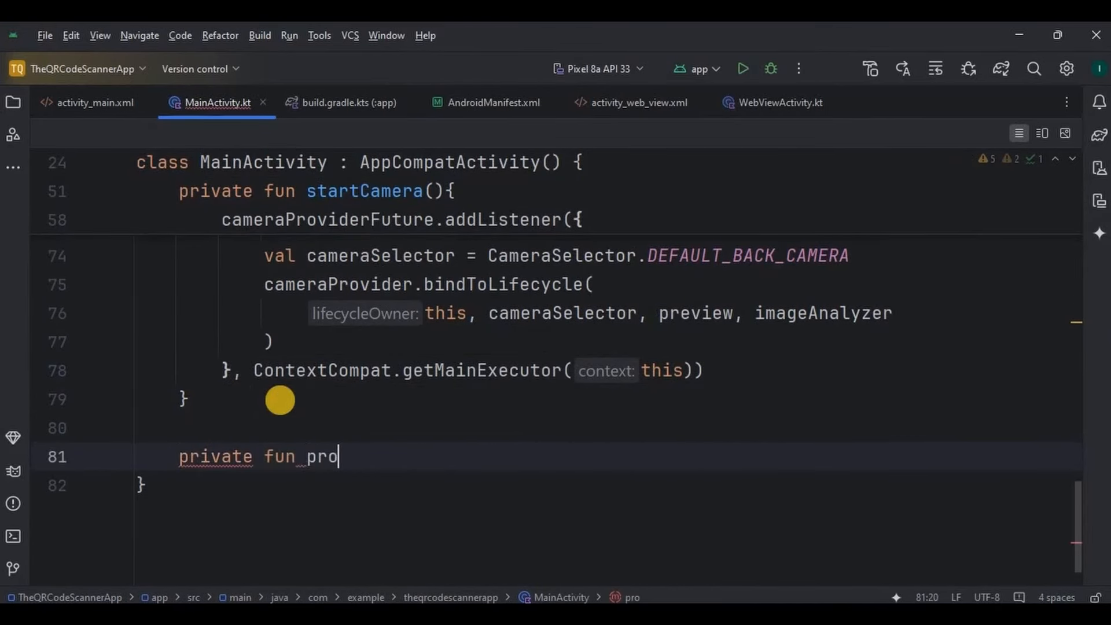
text(cessImageP)
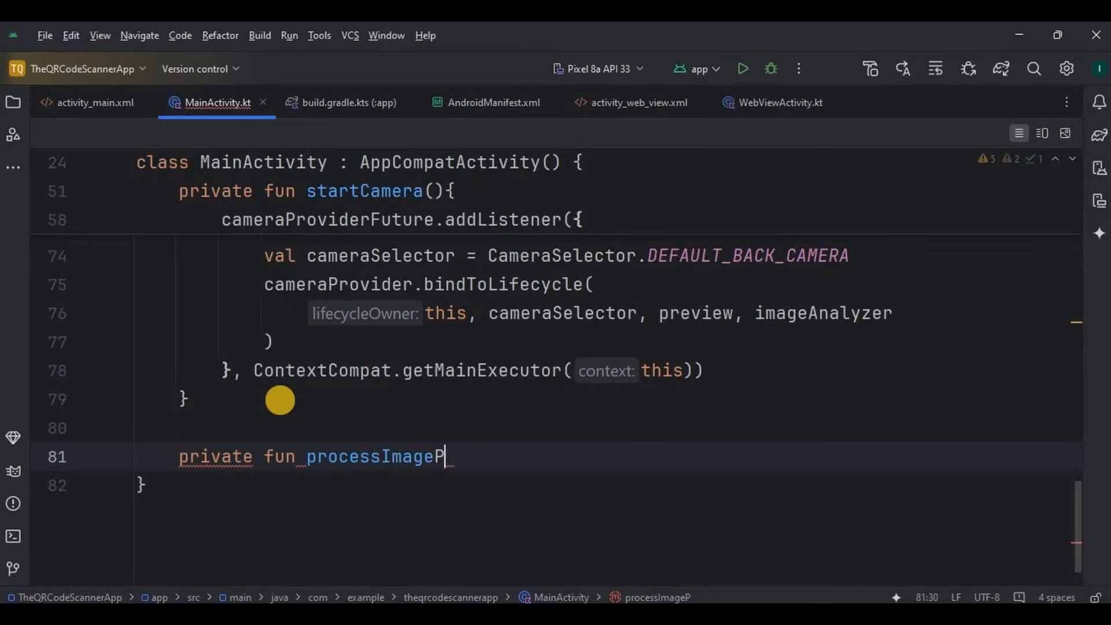
text(roxy)
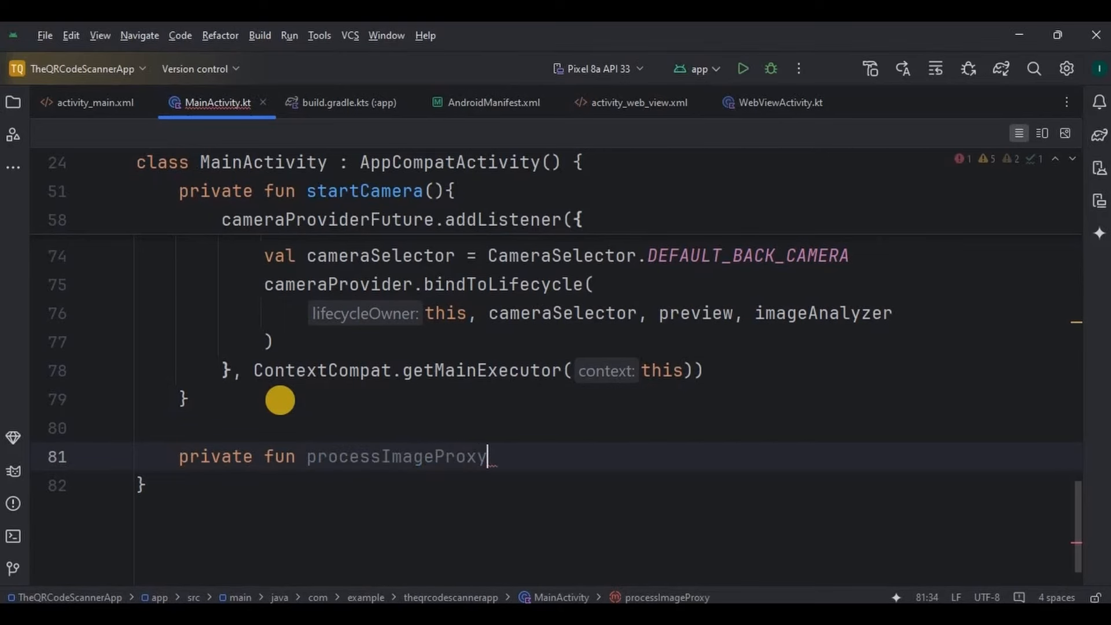
text((imageProxy: ImageProxy)
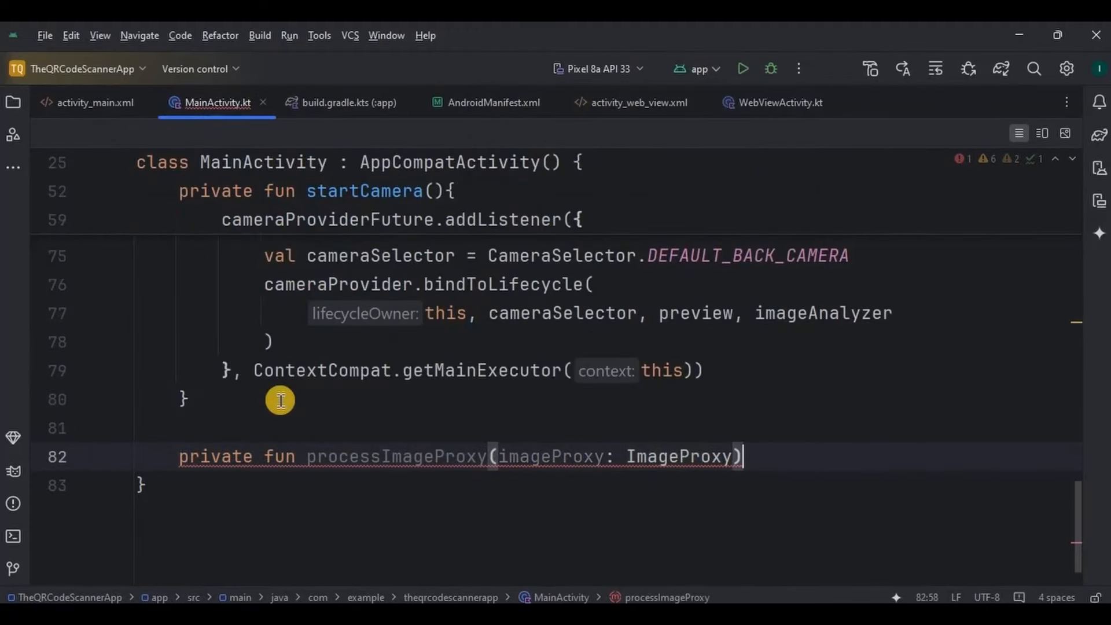
Step: Get mediaImage from imageProxy.image and create InputImage.fromMediaImage with imageInfo.rotationDegrees
text(val mediaImage)
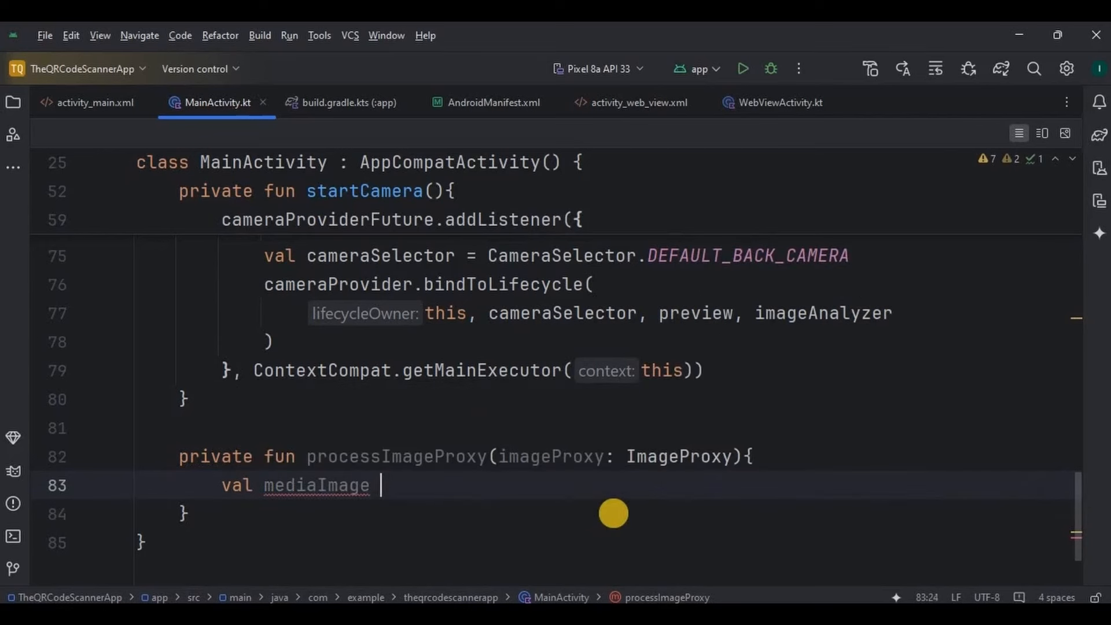
text(= imageProxy)
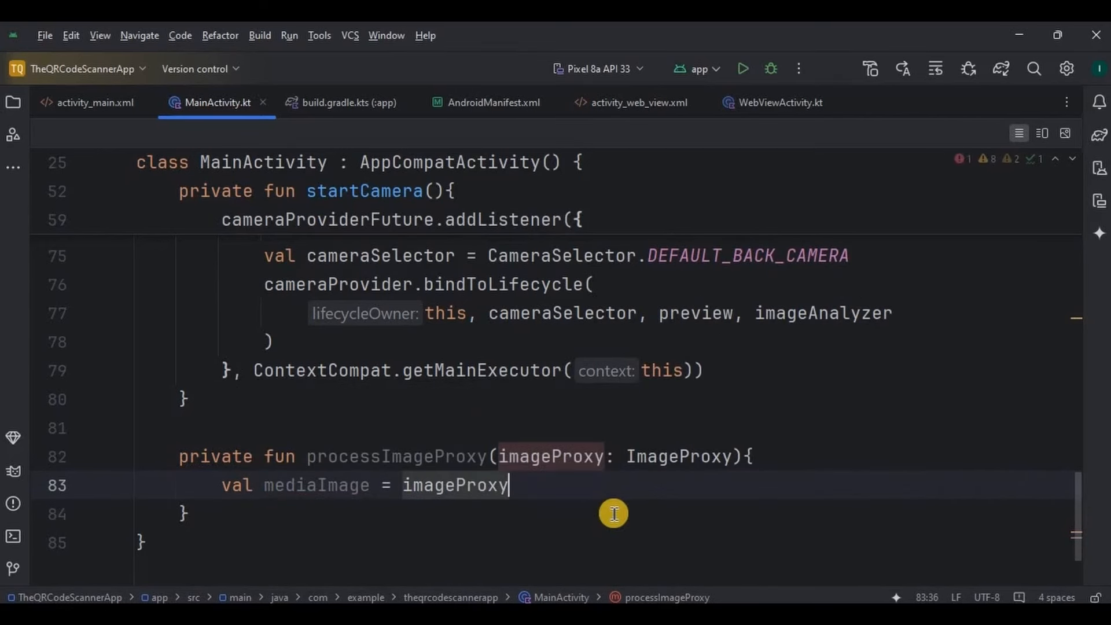
text(.image)
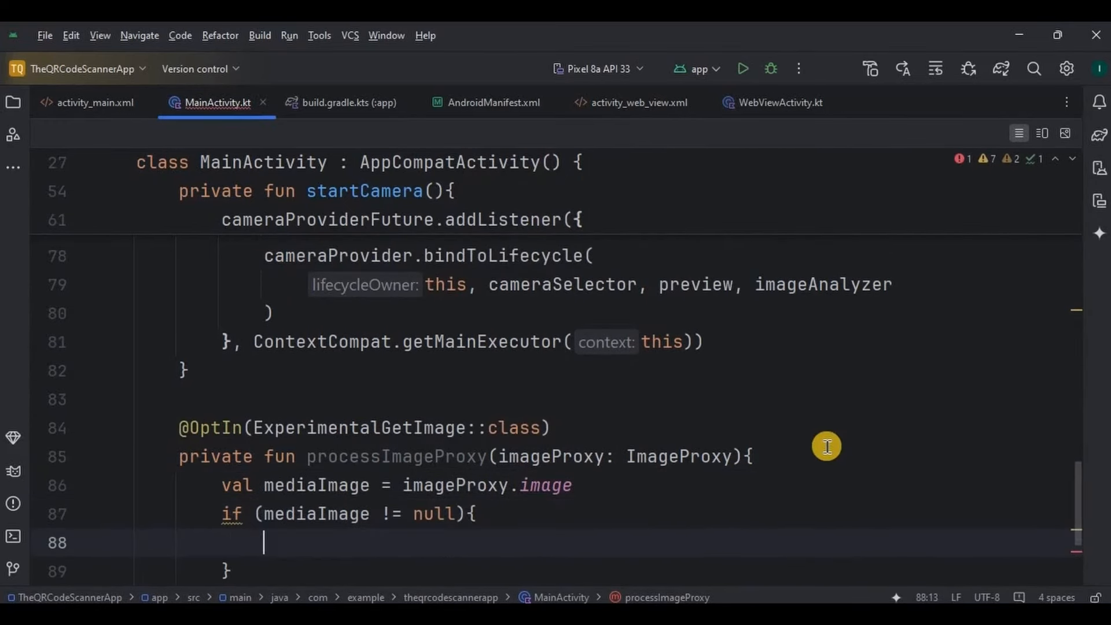
text(val image =)
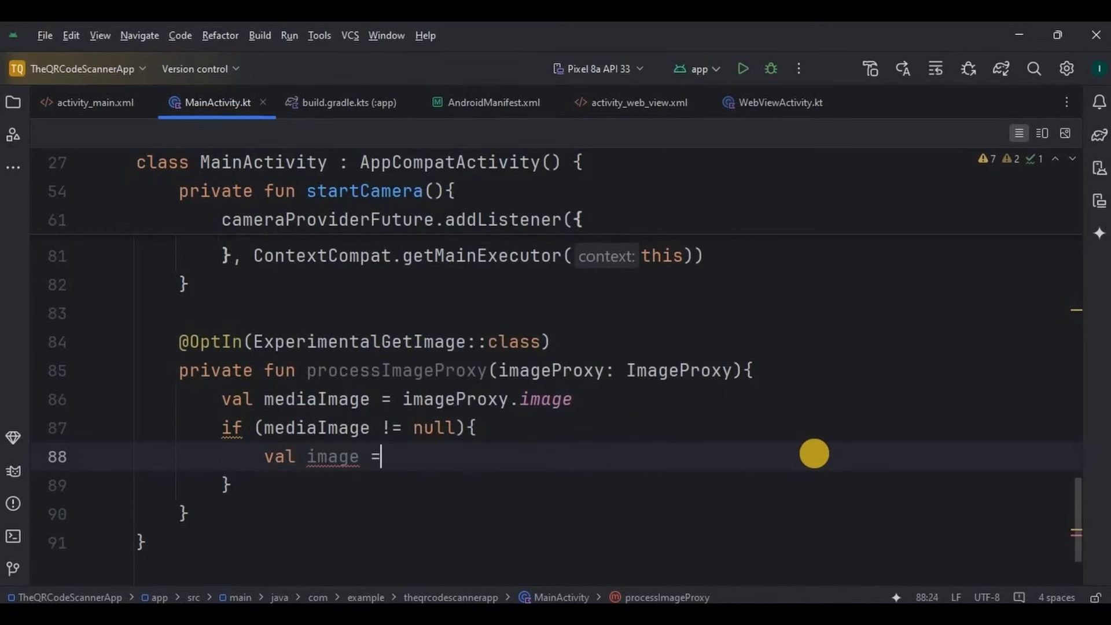
text(InputImage)
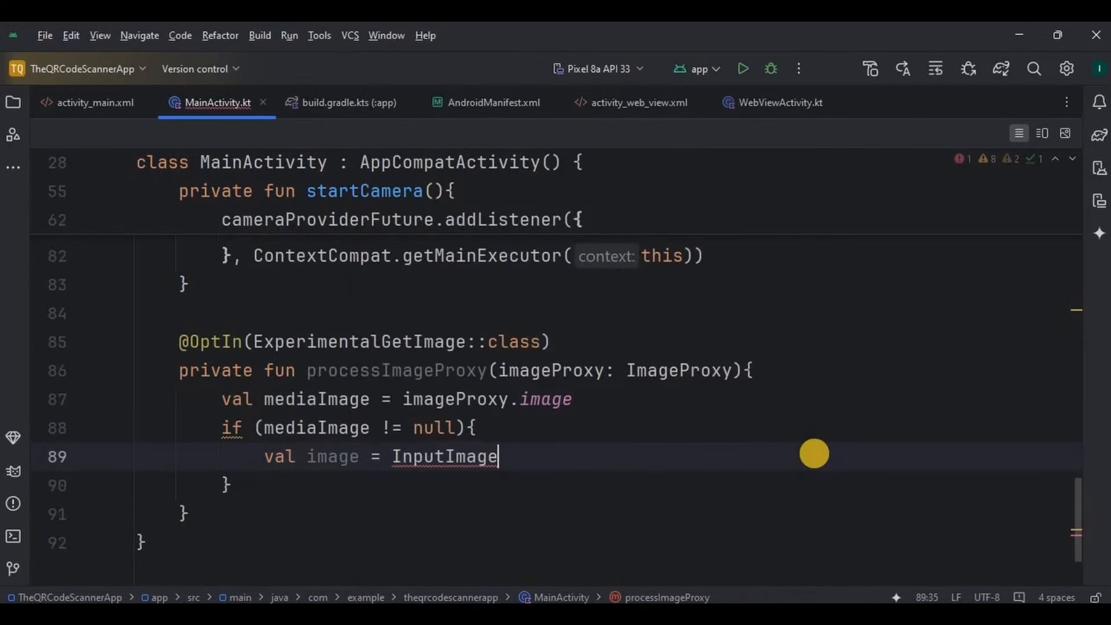
text(.fromMediaImage(mediaImage)
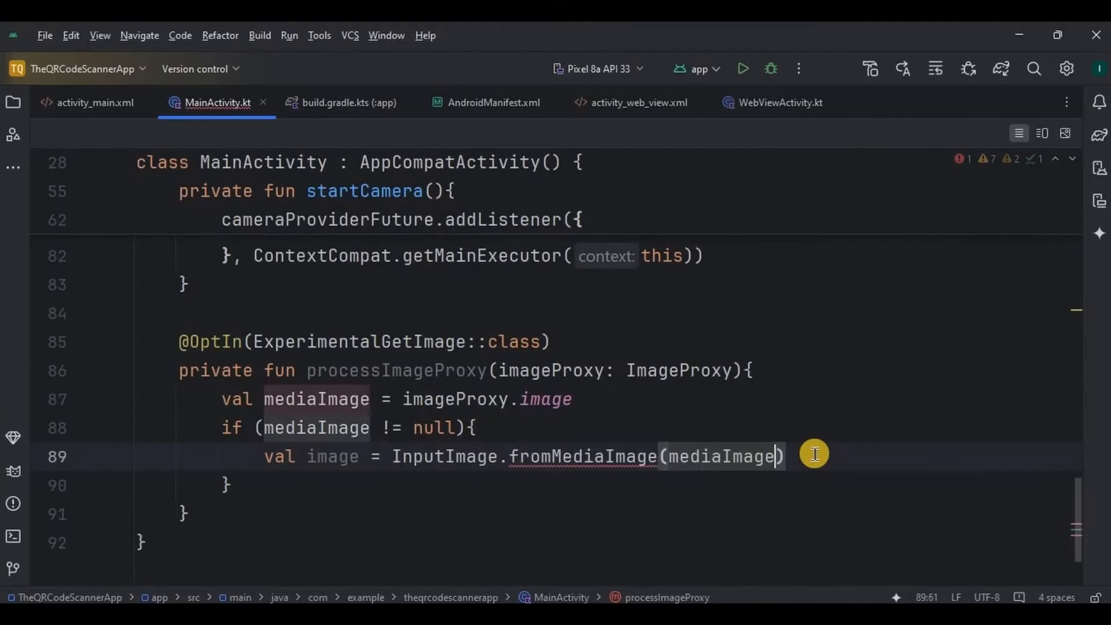
text(, imageProxy.)
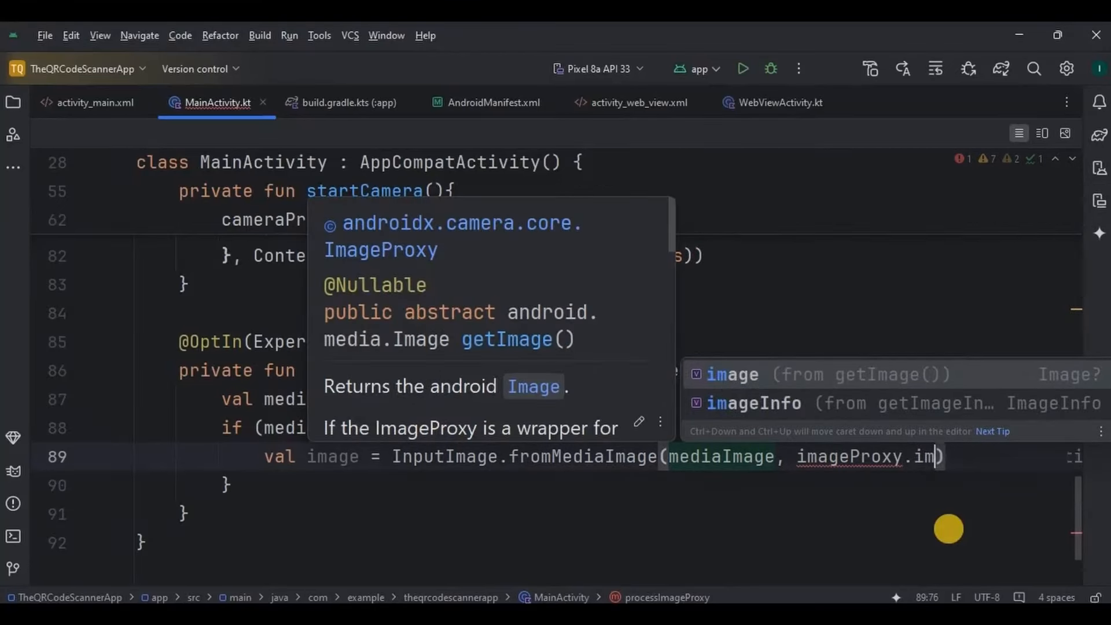
text(imageInfo.)
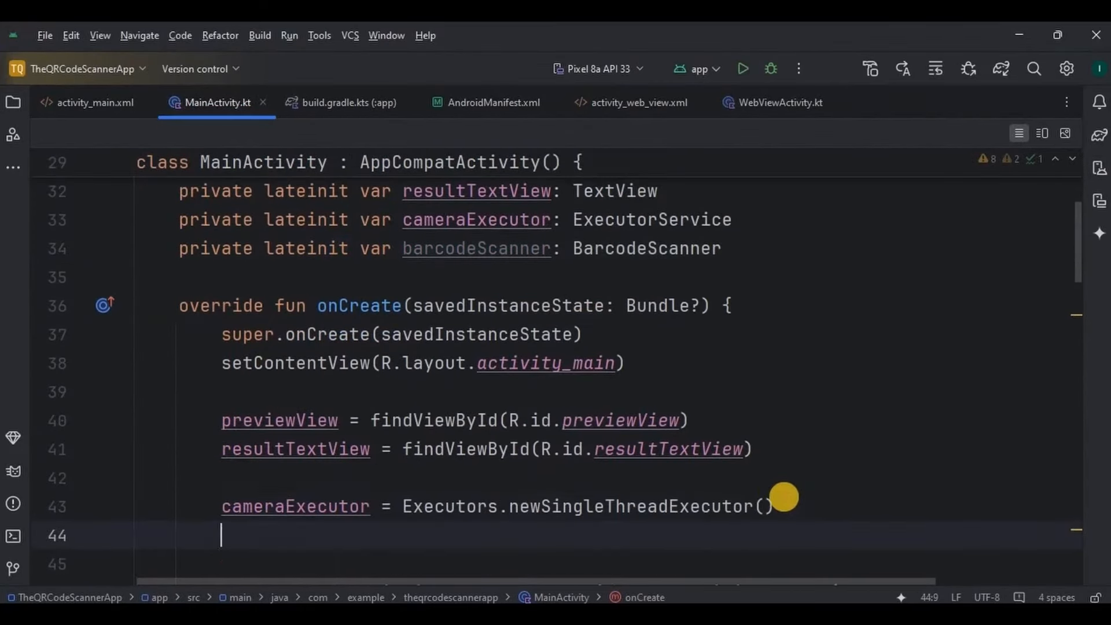
Step: Initialise barcodeScanner as BarcodeScanning.getClient() in onCreate
text(barcodeScanner)
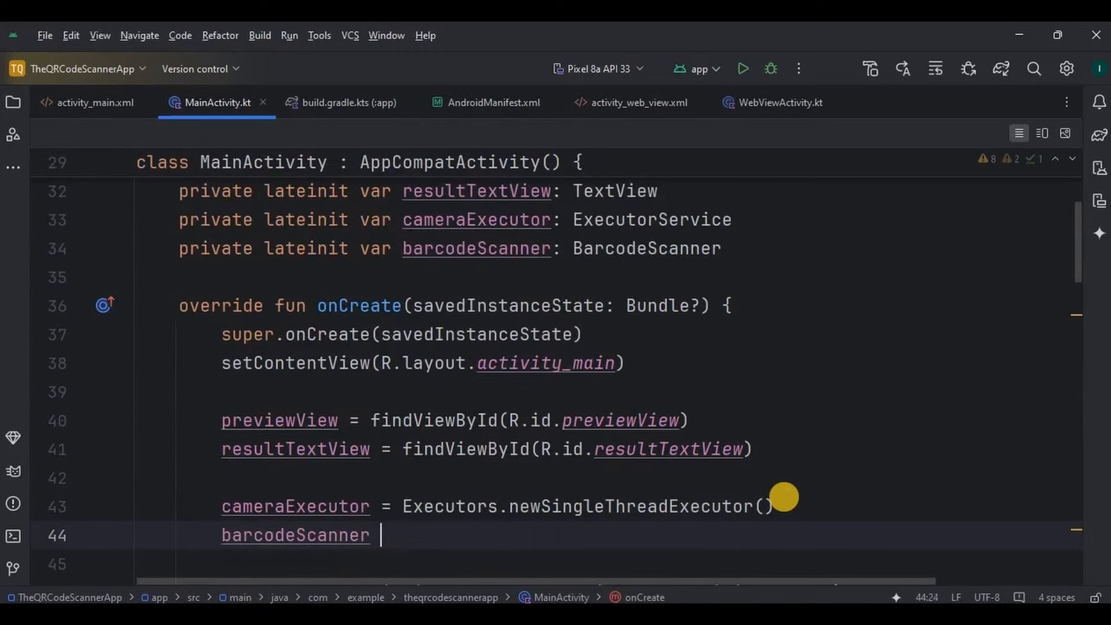
text(= BarcodeScanner.getClient())
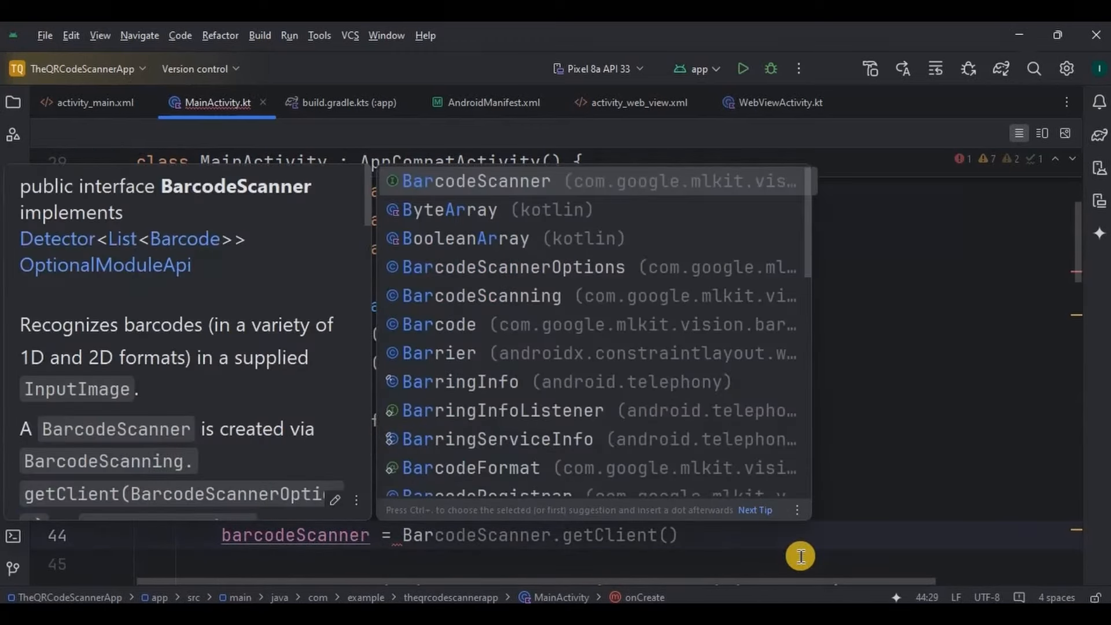
text(BarcodeScanning)
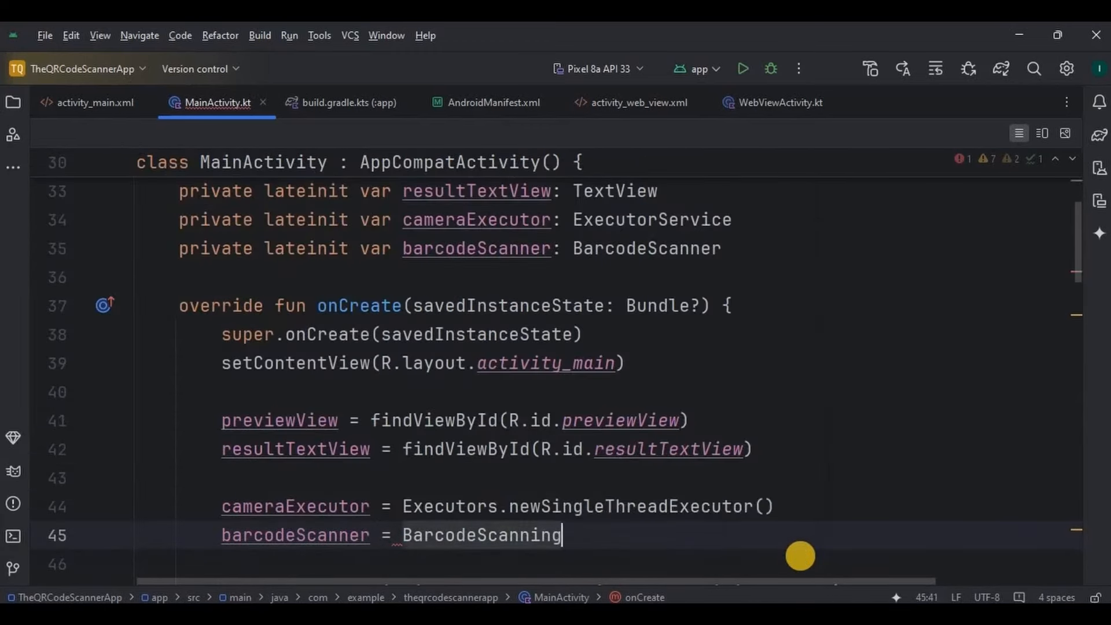
text(.getClient())
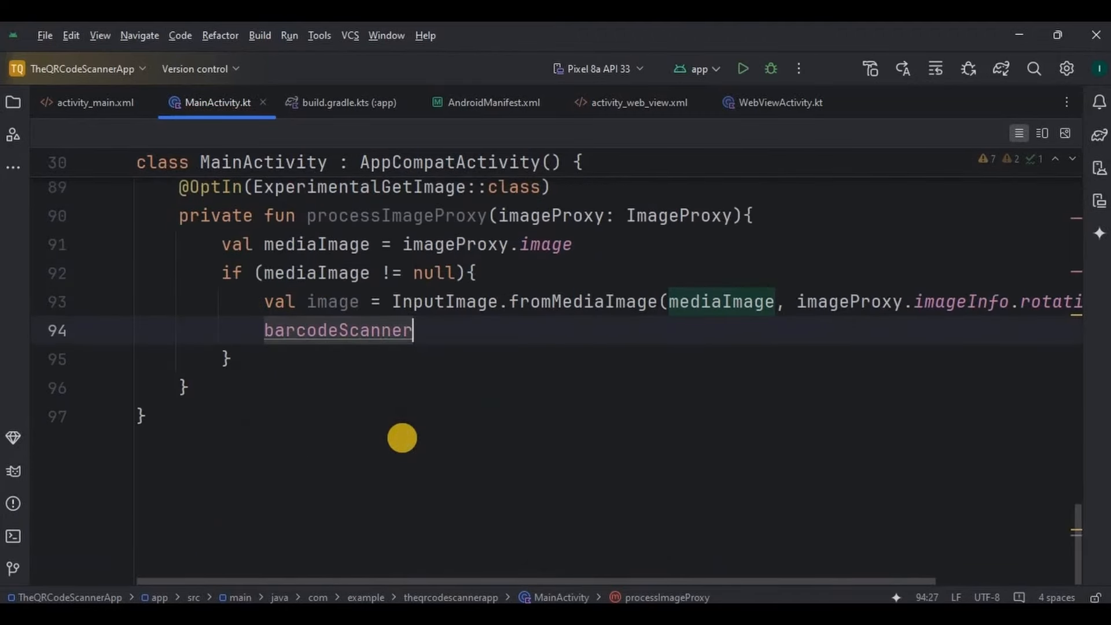
Step: Call barcodeScanner.process(image) with a success listener passing each barcode to handleBarcode
text(.process()
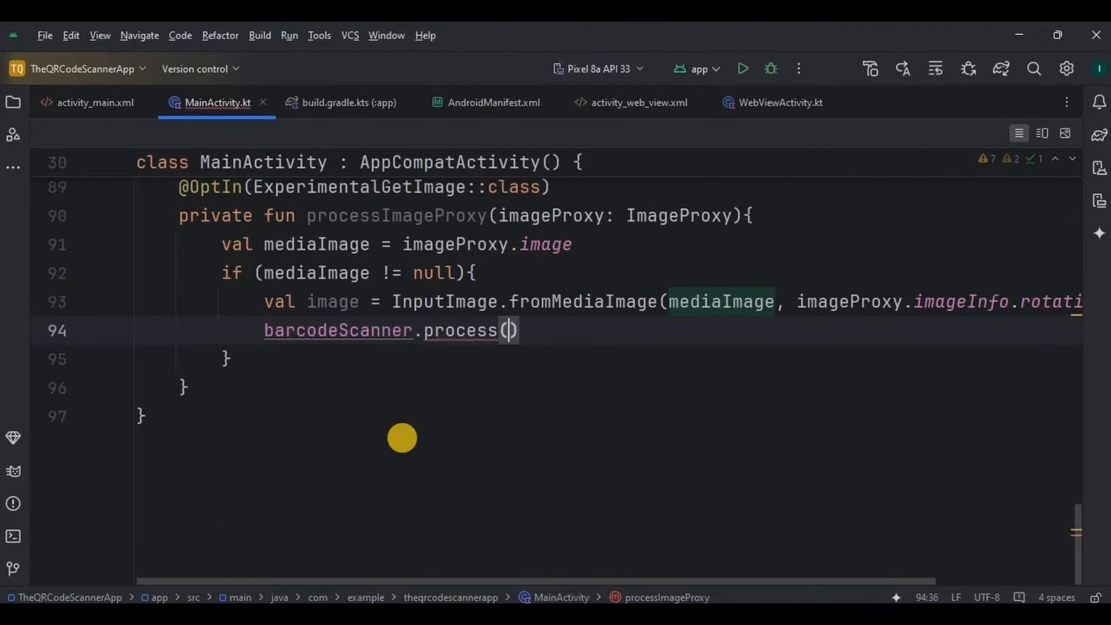
text(image)
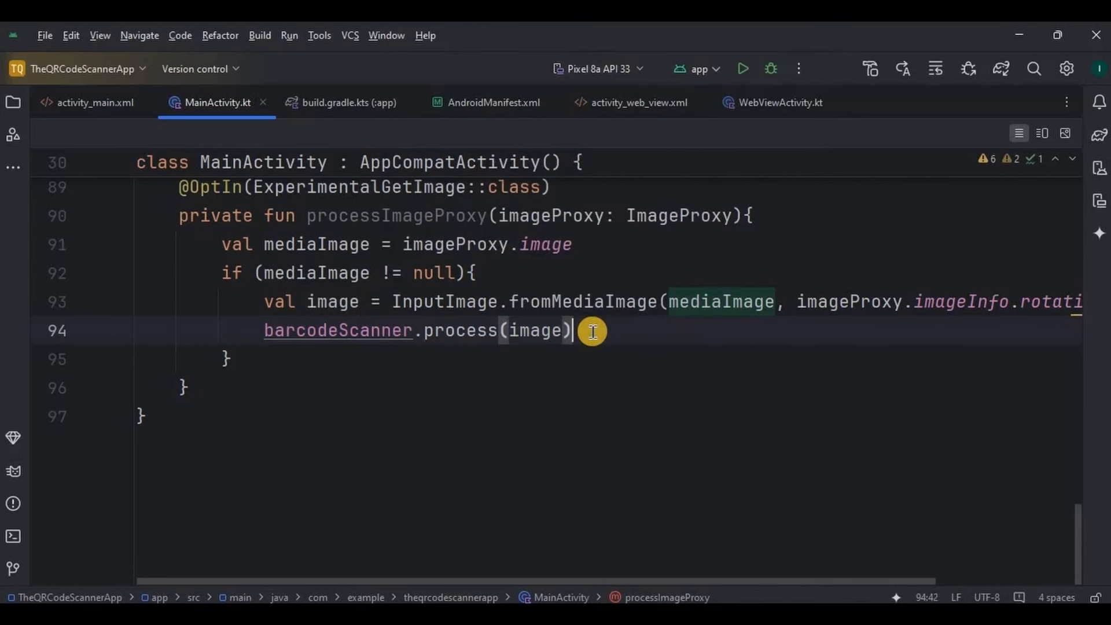
text(.addOnS)
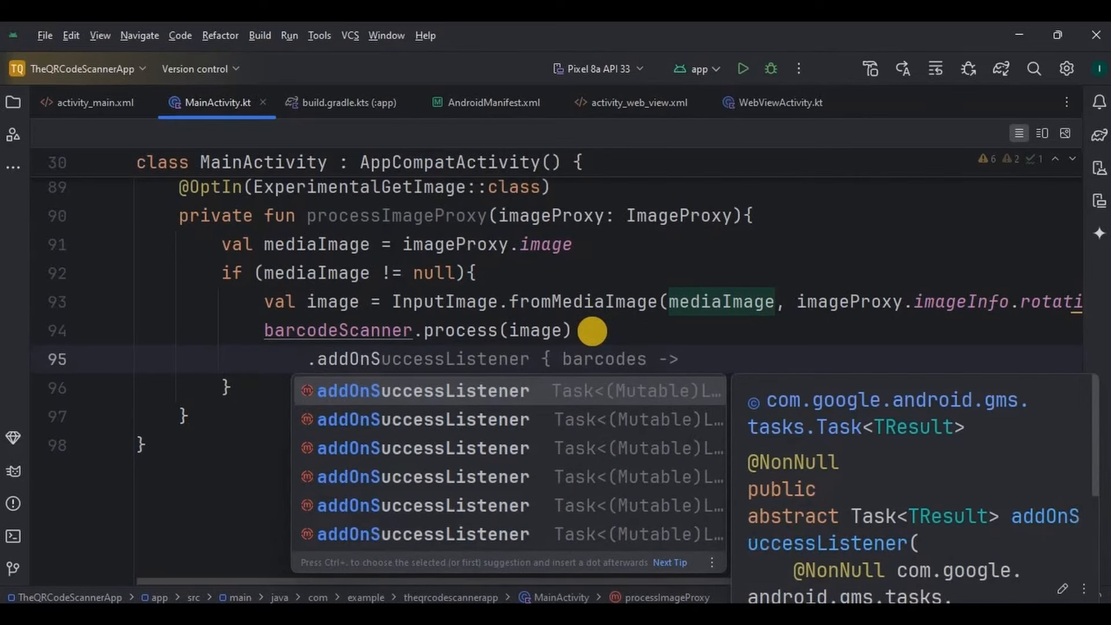
text(barcod)
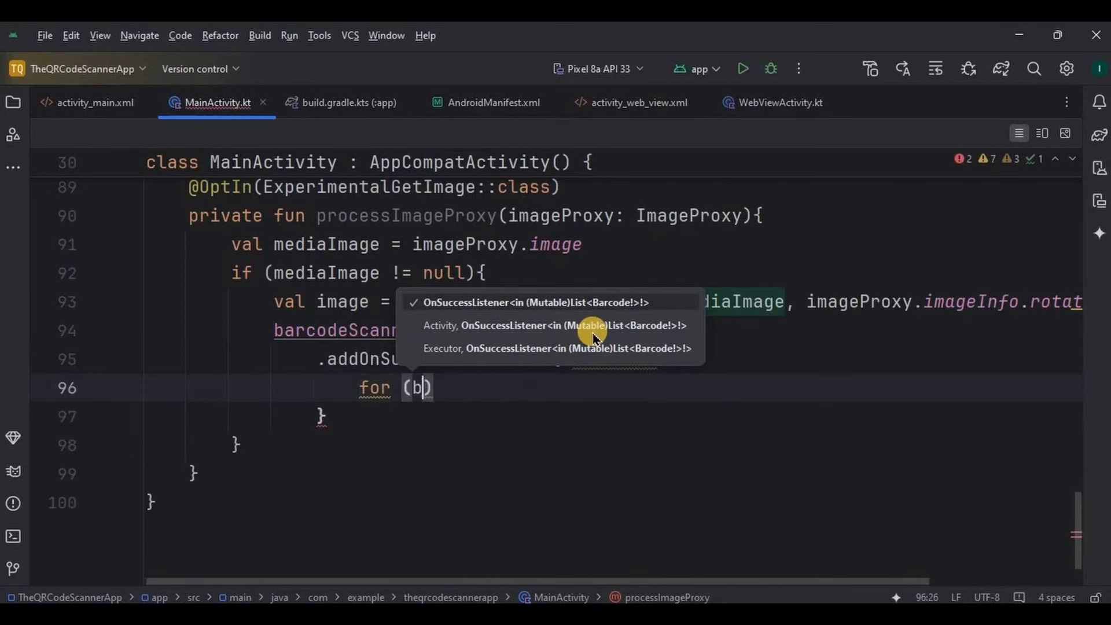
text(arcode in)
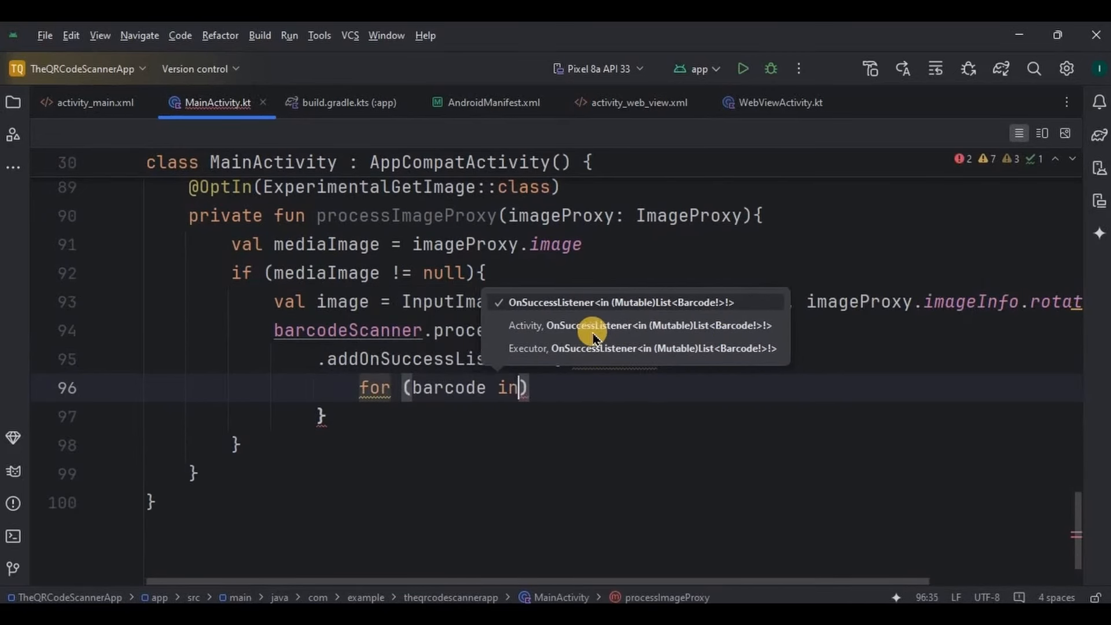
text(barcodes)
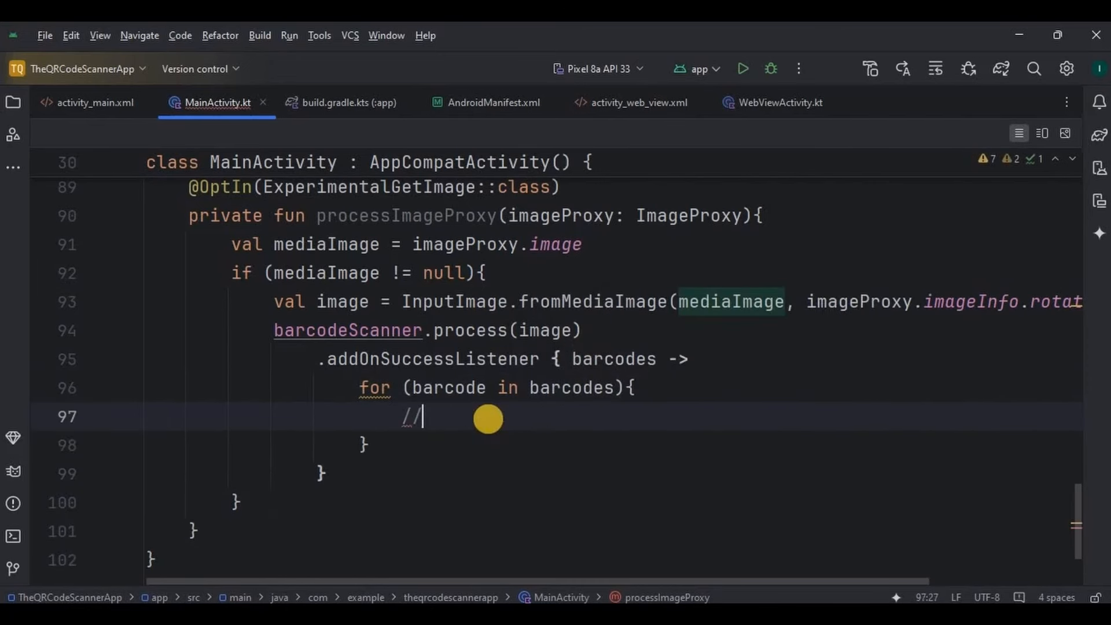
text(handleBarcode)
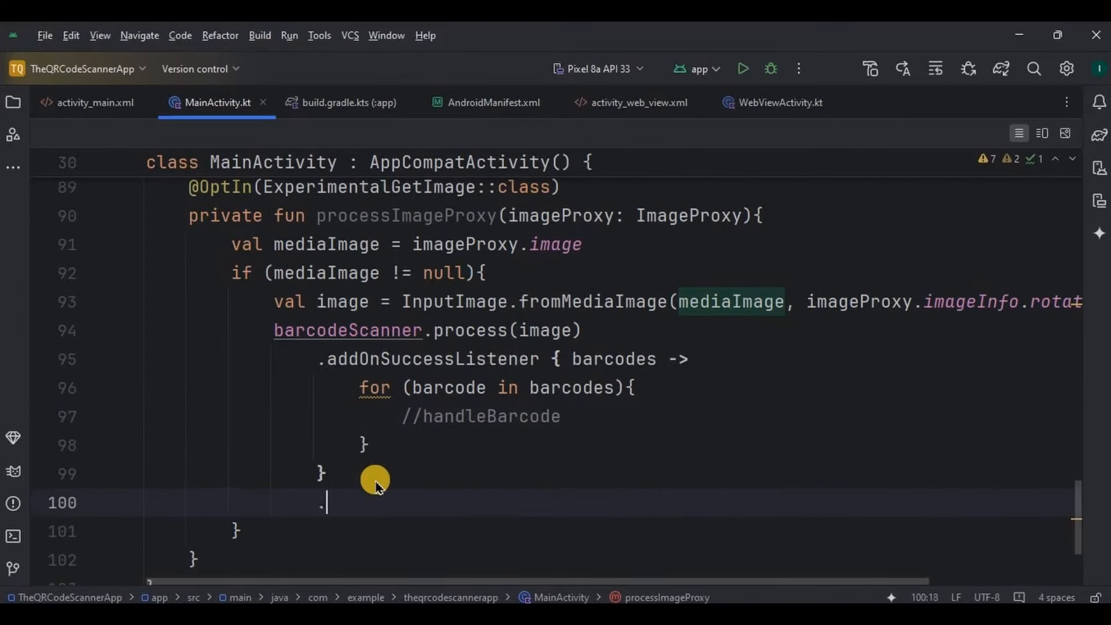
Step: Add a failure listener setting resultTextView.text to a failed-to-scan QR code message
text(addOnFailureListener{)
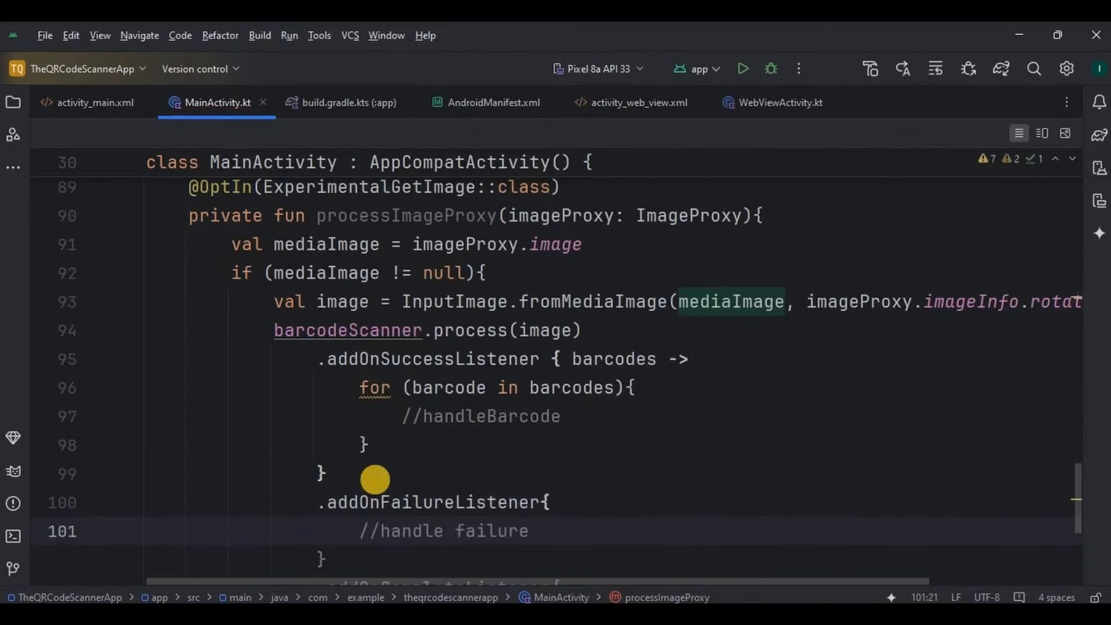
text(resultTextView)
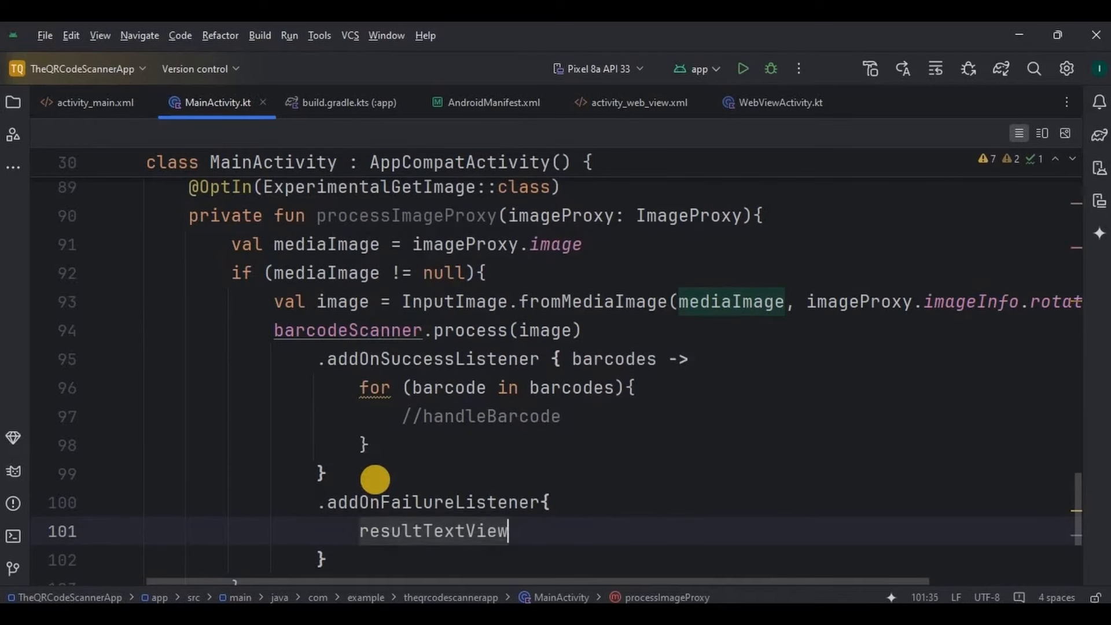
text(.text)
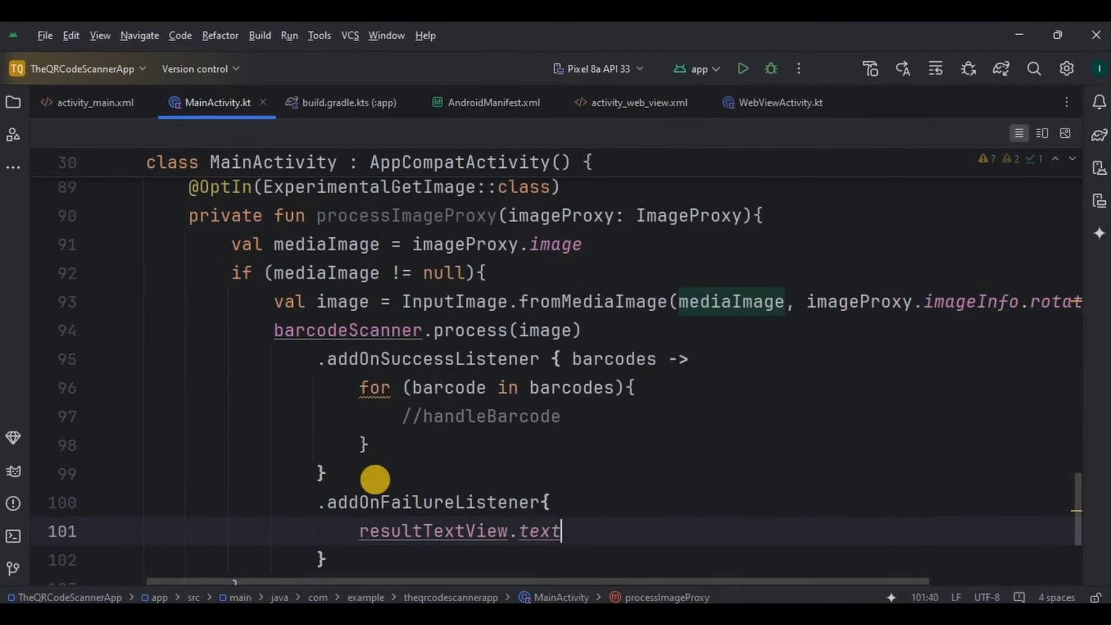
text(= "Failed to scan Q)
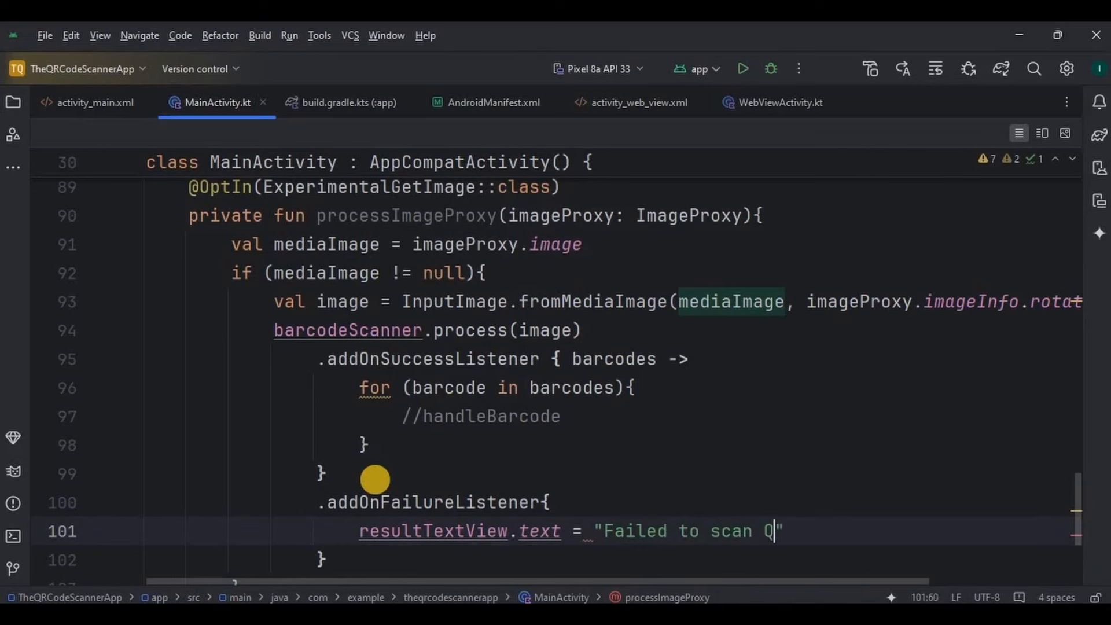
text(R code)
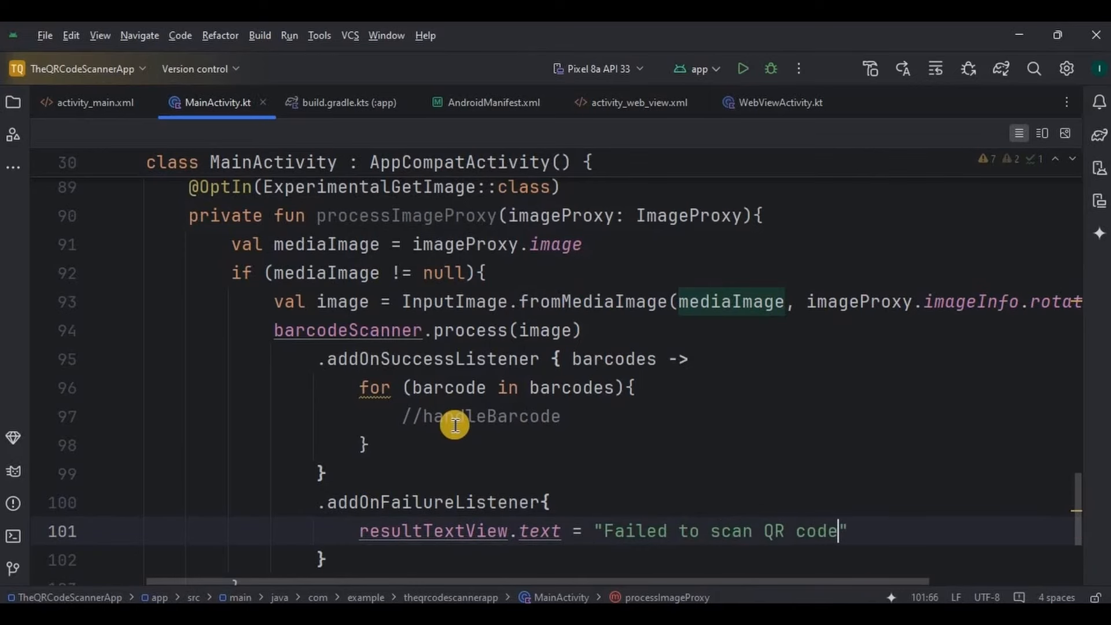
Step: Add addOnCompleteListener closing imageProxy, and grab processImageProxy for the analyzer call
text(.addOnCompleteListener{)
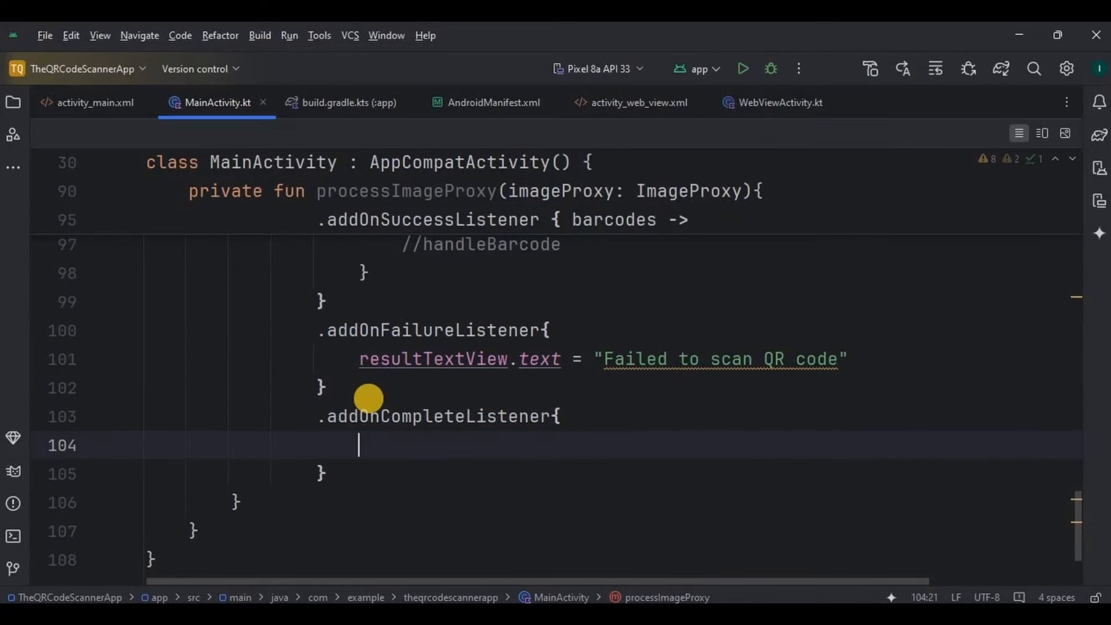
text(imageProxy.close())
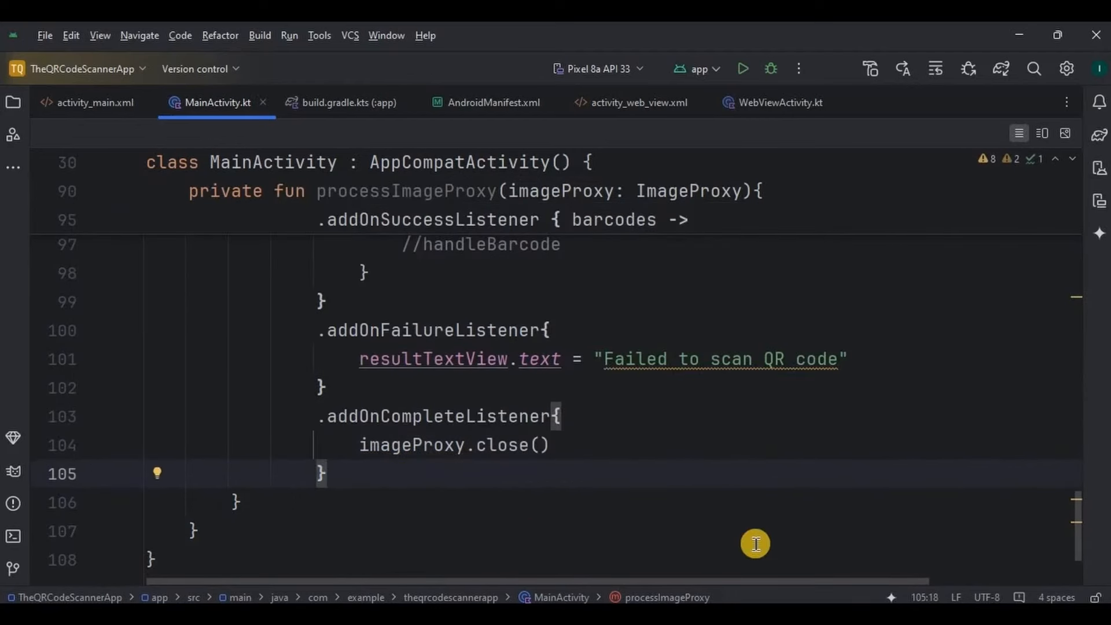
double_click(407, 387)
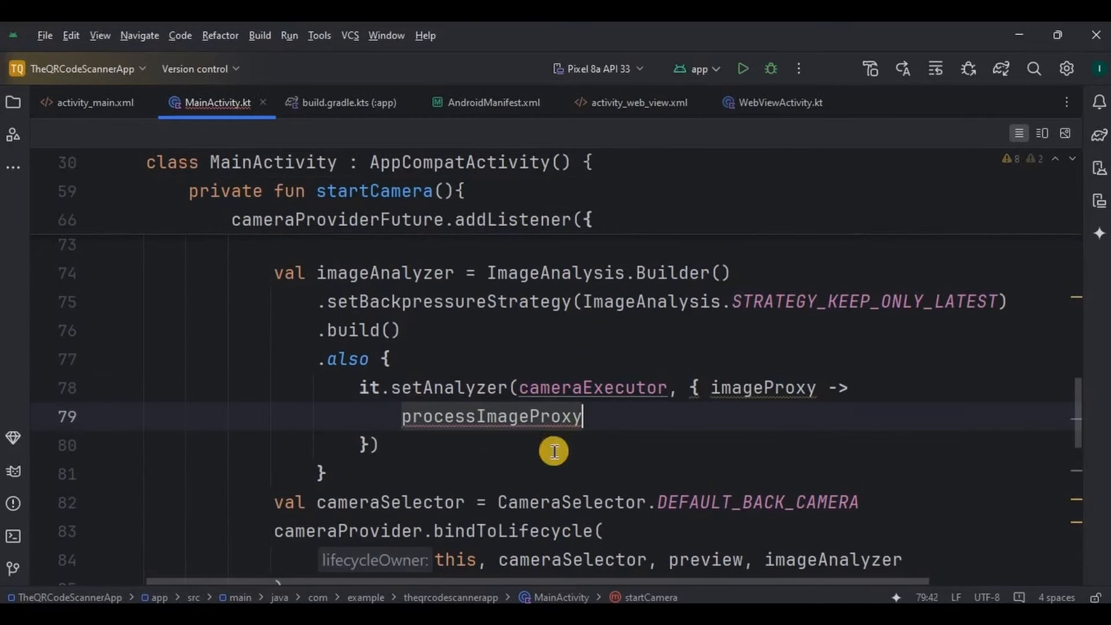
Step: Pass imageProxy to processImageProxy in the analyzer and scroll down to add handleBarcode
text((imageProxy))
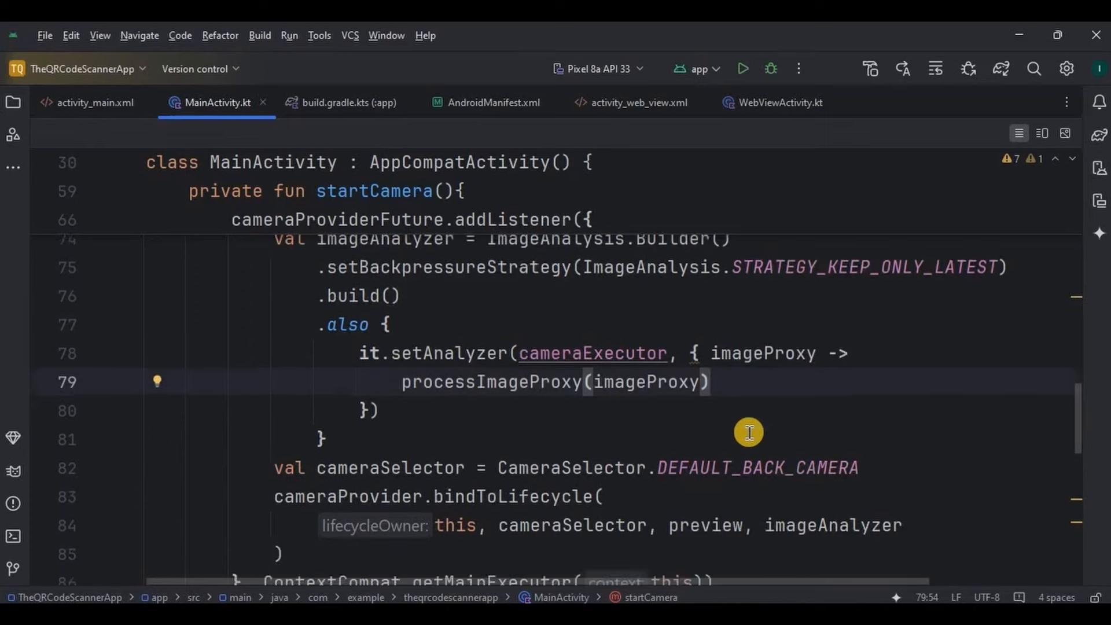
scroll(down, 3)
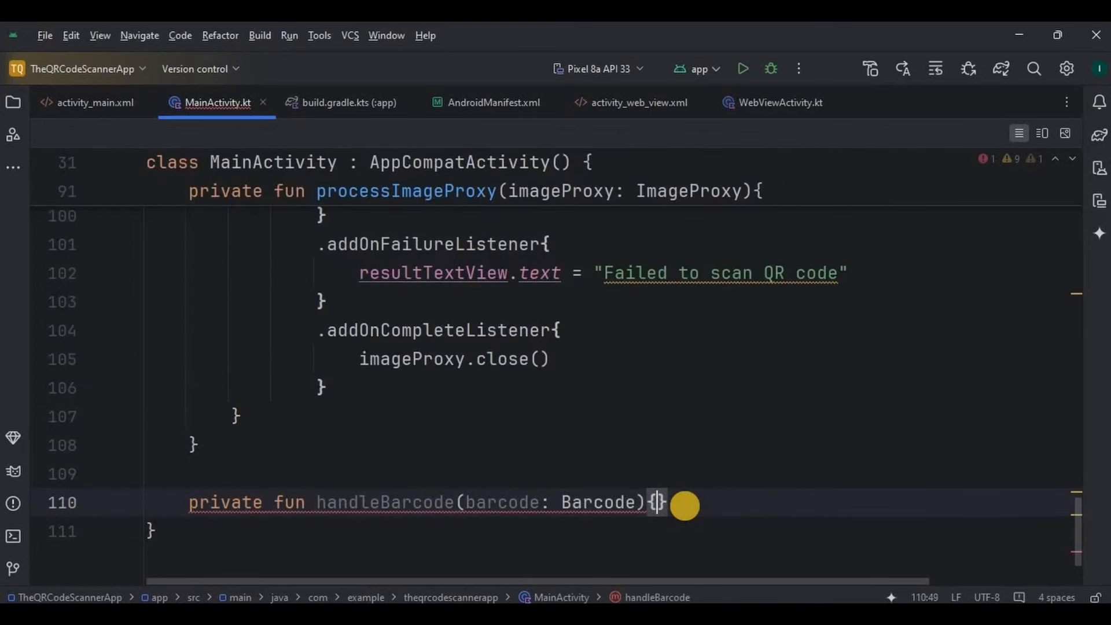
Step: Declare url as barcode.url?.url ?: barcode.displayValue in handleBarcode
text(val url =)
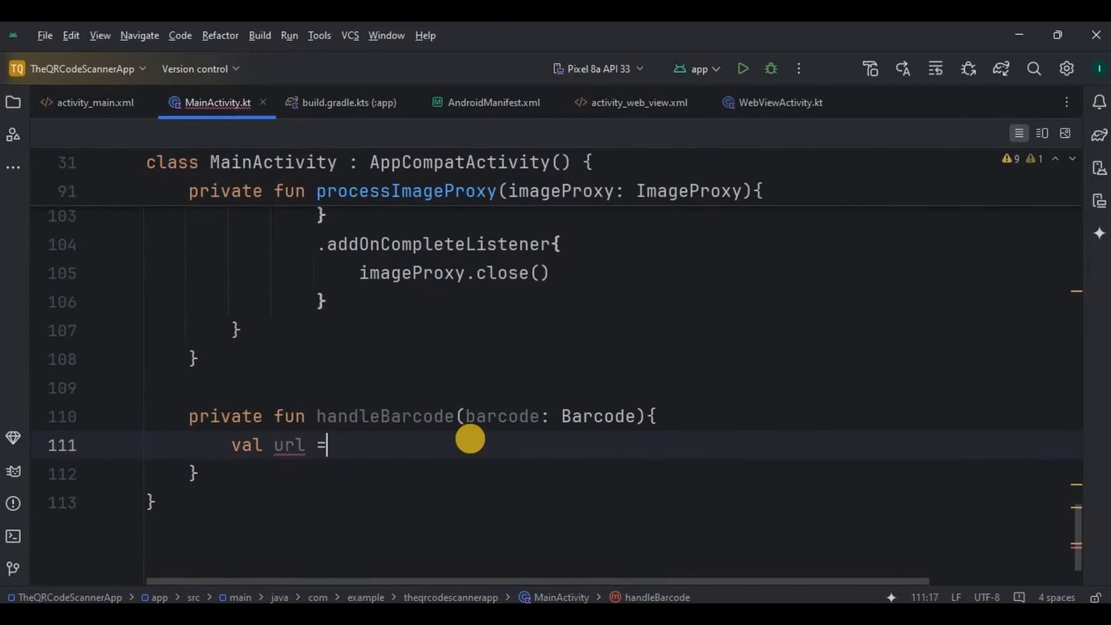
text(barcode)
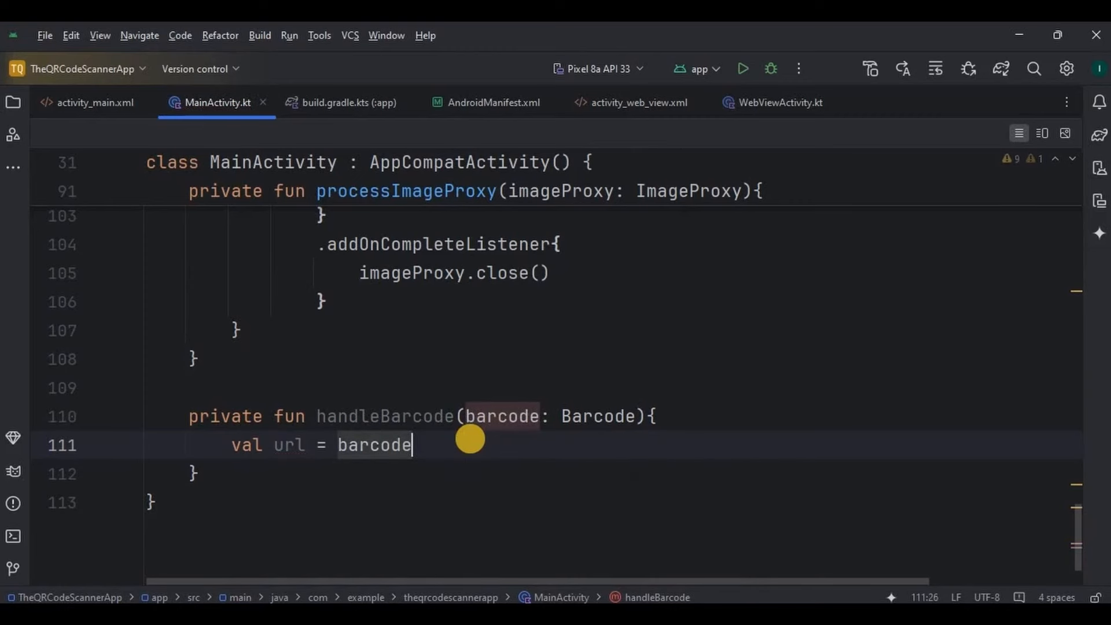
text(.url)
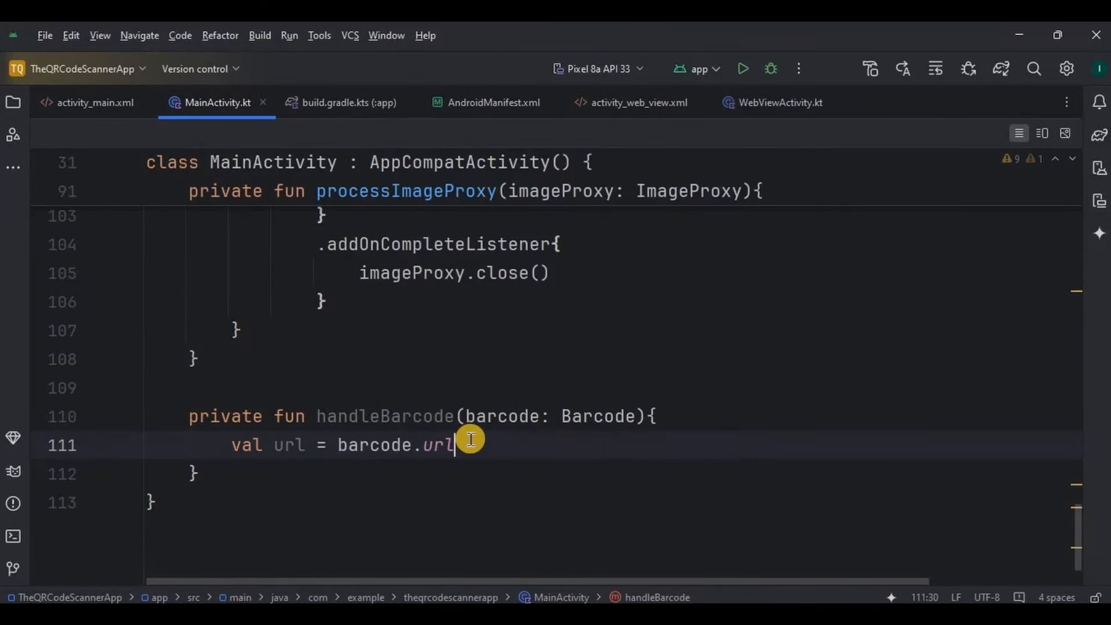
text(?)
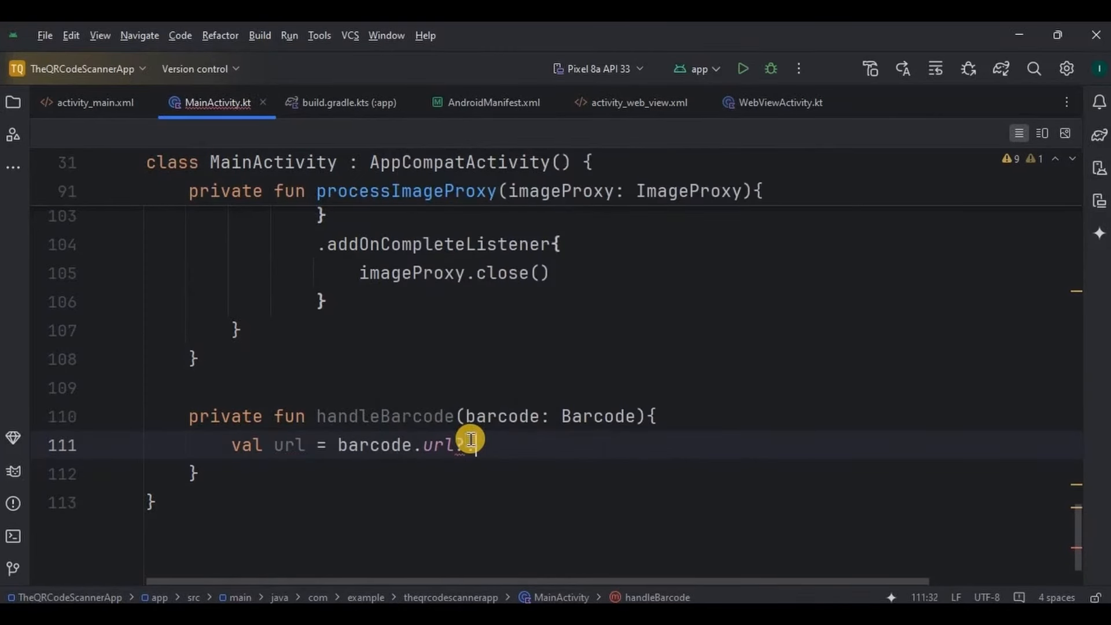
text(.url ?:)
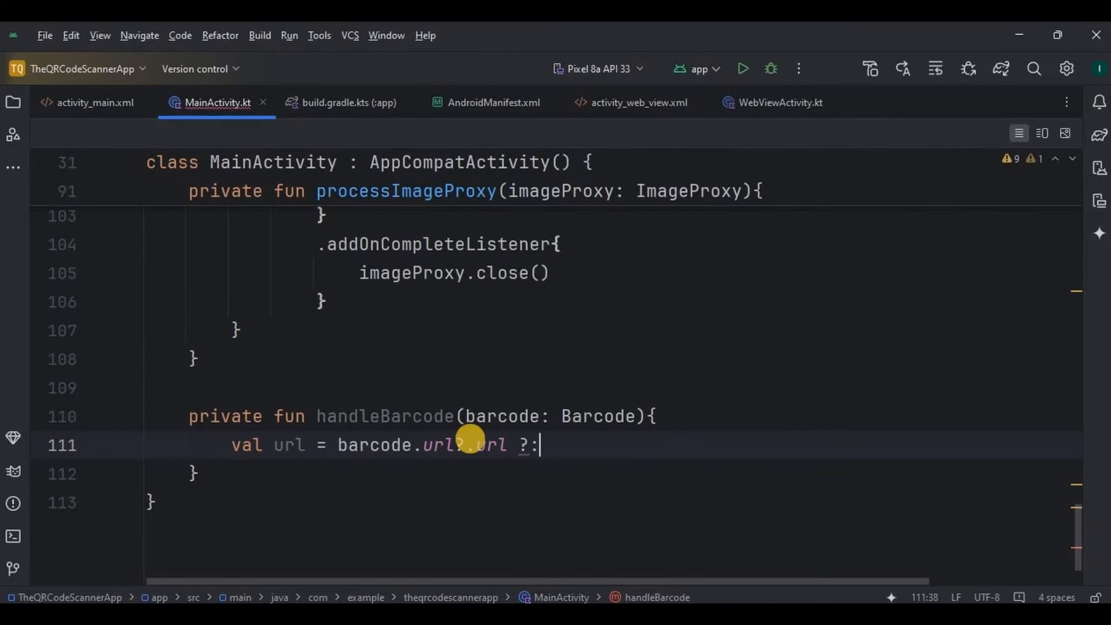
text(barcode.displayValue)
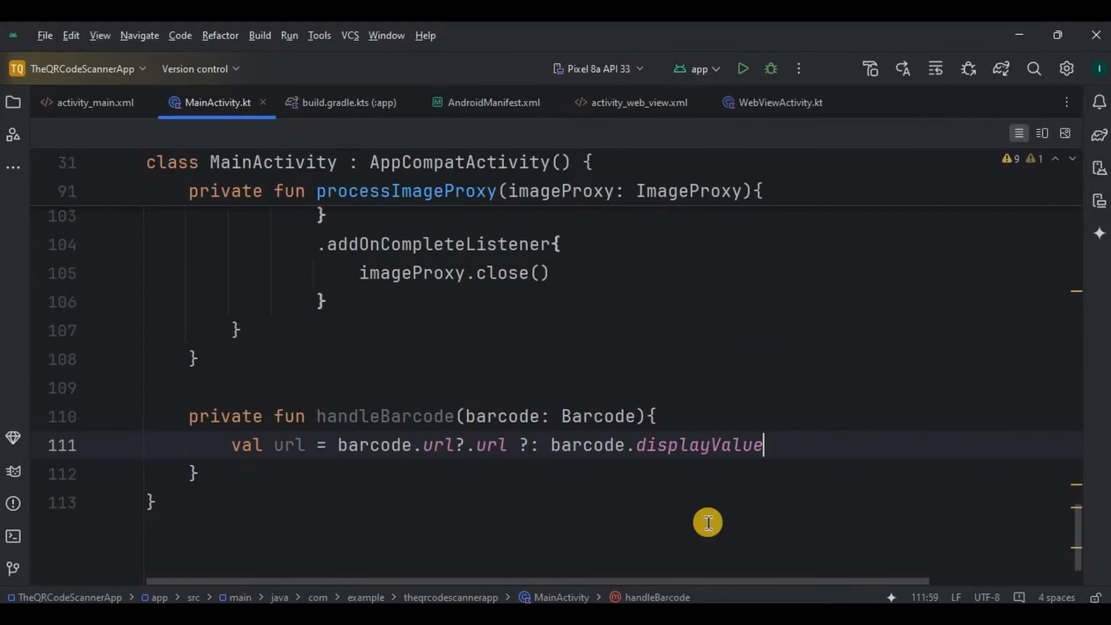
key(enter)
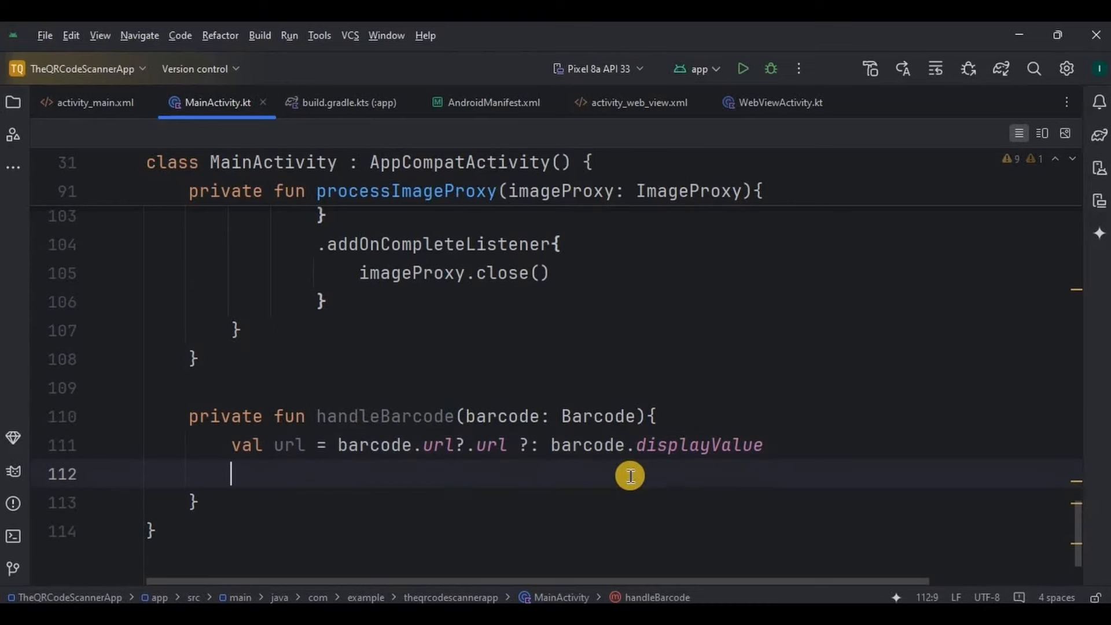
Step: If url is non-null, show it in resultTextView and start an Intent for WebViewActivity on tap
text(if ()
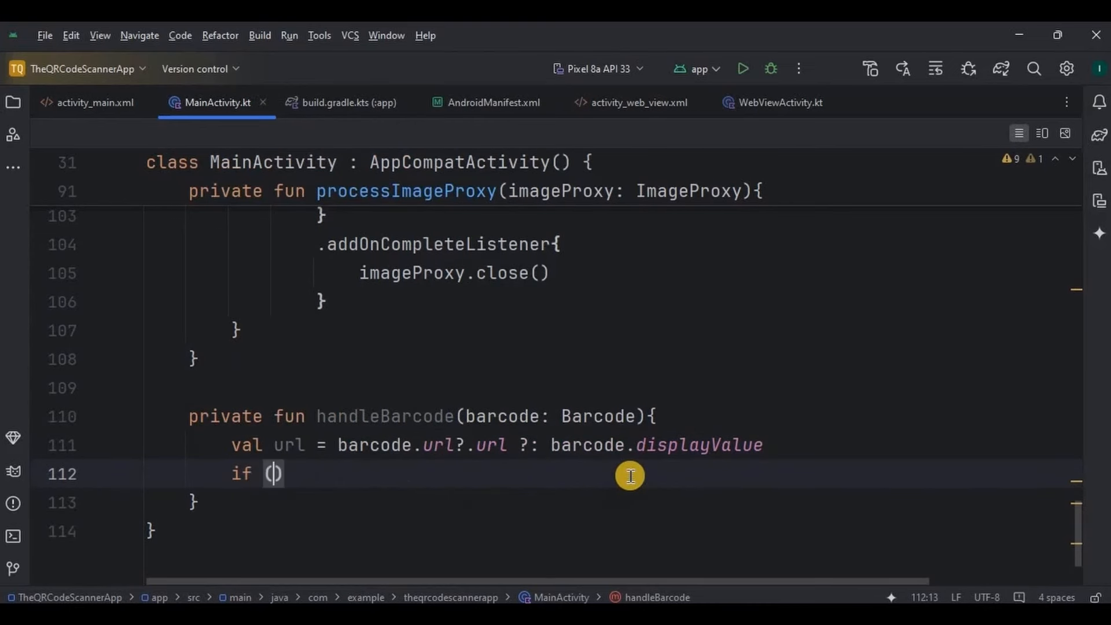
text(url)
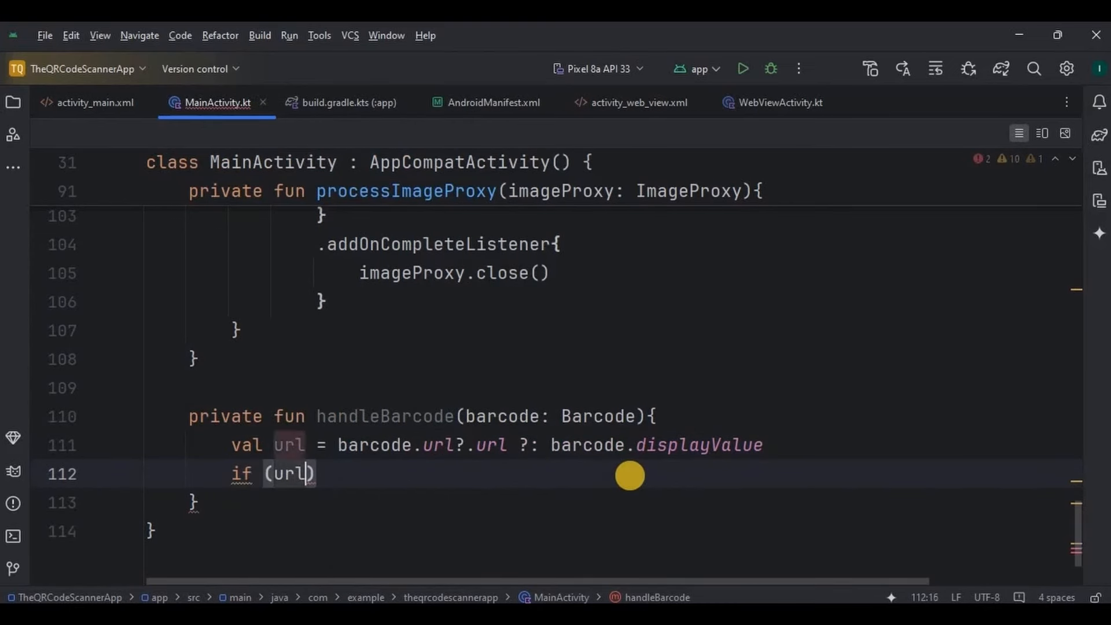
text(!- nul)
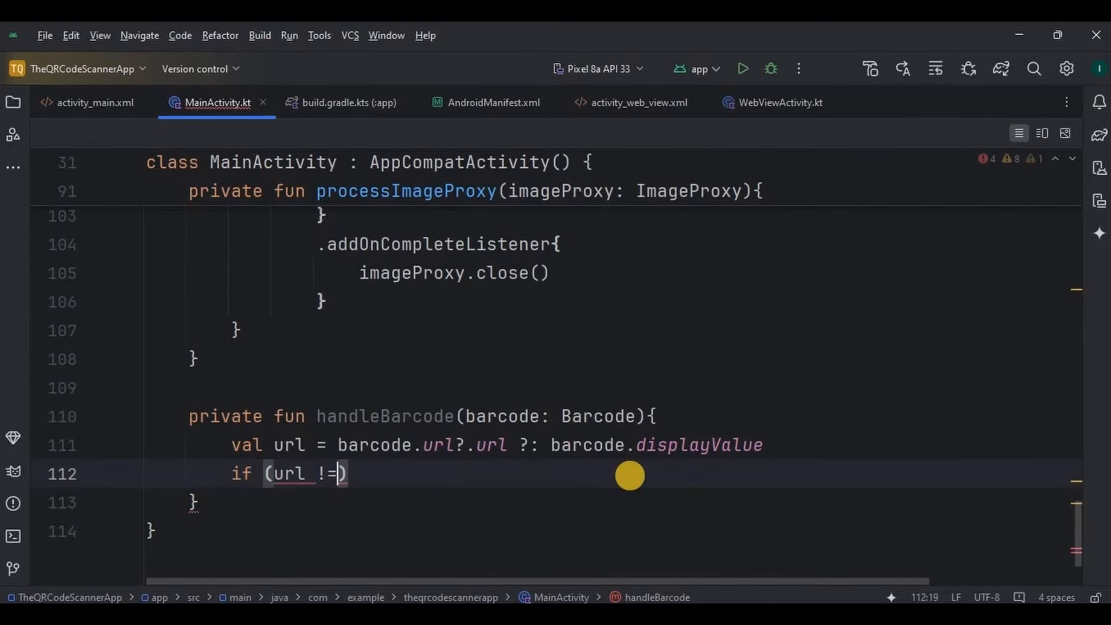
text(null)
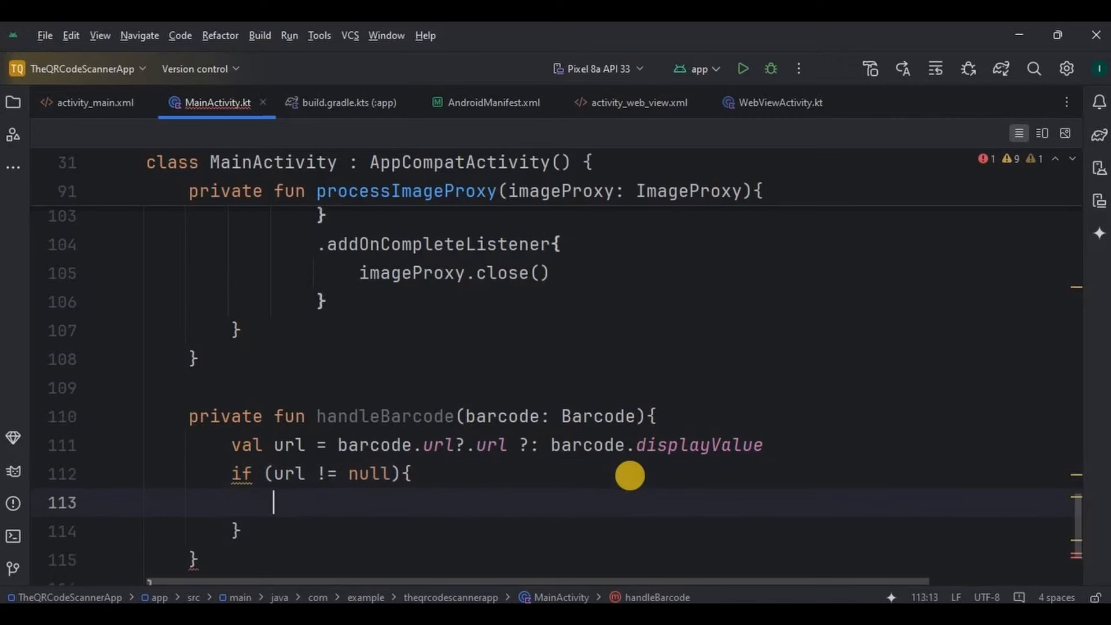
text(resultTextView.text = url)
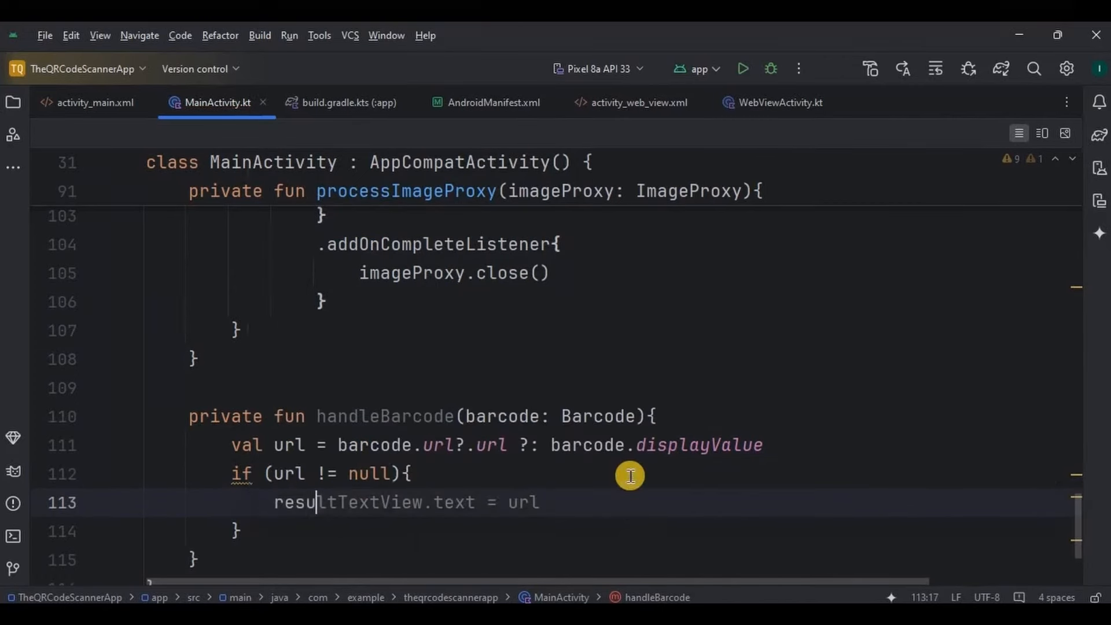
text(tent)
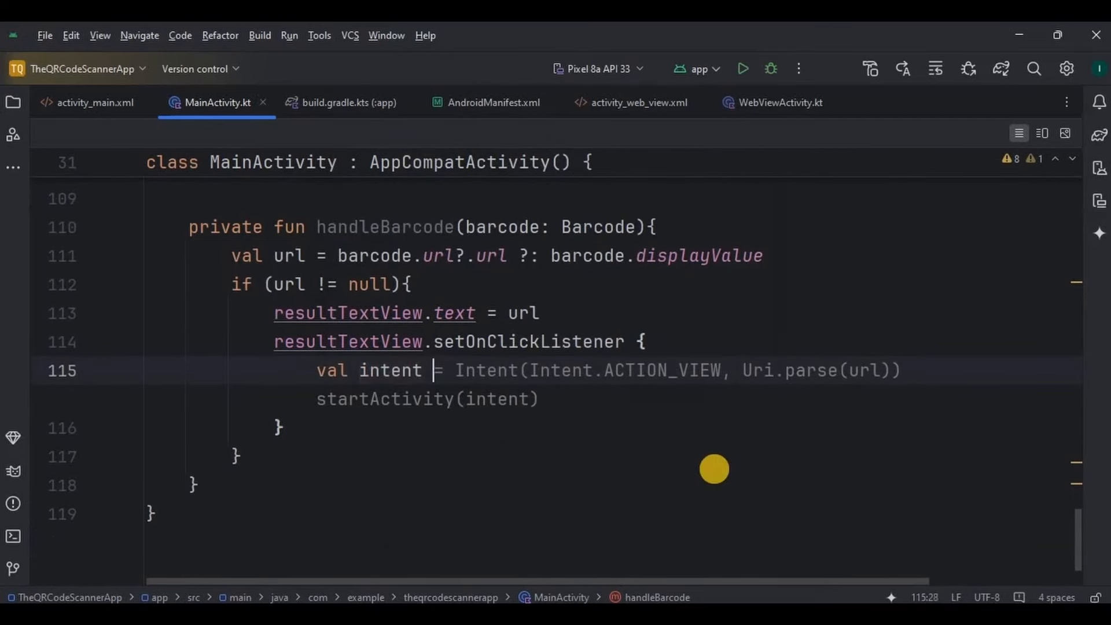
text(Intent(this, WebViewActivity::class.java)
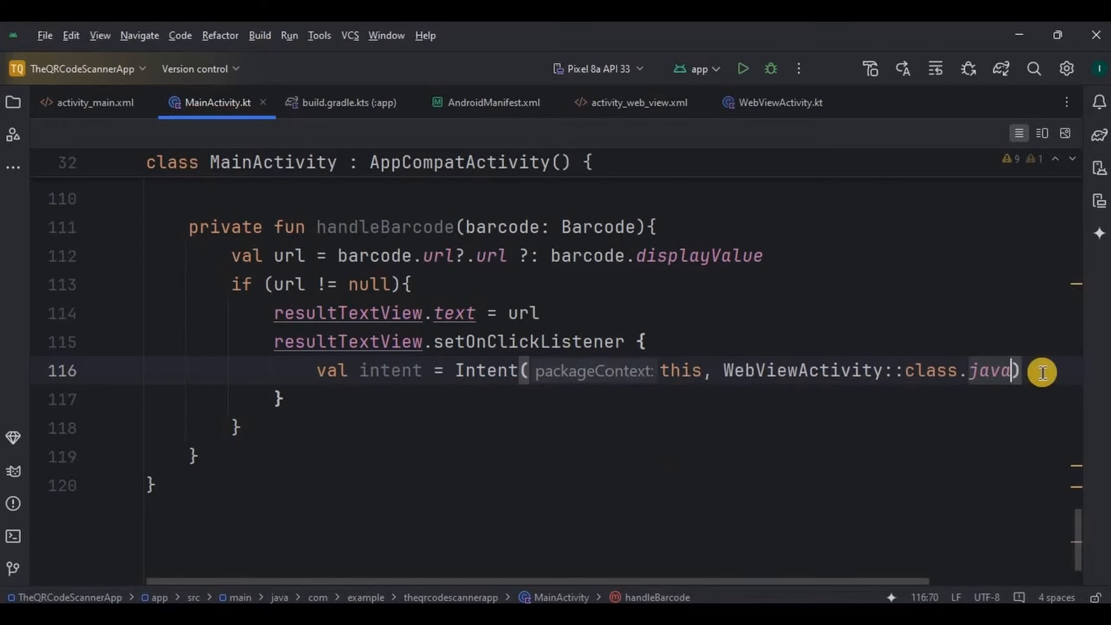
Step: Add intent.putExtra("url", url) and startActivity(intent) after the WebViewActivity intent
key(Enter)
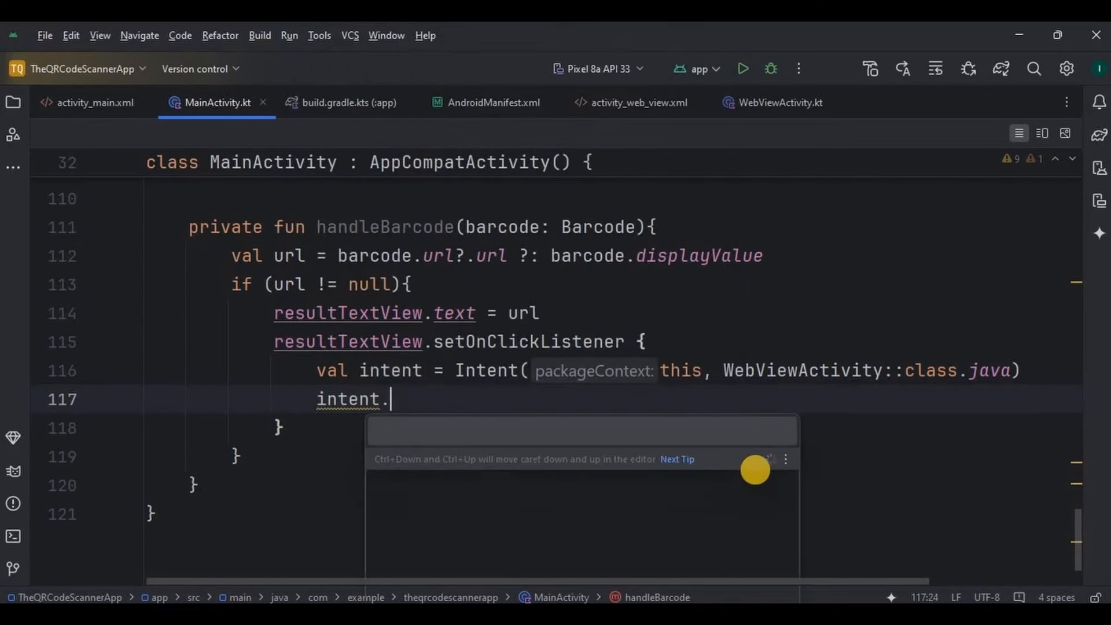
text(putExtra("url", url))
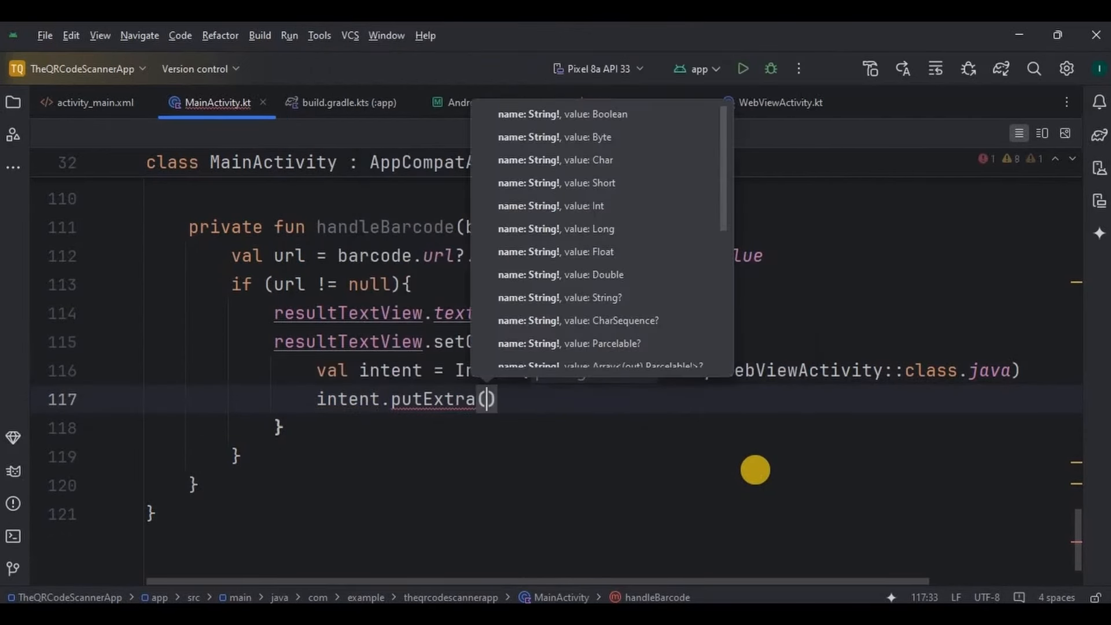
text("url")
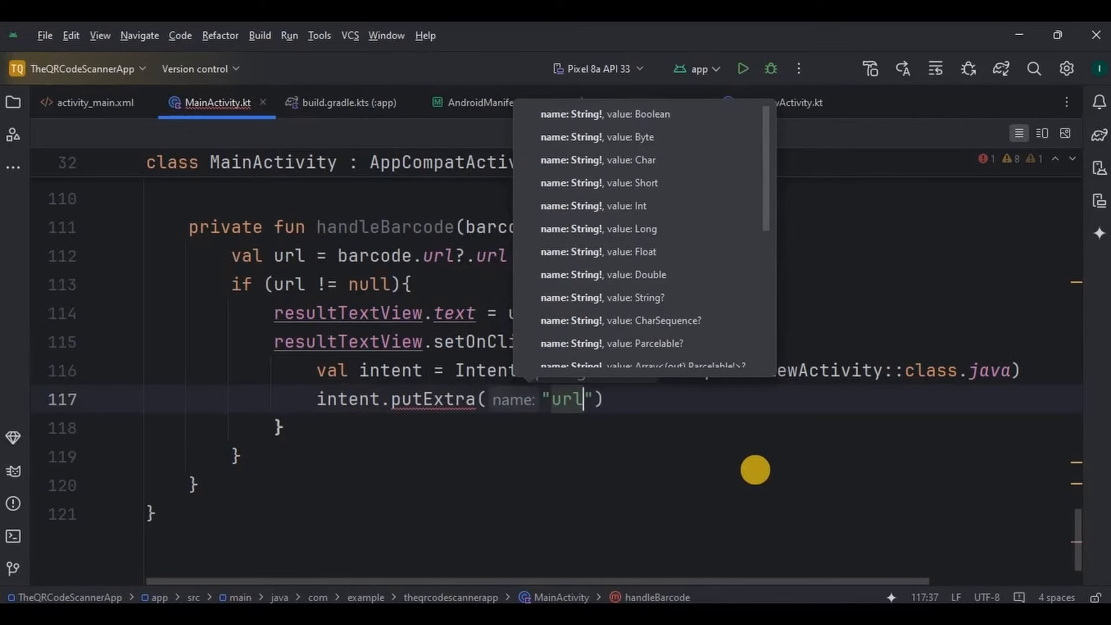
text(, u)
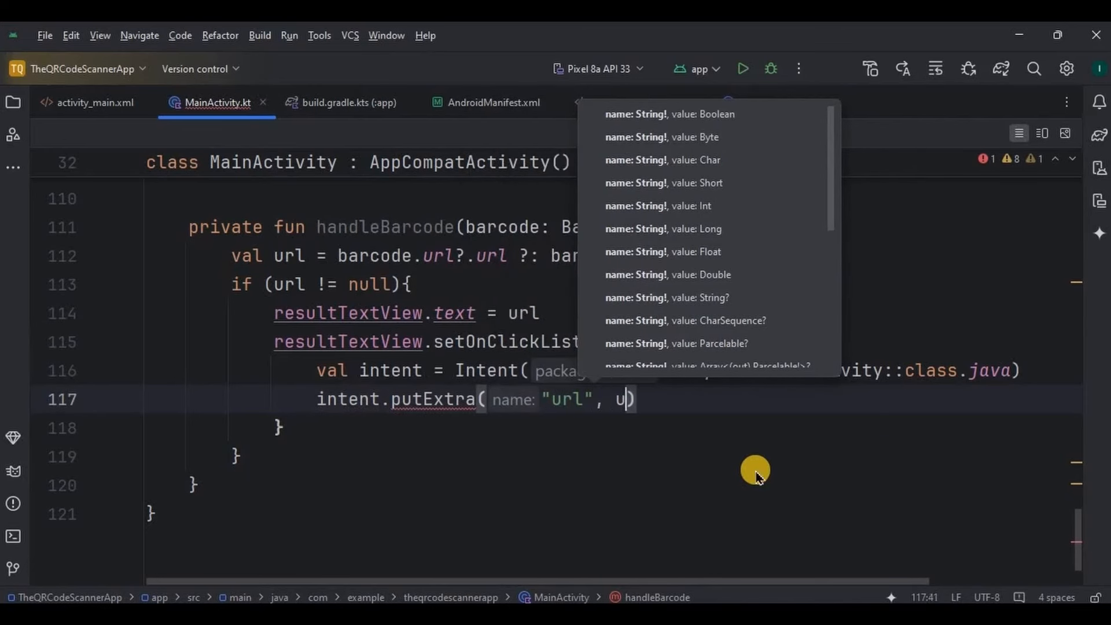
text(rl)
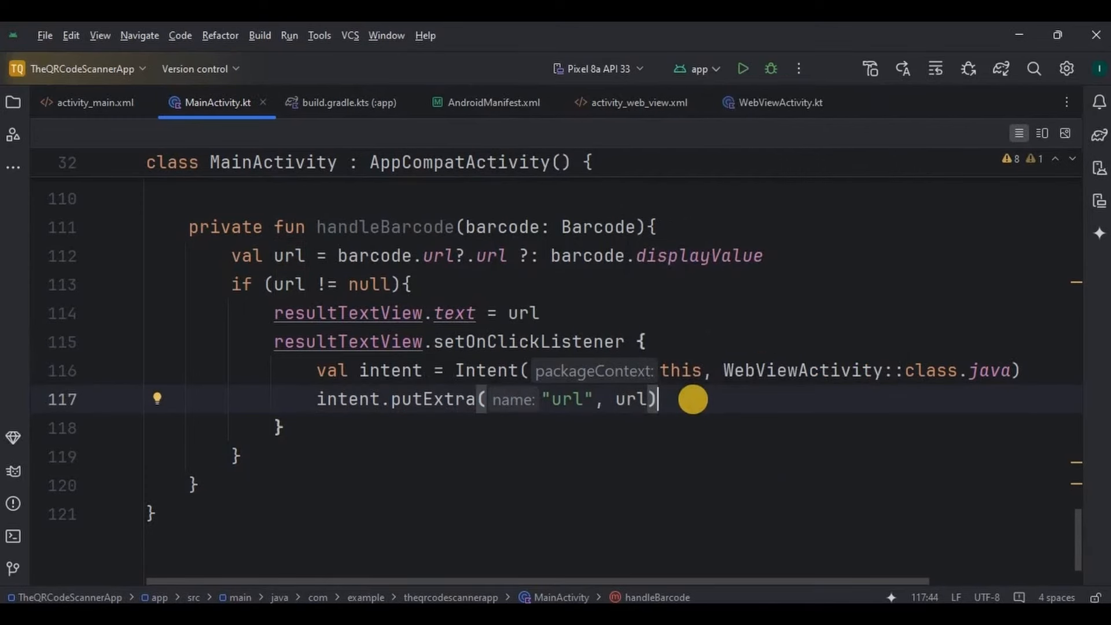
text(startActivity(intent))
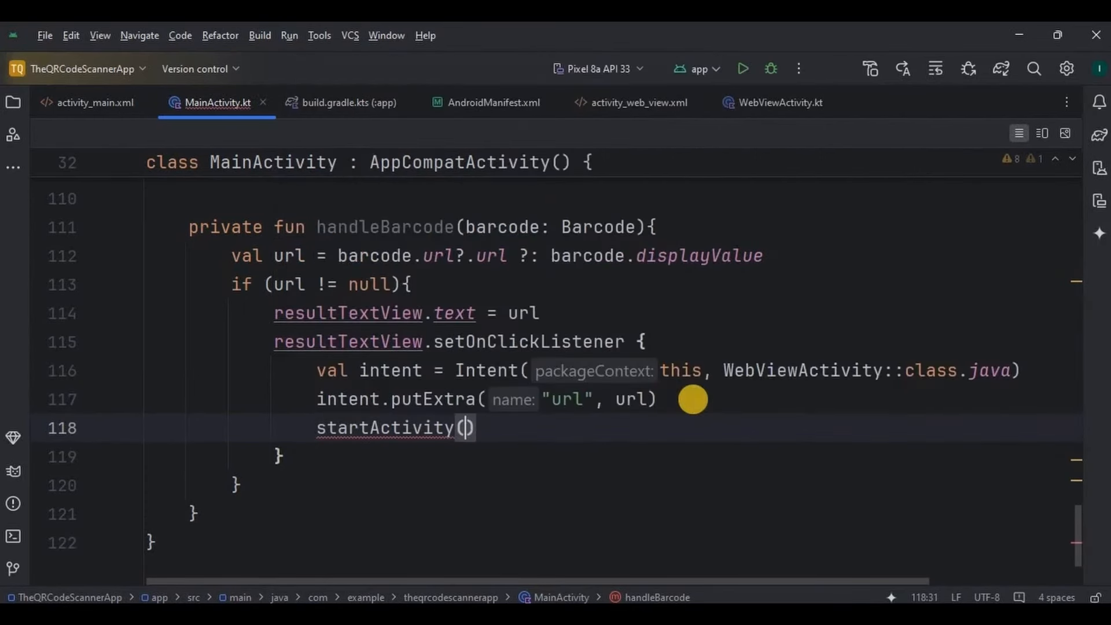
text(intent)
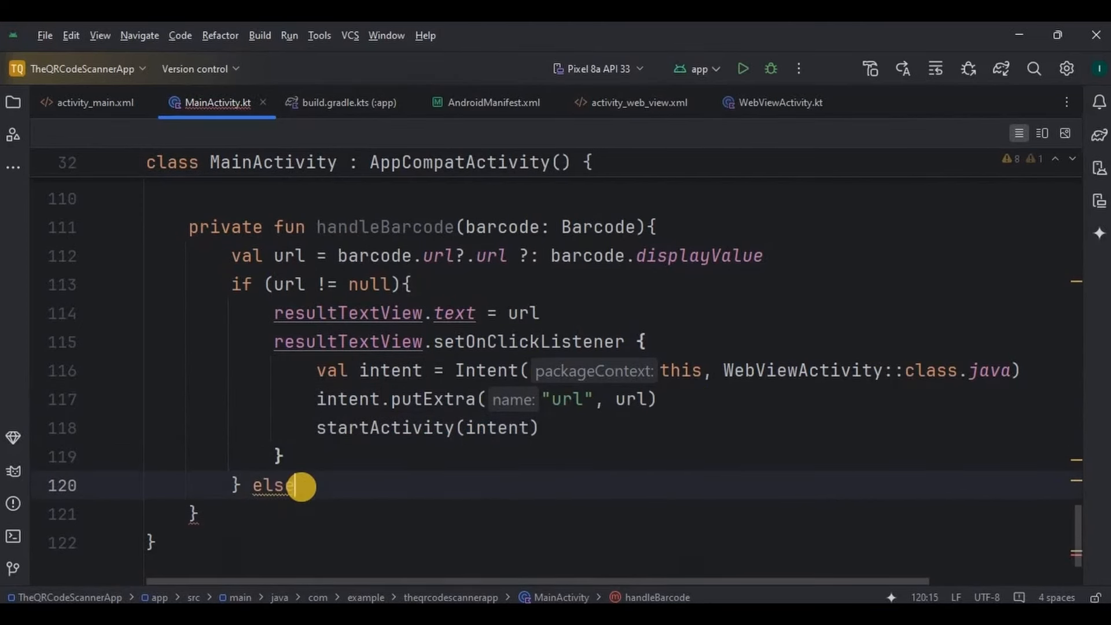
Step: Add an else branch setting resultTextView.text to "No QR Code detected"
text({)
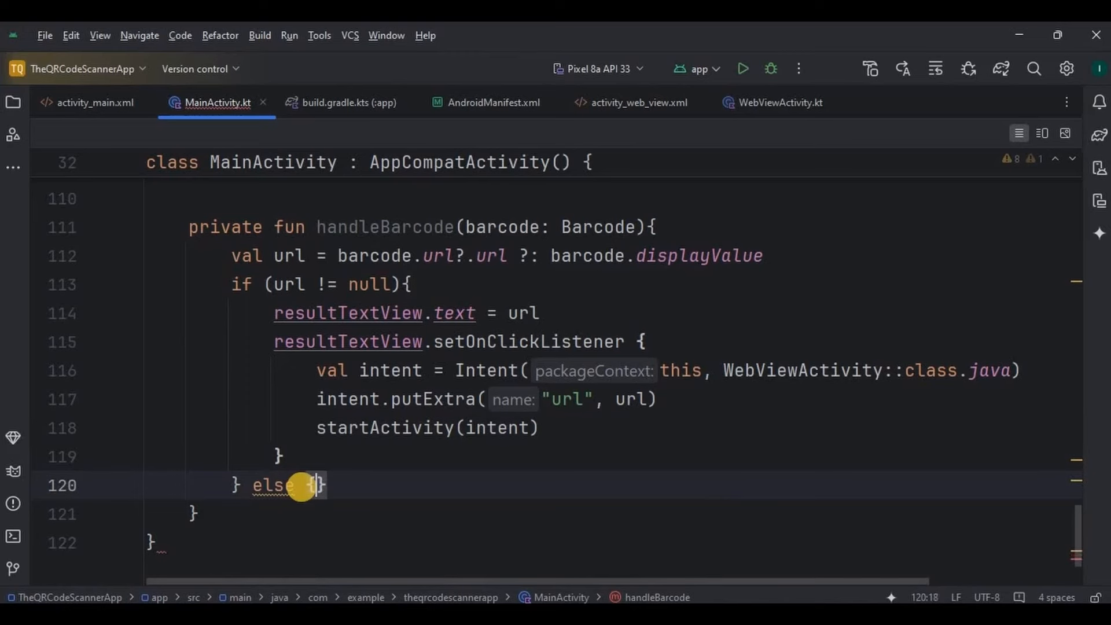
text(resultTextView.text = ")
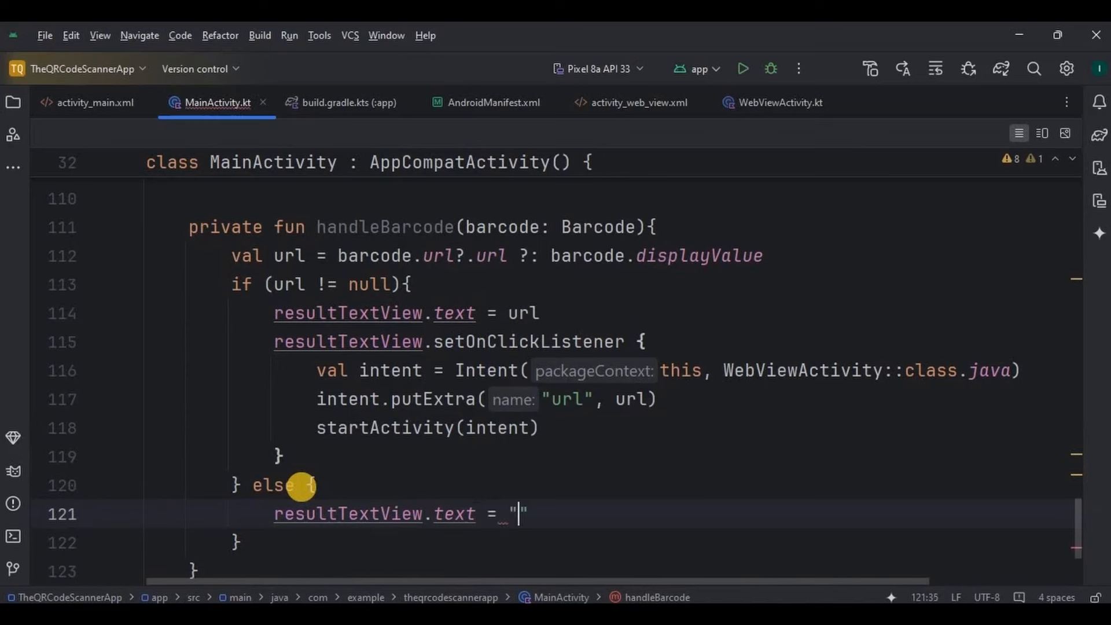
text(No QR Code det)
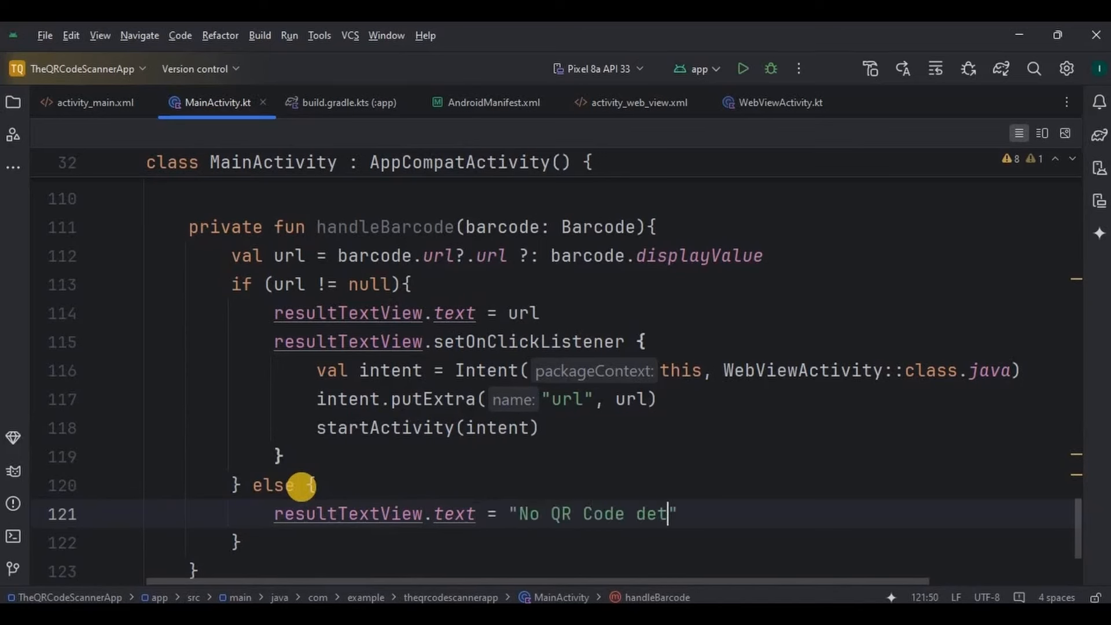
text(ected)
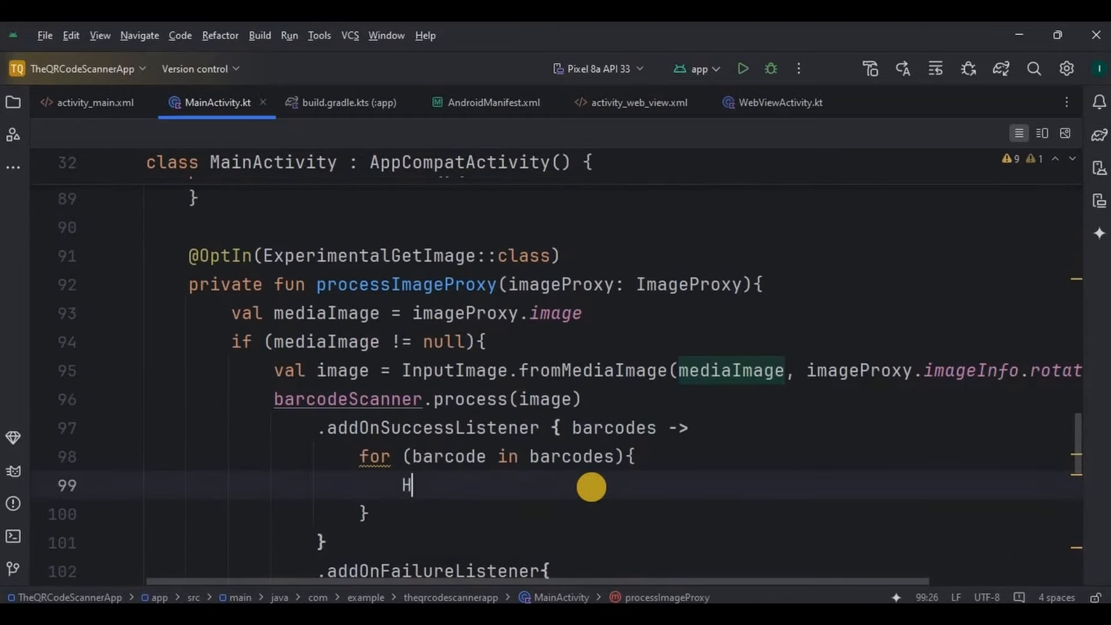
Step: Call handleBarcode(barcode) in the loop and add onDestroy calling cameraExecutor.shutdown()
text(andleBarcode()
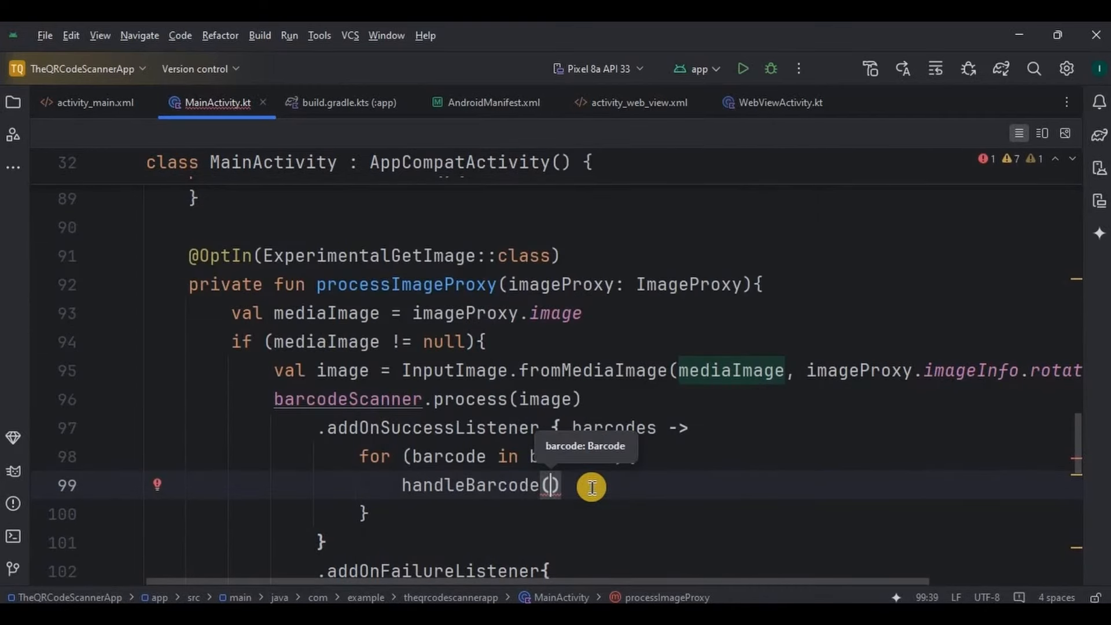
text(barcode)
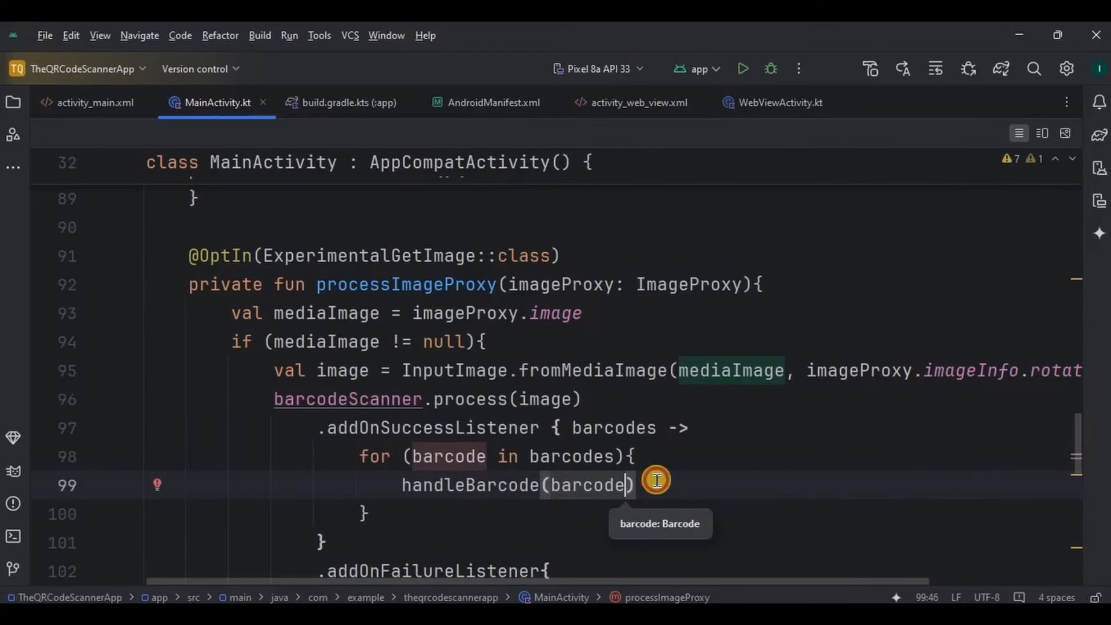
text(override fun onDestroy() {)
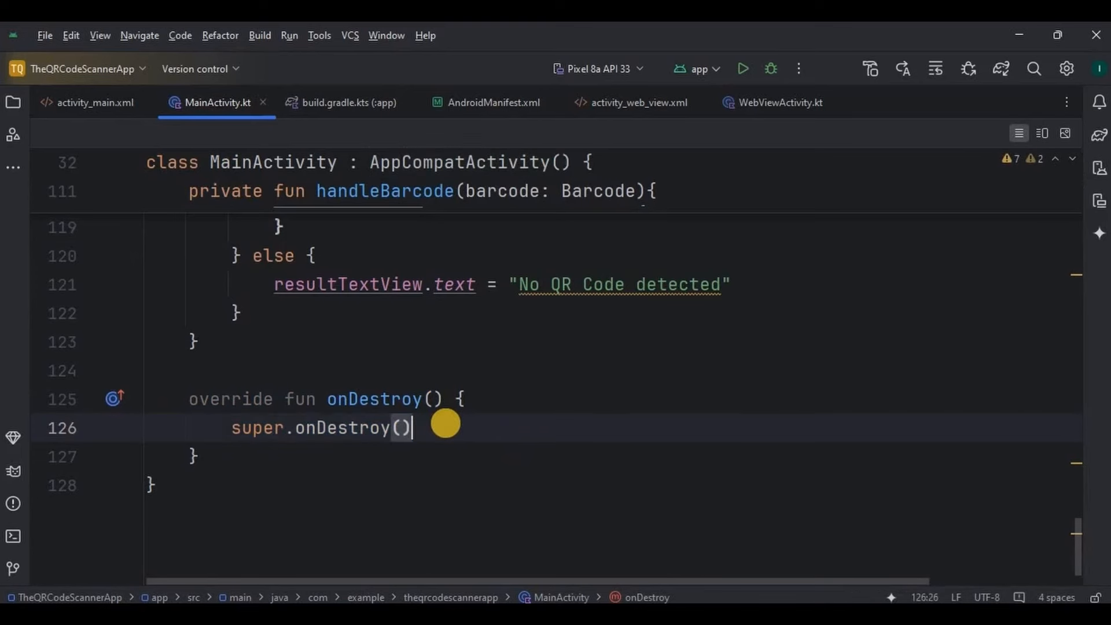
text(cameraExecutor)
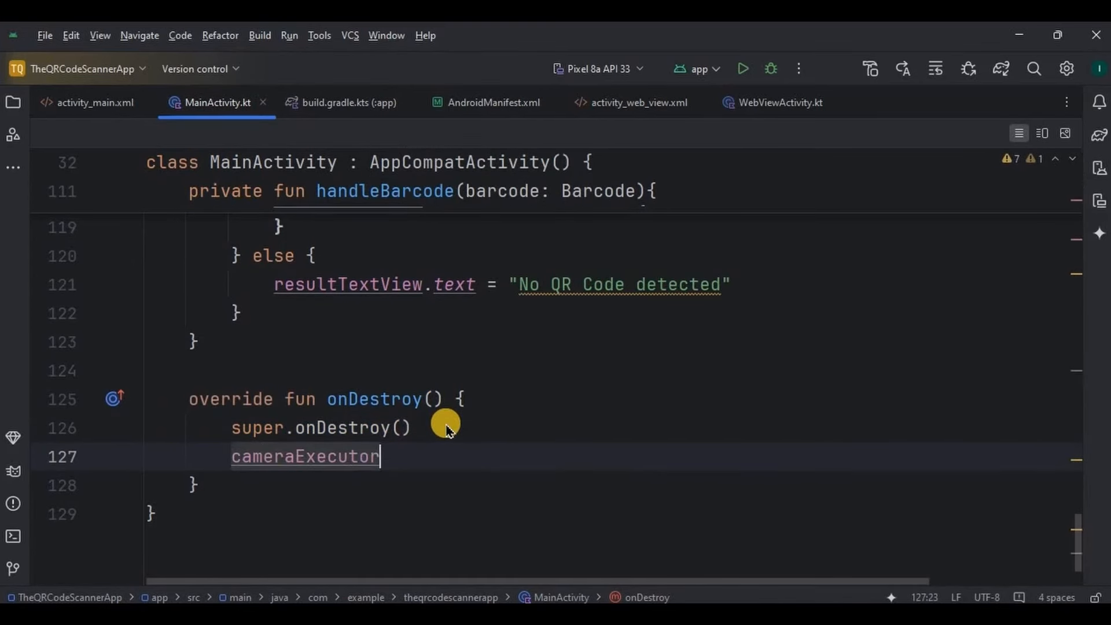
text(.shutdown())
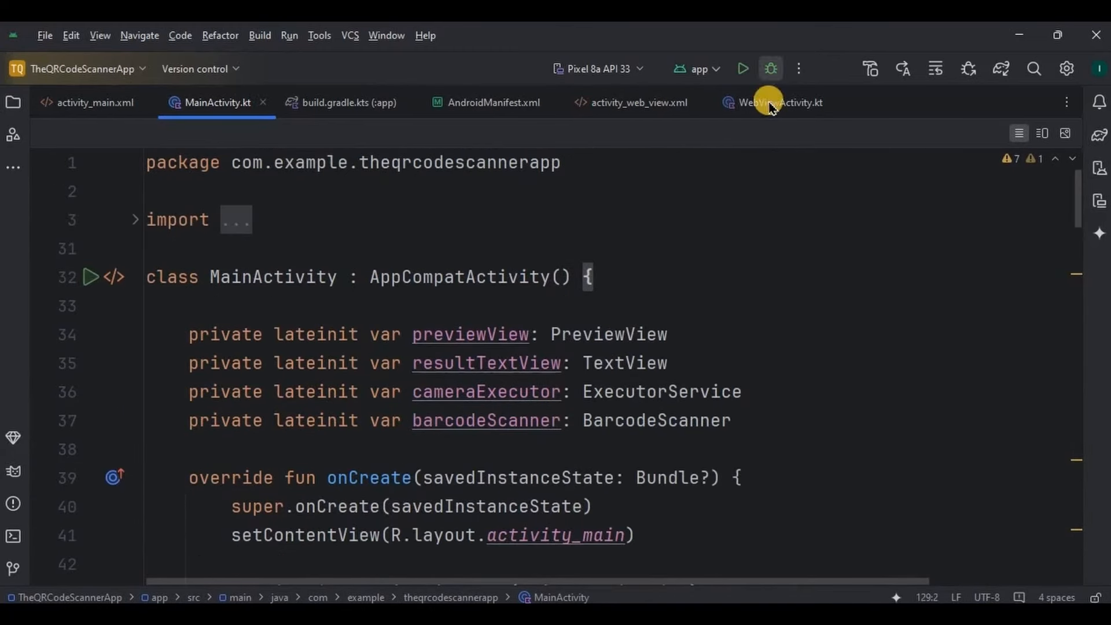
Step: In WebViewActivity.kt, declare val webView = findViewById<WebView>(R.id.webView)
click(779, 102)
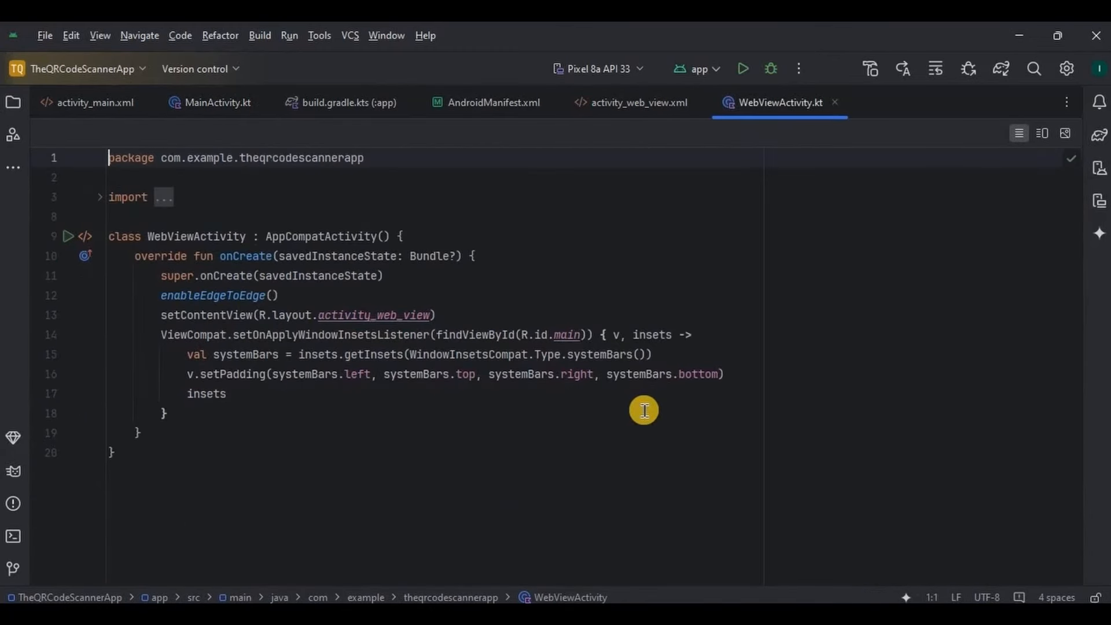
text(va)
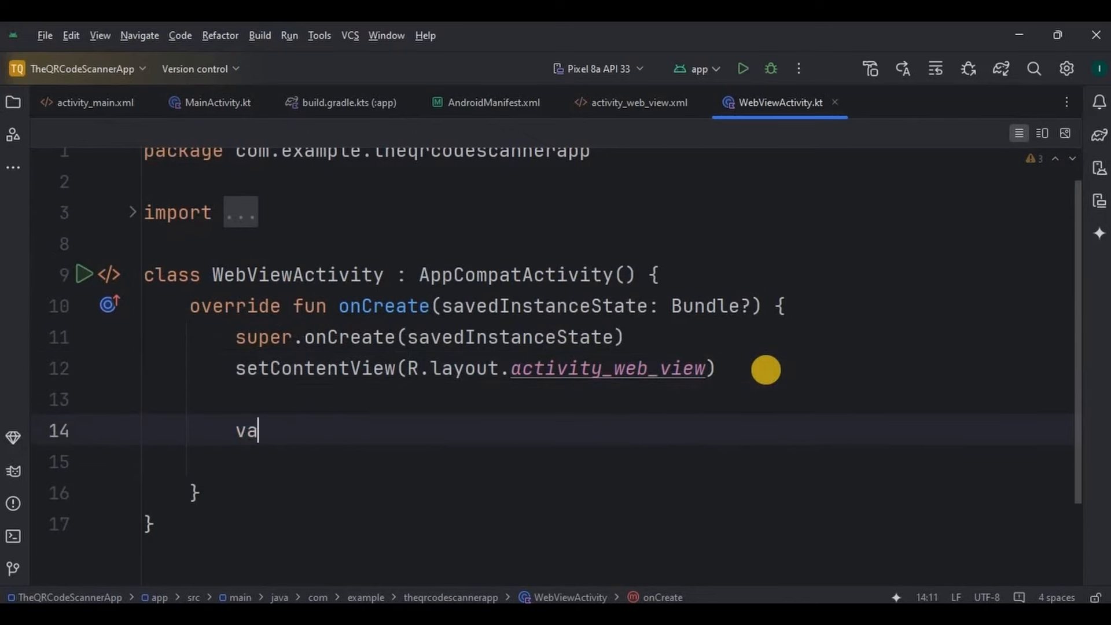
text(l webView = findViewById<>()
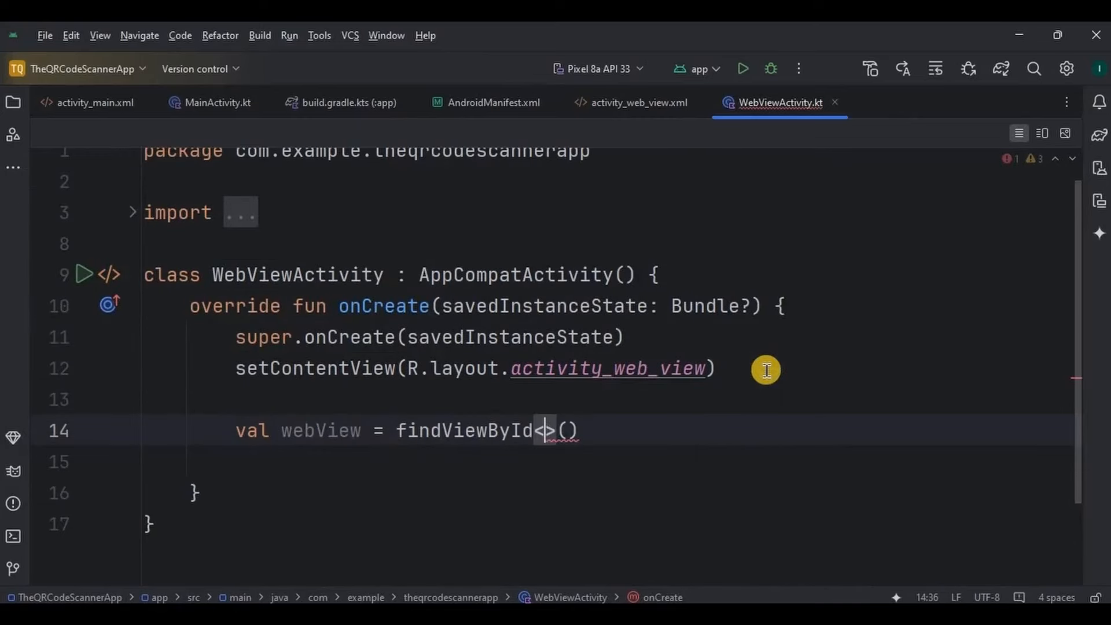
text(We)
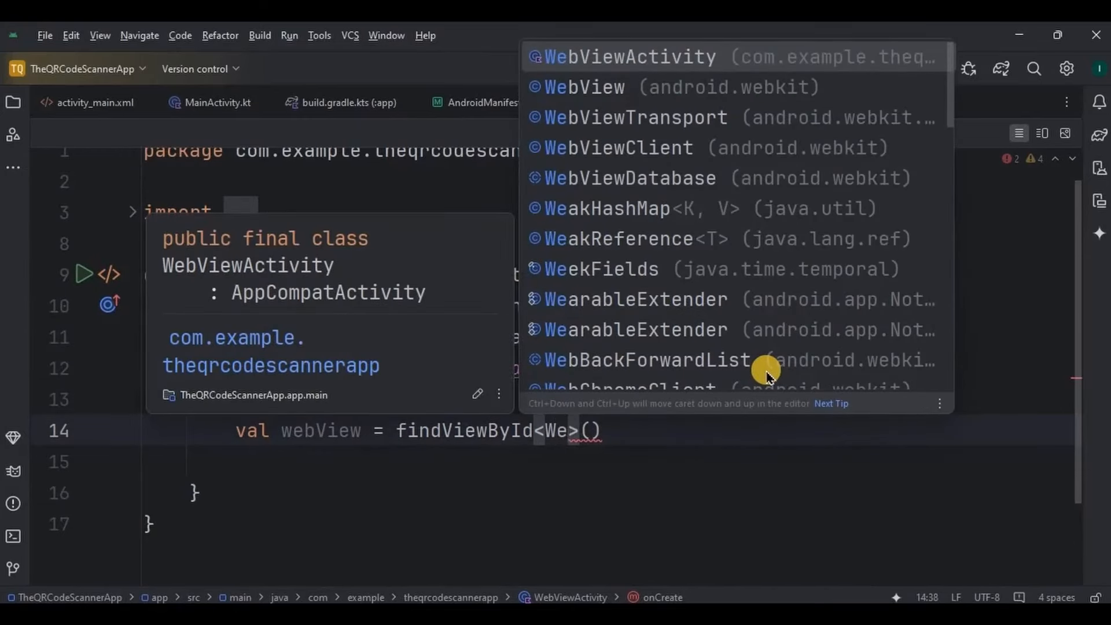
click(581, 87)
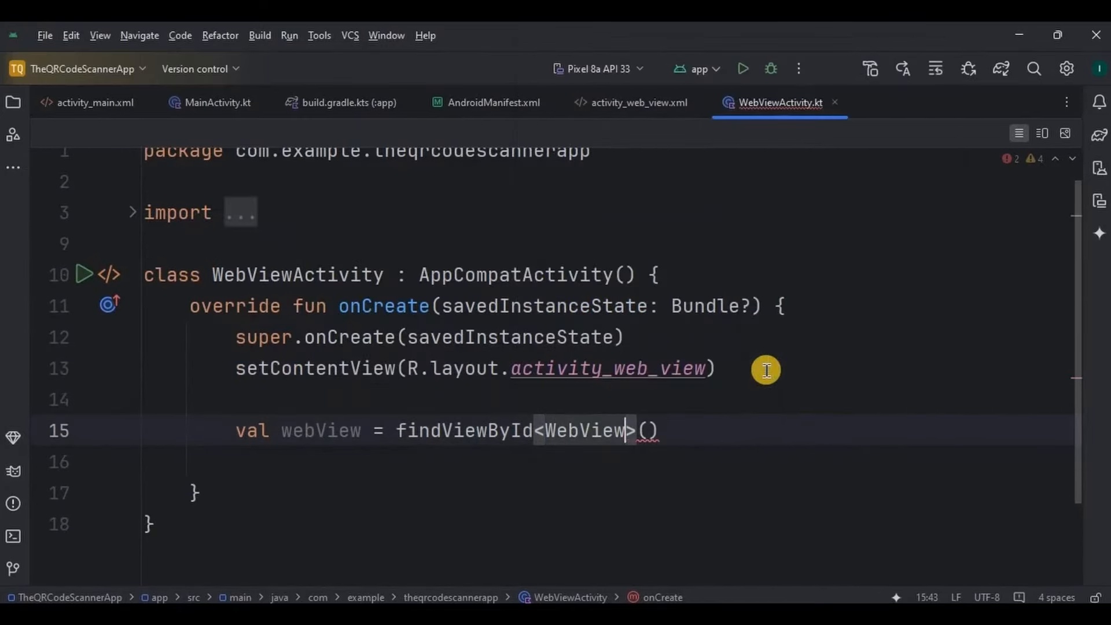
text(R.)
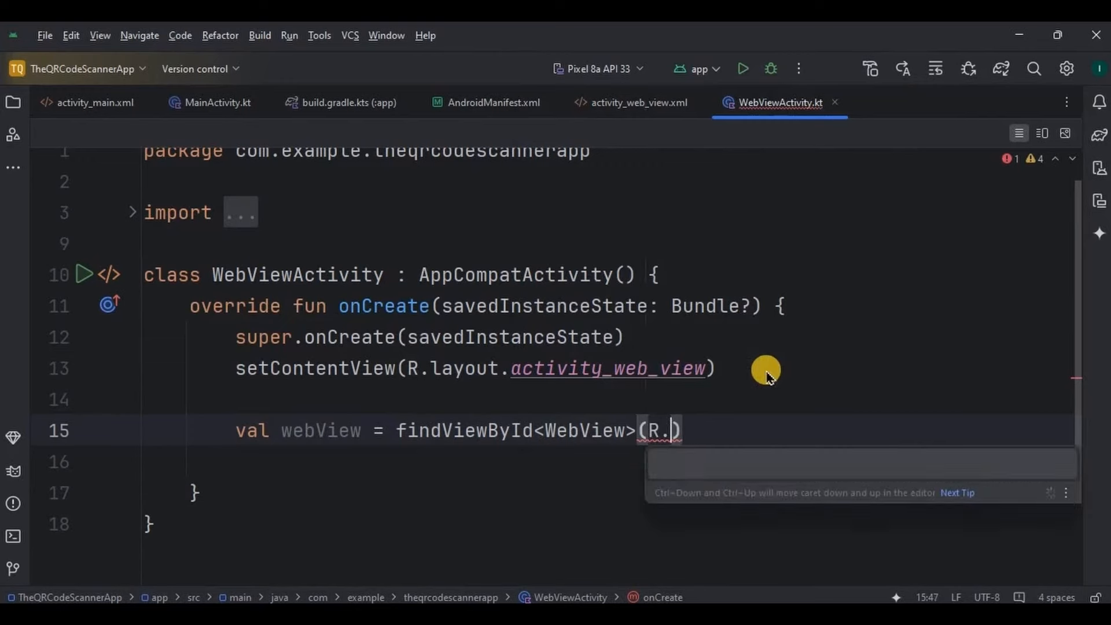
text(id.)
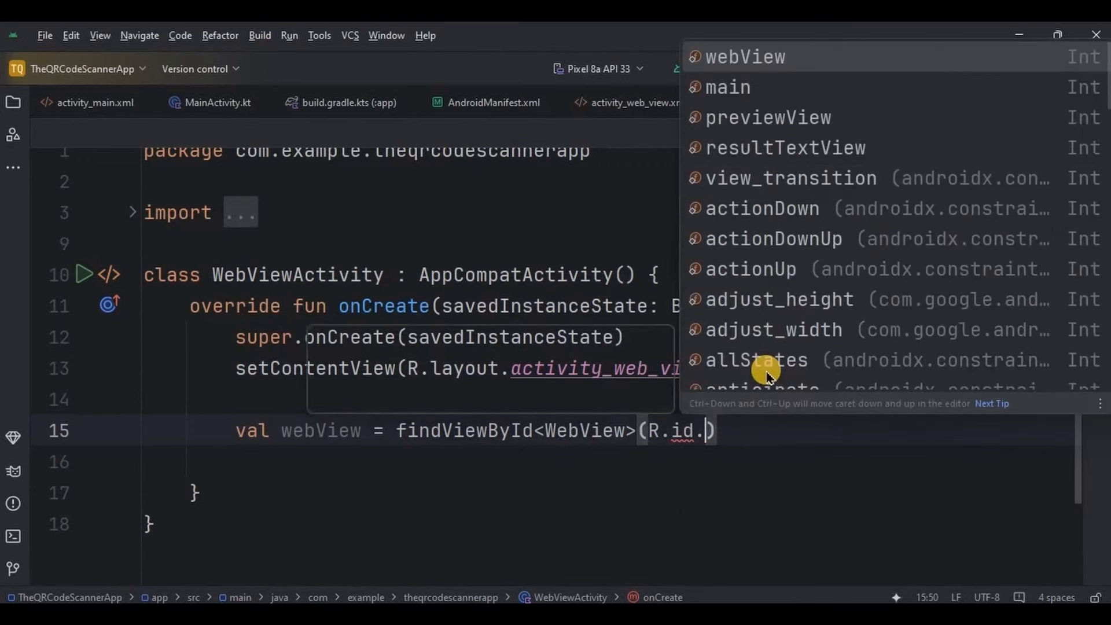
click(744, 57)
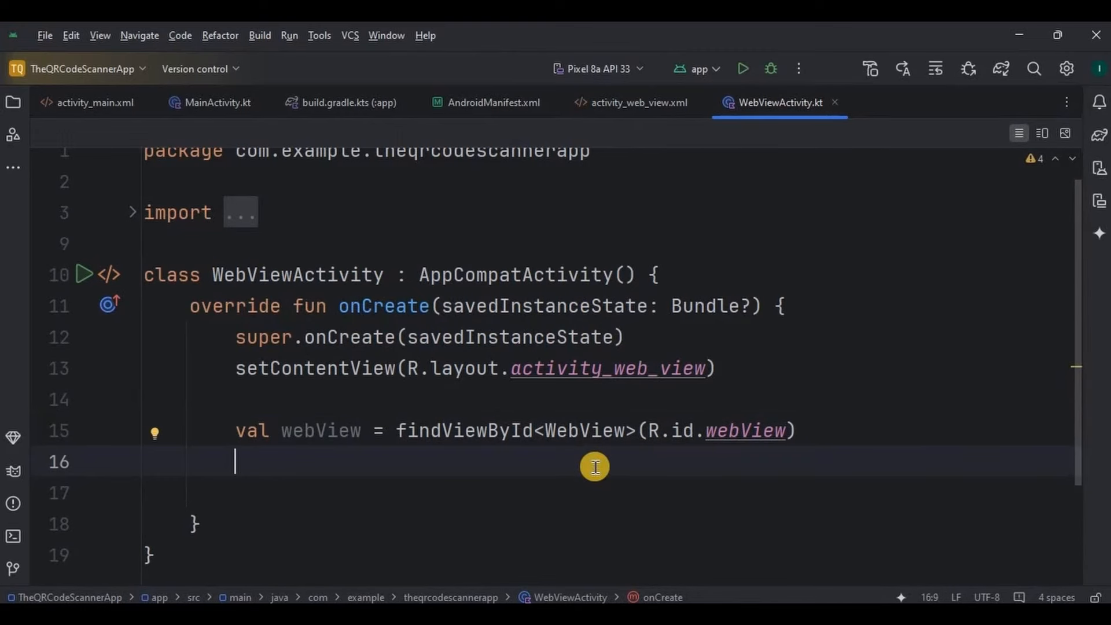
Step: Read the url with val url = intent.getStringExtra("url")
text(val url =)
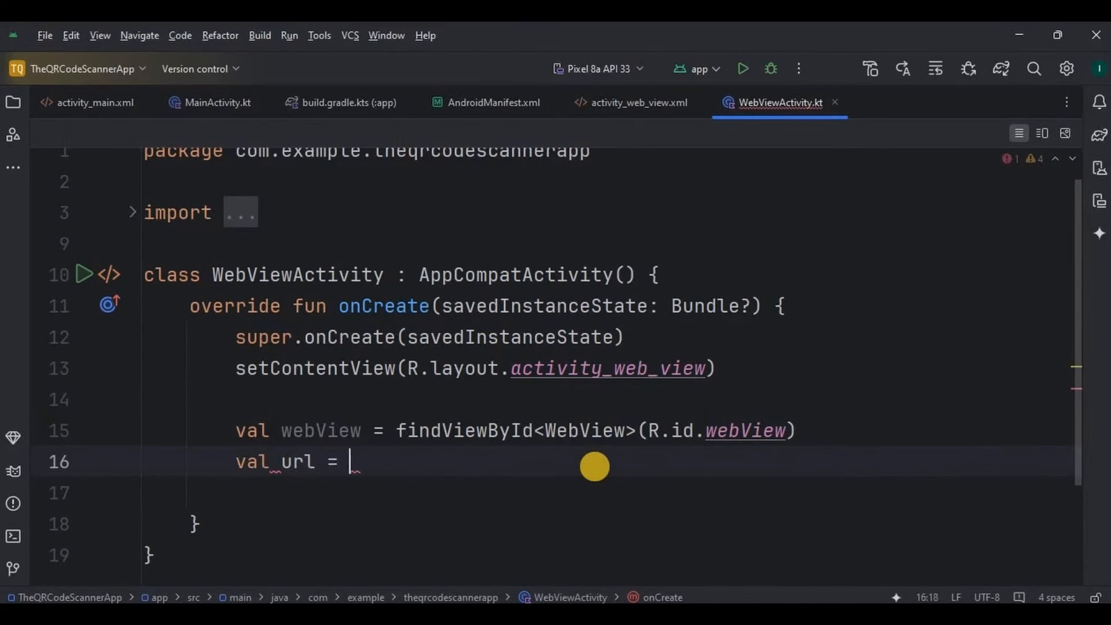
text(intent.)
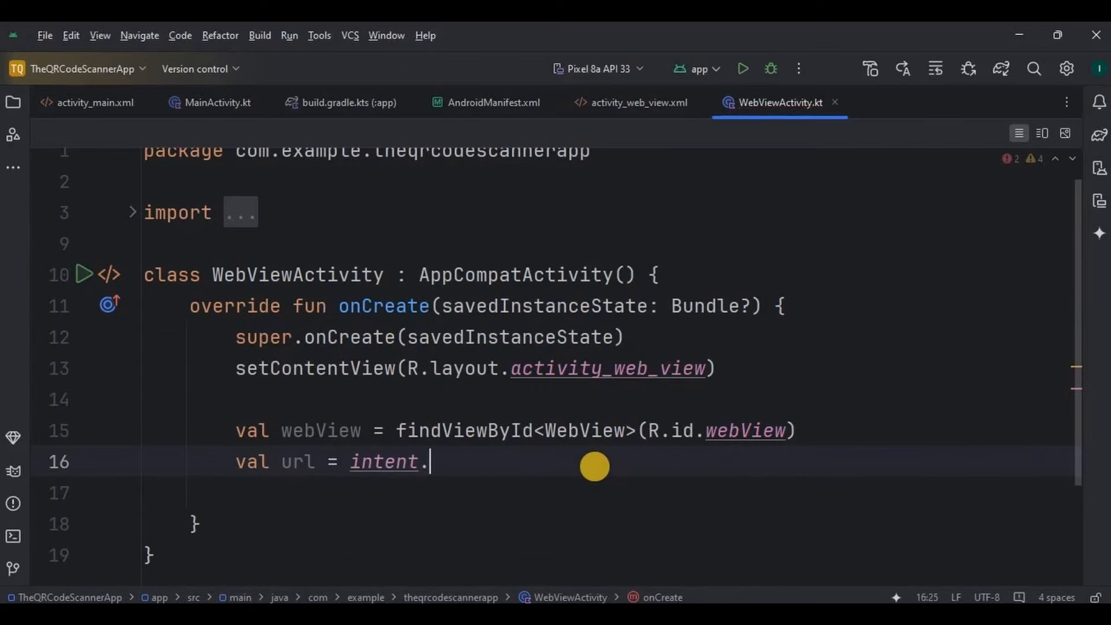
text(getStringExtra(")
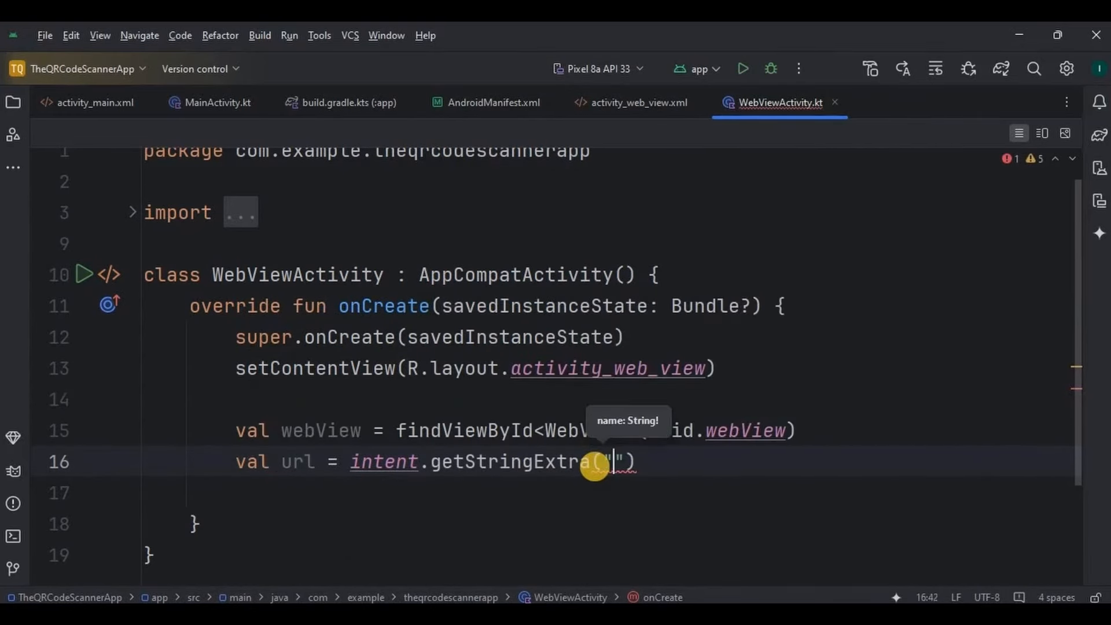
text(url)
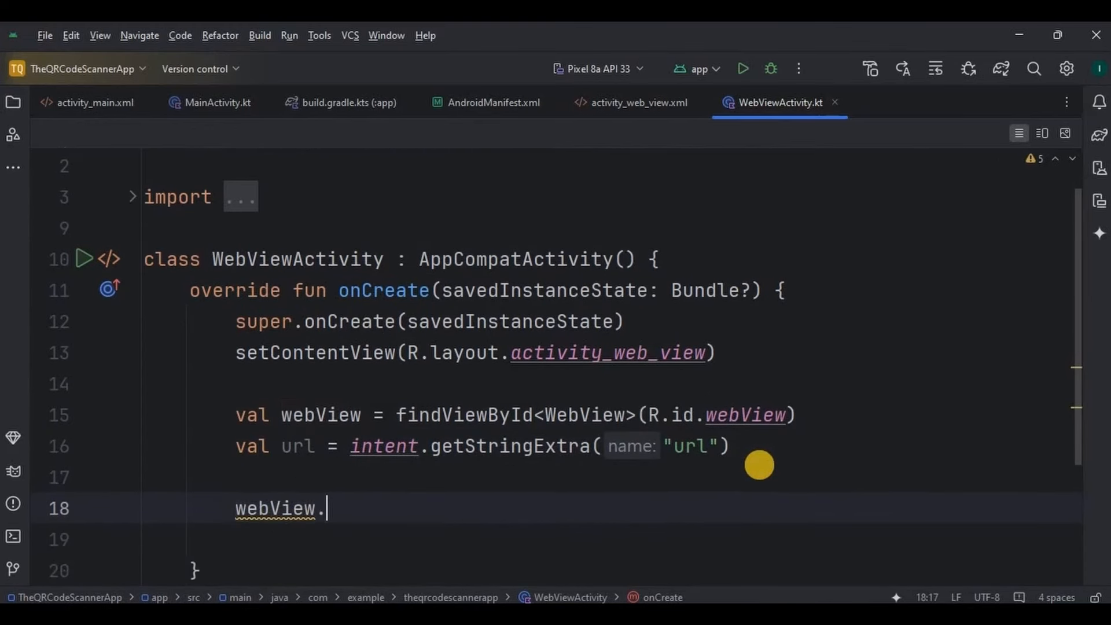
Step: Set webView.webViewClient = WebViewClient() and webView.settings.javaScriptEnabled = true
text(webViewClient = WebViewClient()
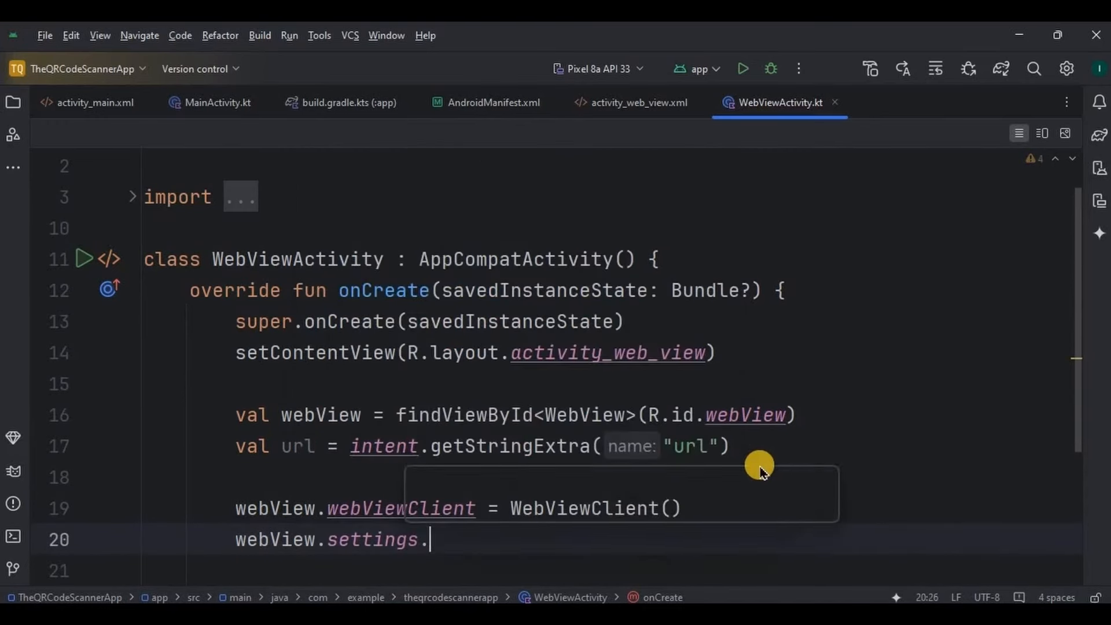
text(javaScriptEnabled)
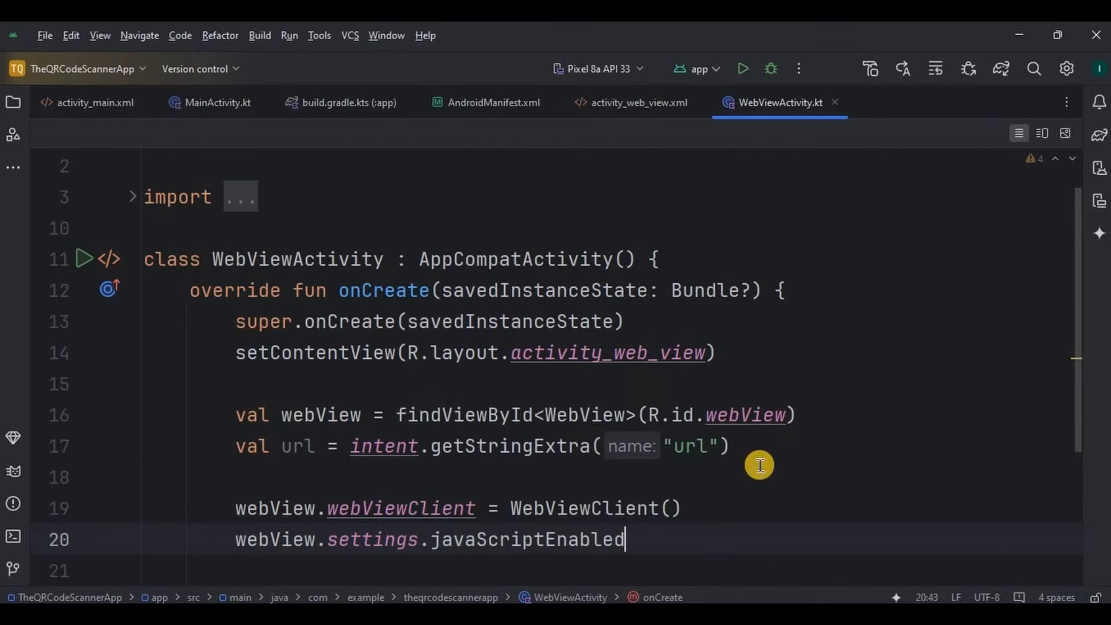
text(= true)
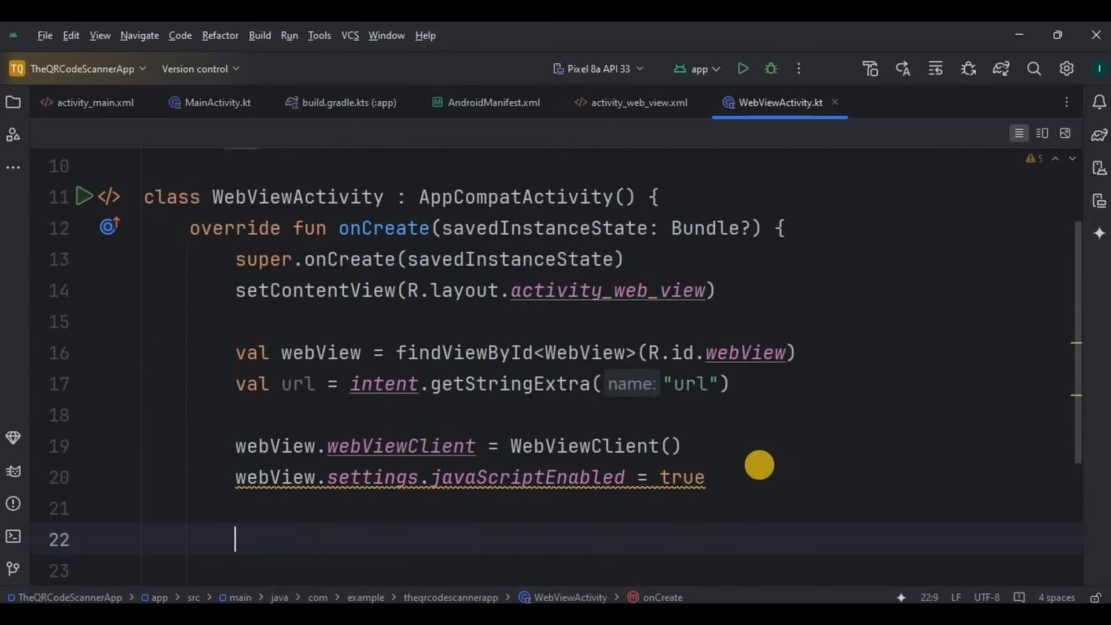
Step: Start an if (url != null) {} check before loading the page
text(if (url)
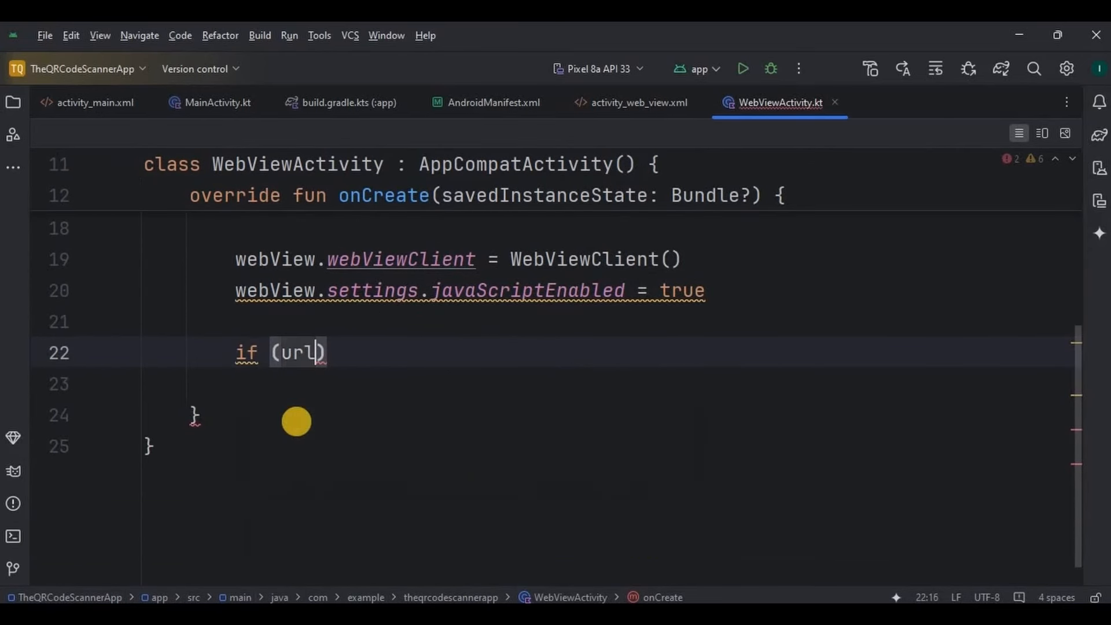
text(!=)
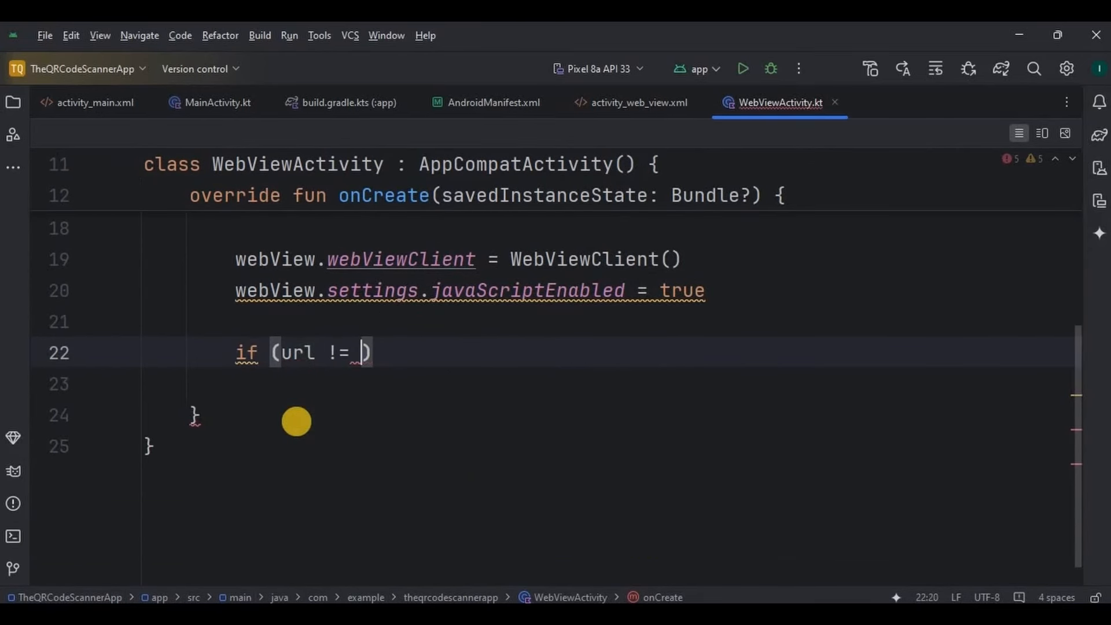
text(null)
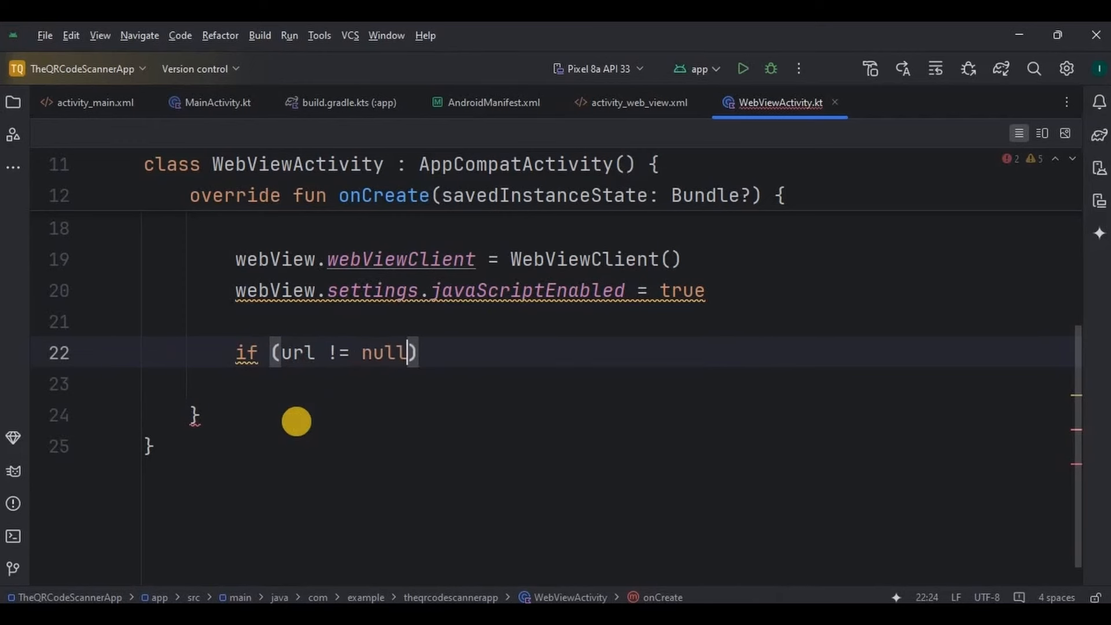
text({})
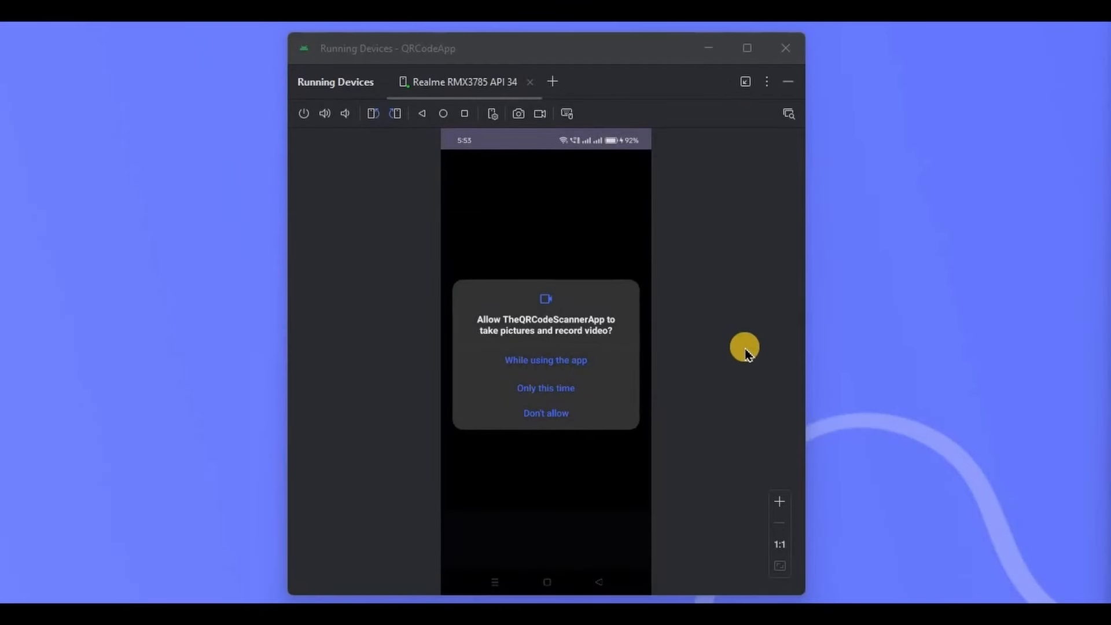
mouse_move(567, 360)
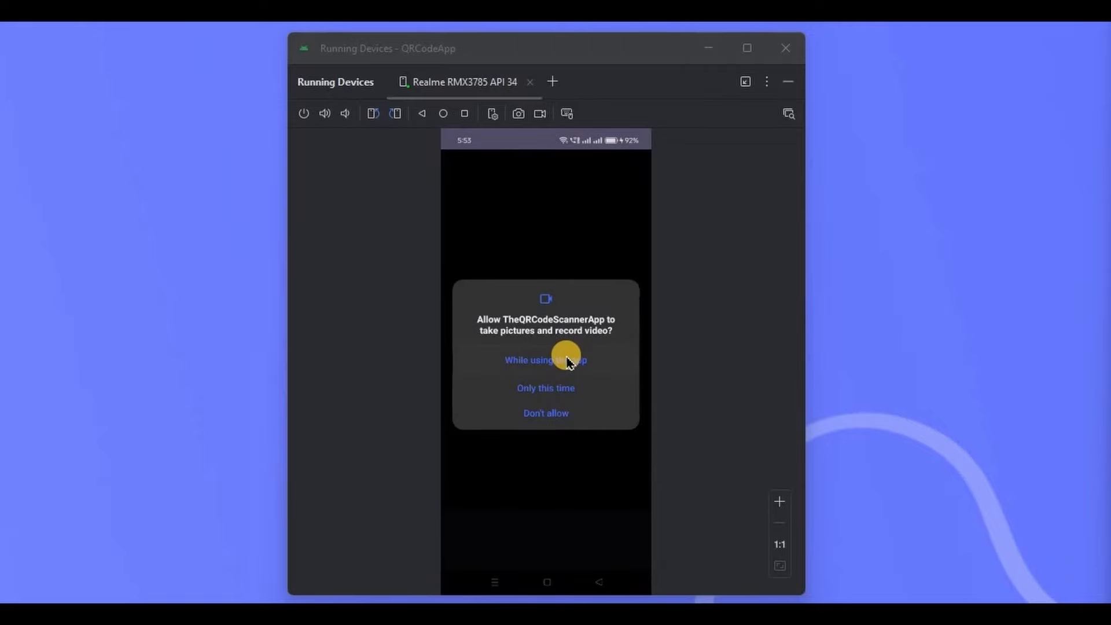
Step: Grant camera permission "While using the app" on the device's prompt
click(545, 359)
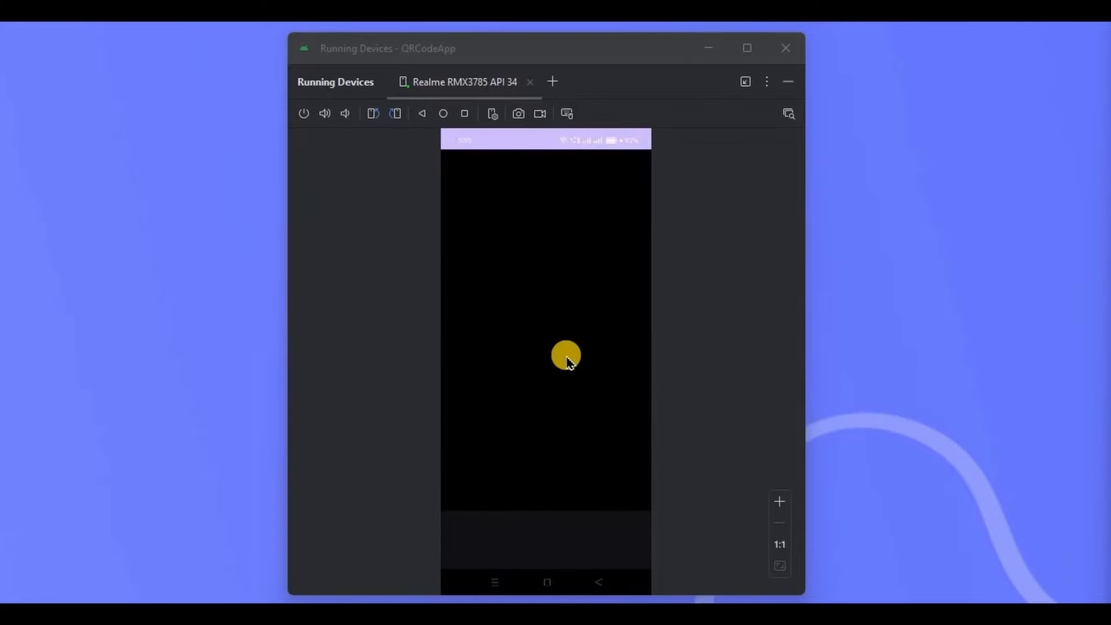